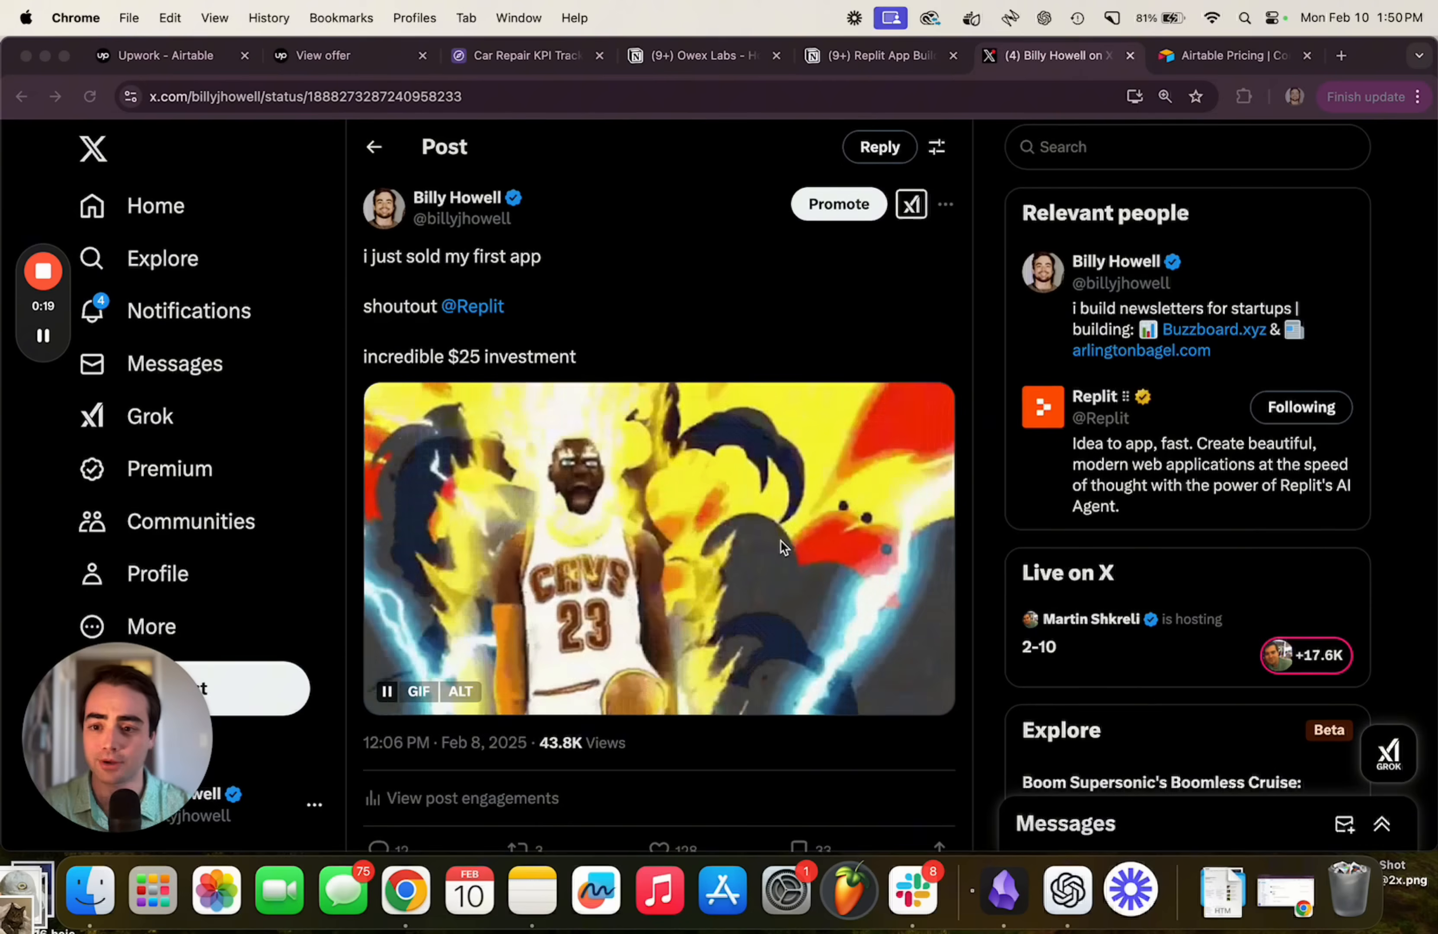
- Scroll to the replies and open the first replier's profile (the Replit CEO)
{"action": "scroll", "scroll_direction": "down", "scroll_amount": 3}
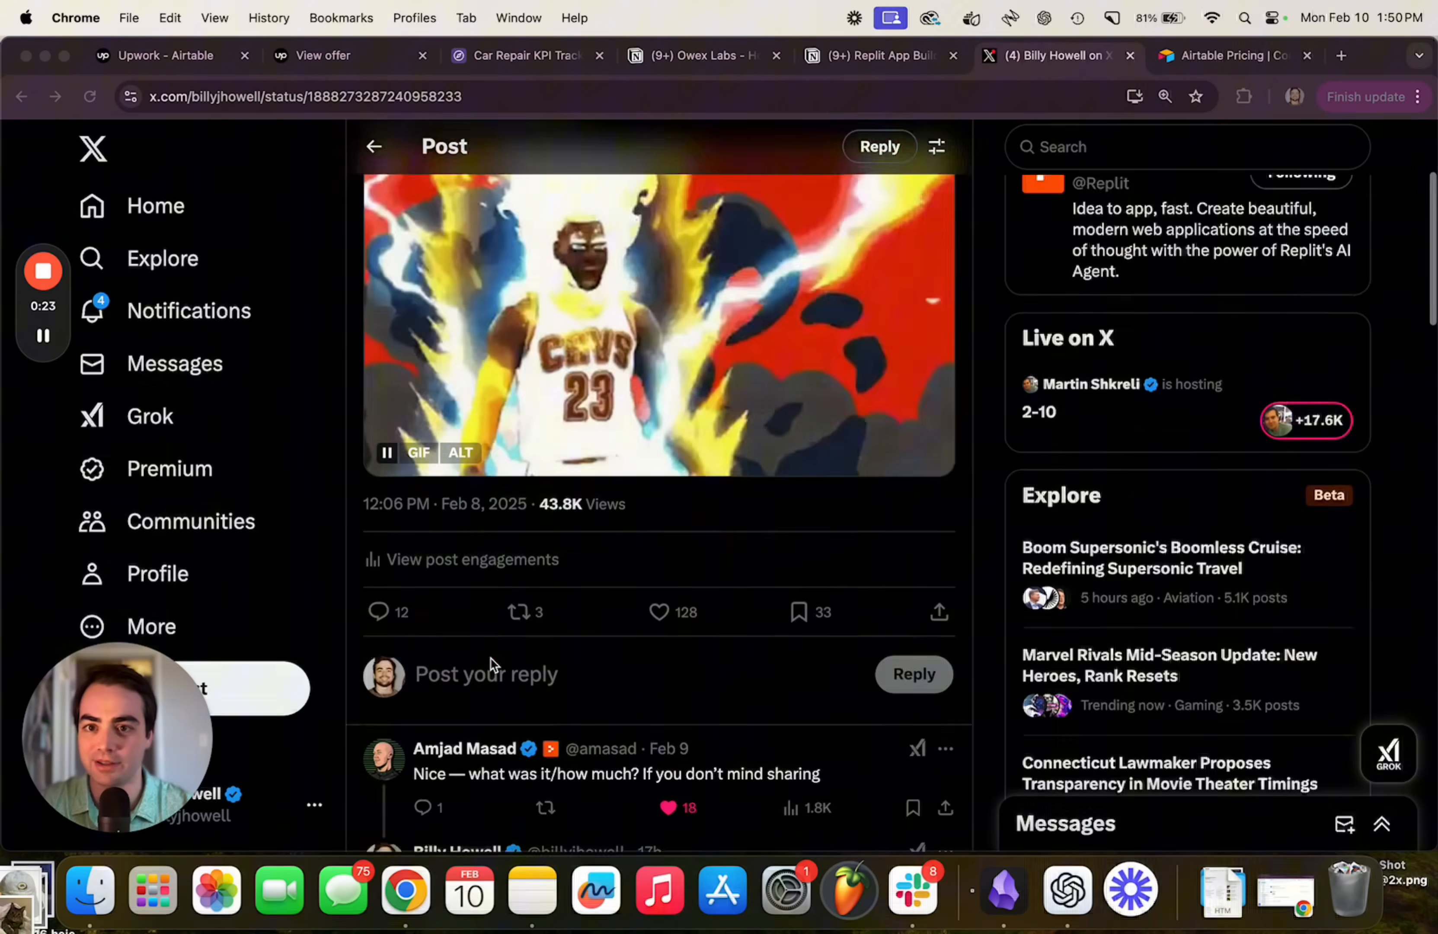
{"action": "left_click", "coordinate": [464, 749]}
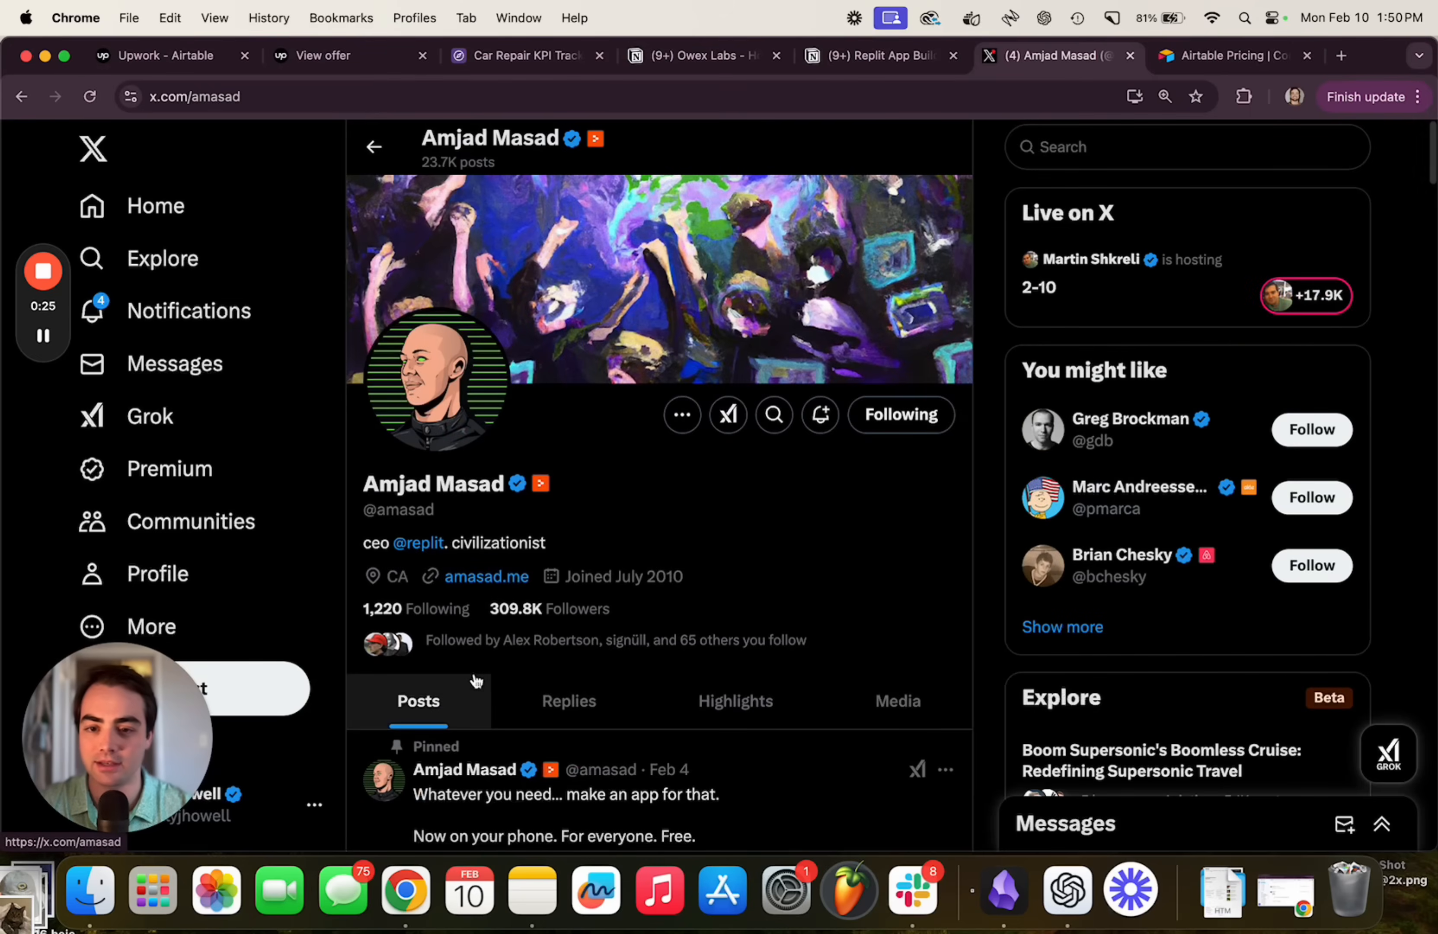
{"action": "mouse_move", "coordinate": [710, 534]}
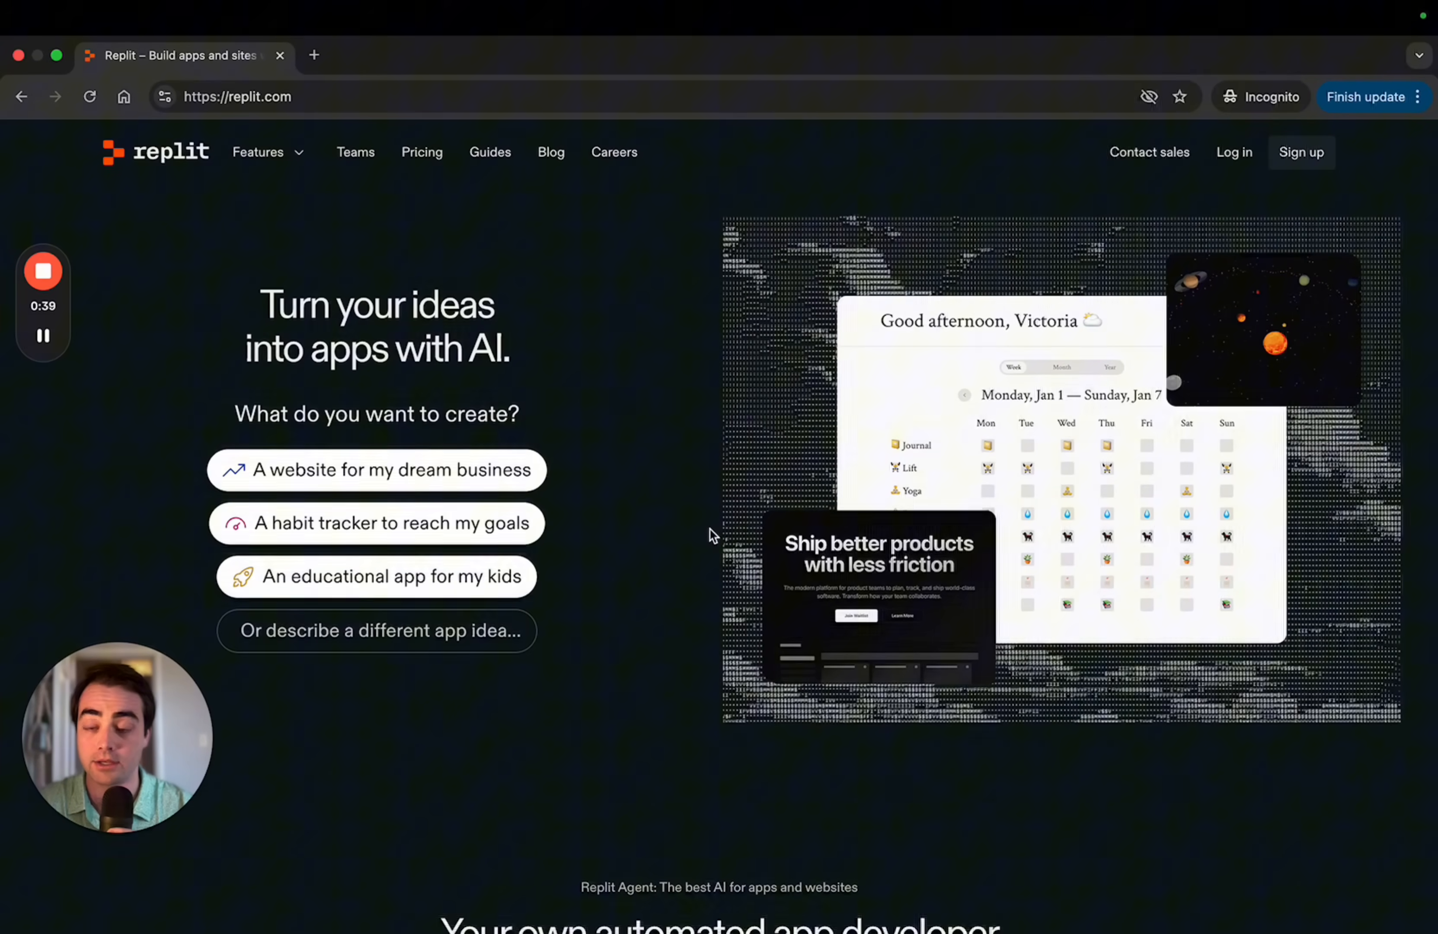
- Visit the MechanicMetrics workspace and Create App screen, ending back on the Replit home page
{"action": "left_click", "coordinate": [259, 152]}
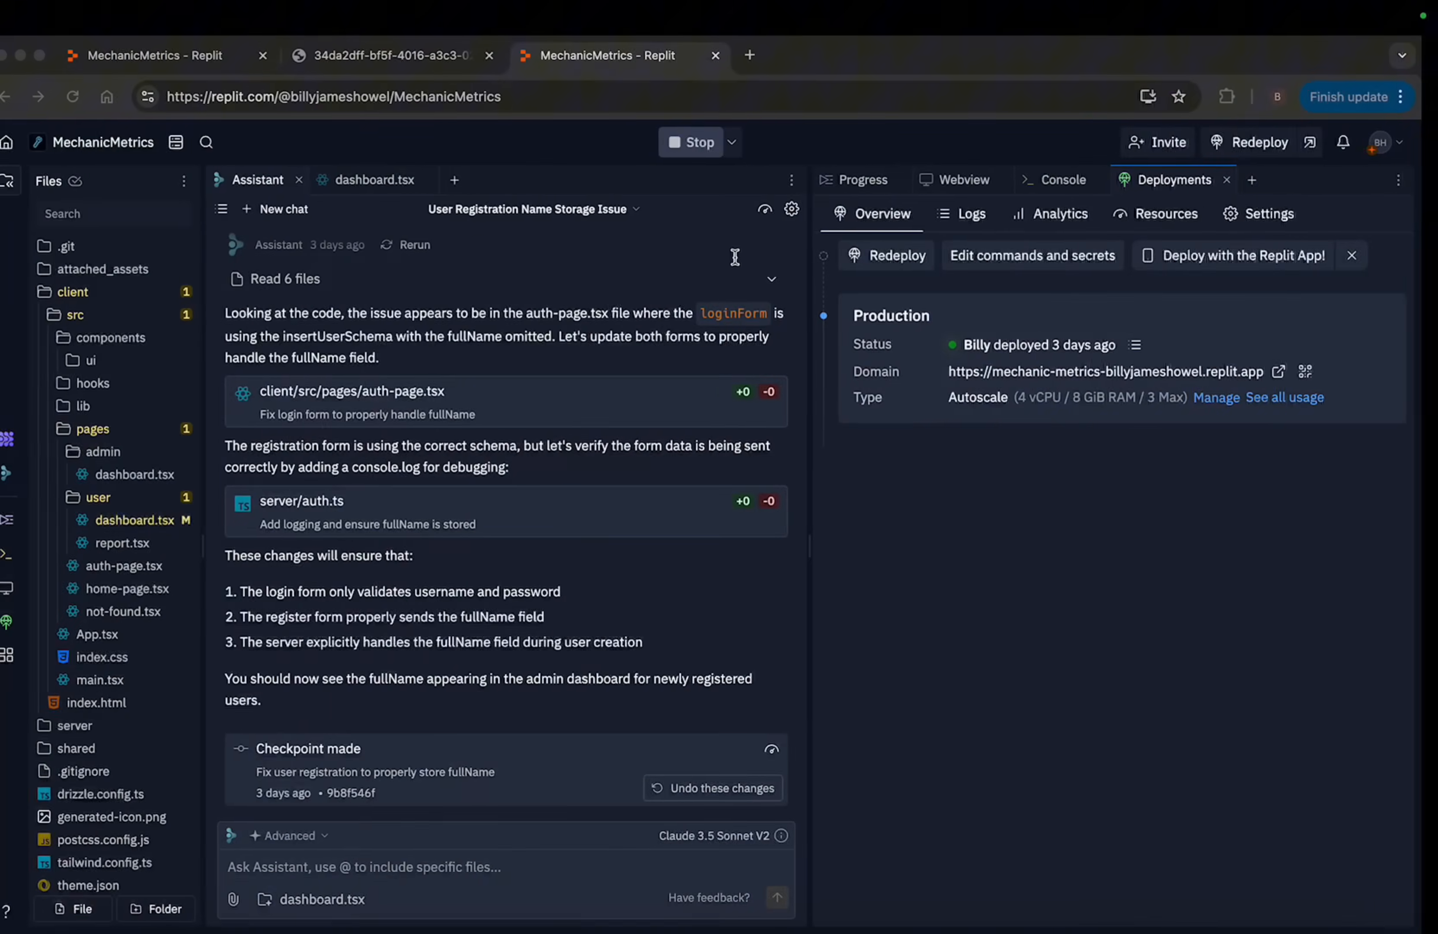
{"action": "left_click", "coordinate": [1064, 180]}
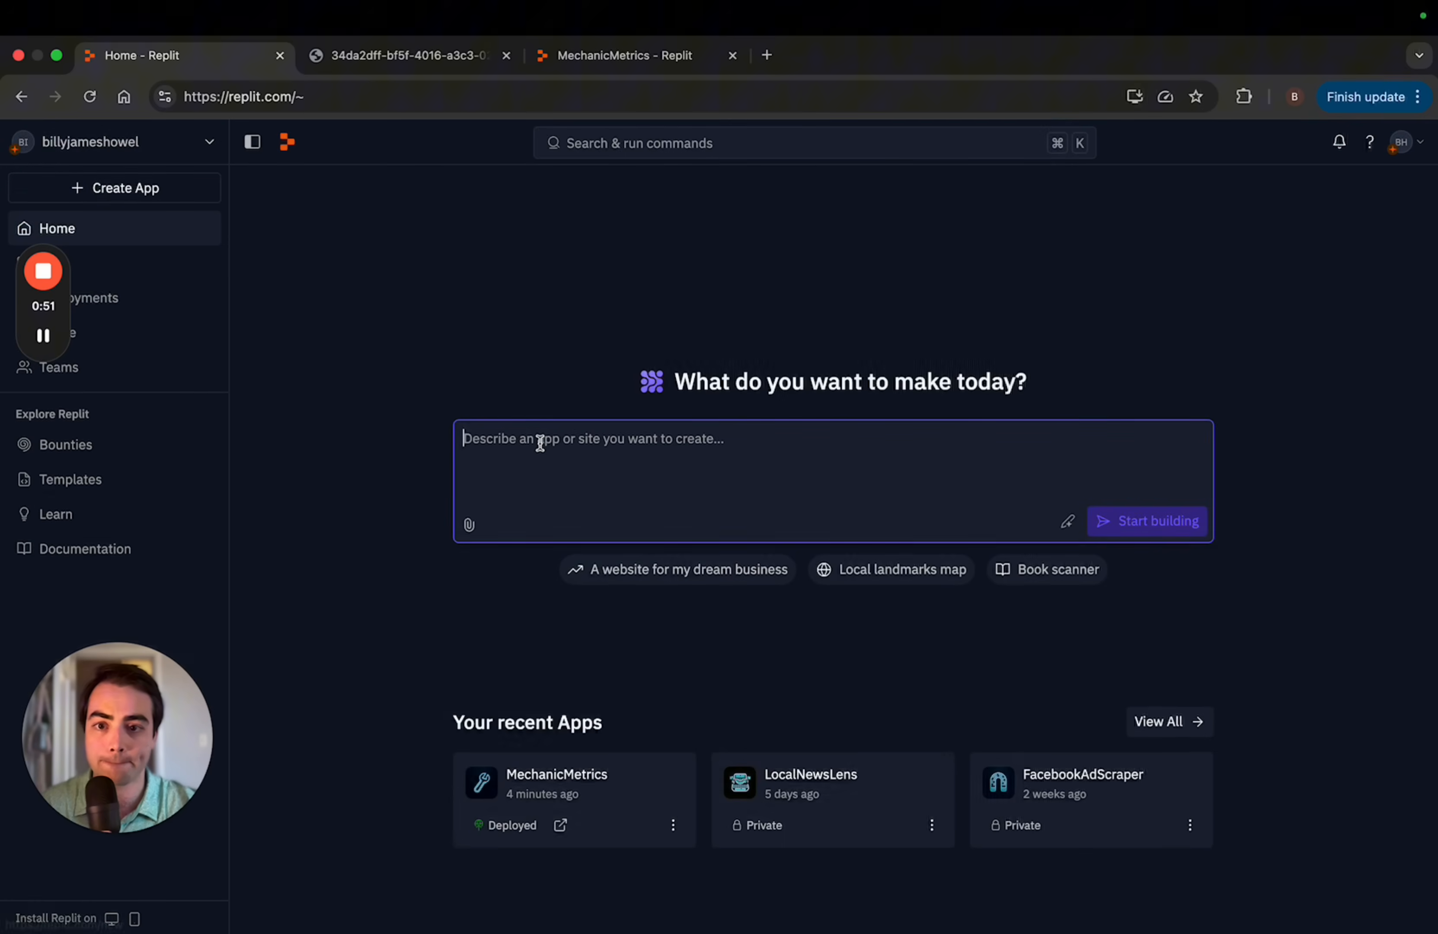
{"action": "mouse_move", "coordinate": [750, 470]}
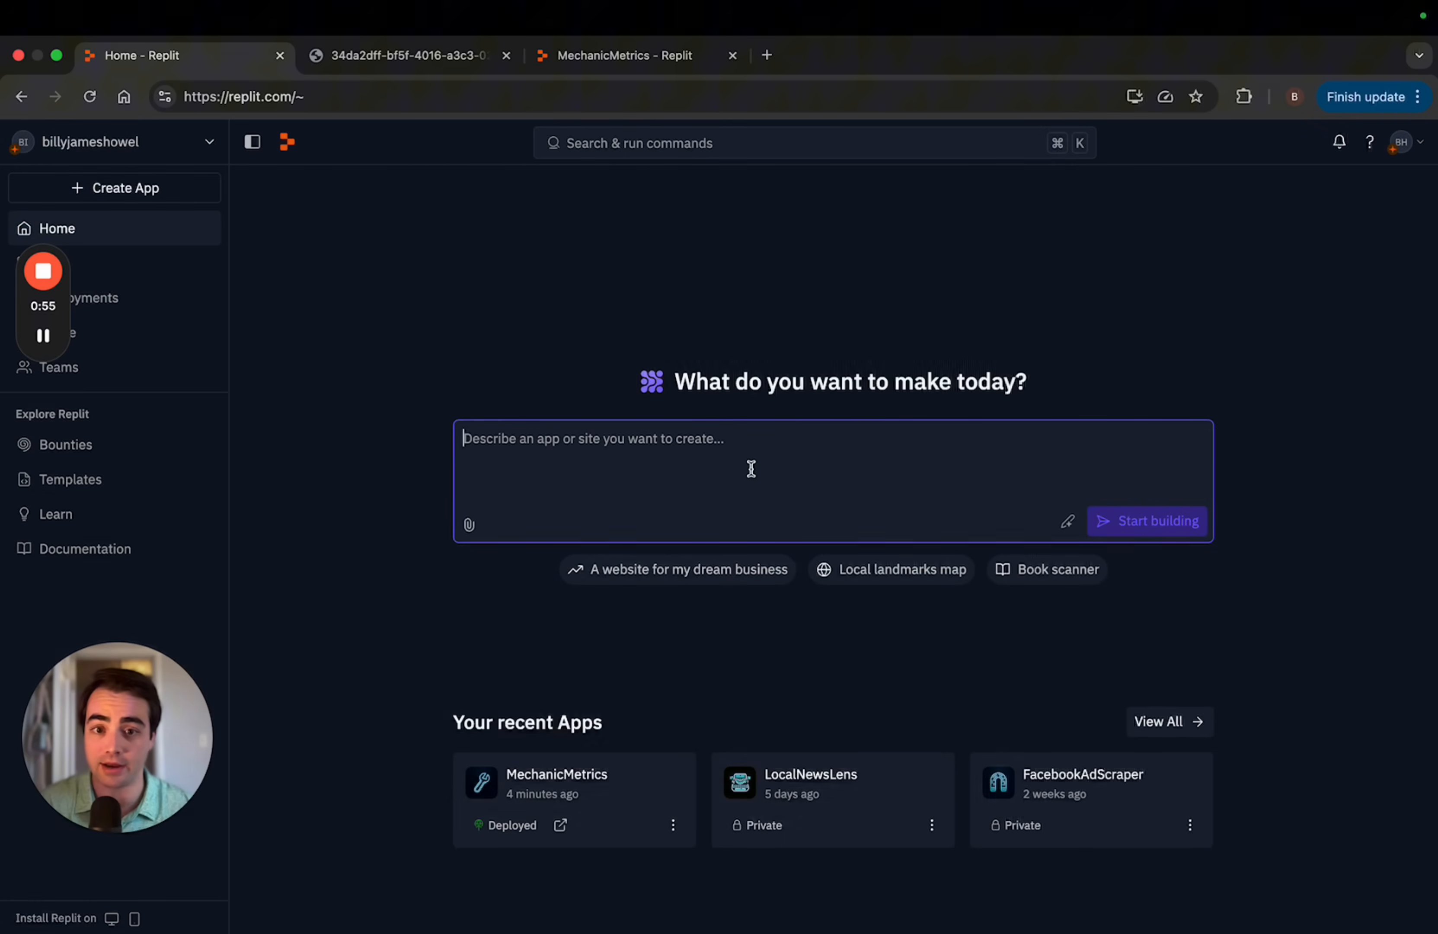
{"action": "left_click", "coordinate": [126, 188]}
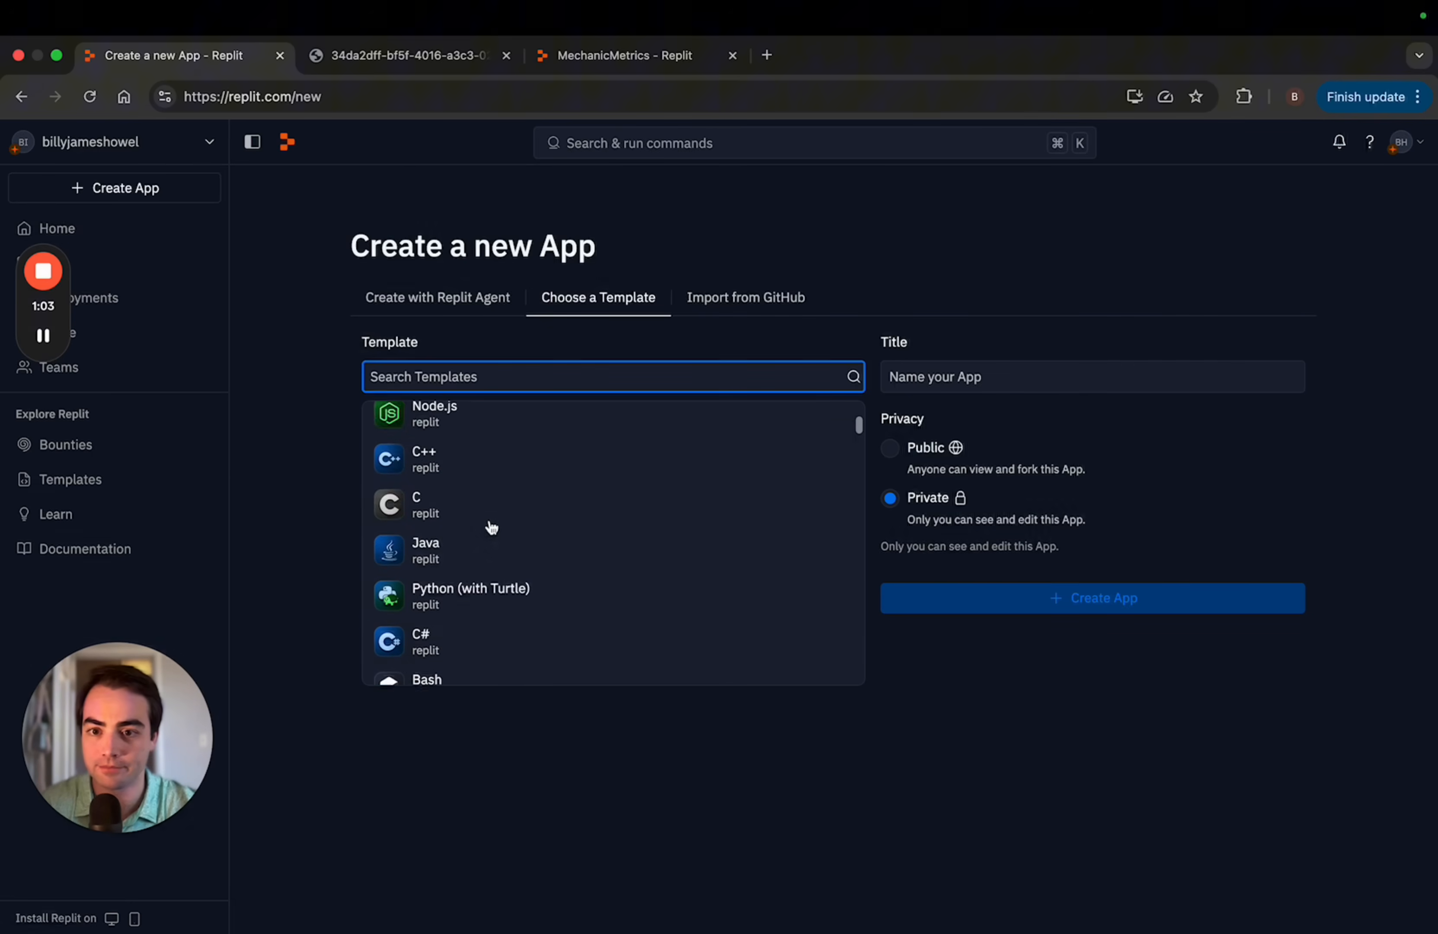
{"action": "left_click", "coordinate": [57, 228]}
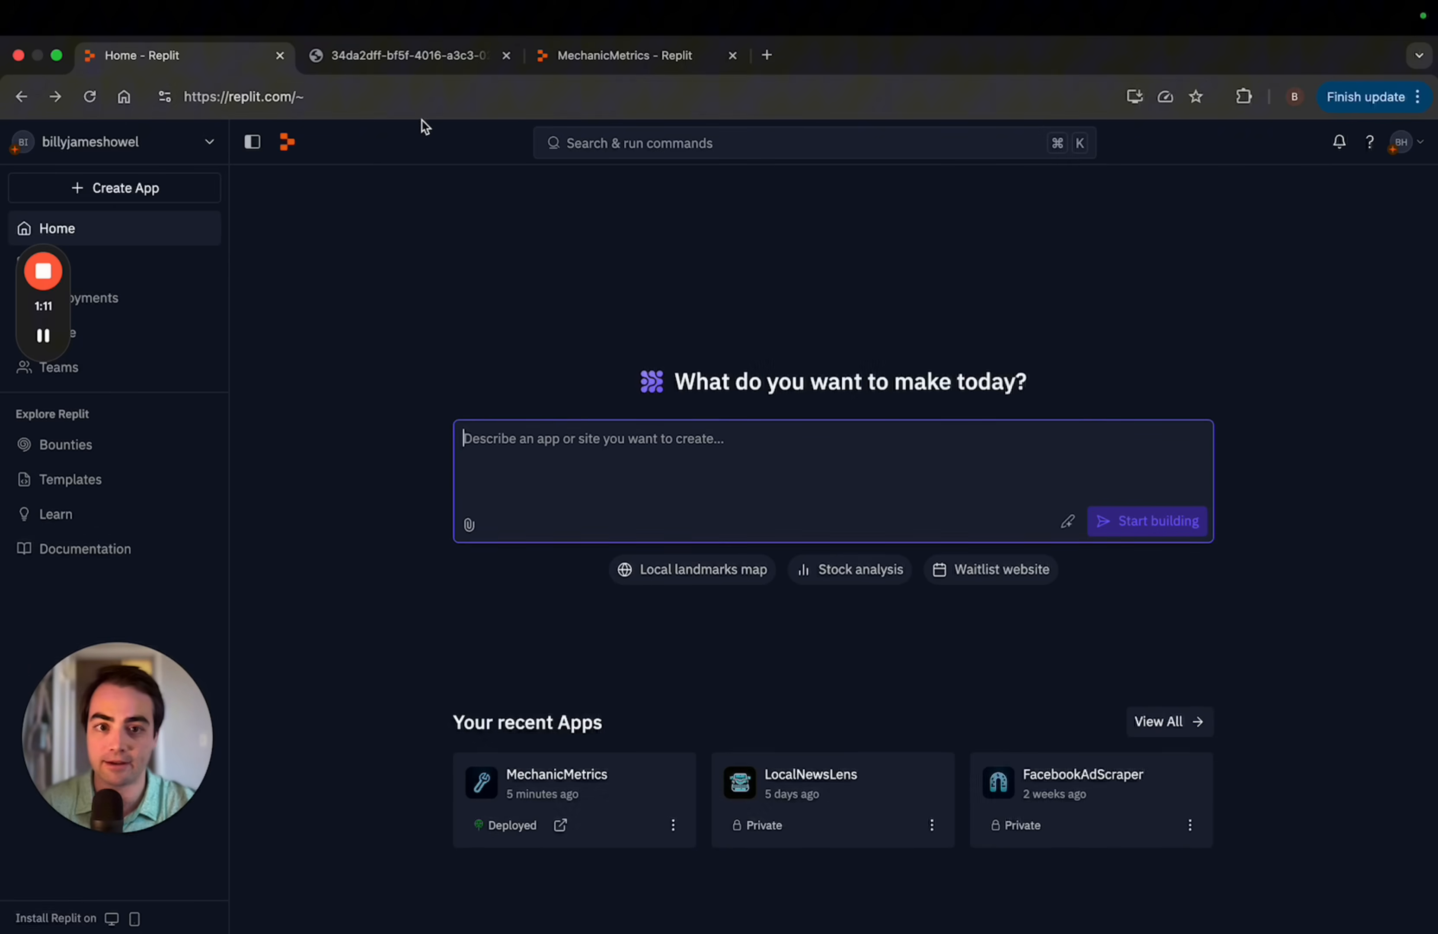
- Log in to the KPI tracker app and browse the KPI trend charts, ending on Profit Margin
{"action": "left_click", "coordinate": [404, 57]}
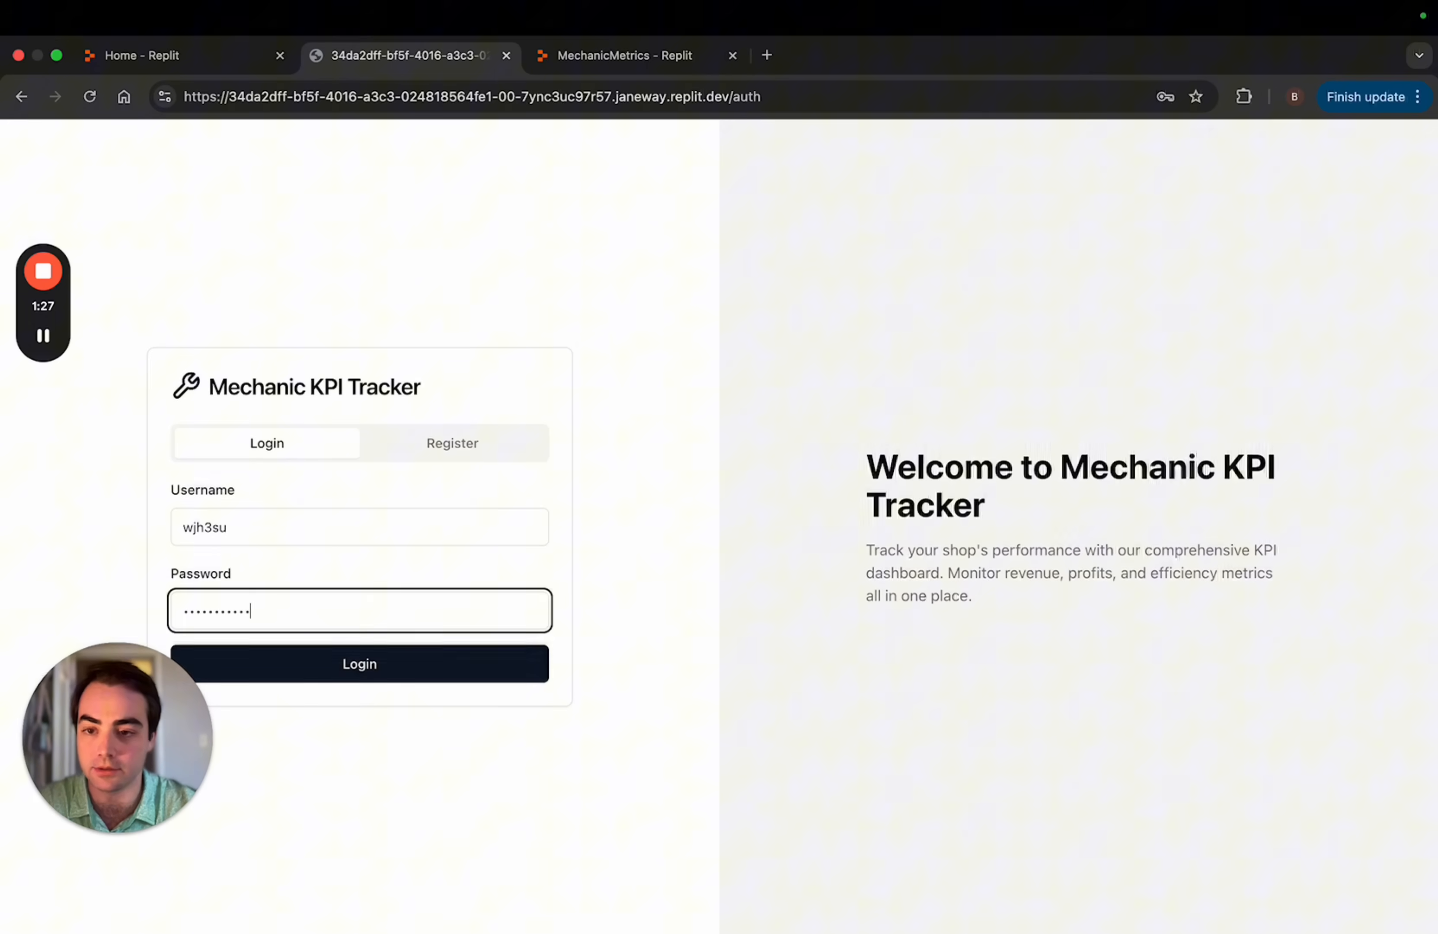
{"action": "left_click", "coordinate": [360, 664]}
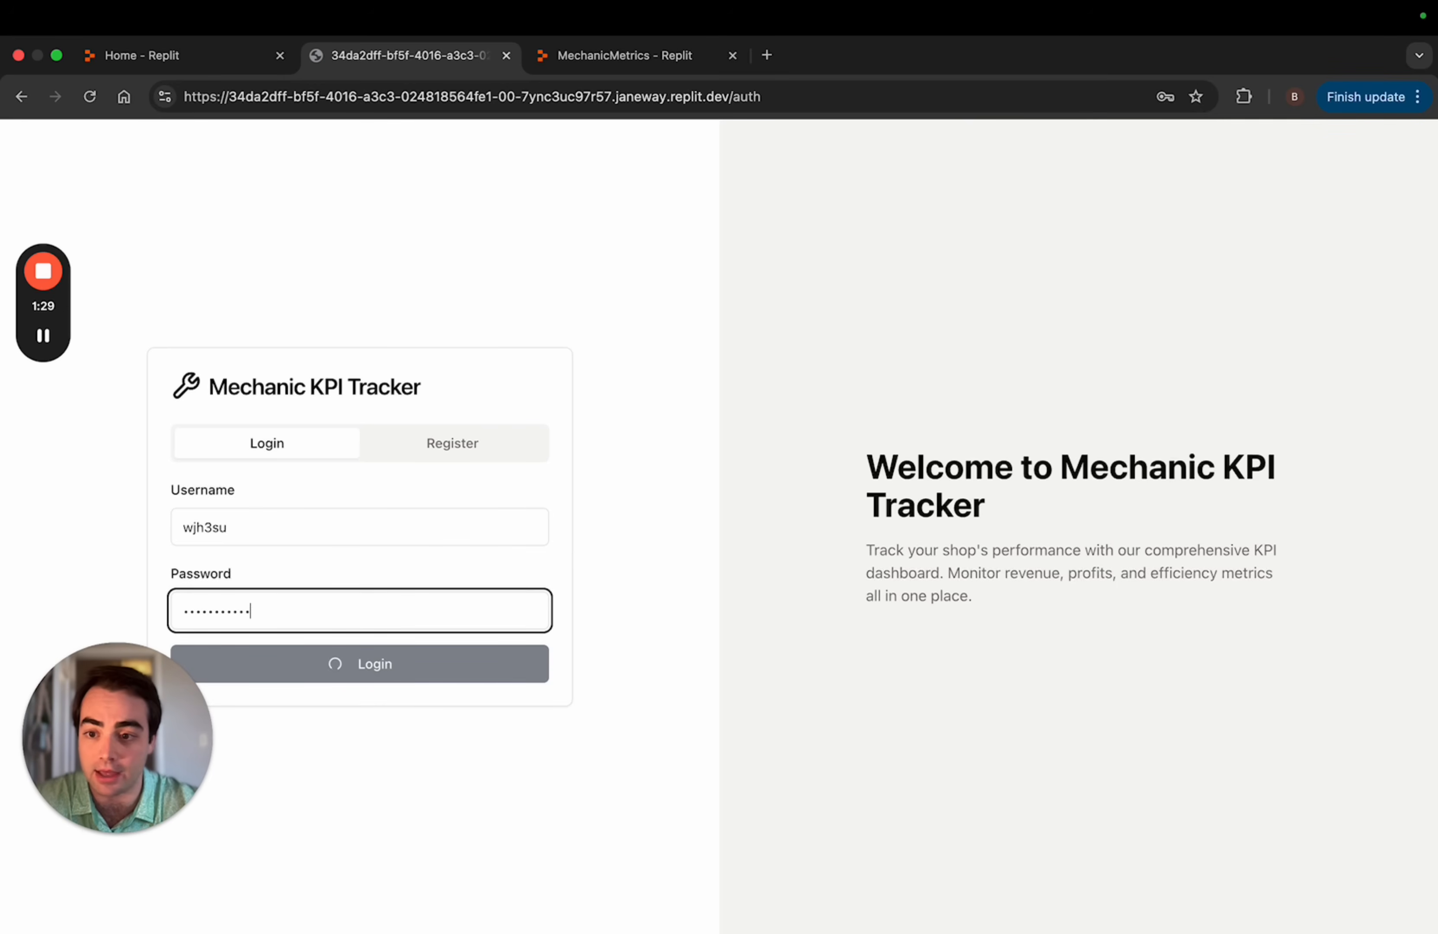
{"action": "left_click", "coordinate": [359, 664]}
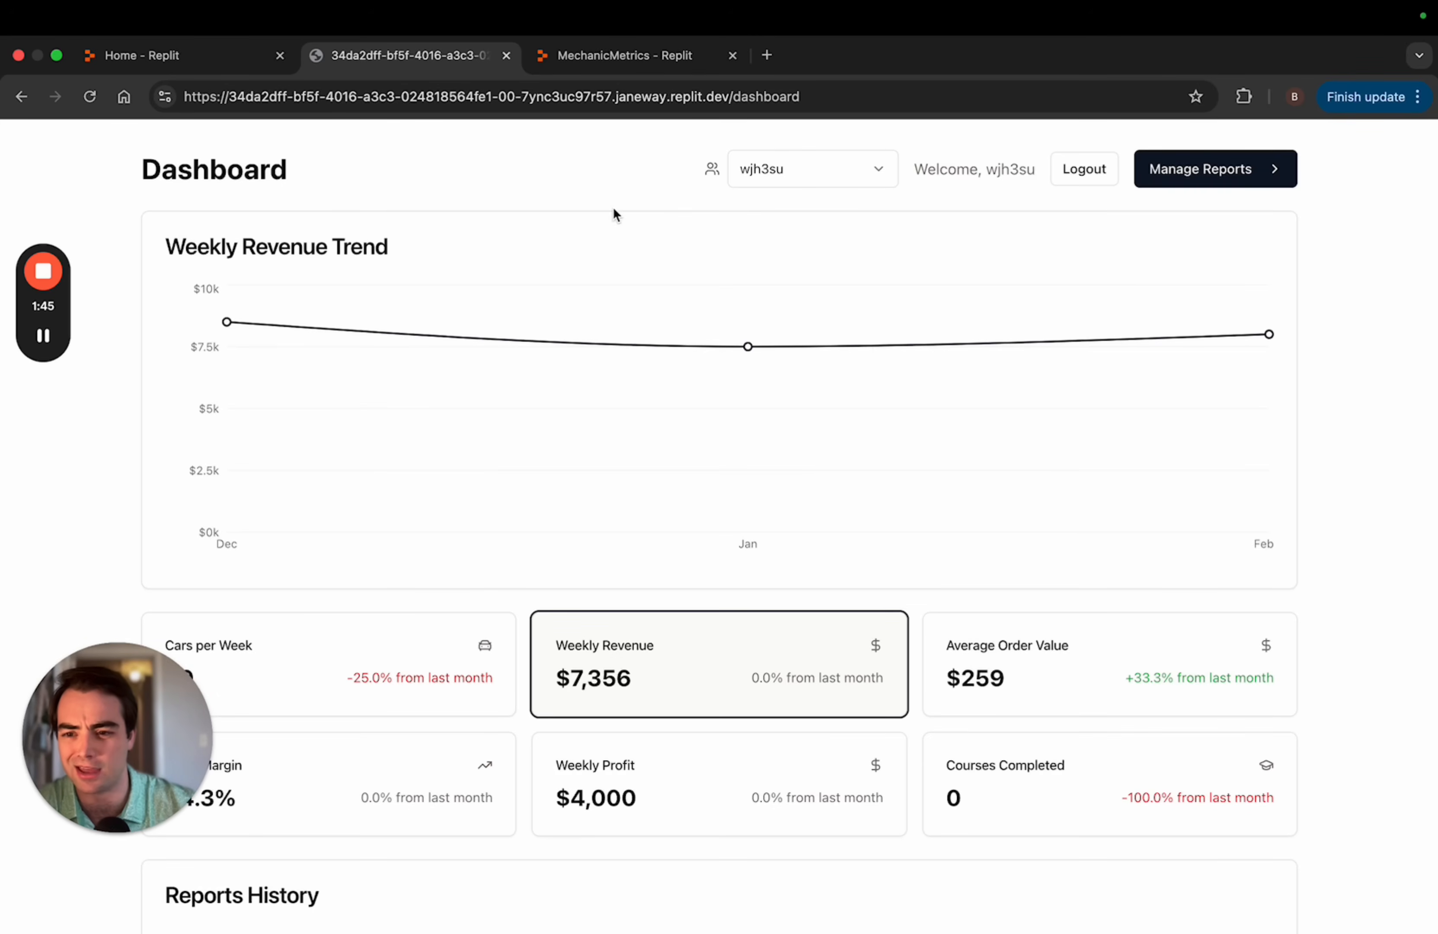
{"action": "left_click", "coordinate": [1215, 169]}
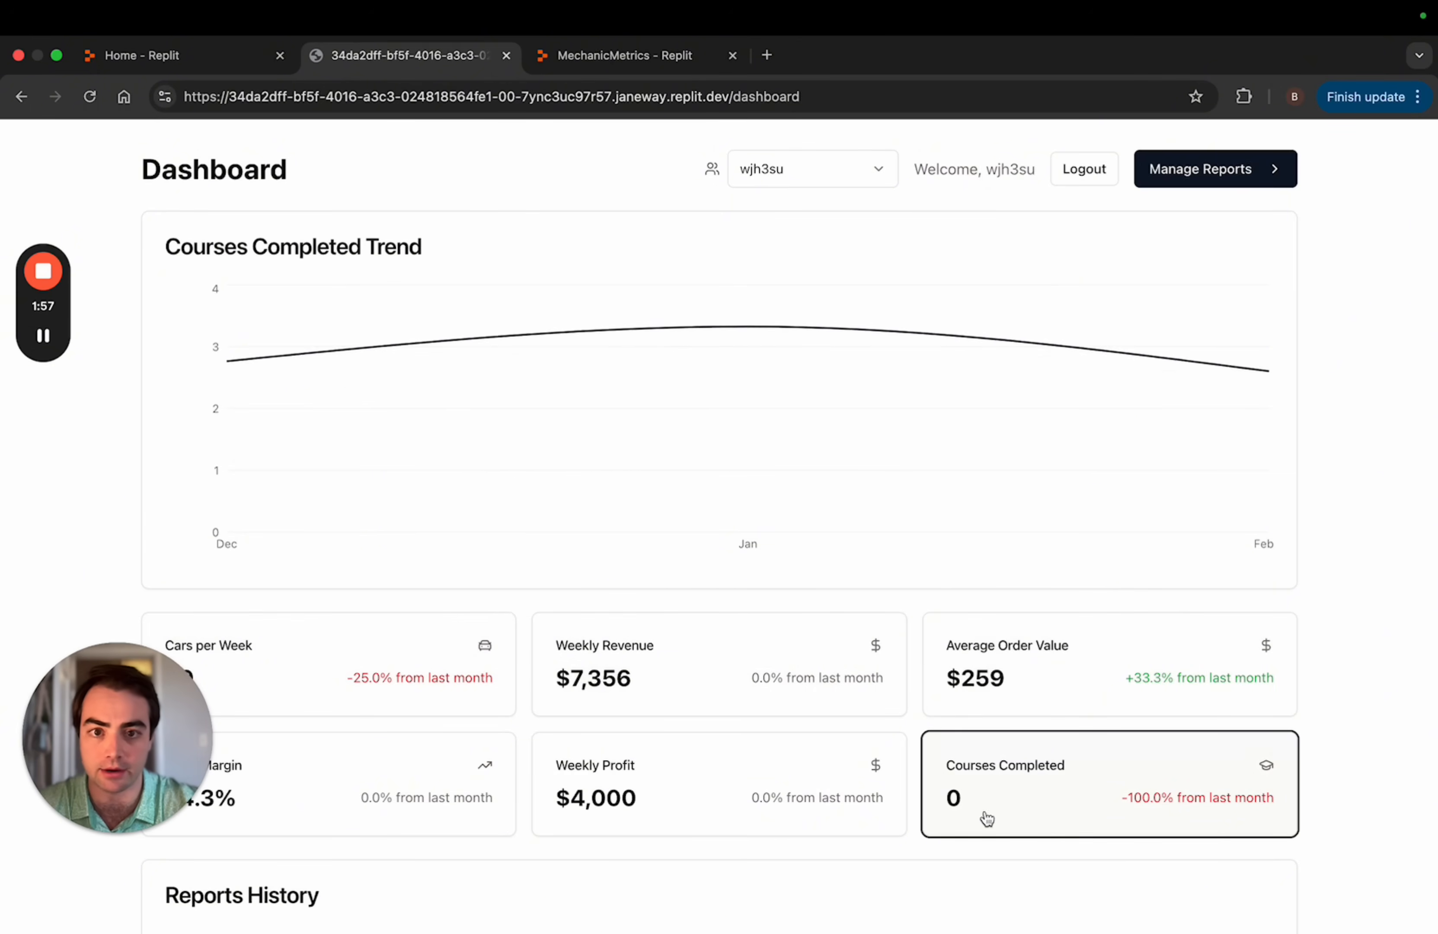
{"action": "scroll", "scroll_direction": "down", "scroll_amount": 3}
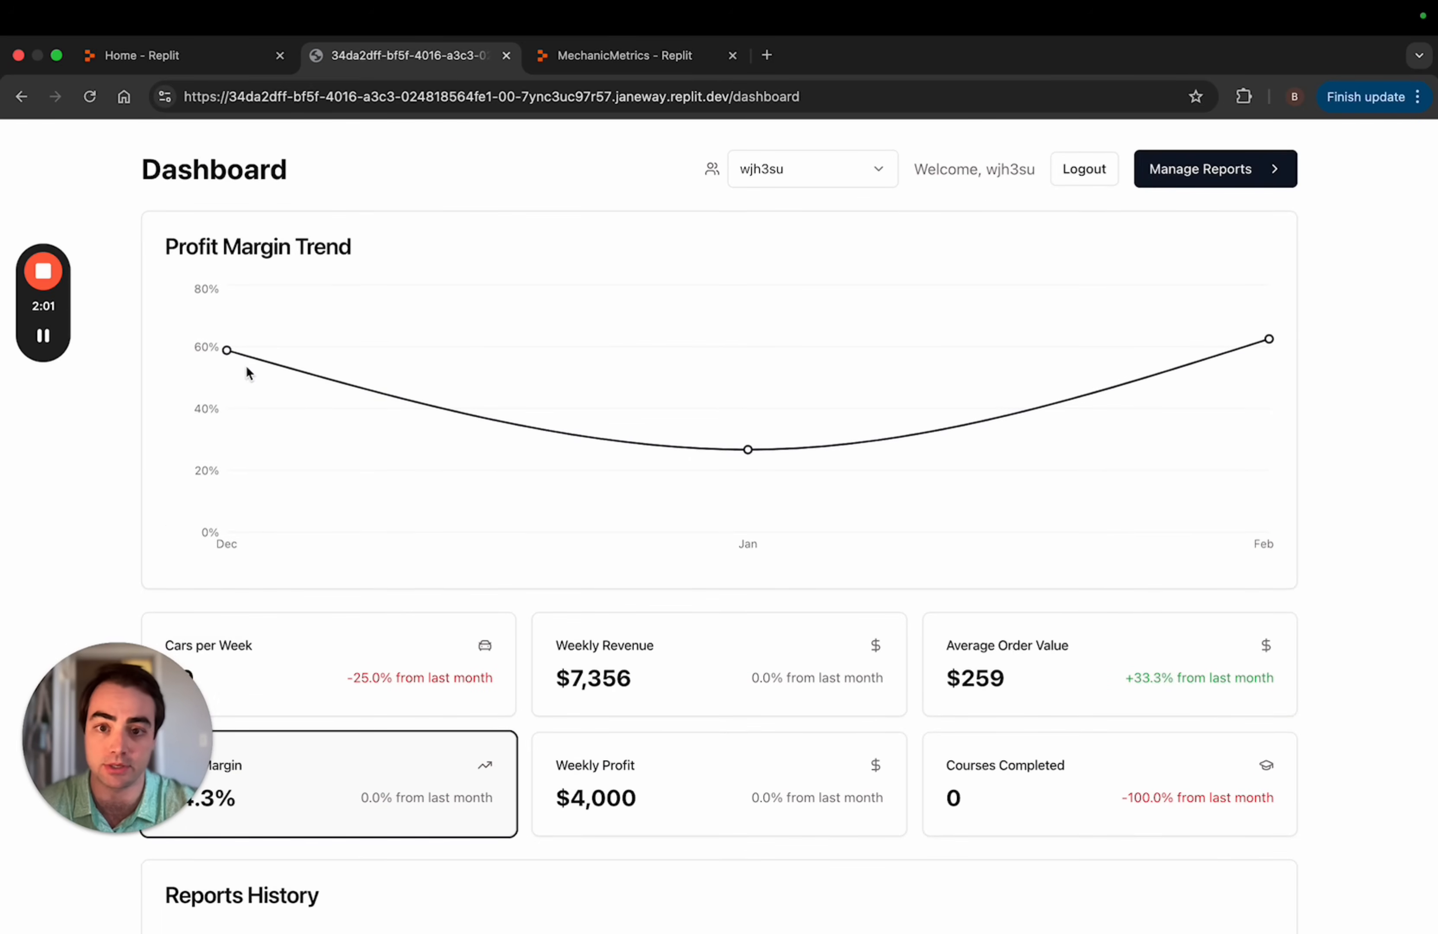
{"action": "mouse_move", "coordinate": [1267, 338]}
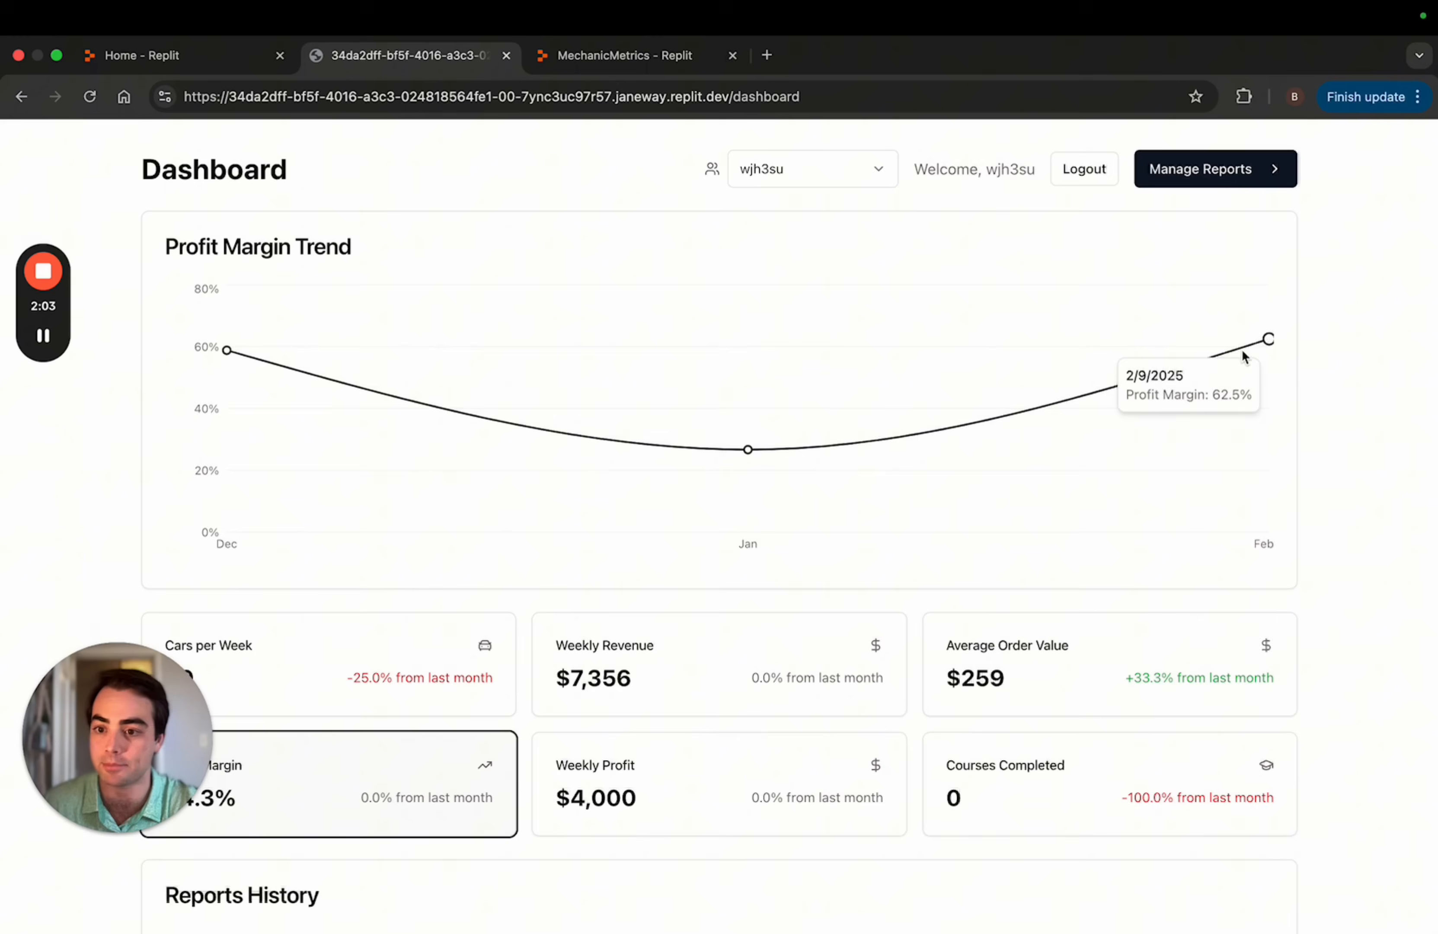
{"action": "mouse_move", "coordinate": [748, 448]}
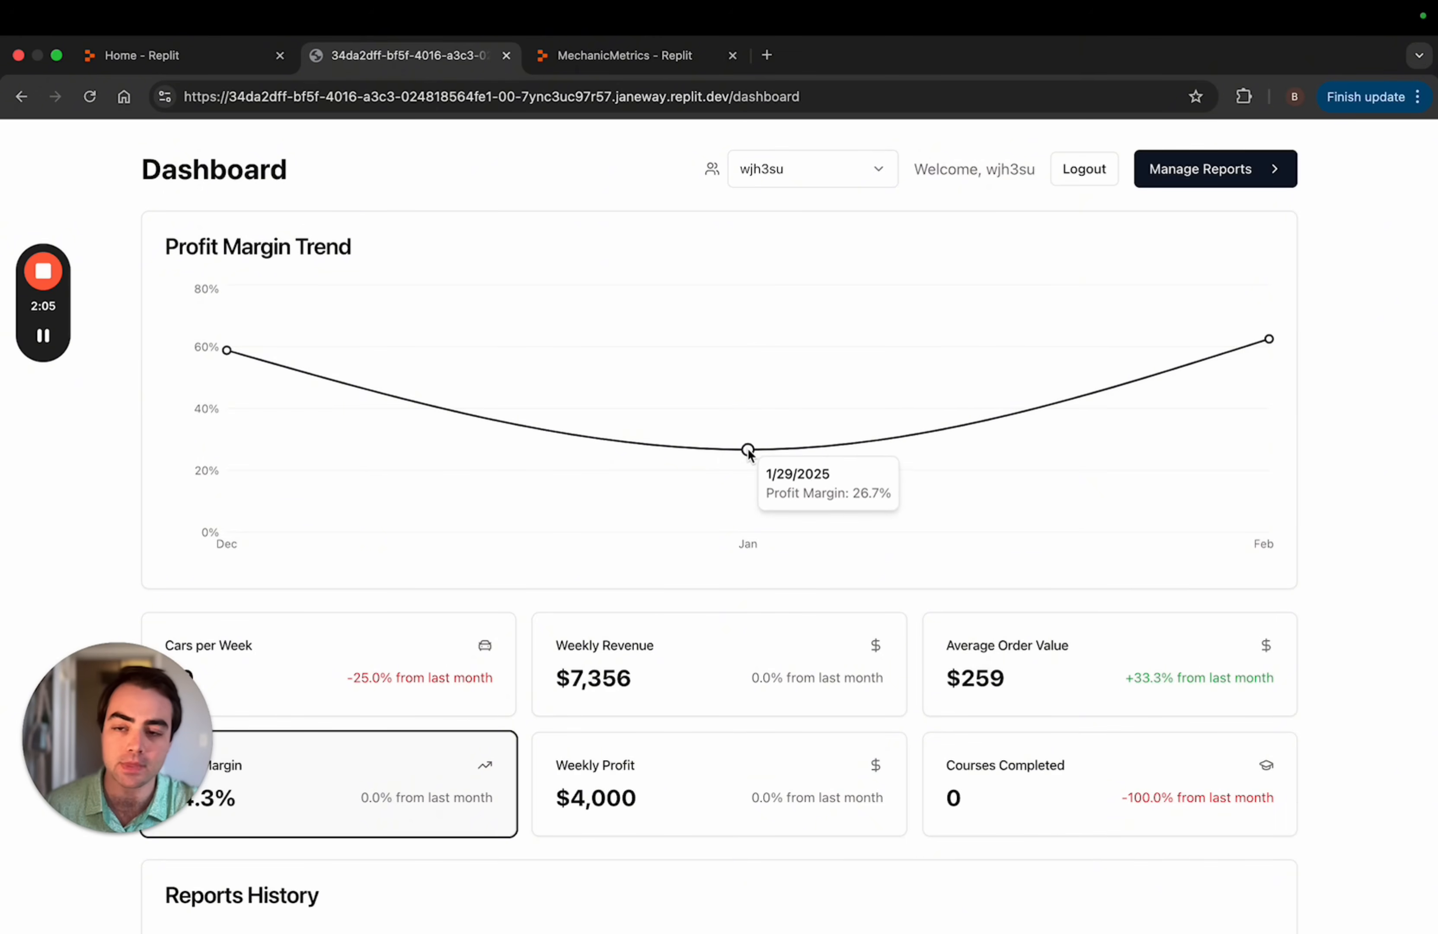
{"action": "mouse_move", "coordinate": [227, 350]}
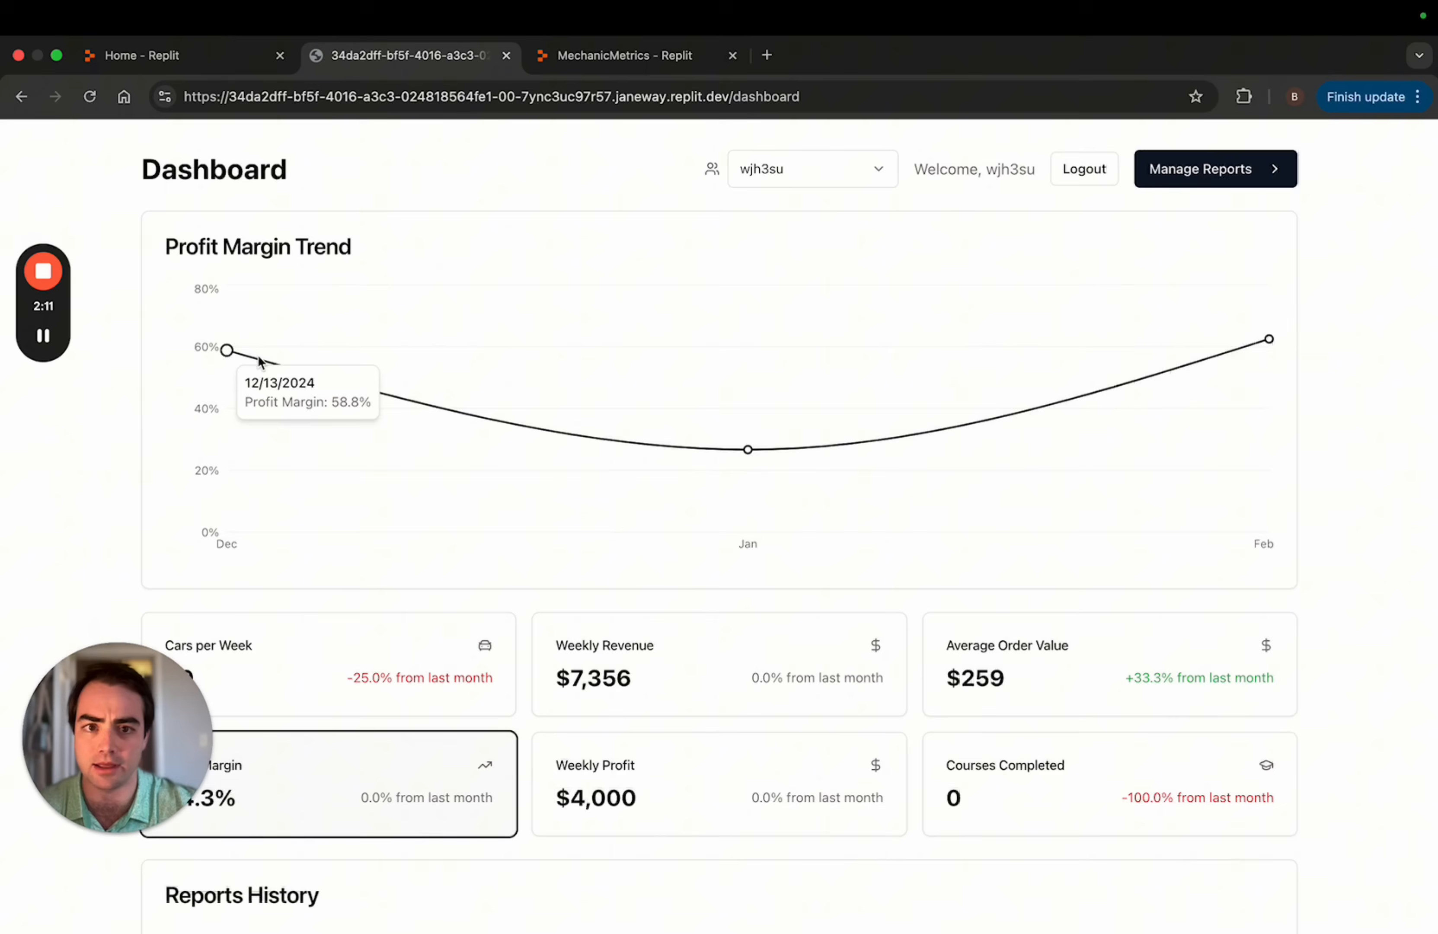
{"action": "mouse_move", "coordinate": [564, 261]}
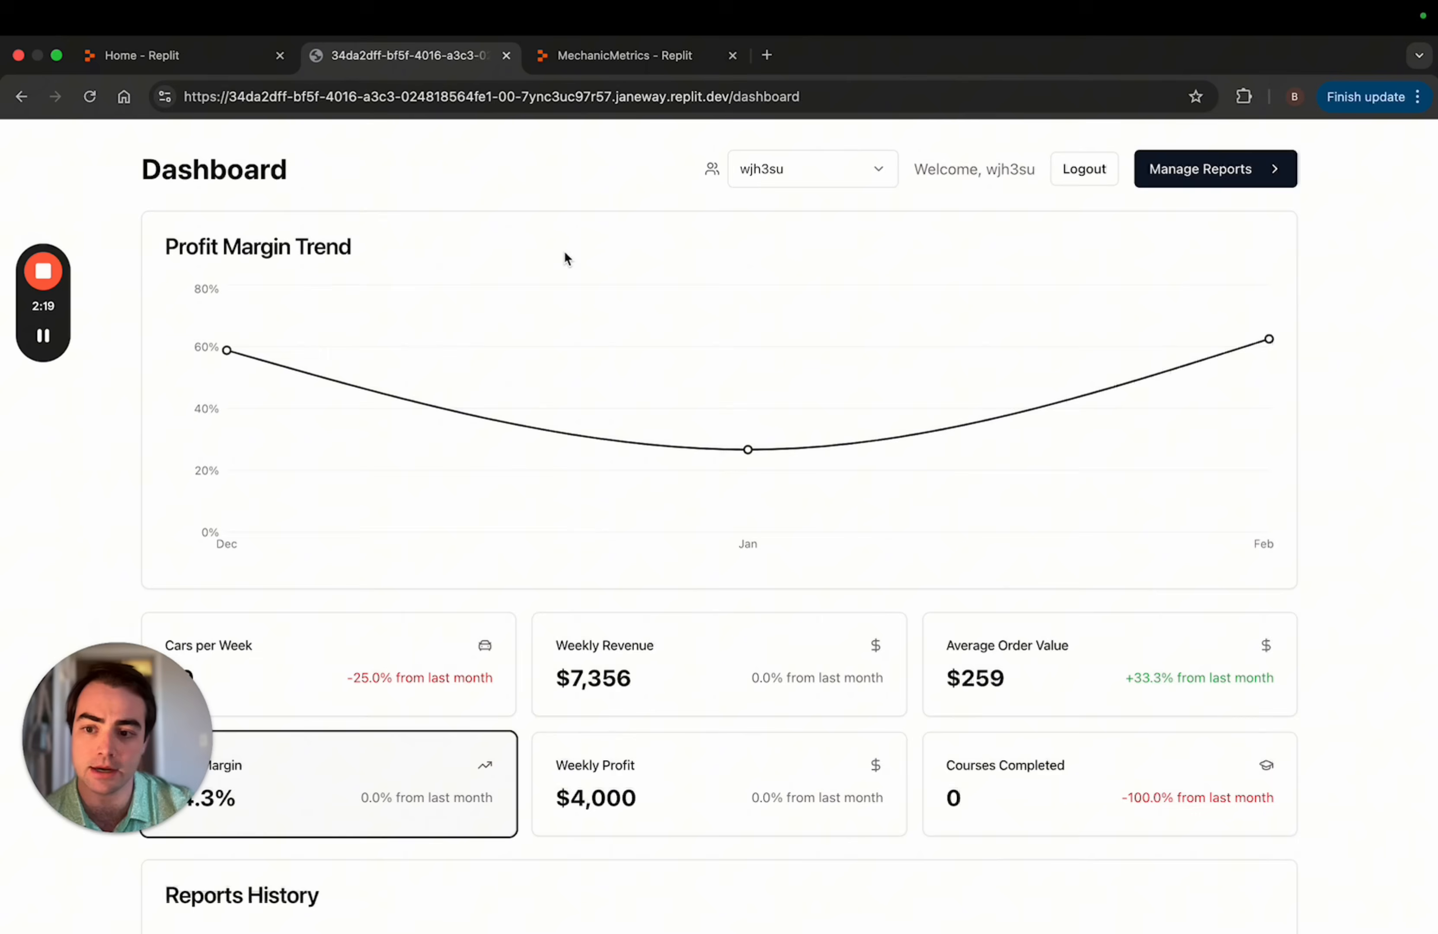
- Check the shop user list and view the Weekly Revenue trend showing $7,356
{"action": "left_click", "coordinate": [813, 168]}
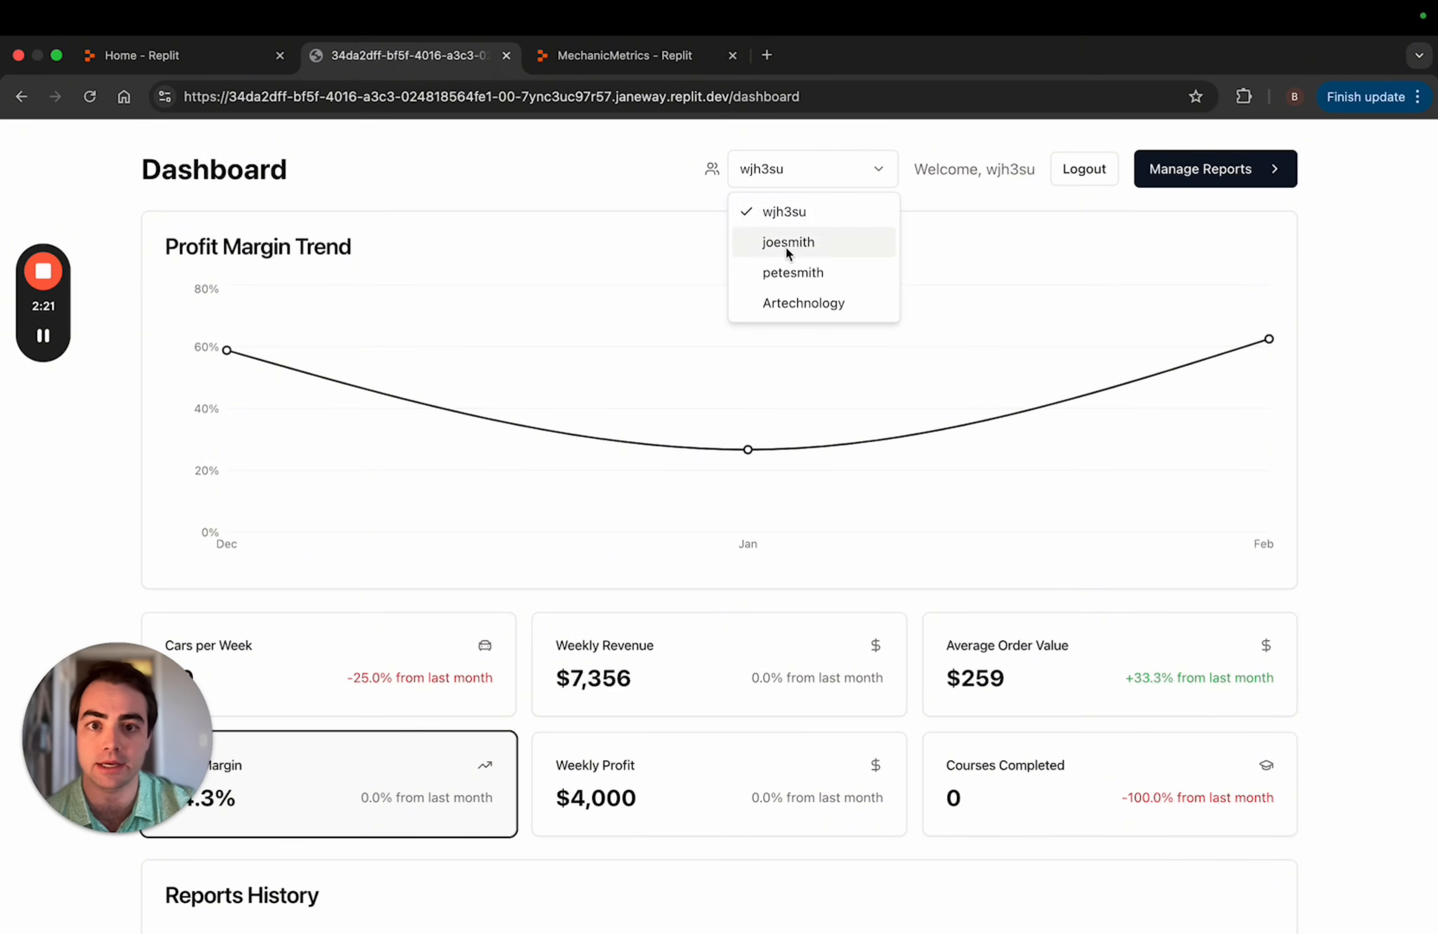
{"action": "left_click", "coordinate": [789, 242]}
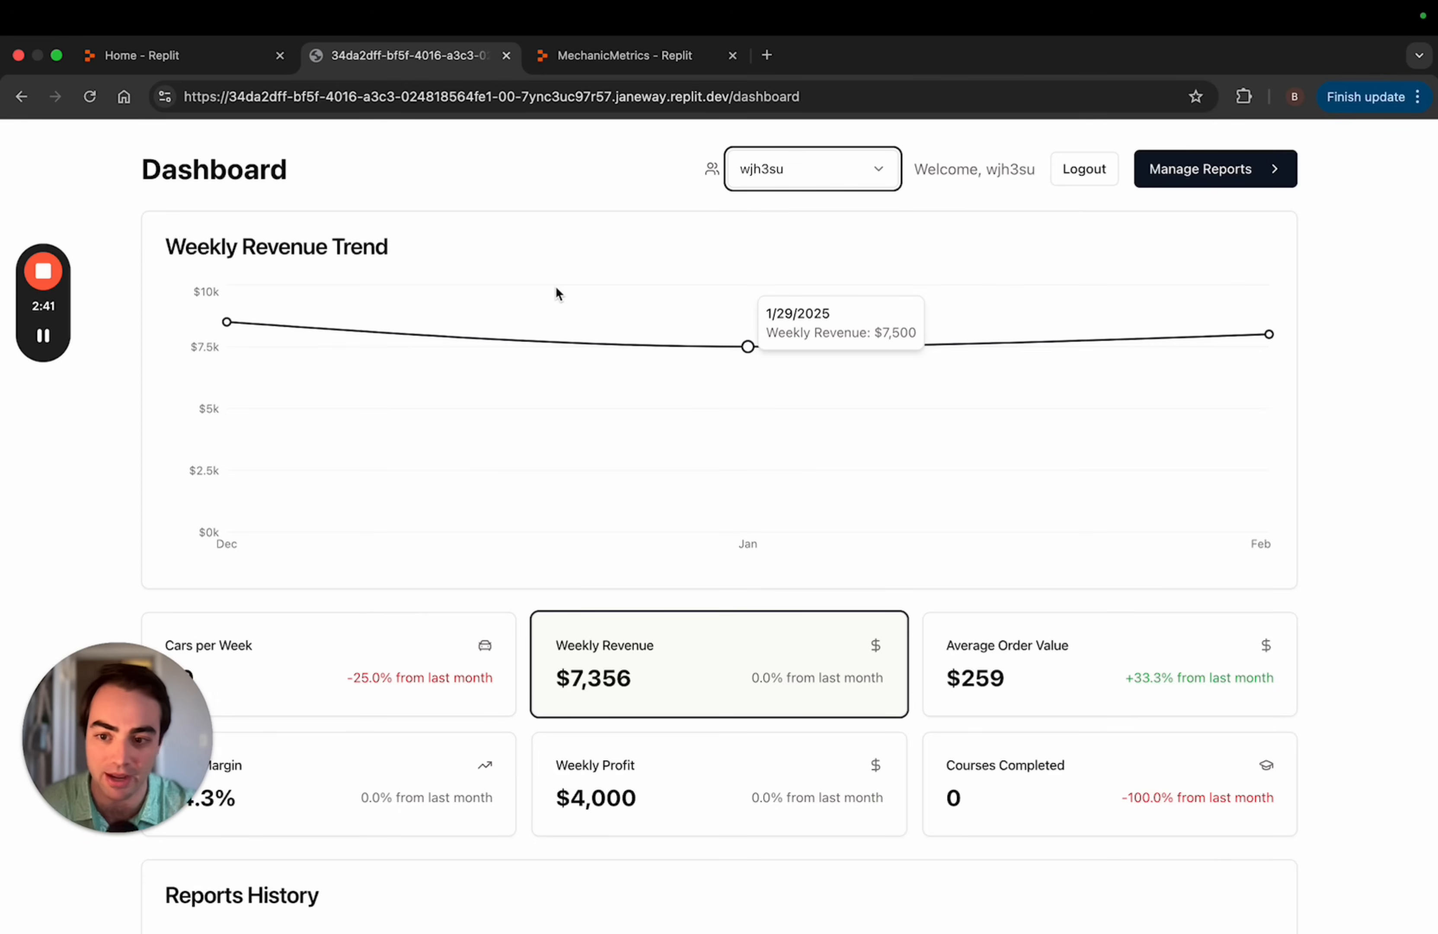
{"action": "mouse_move", "coordinate": [582, 381]}
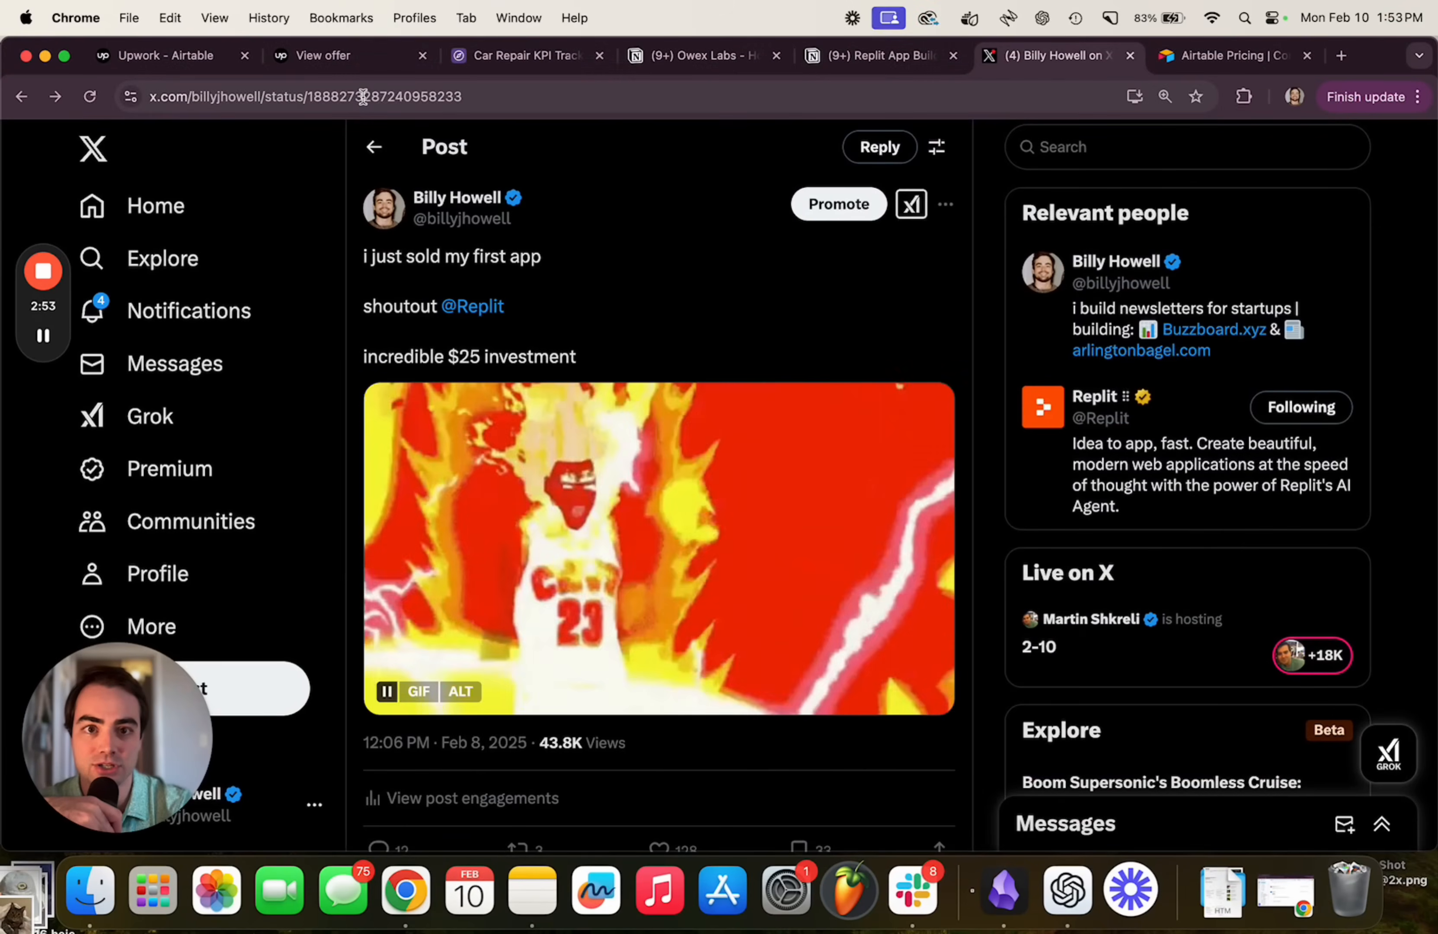
- Review the Upwork KPI Dashboard offer description, then move to the Car Repair KPI Tracker base
{"action": "left_click", "coordinate": [323, 55]}
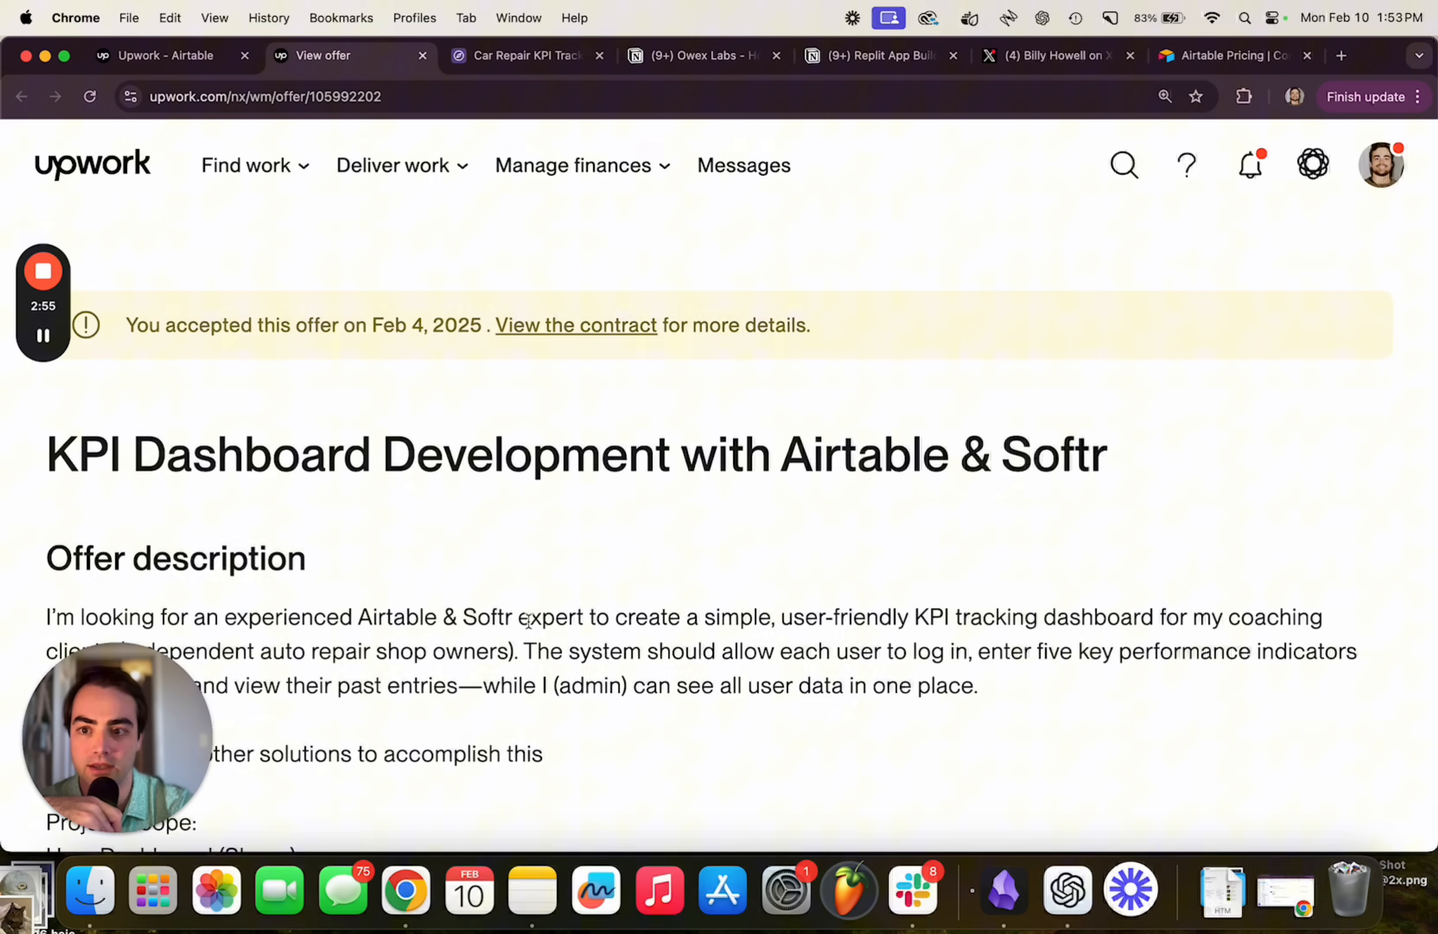
{"action": "scroll", "scroll_direction": "down", "scroll_amount": 3}
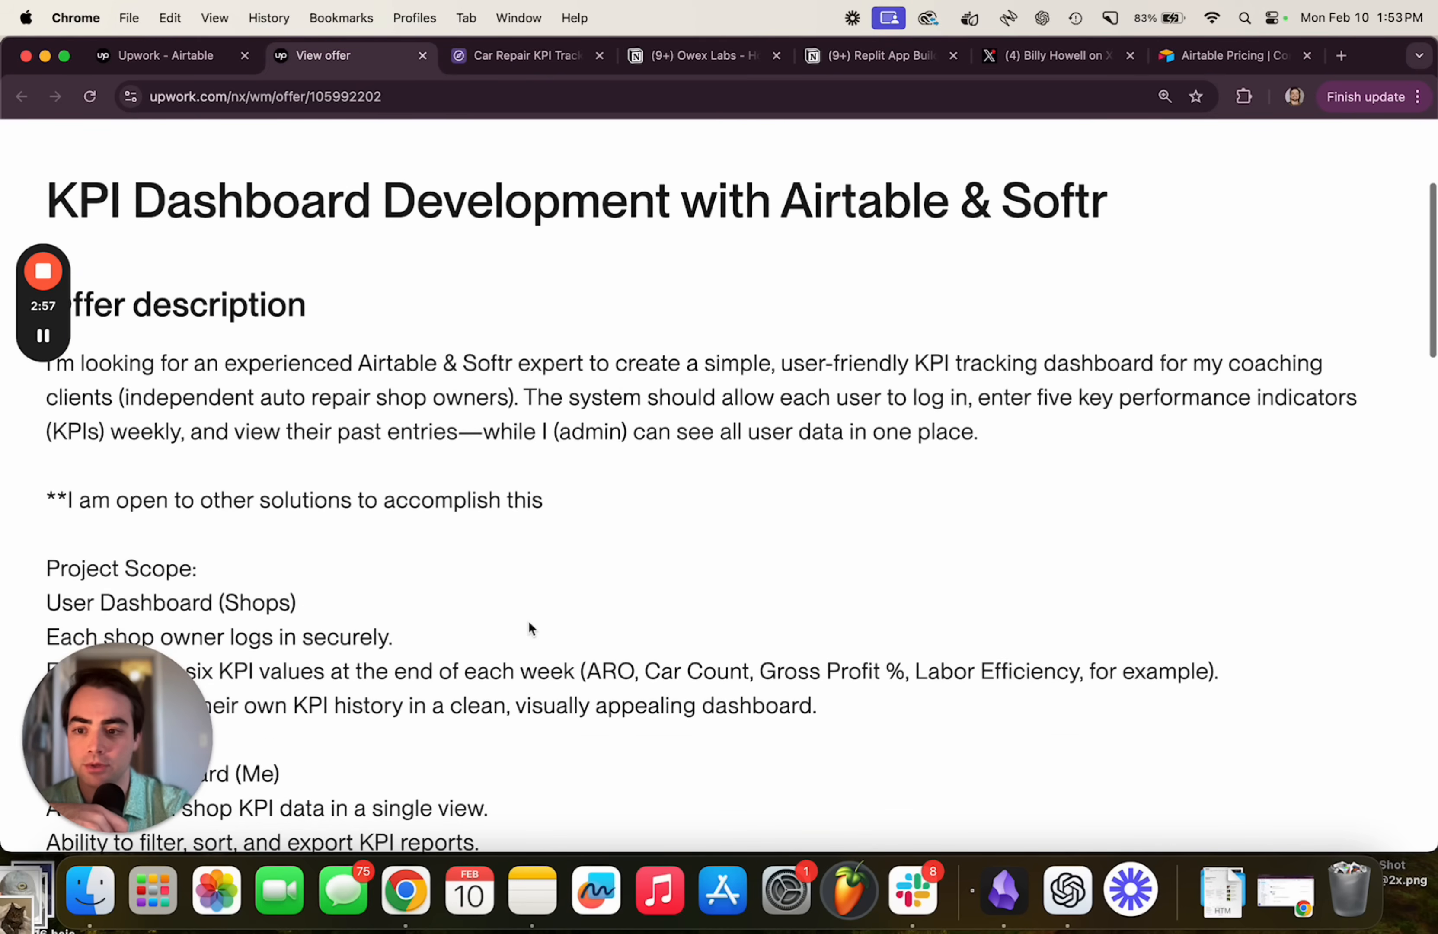
{"action": "scroll", "scroll_direction": "down", "scroll_amount": 3}
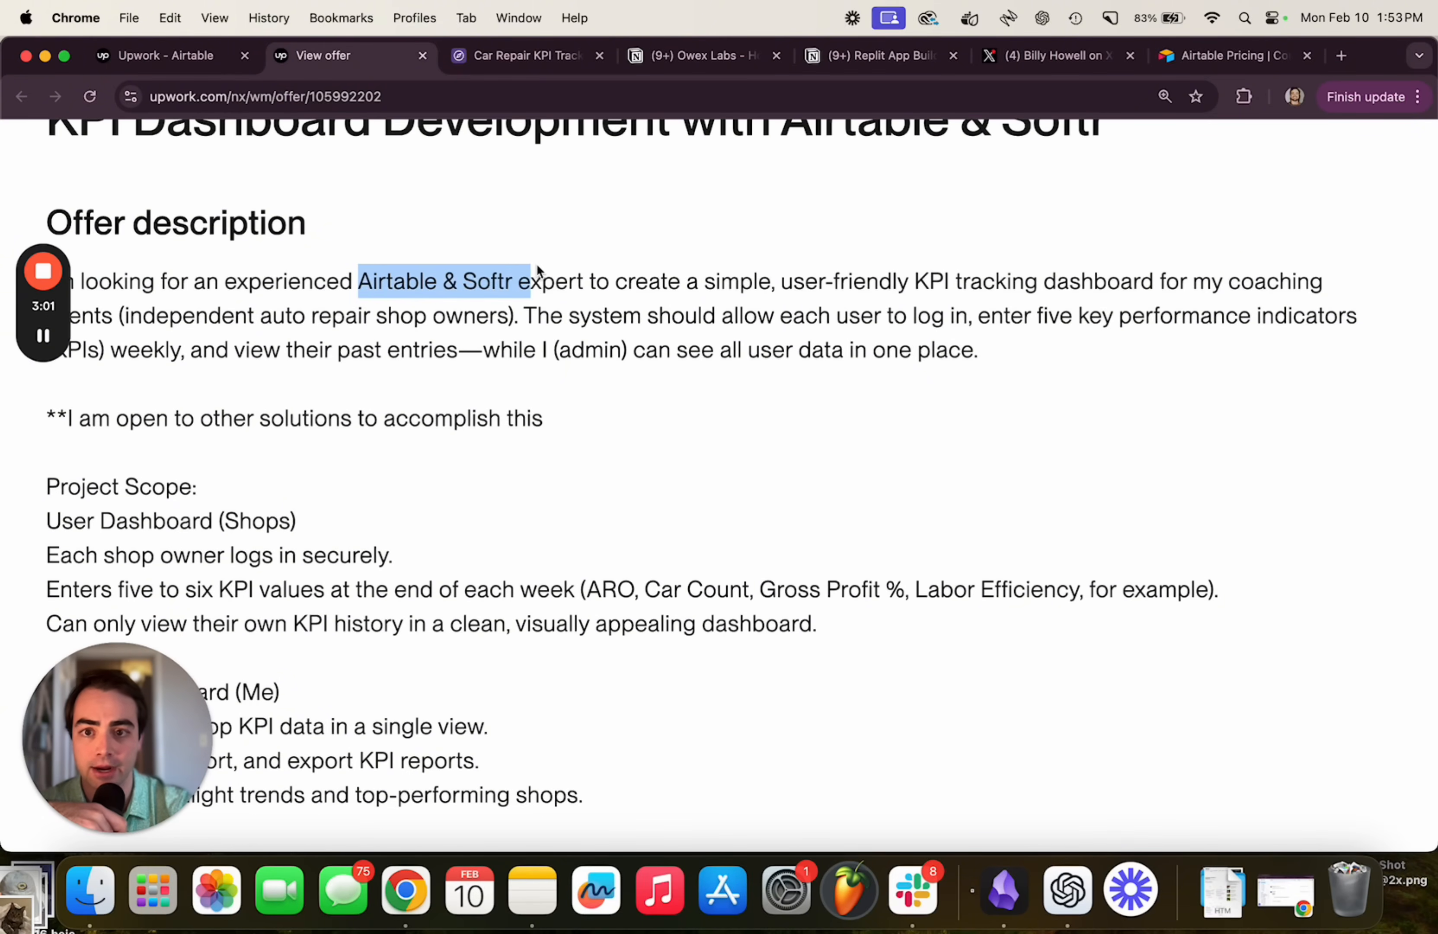
{"action": "scroll", "scroll_direction": "down", "scroll_amount": 3}
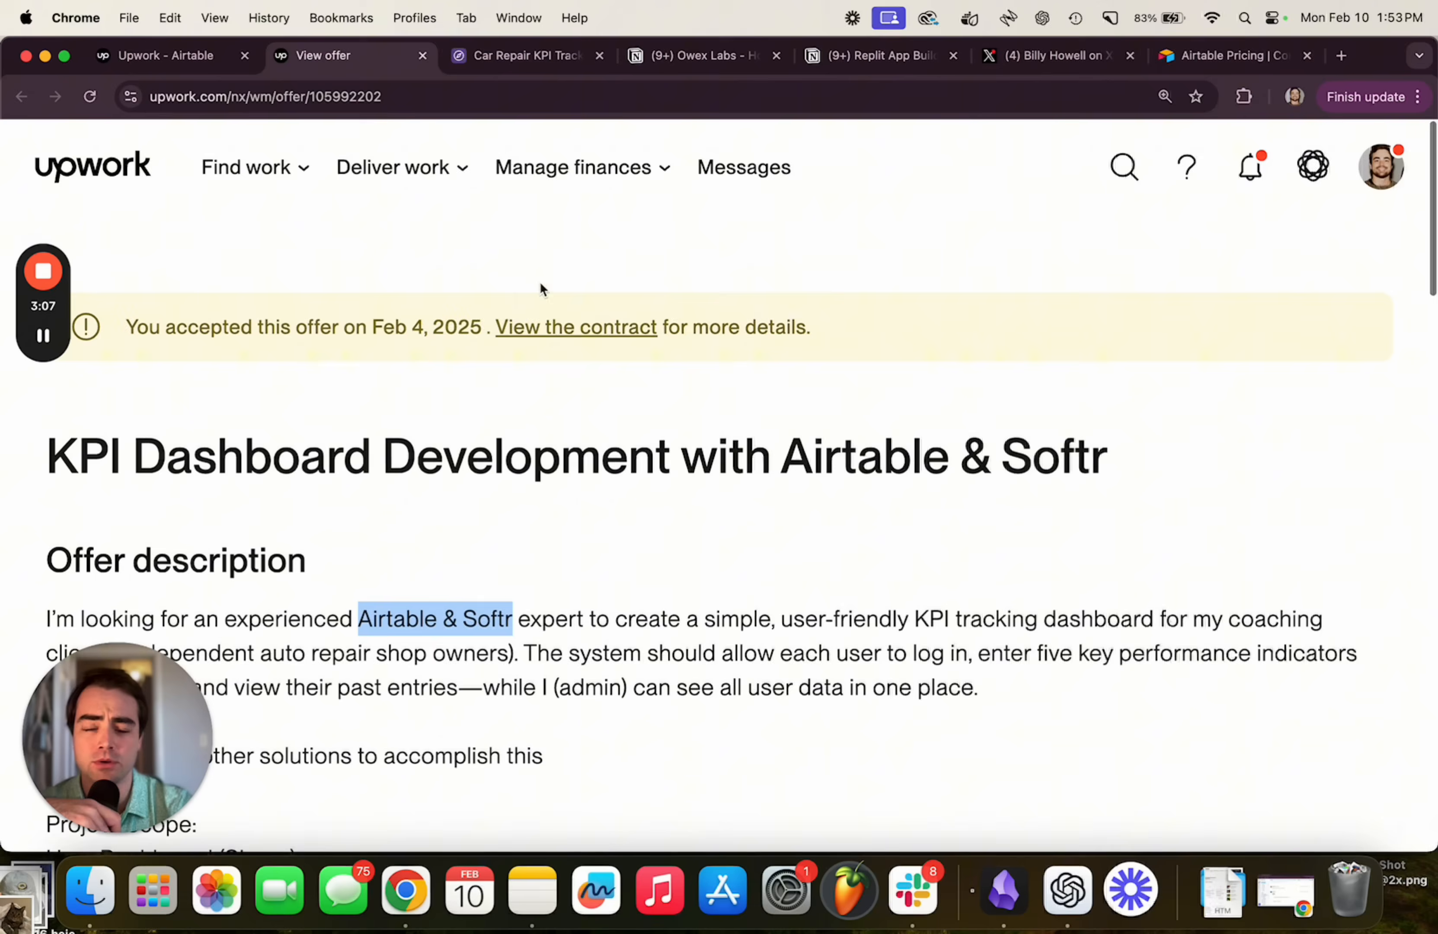
{"action": "left_click", "coordinate": [523, 56]}
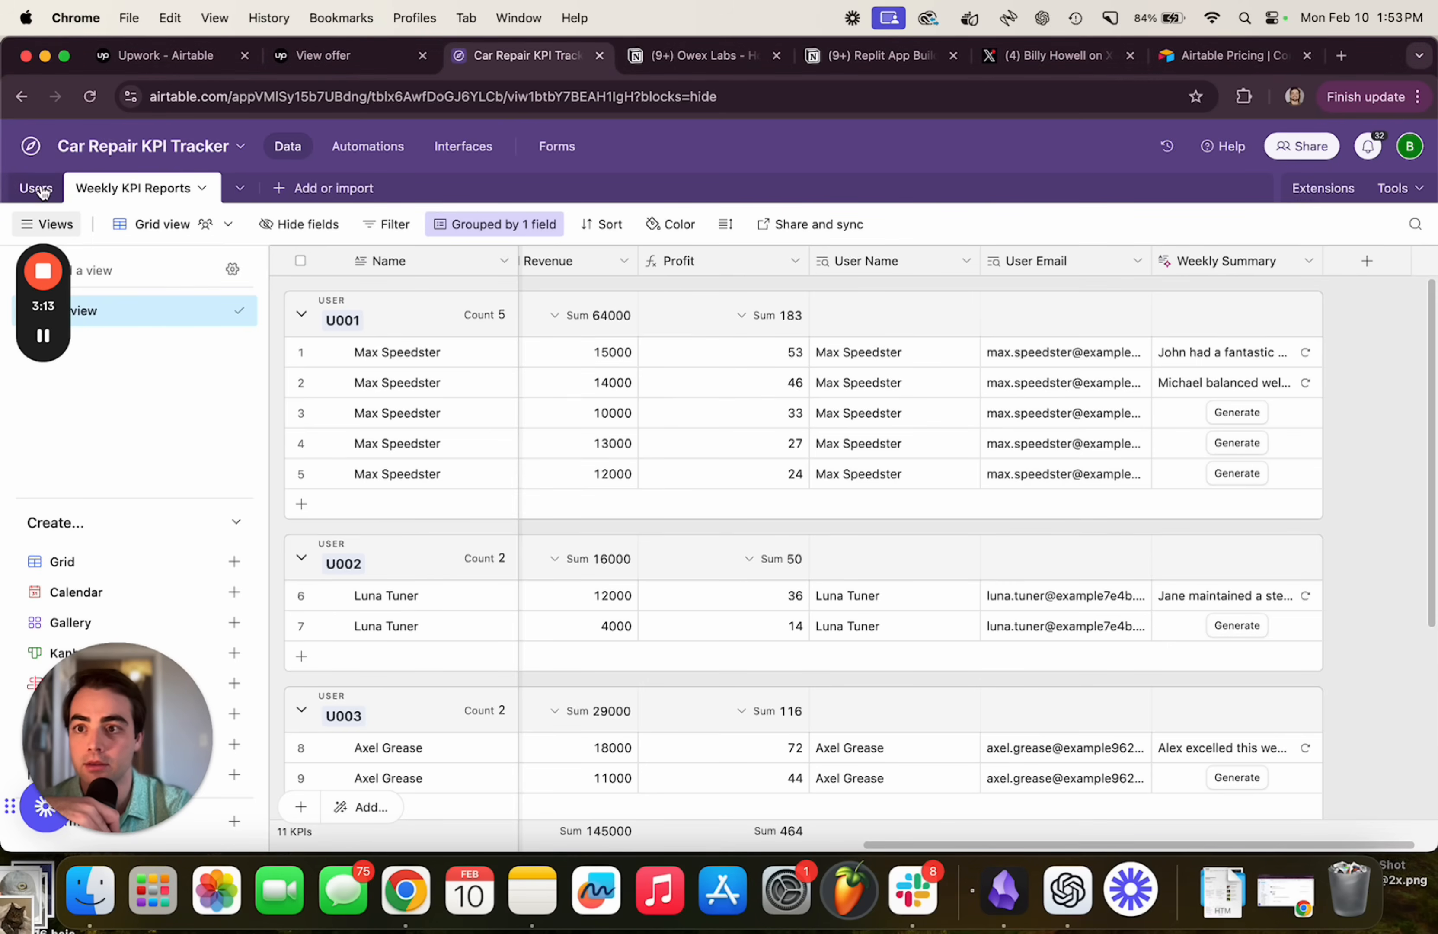
- View the Users table in the Car Repair KPI Tracker Airtable base
{"action": "left_click", "coordinate": [35, 189]}
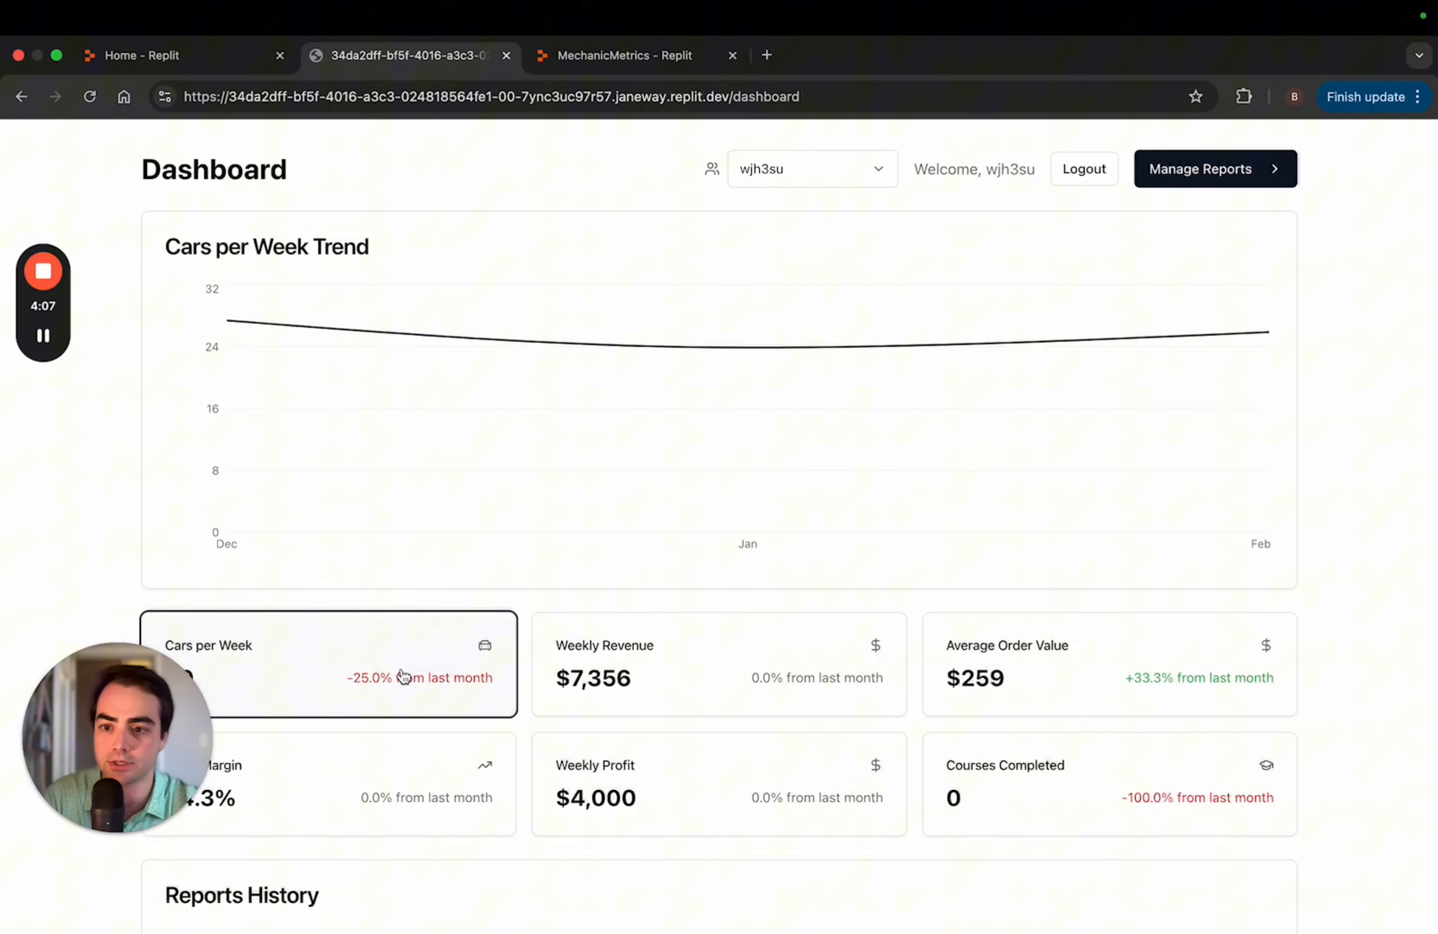
- Check the MechanicMetrics Autoscale deployment in Replit, then land on the Replit App Builder notes page
{"action": "left_click", "coordinate": [1082, 667]}
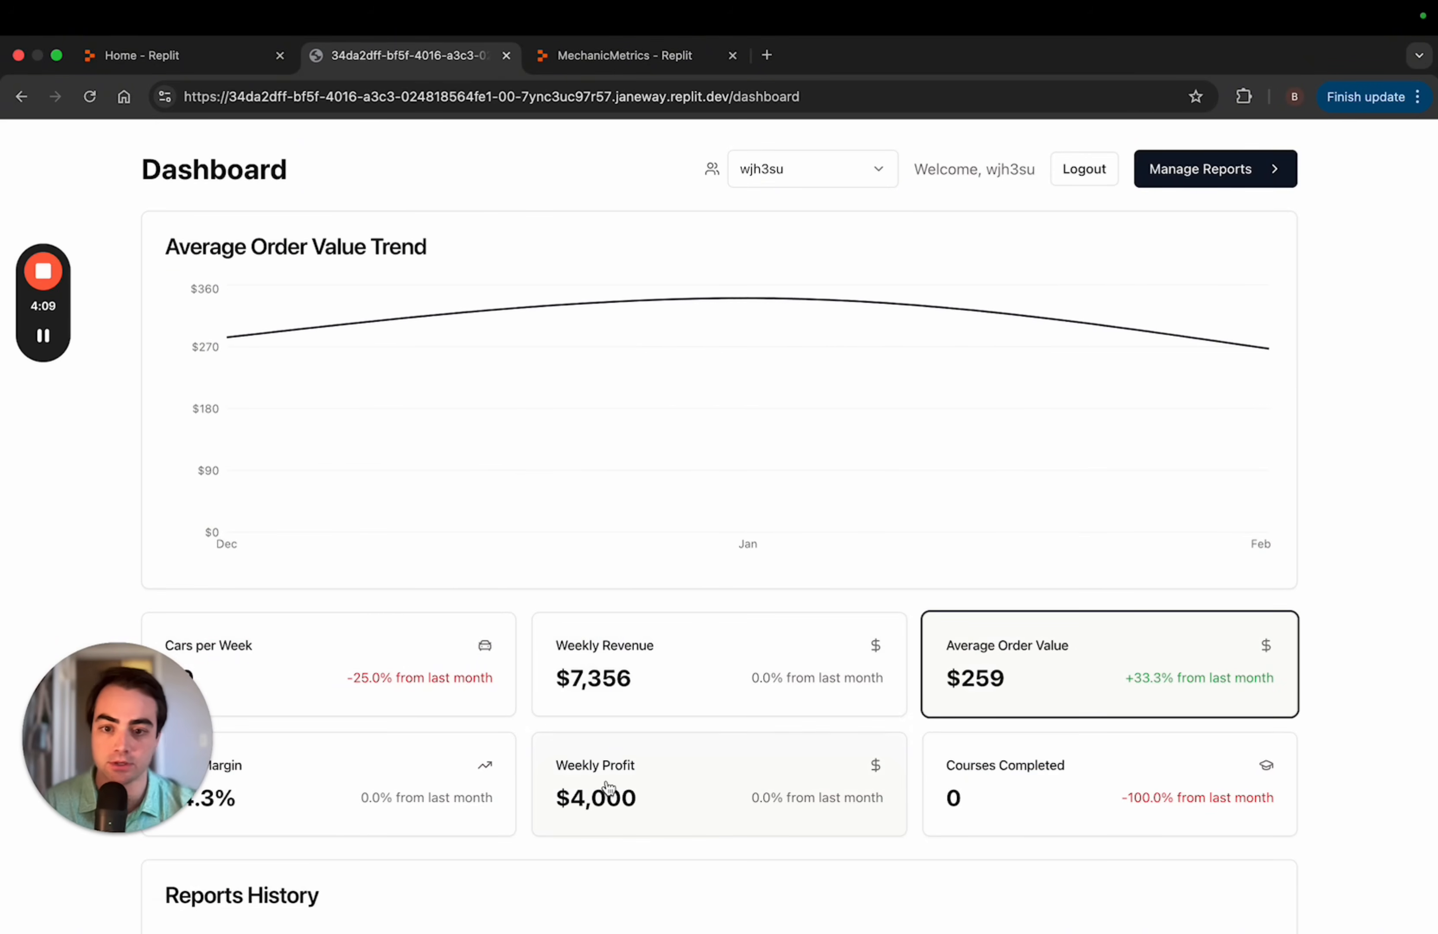
{"action": "left_click", "coordinate": [294, 769]}
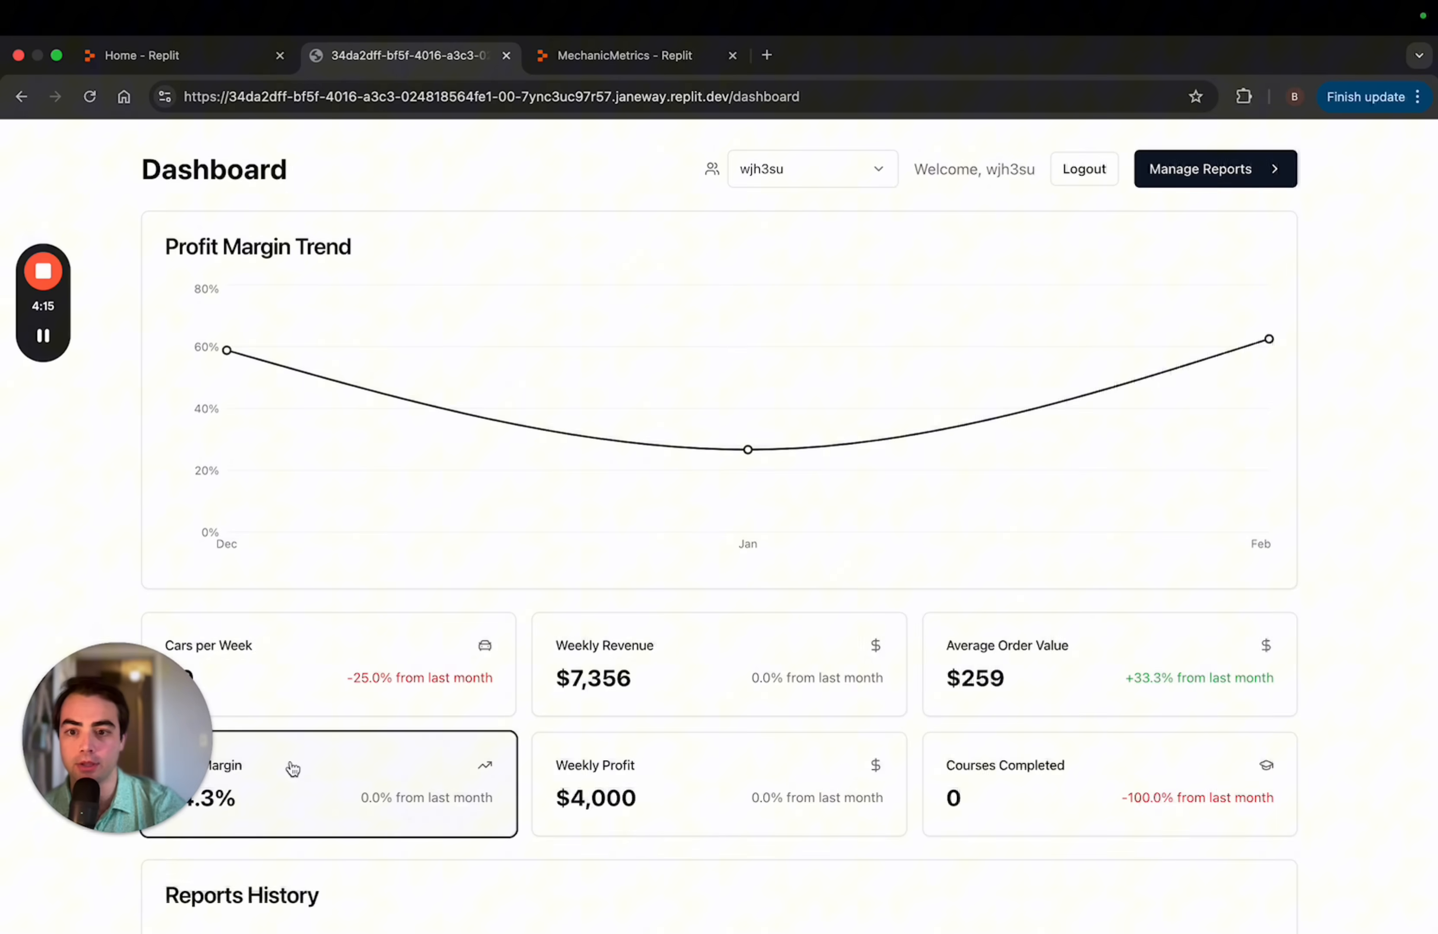
{"action": "left_click", "coordinate": [142, 55]}
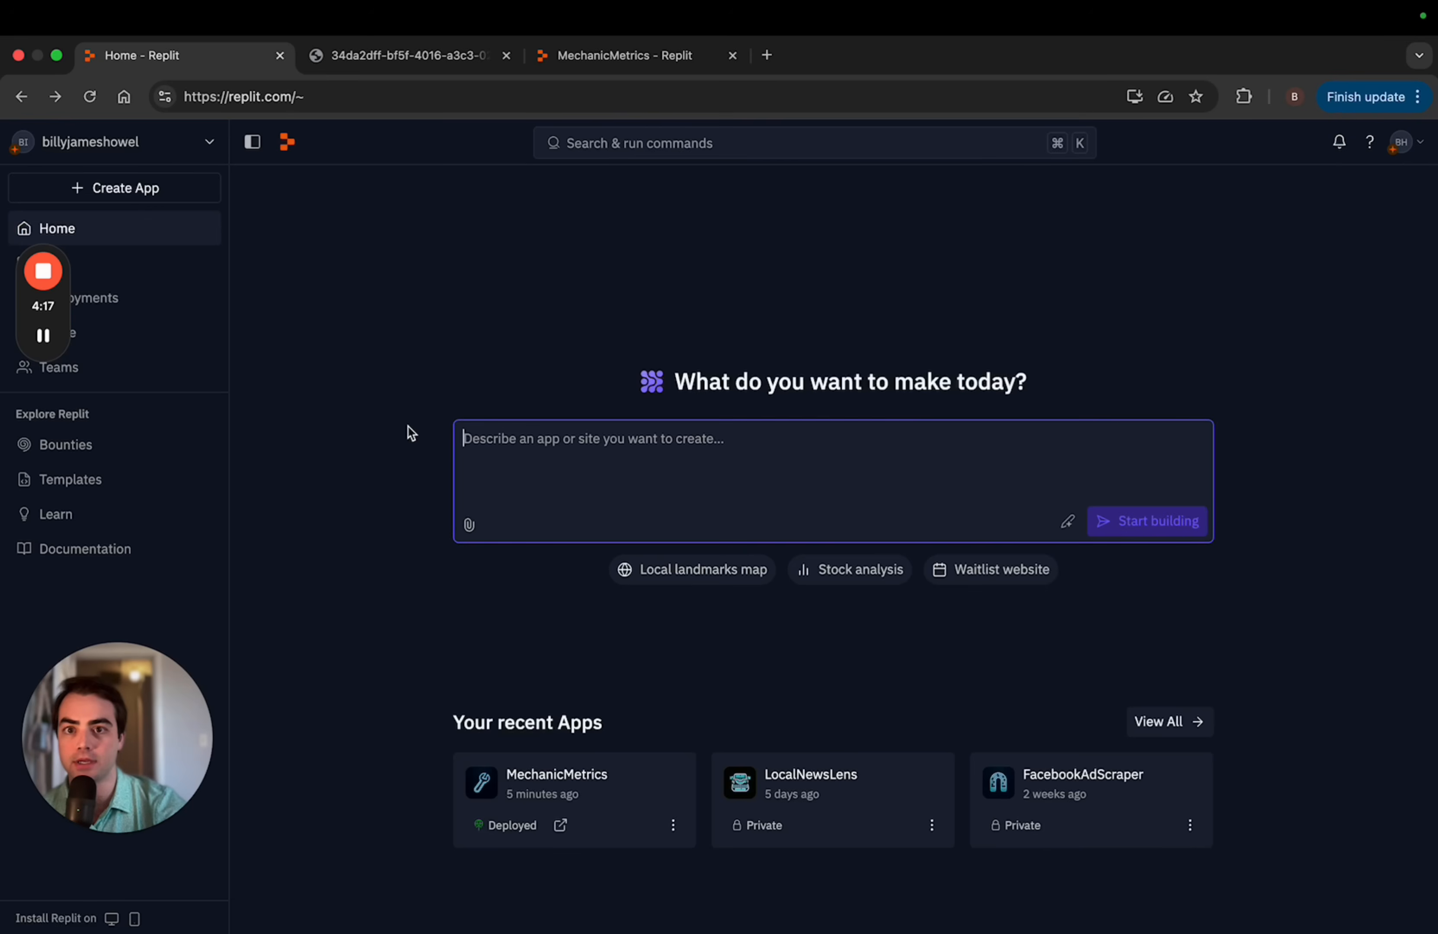
{"action": "left_click", "coordinate": [624, 55]}
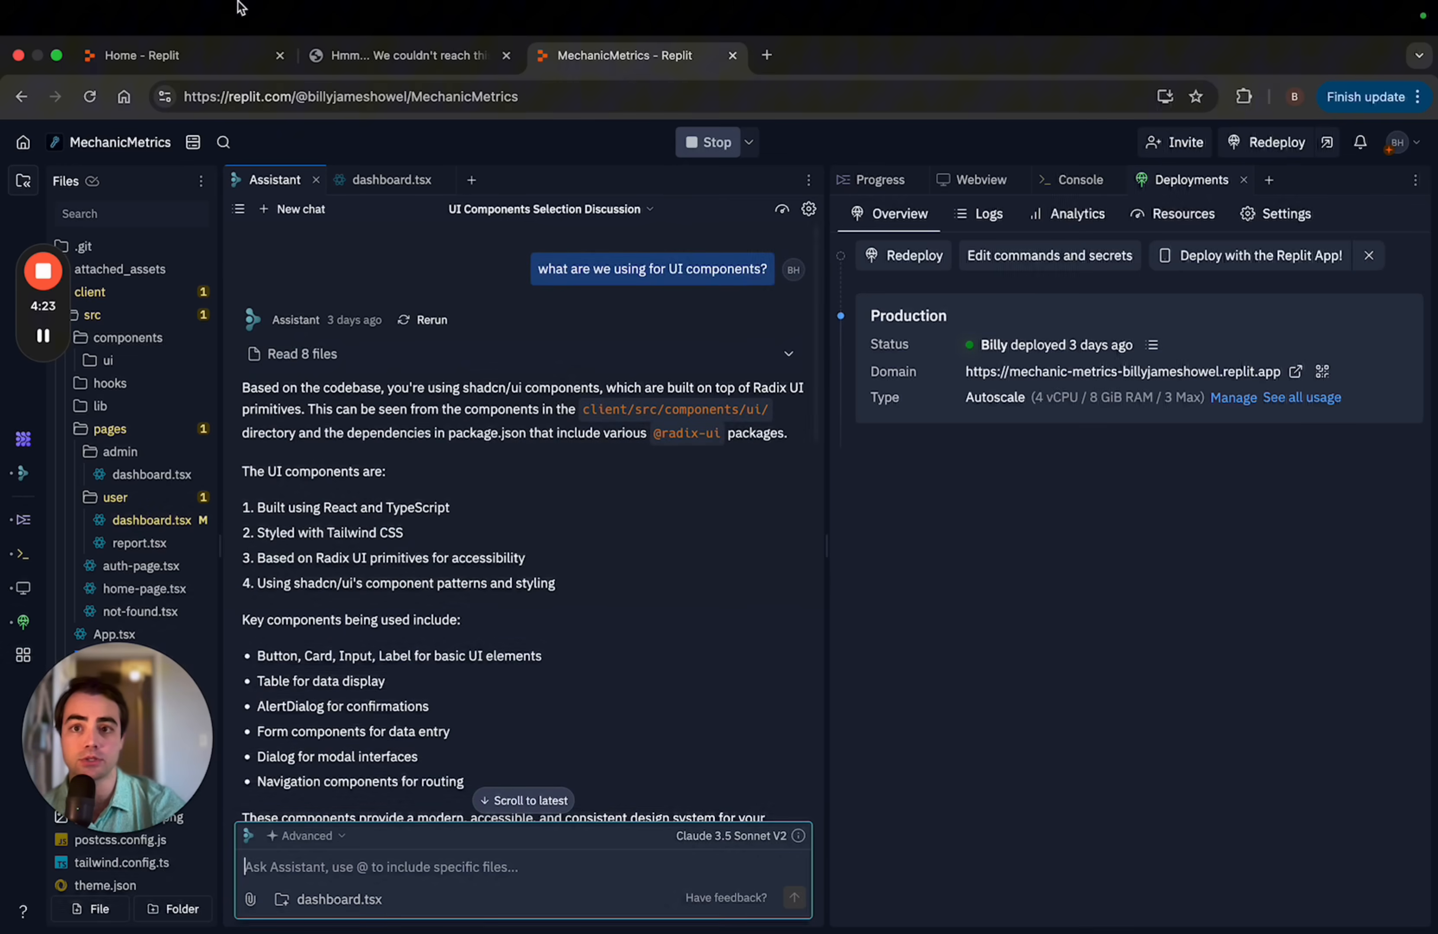
{"action": "left_click", "coordinate": [142, 55]}
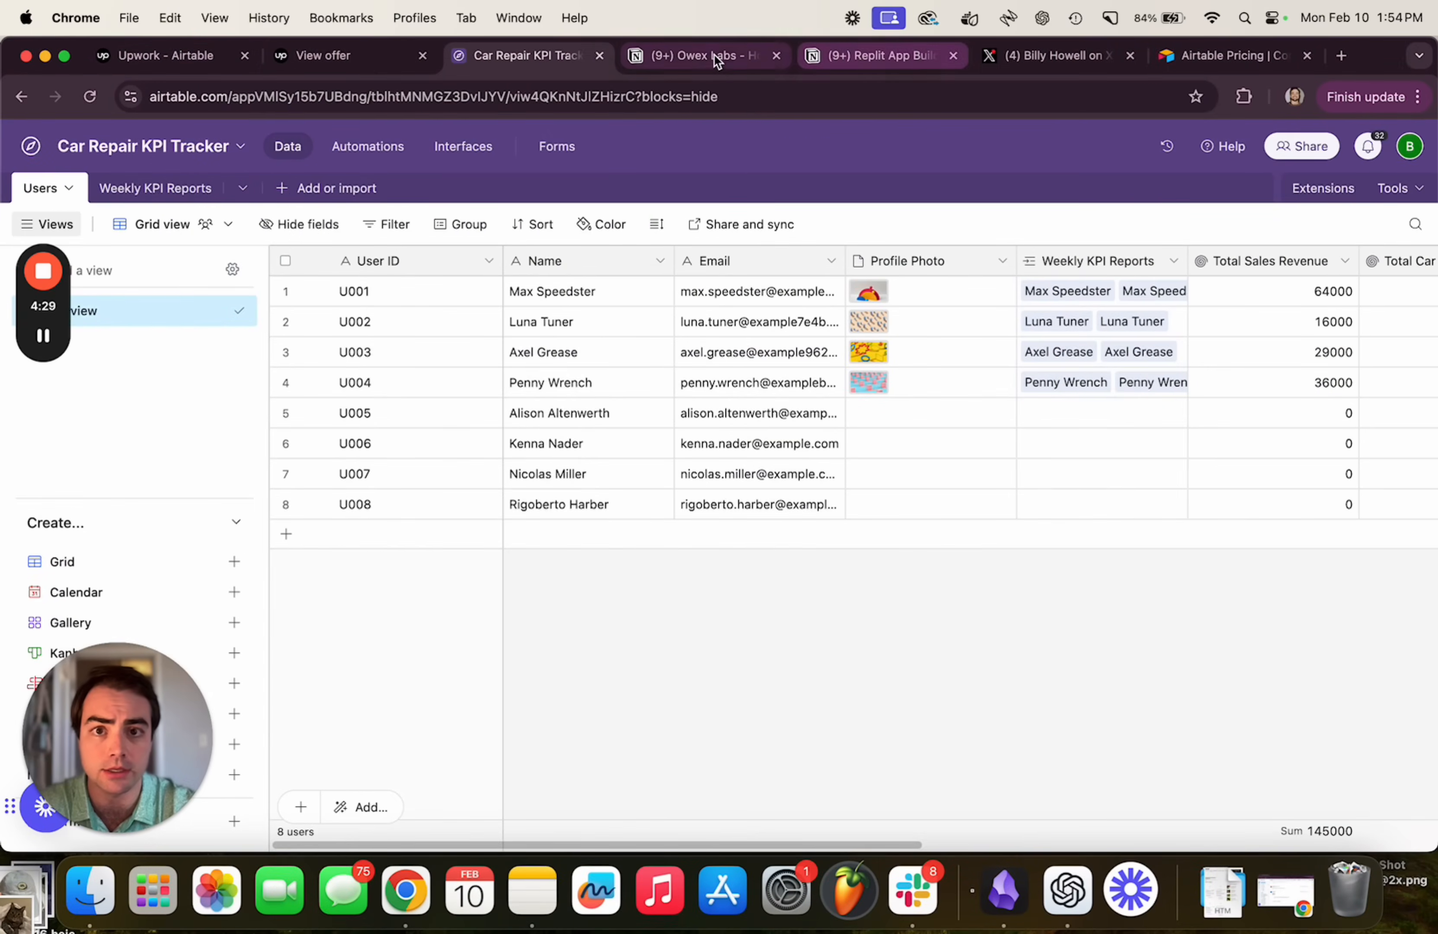
{"action": "left_click", "coordinate": [871, 55]}
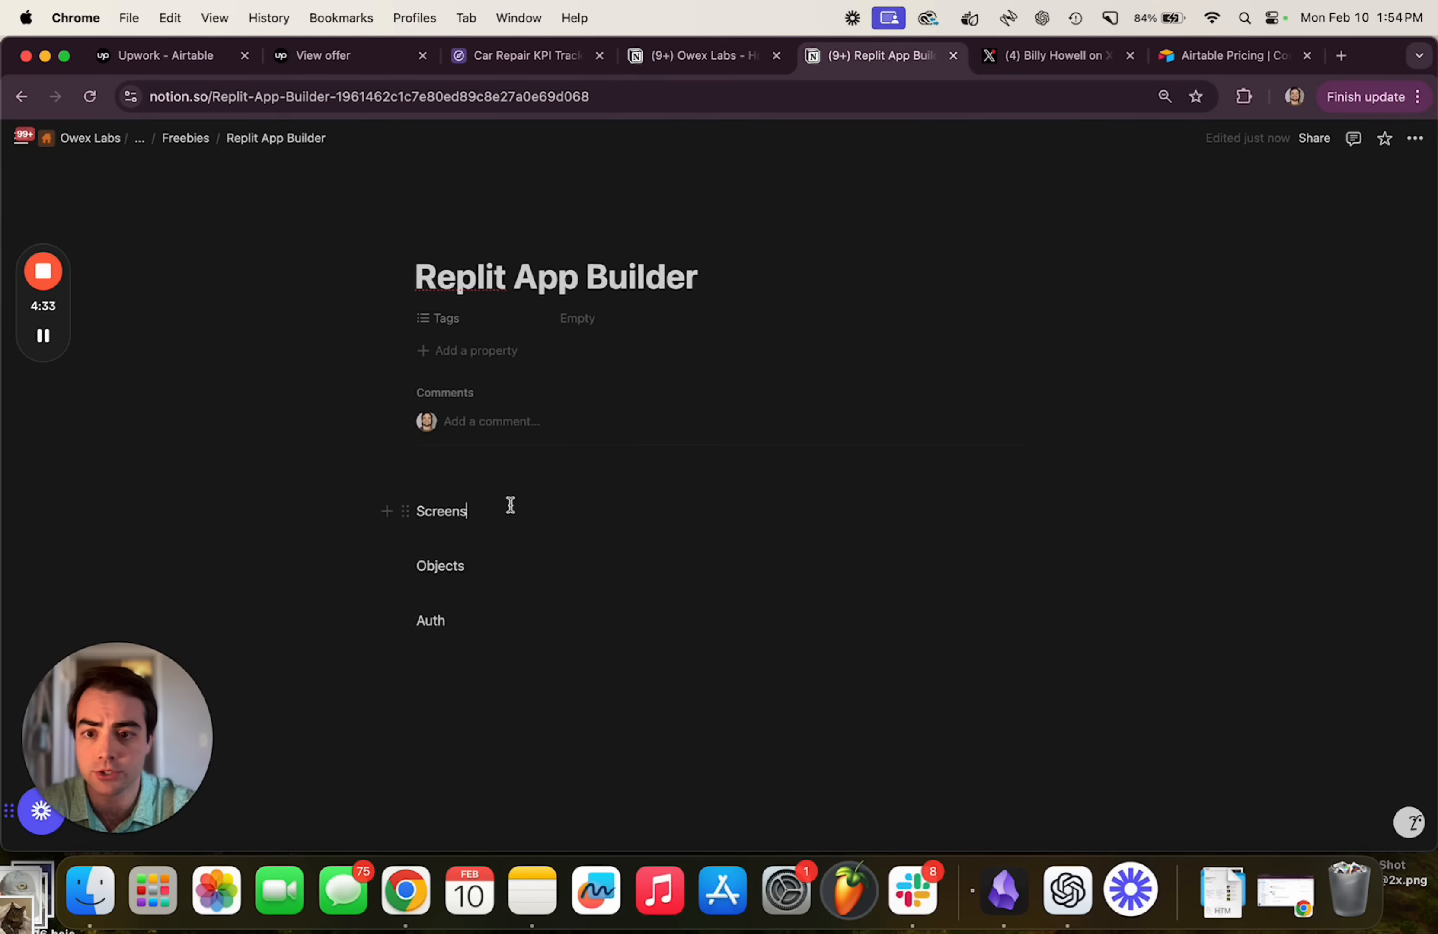
- List KPI dashboard, KPI report submission form and auth under Screens, plus car count and revenue under Objects
{"action": "type", "text": "KPI dashboard"}
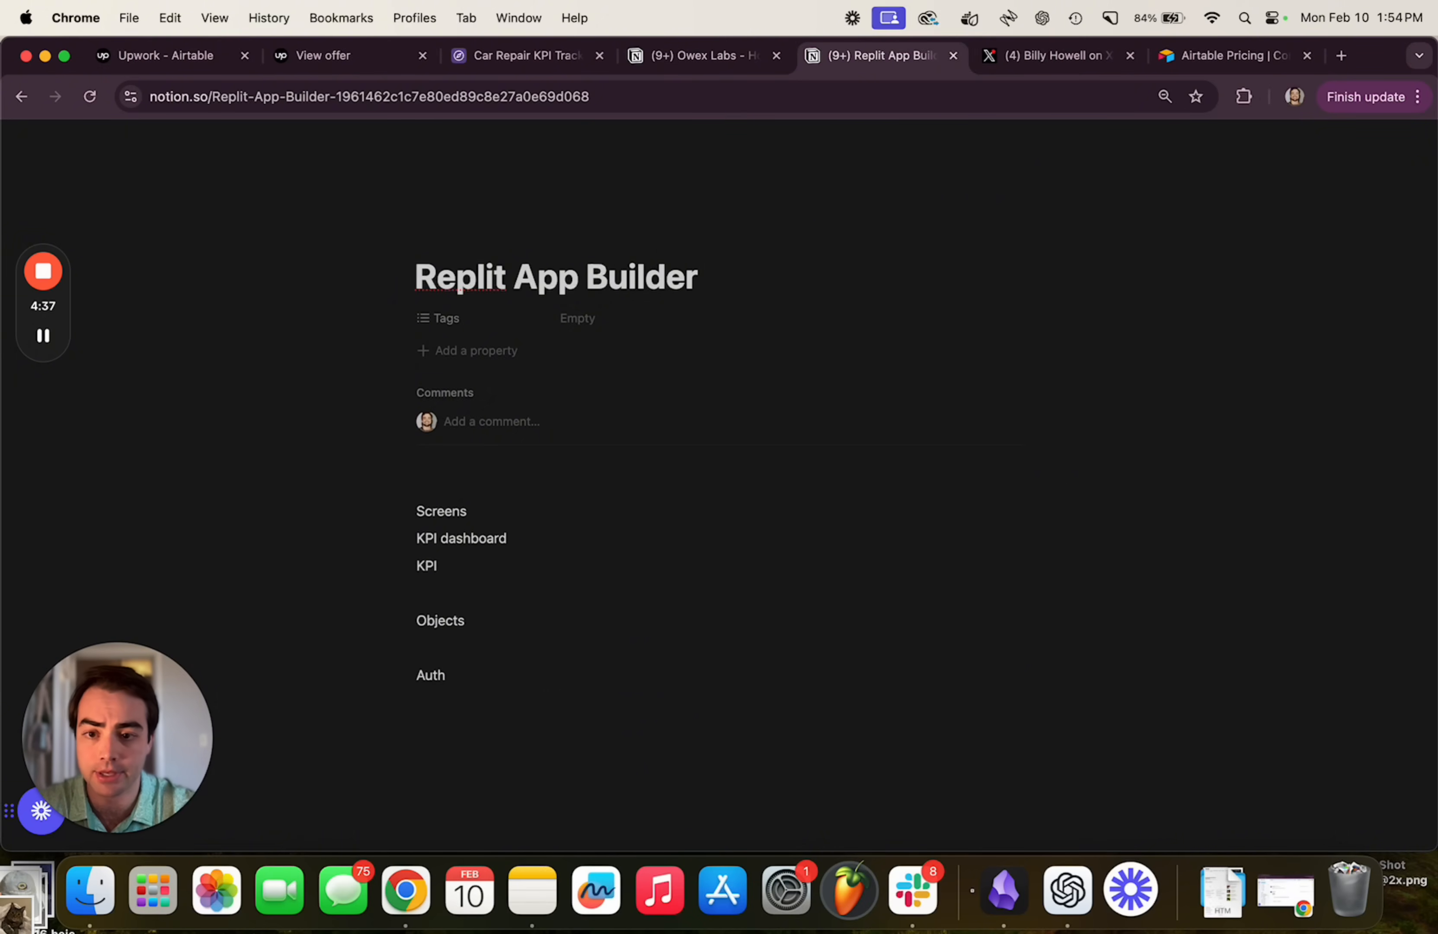
{"action": "type", "text": "record sum"}
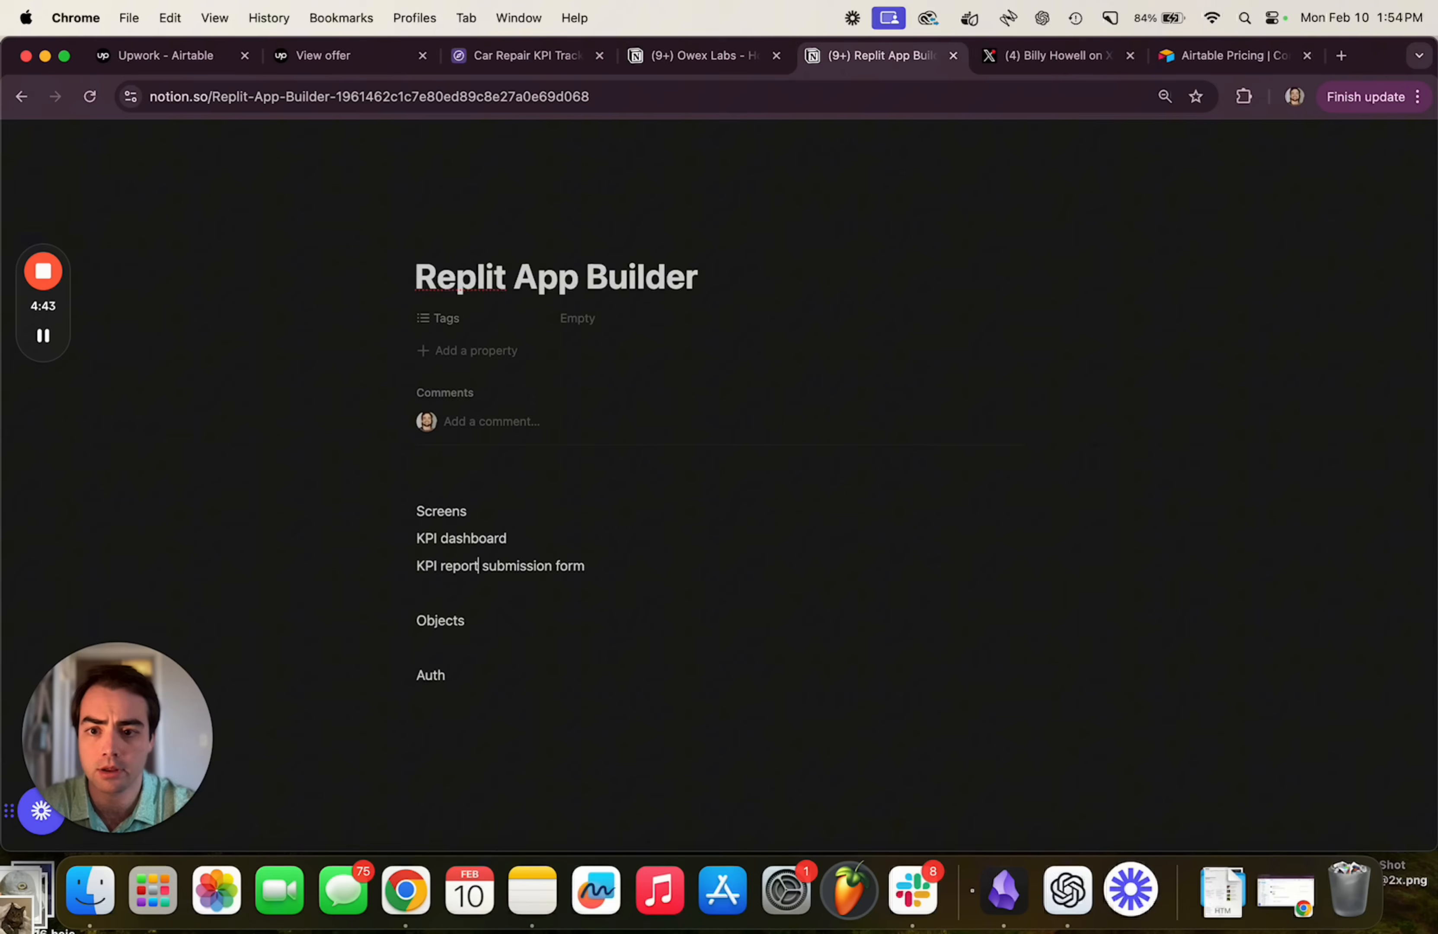
{"action": "type", "text": "auth"}
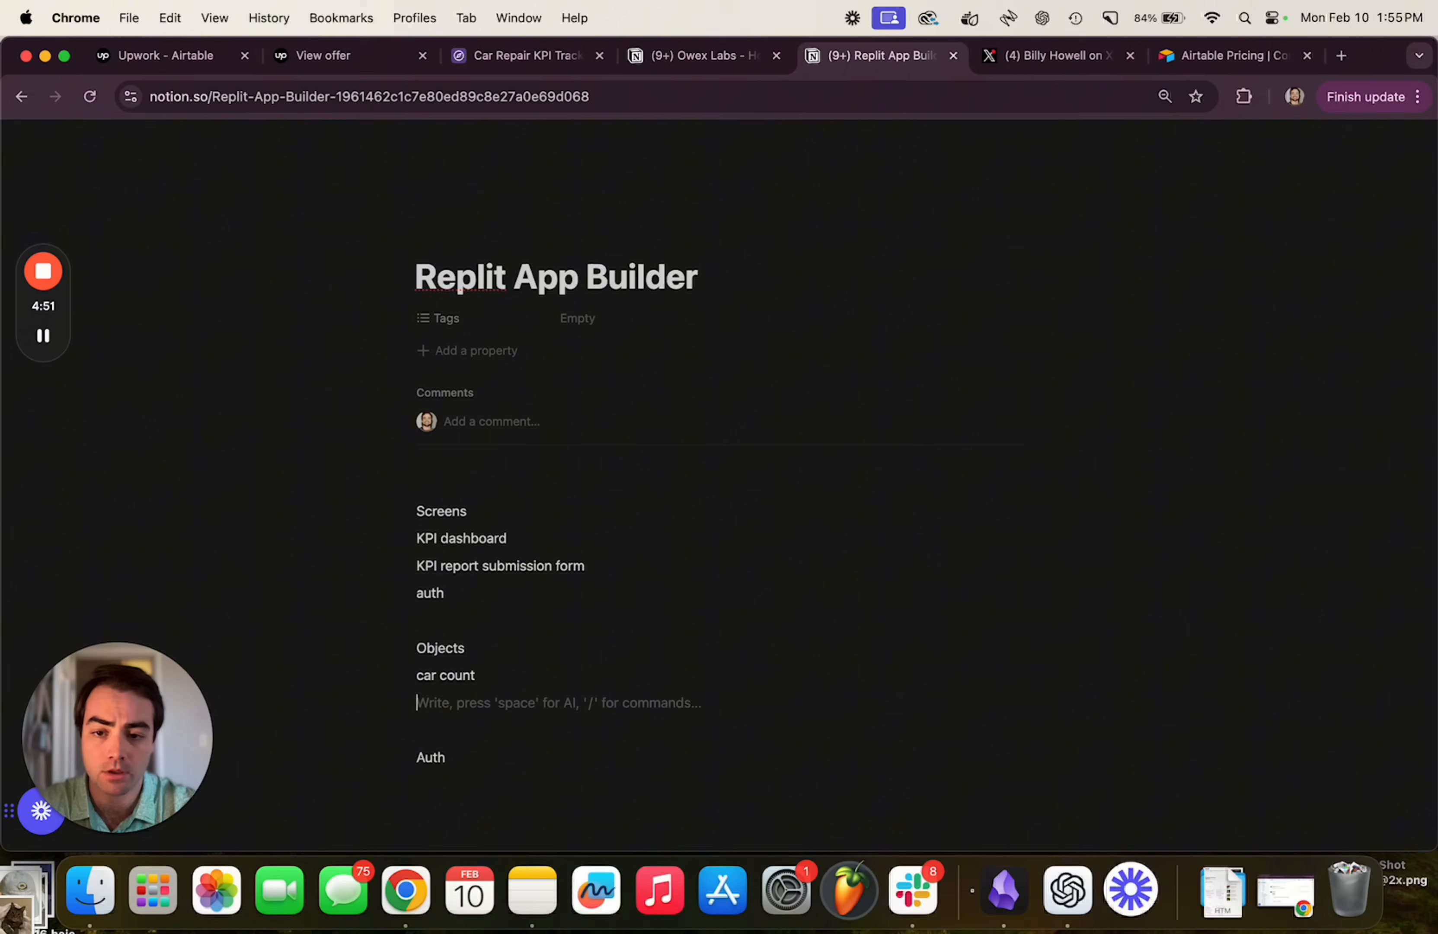
{"action": "type", "text": "revenue"}
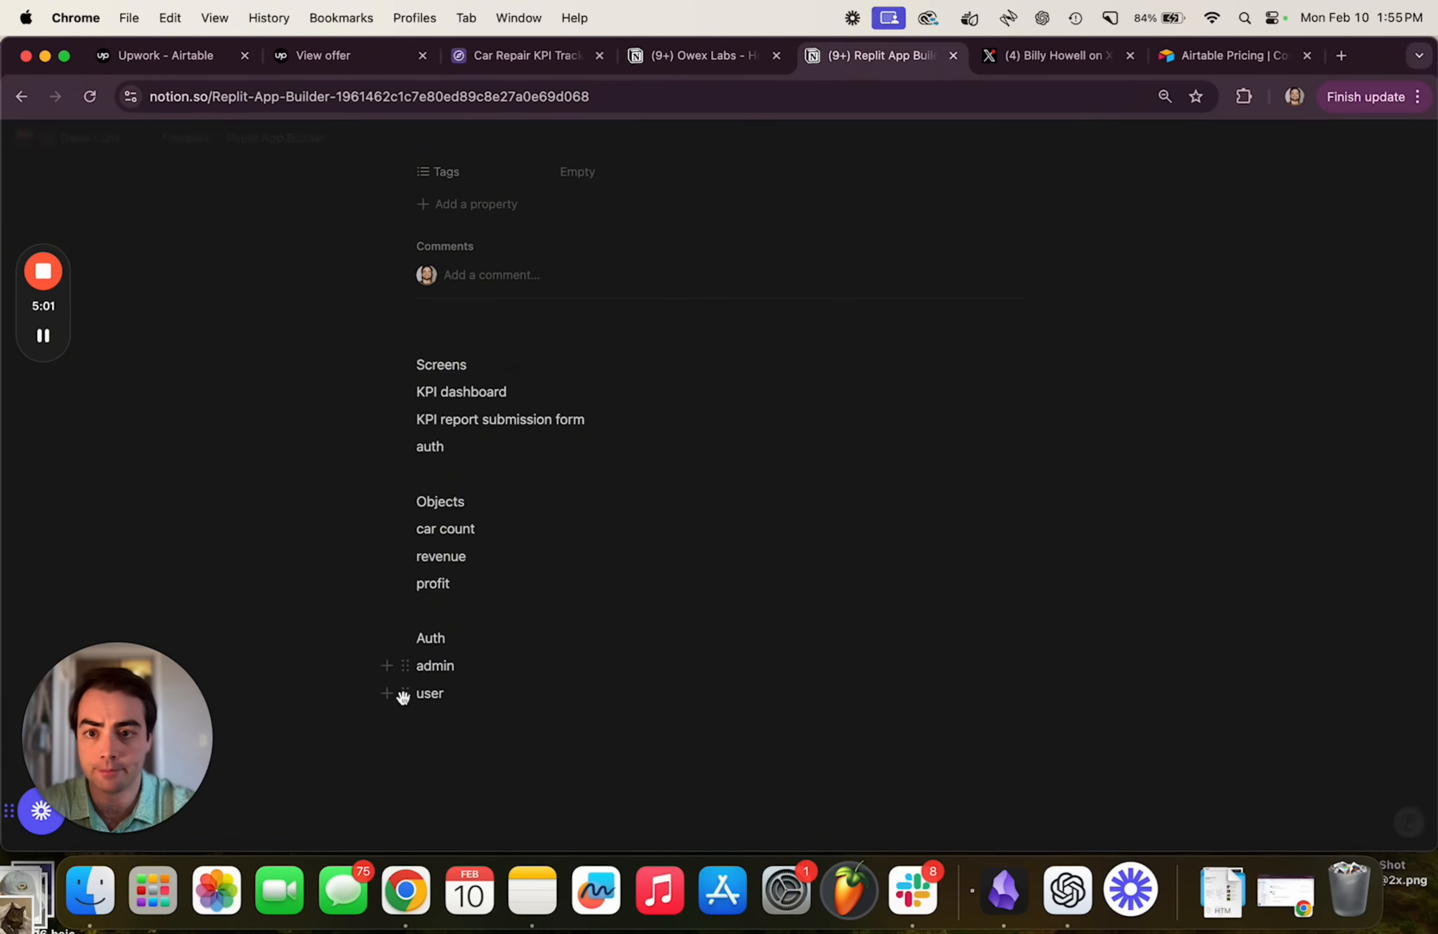
- Select the whole Screens, Objects and Auth outline for copying
{"action": "left_click_drag", "start_coordinate": [410, 358], "coordinate": [443, 697]}
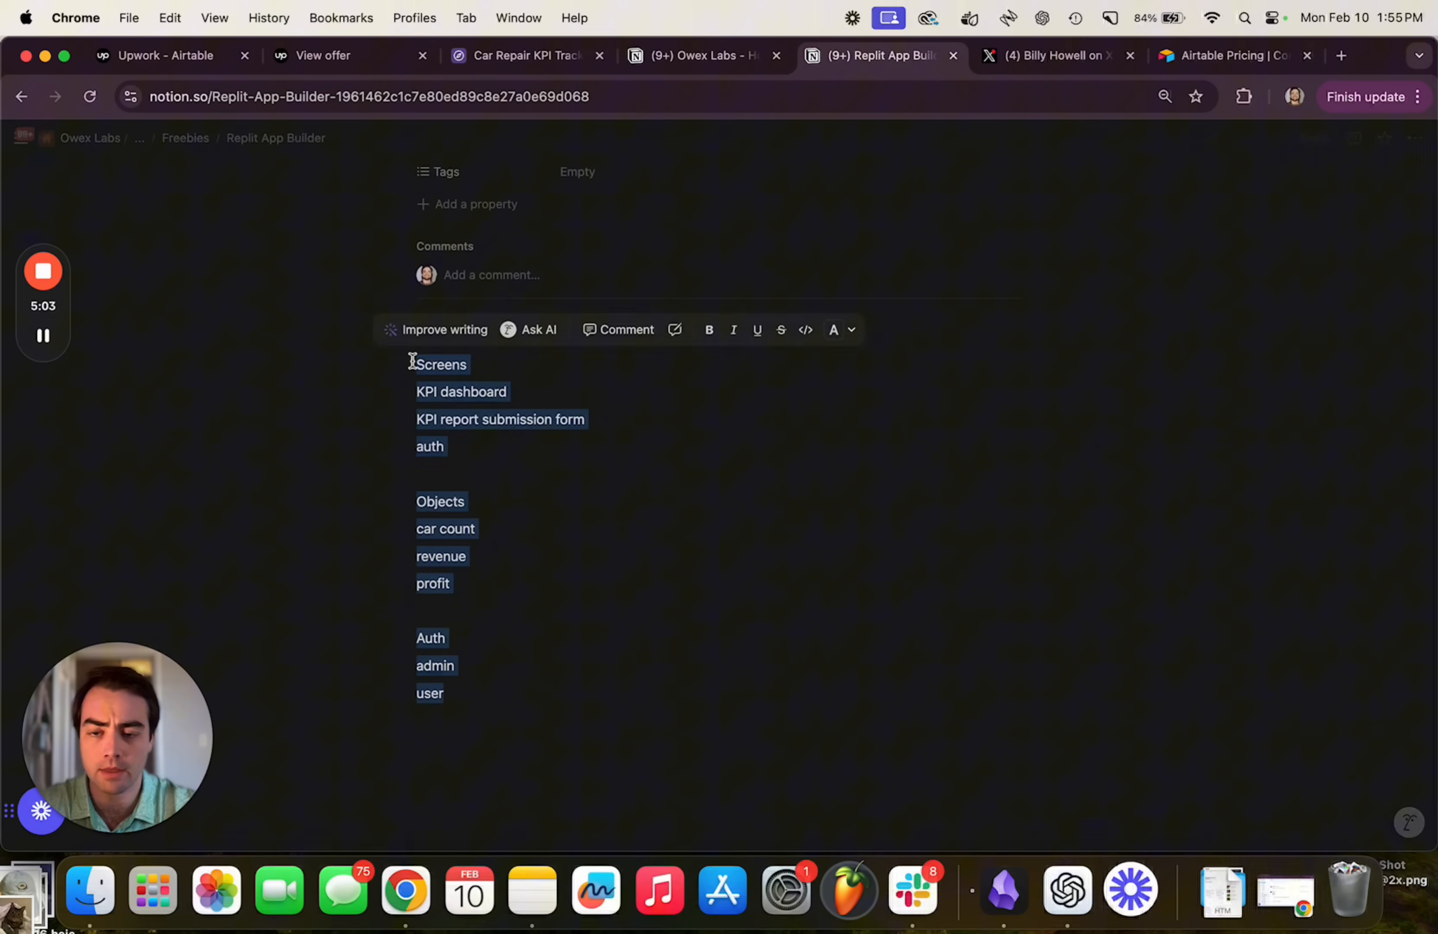
- Draft a ChatGPT prompt describing the car mechanic KPI app with its screens/objects, asking for a design brief for an AI coding assistant
{"action": "left_click", "coordinate": [1067, 889]}
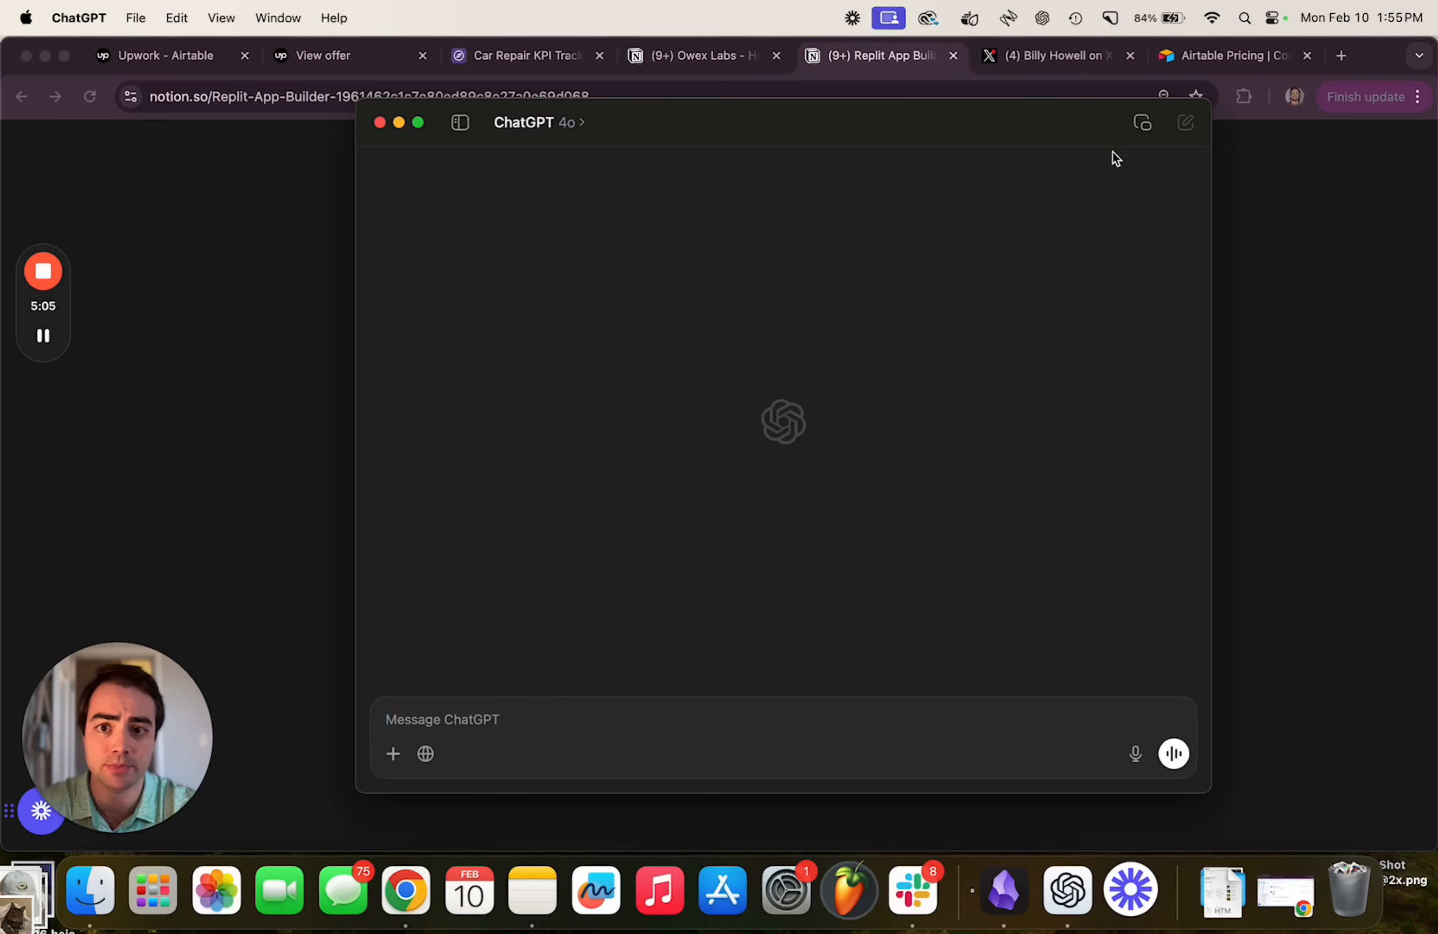
{"action": "type", "text": "i'm"}
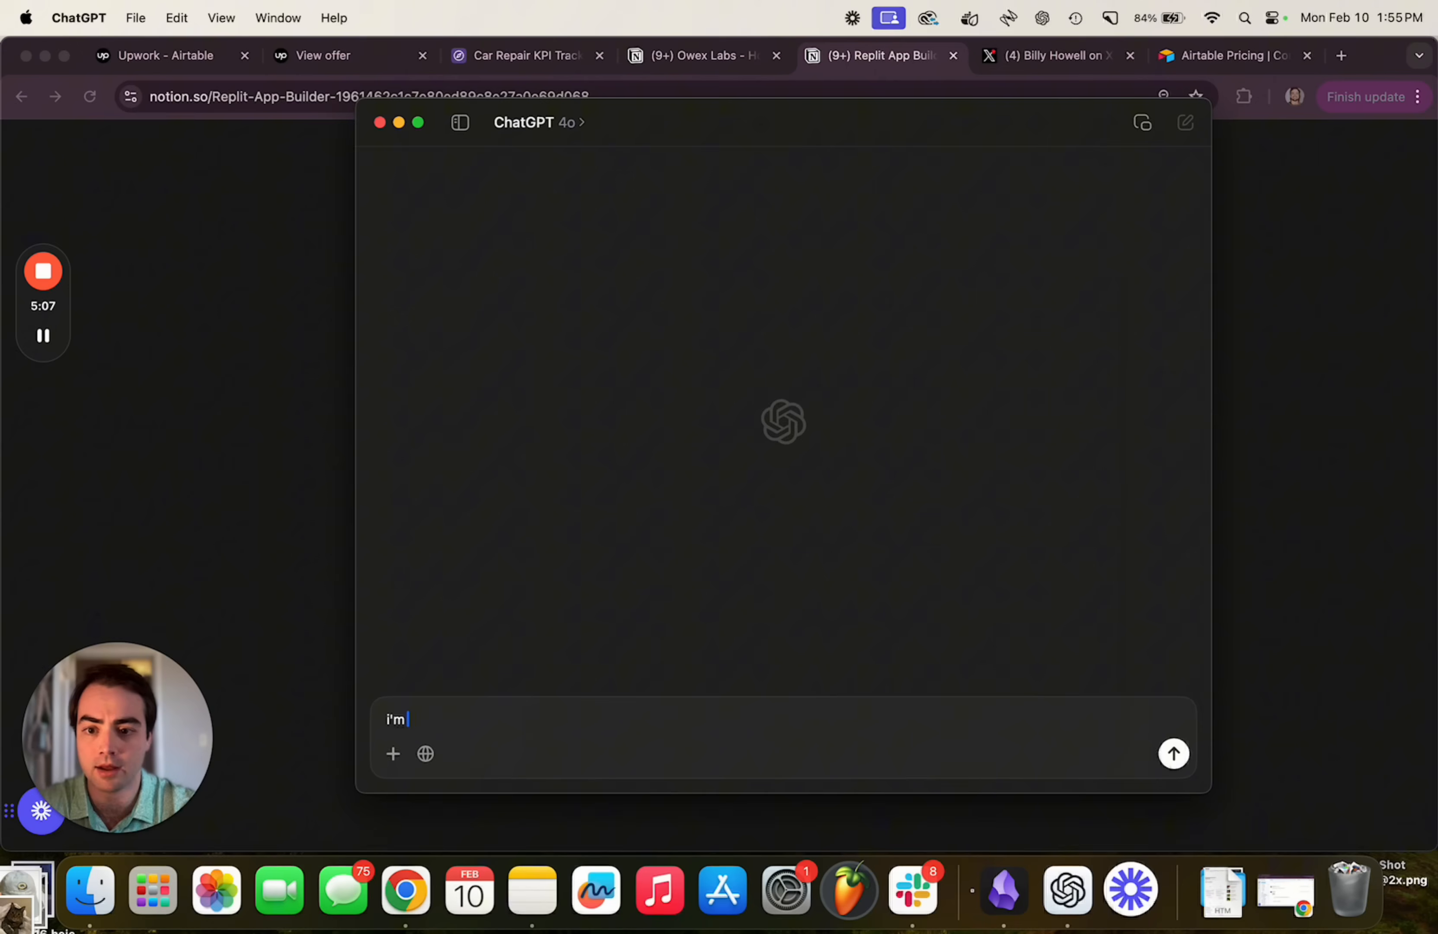
{"action": "type", "text": "building"}
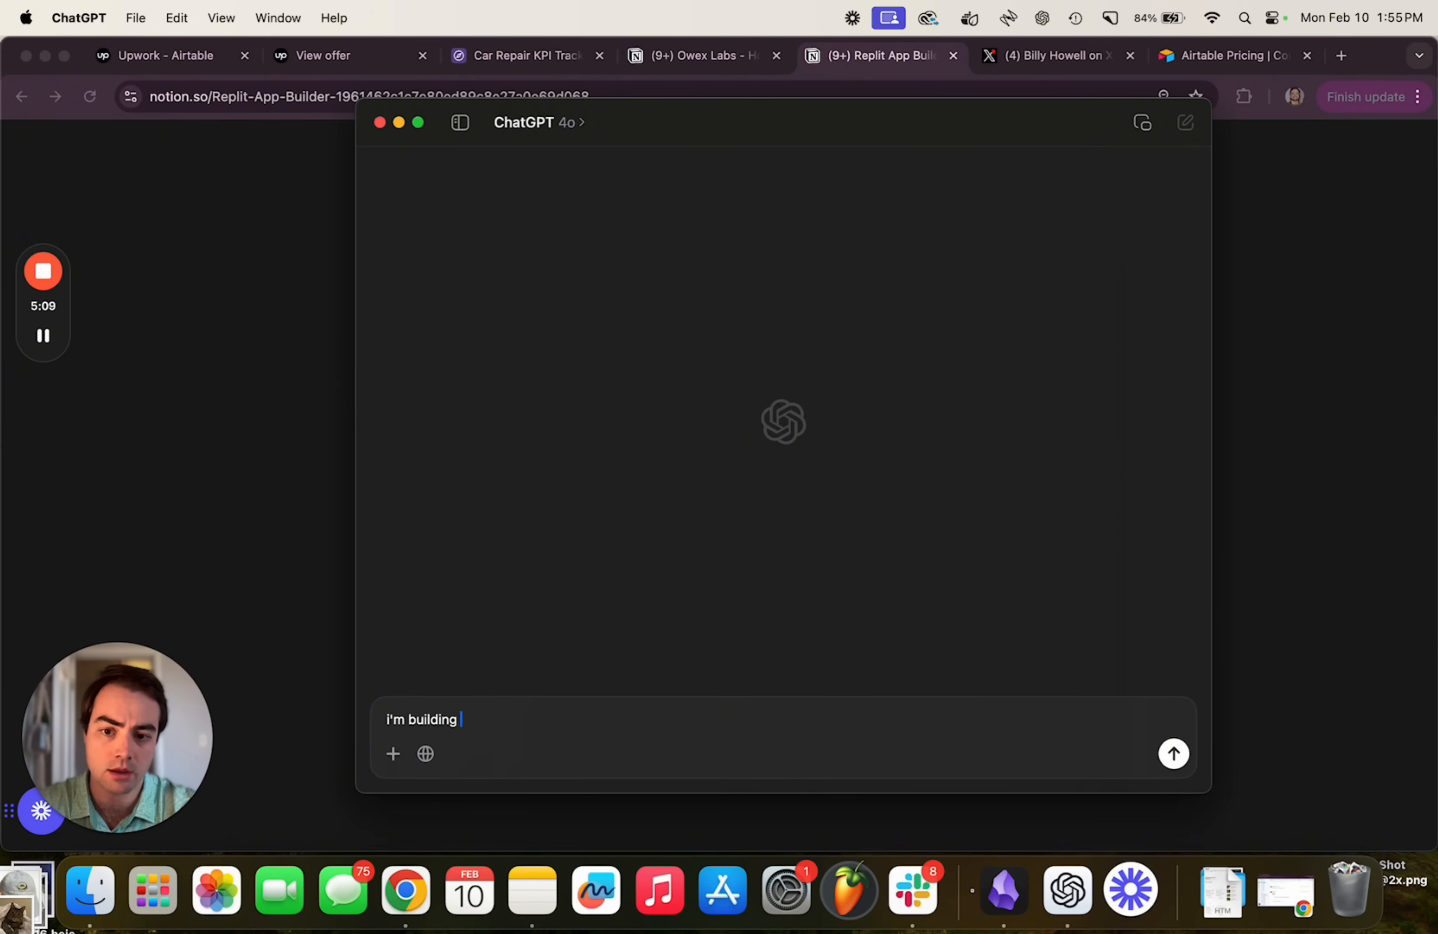
{"action": "type", "text": "an app for"}
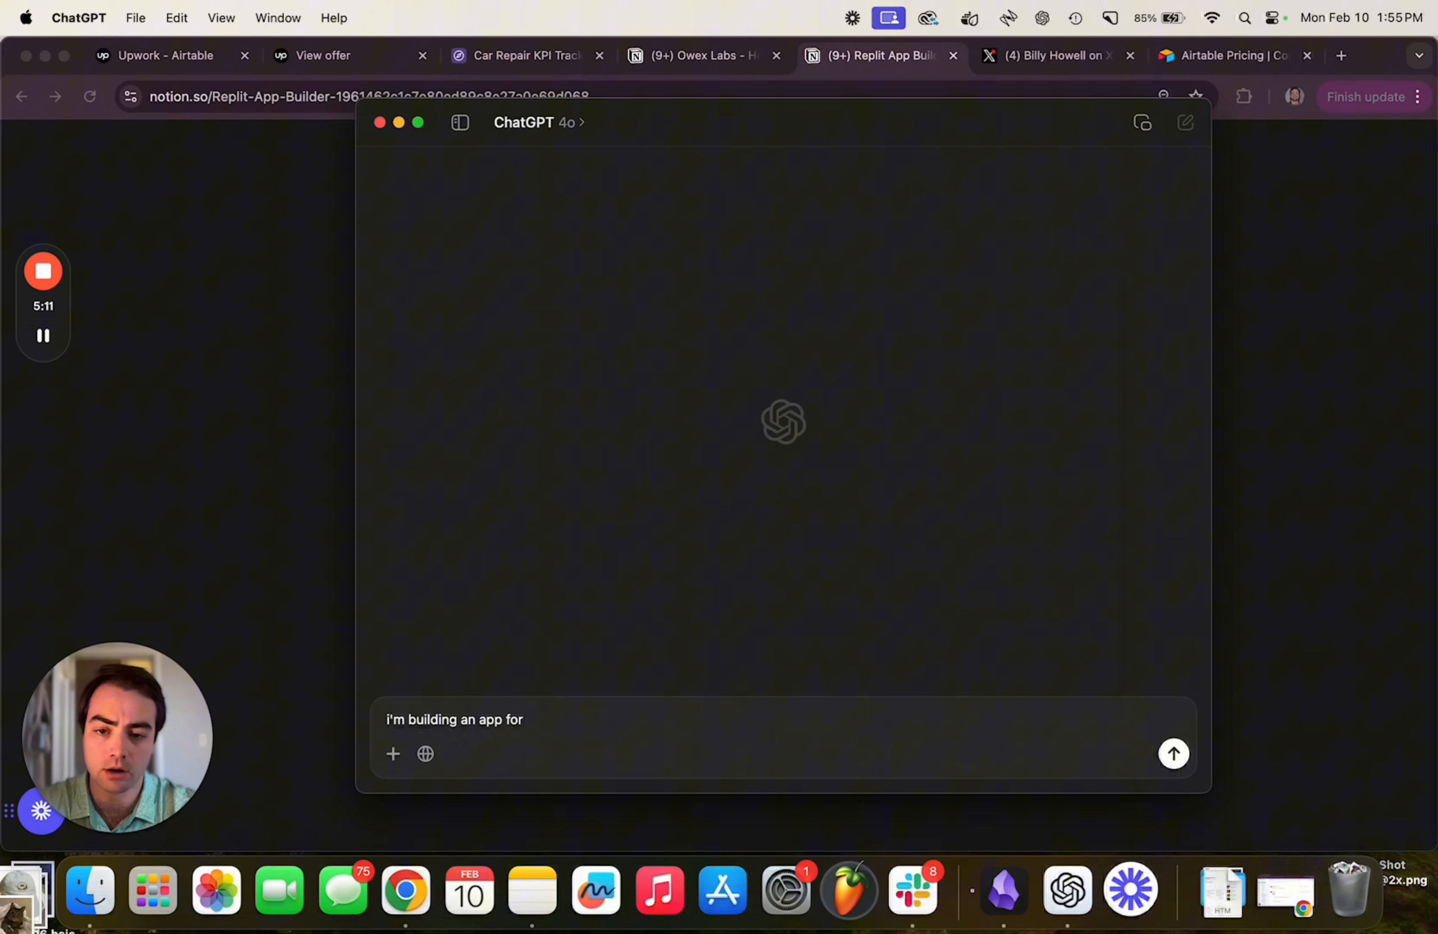
{"action": "type", "text": "car mecha"}
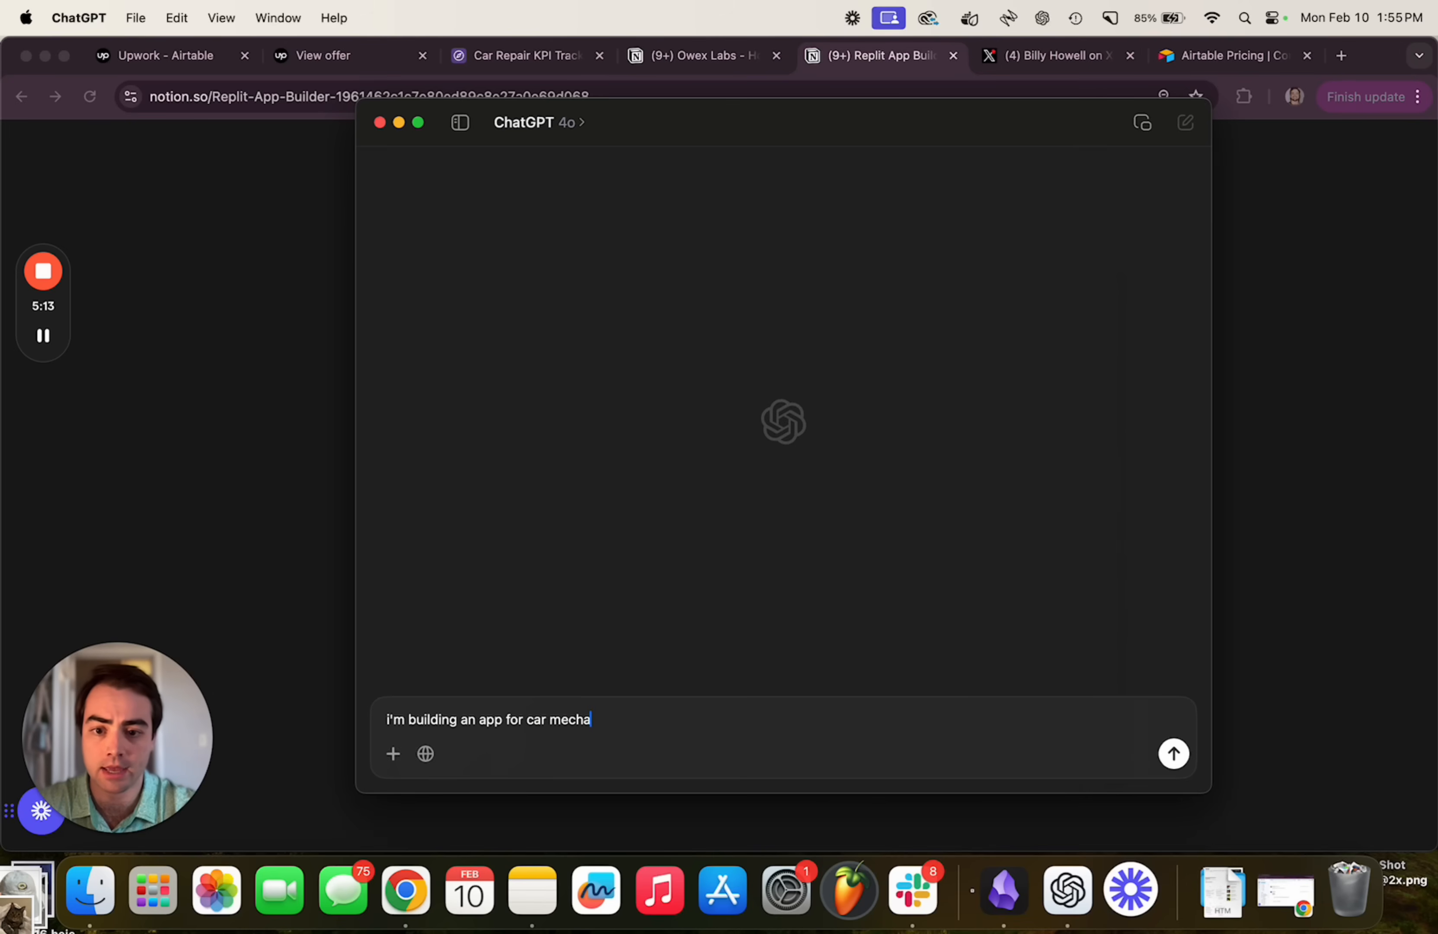
{"action": "type", "text": "nics to record their weekly"}
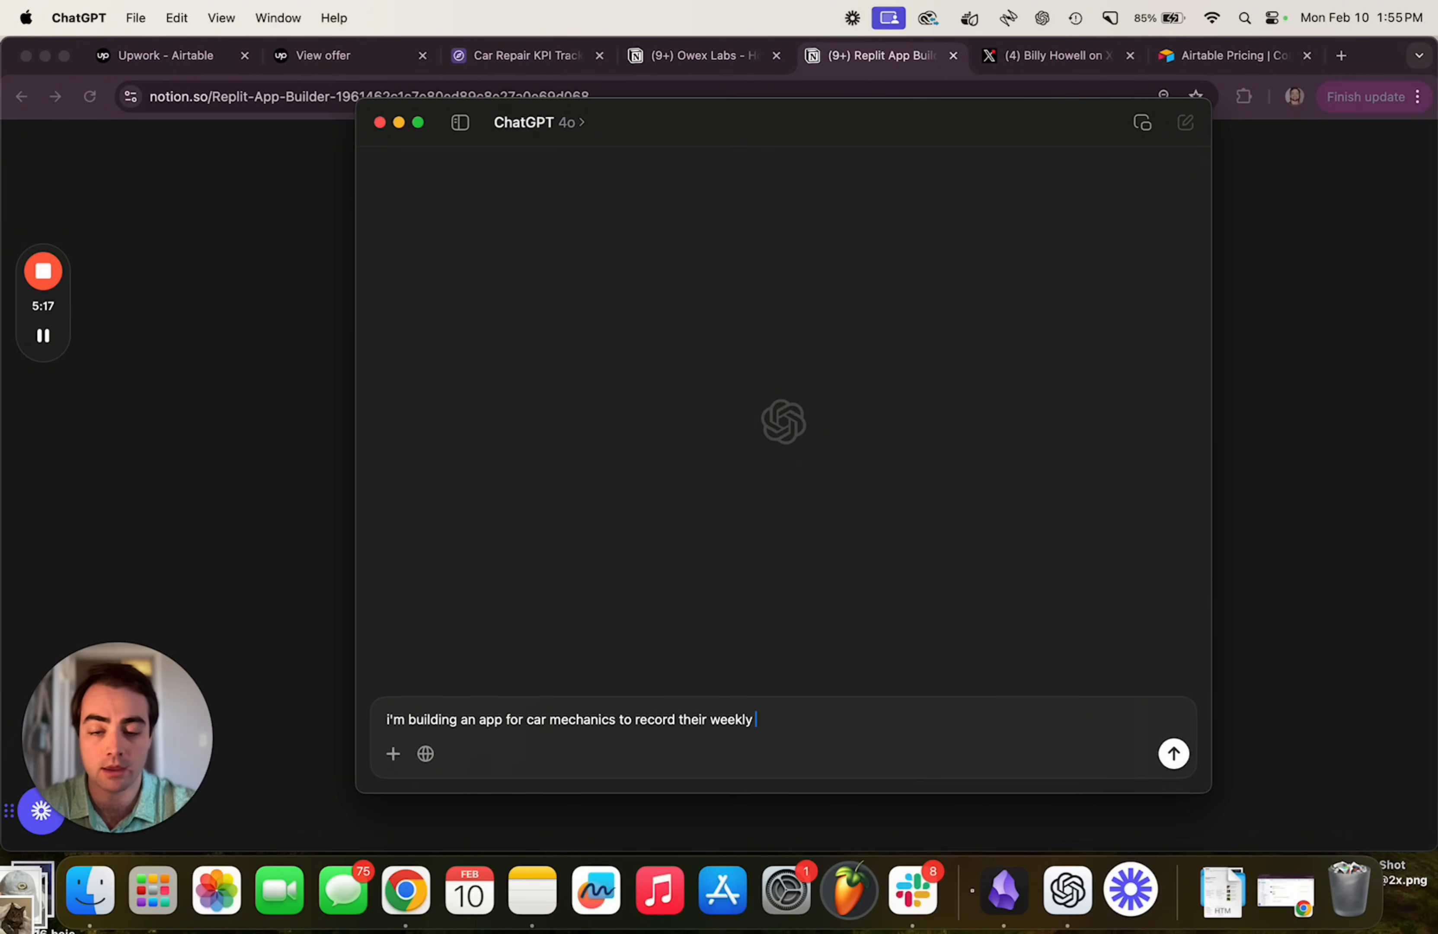
{"action": "type", "text": "KPIs."}
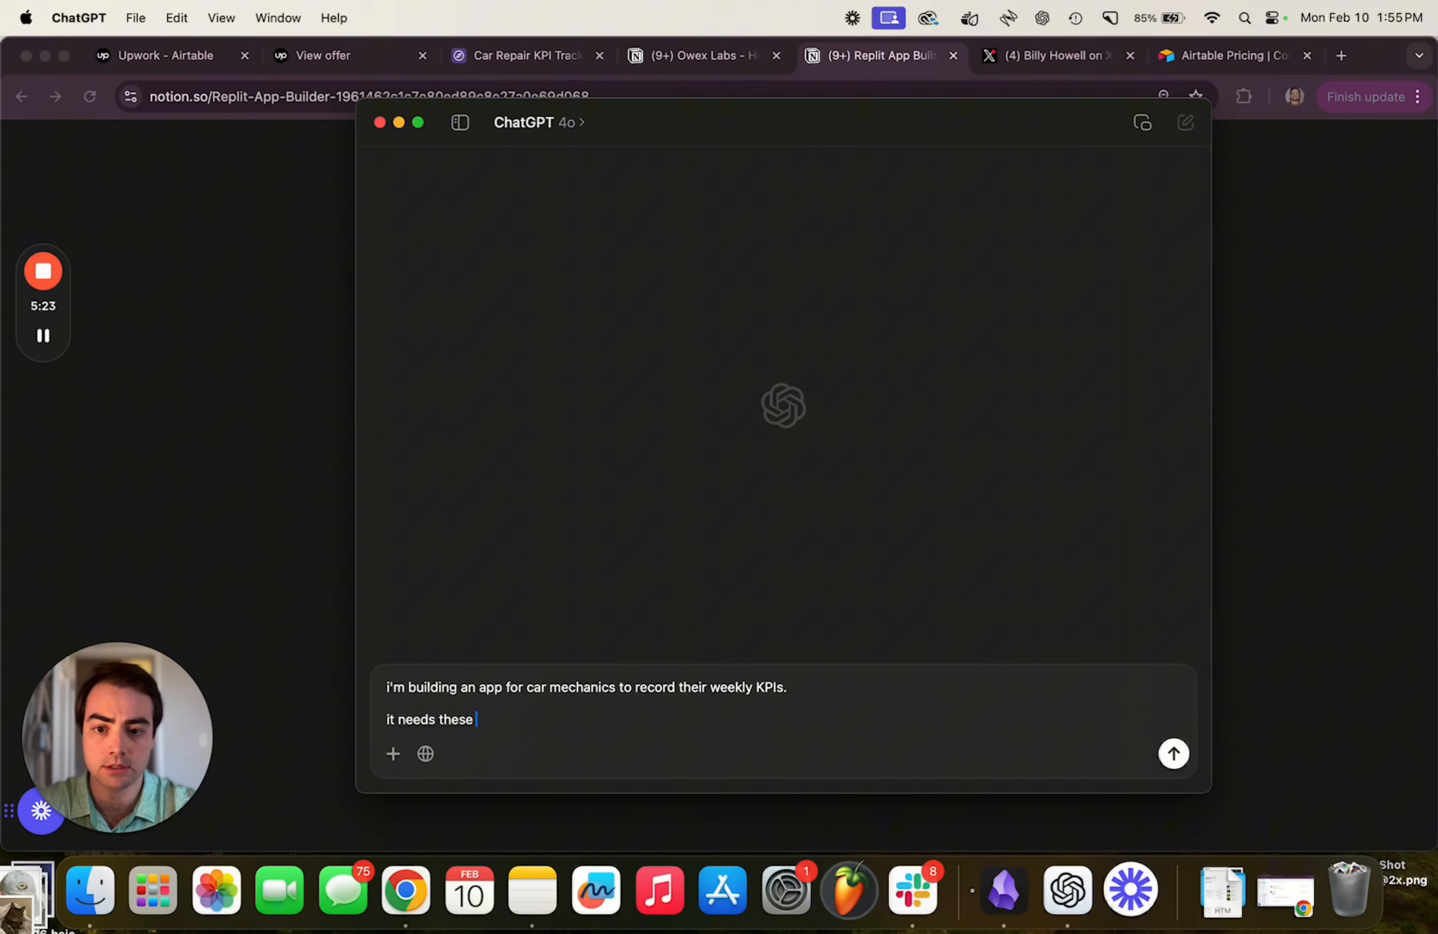
{"action": "type", "text": "screens and ob"}
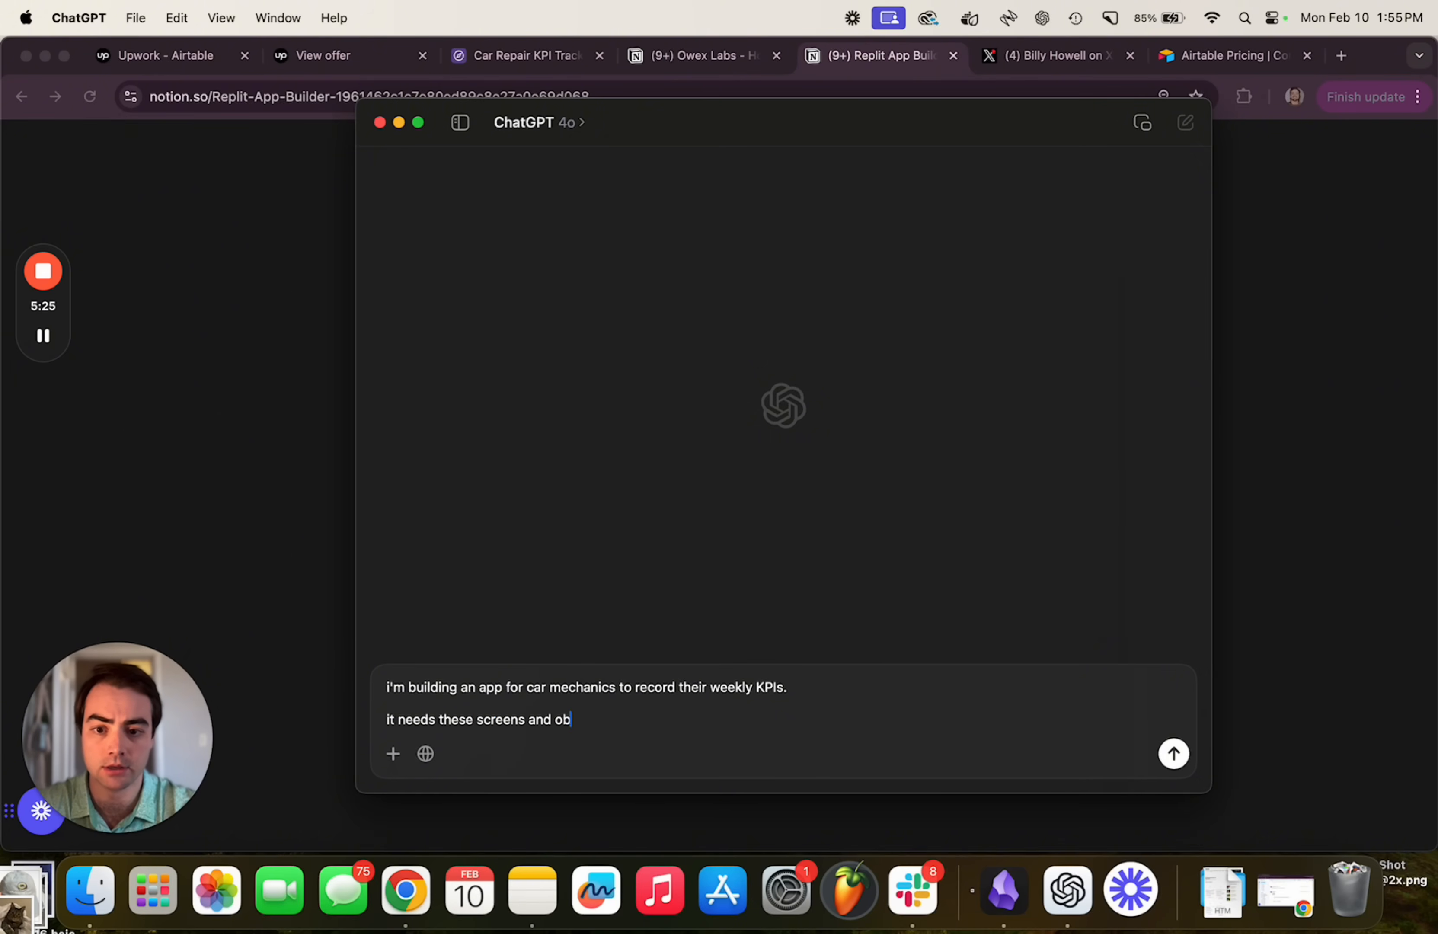
{"action": "type", "text": "jects"}
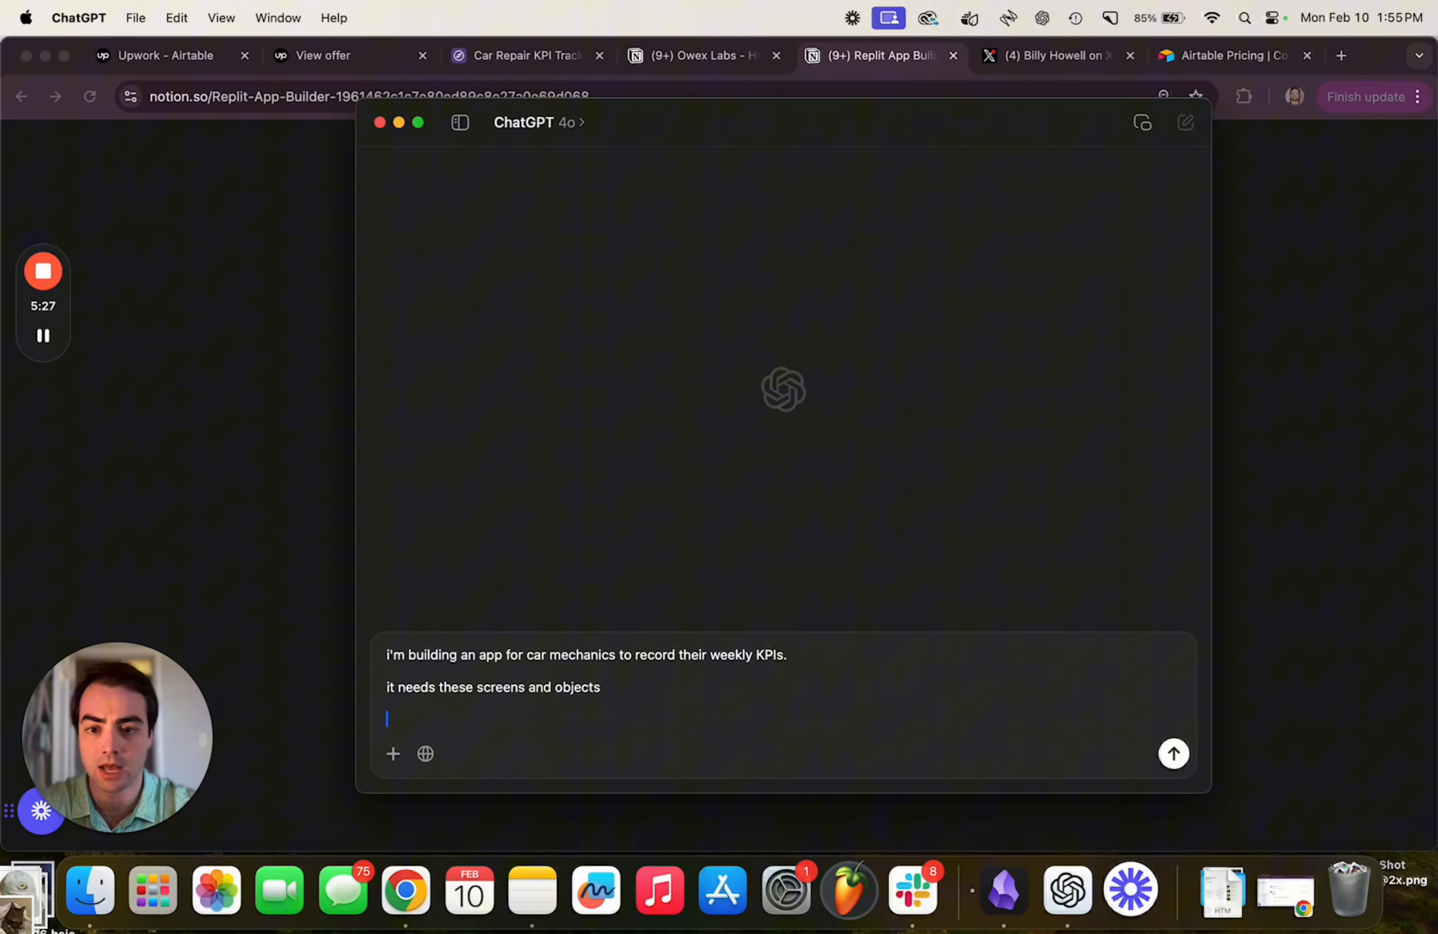
{"action": "type", "text": "revenue"}
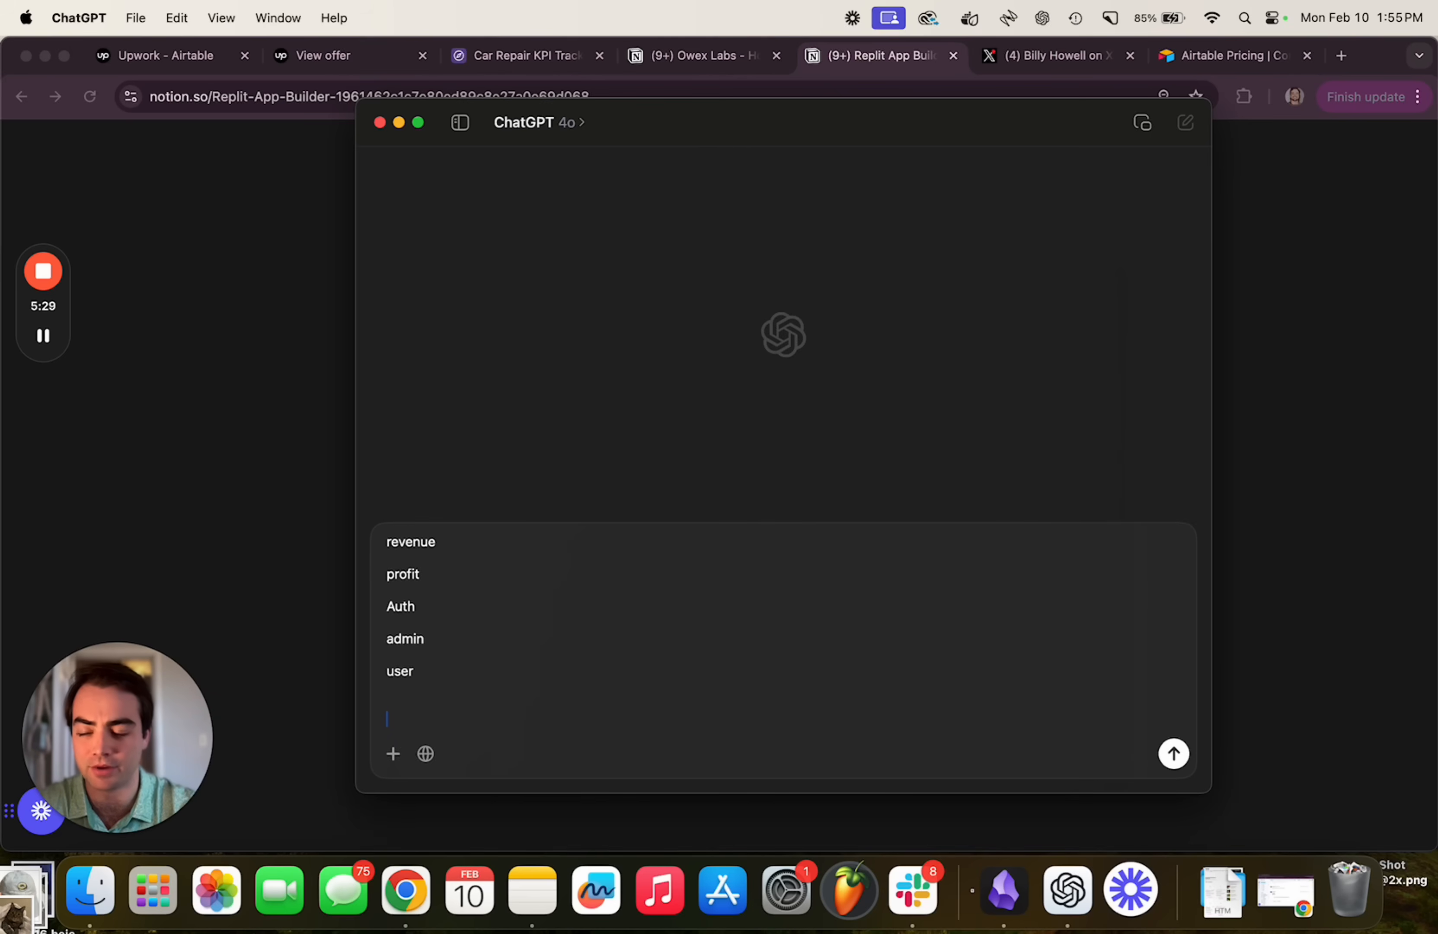
{"action": "type", "text": "please write a design brief that"}
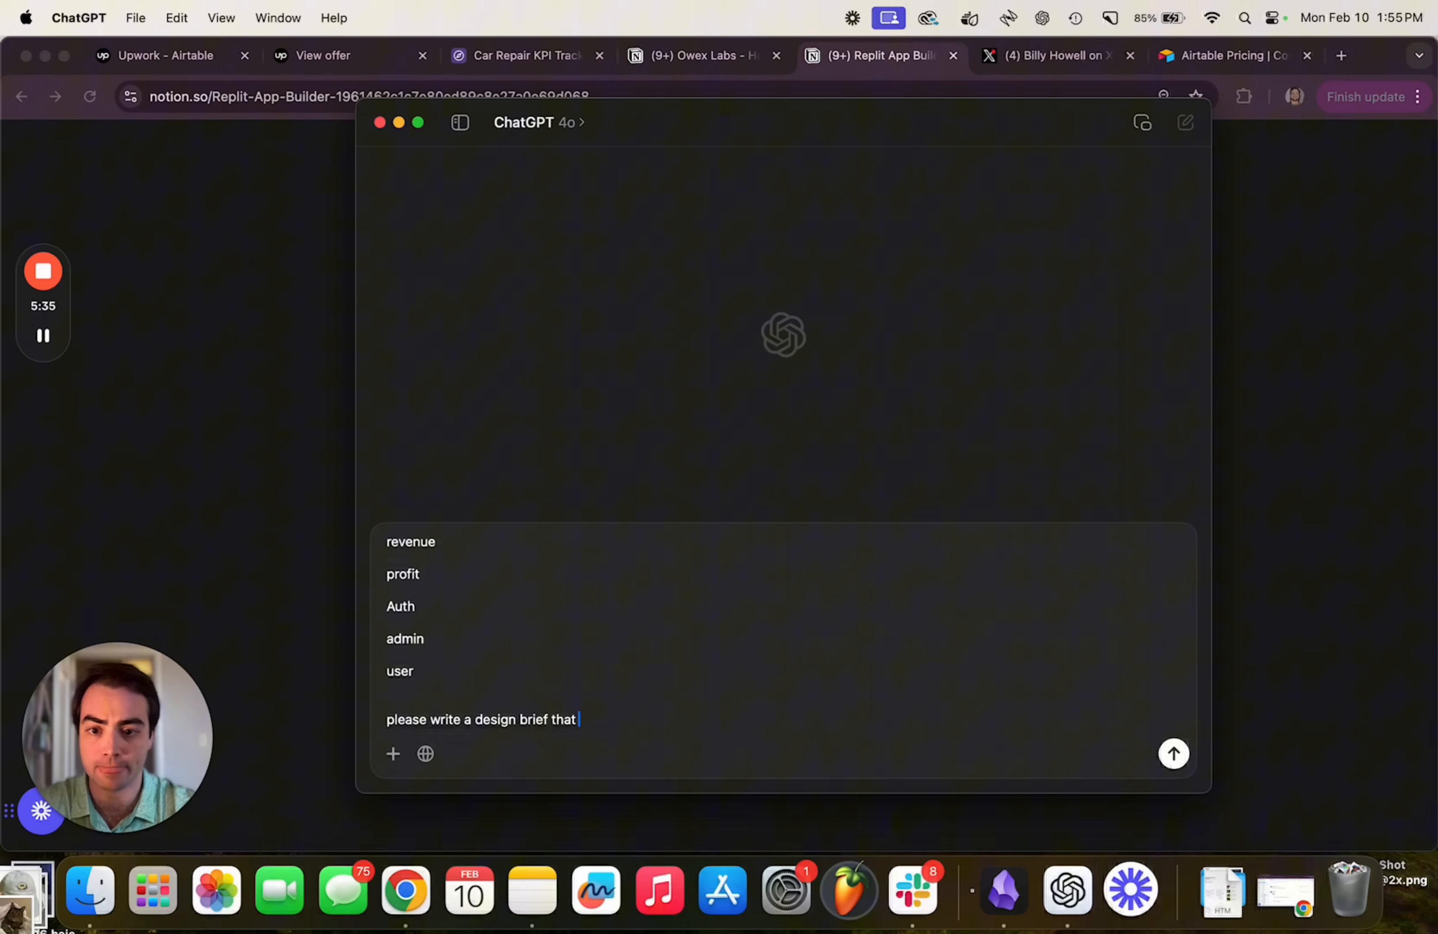
{"action": "type", "text": "i can give to me"}
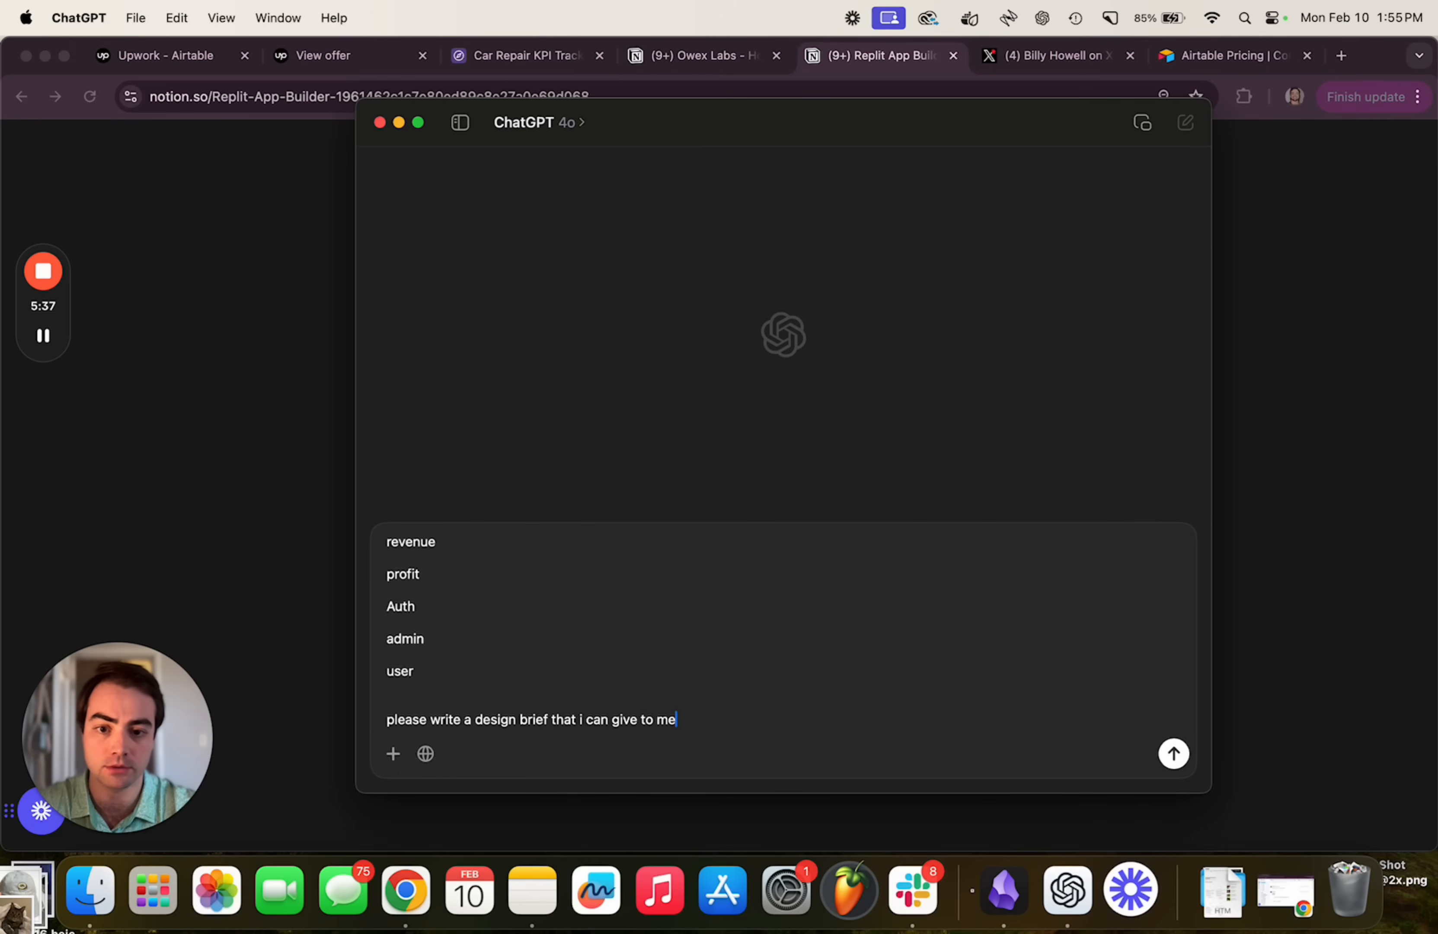
{"action": "type", "text": "y ai coding assi"}
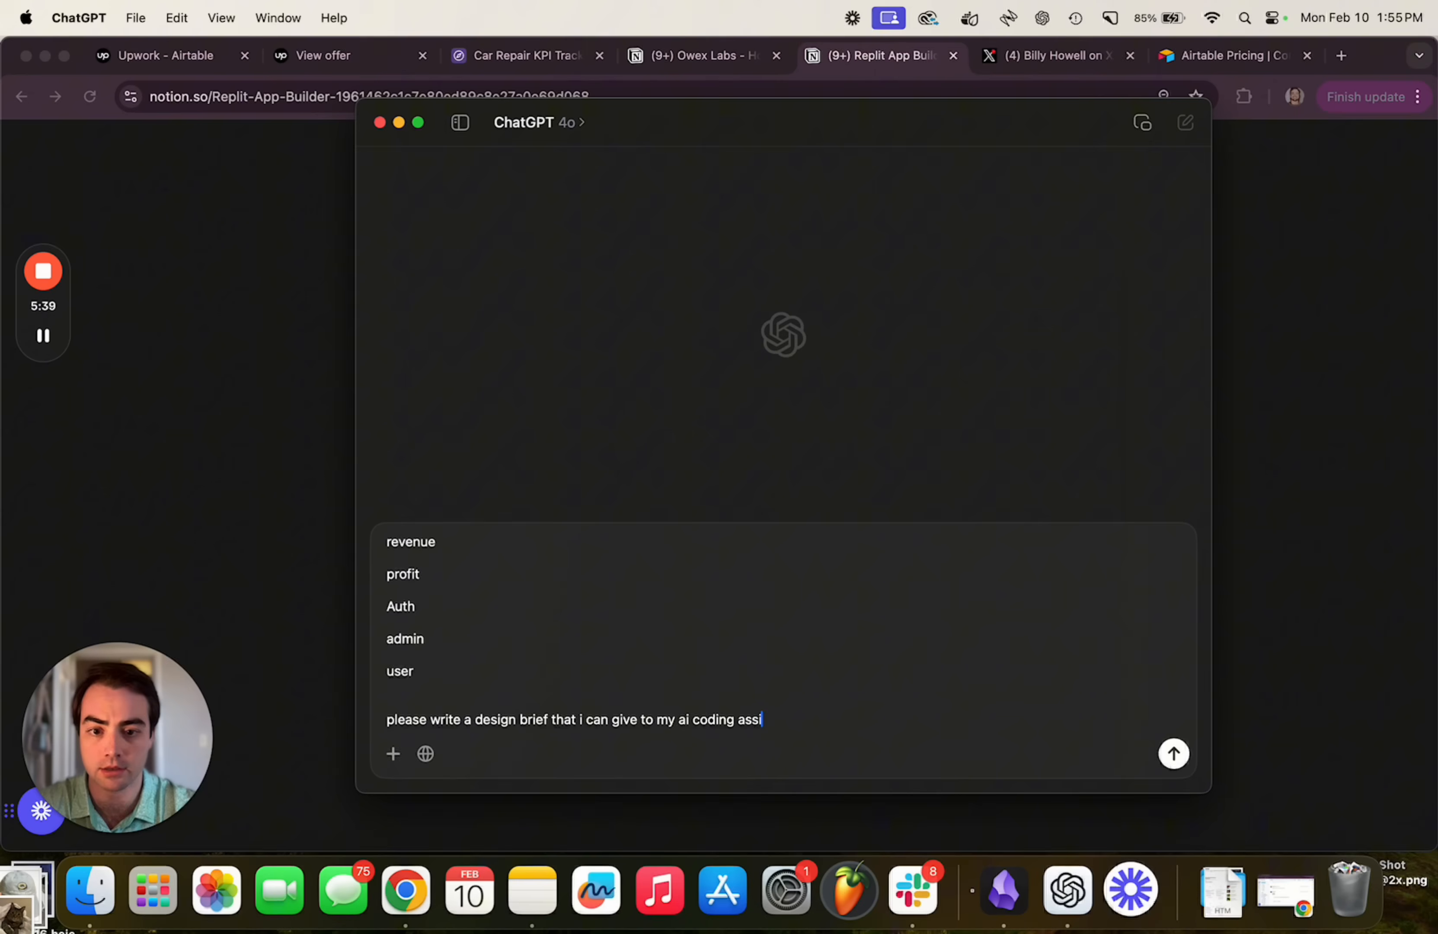
{"action": "type", "text": "stant"}
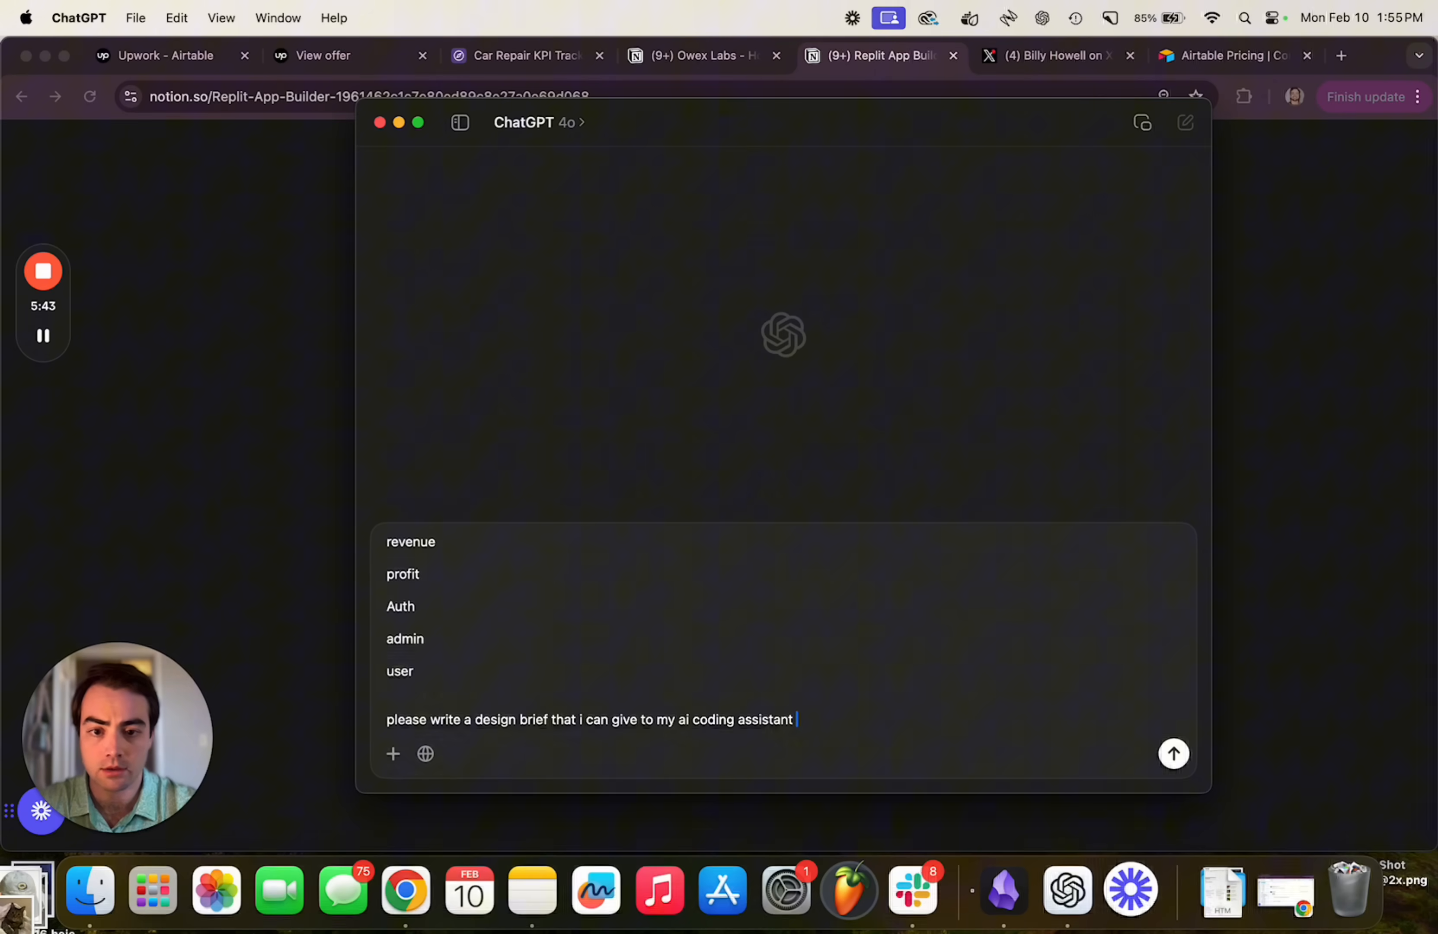
{"action": "type", "text": "to build this app"}
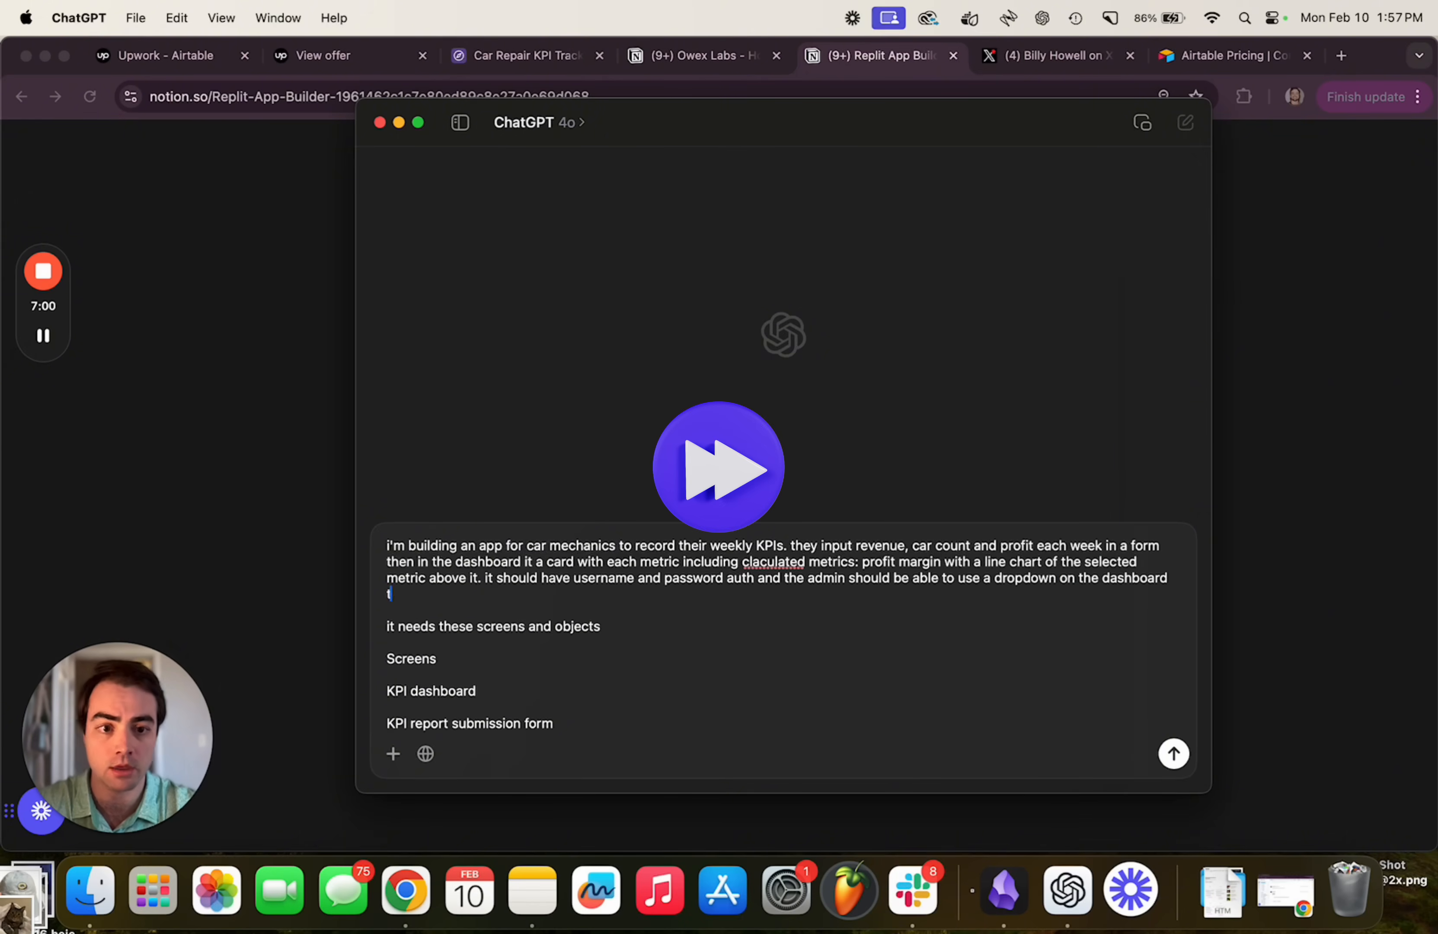
- Submit the prompt and read through the generated KPI tracker design brief down to Tech Requirements
{"action": "left_click", "coordinate": [1174, 753]}
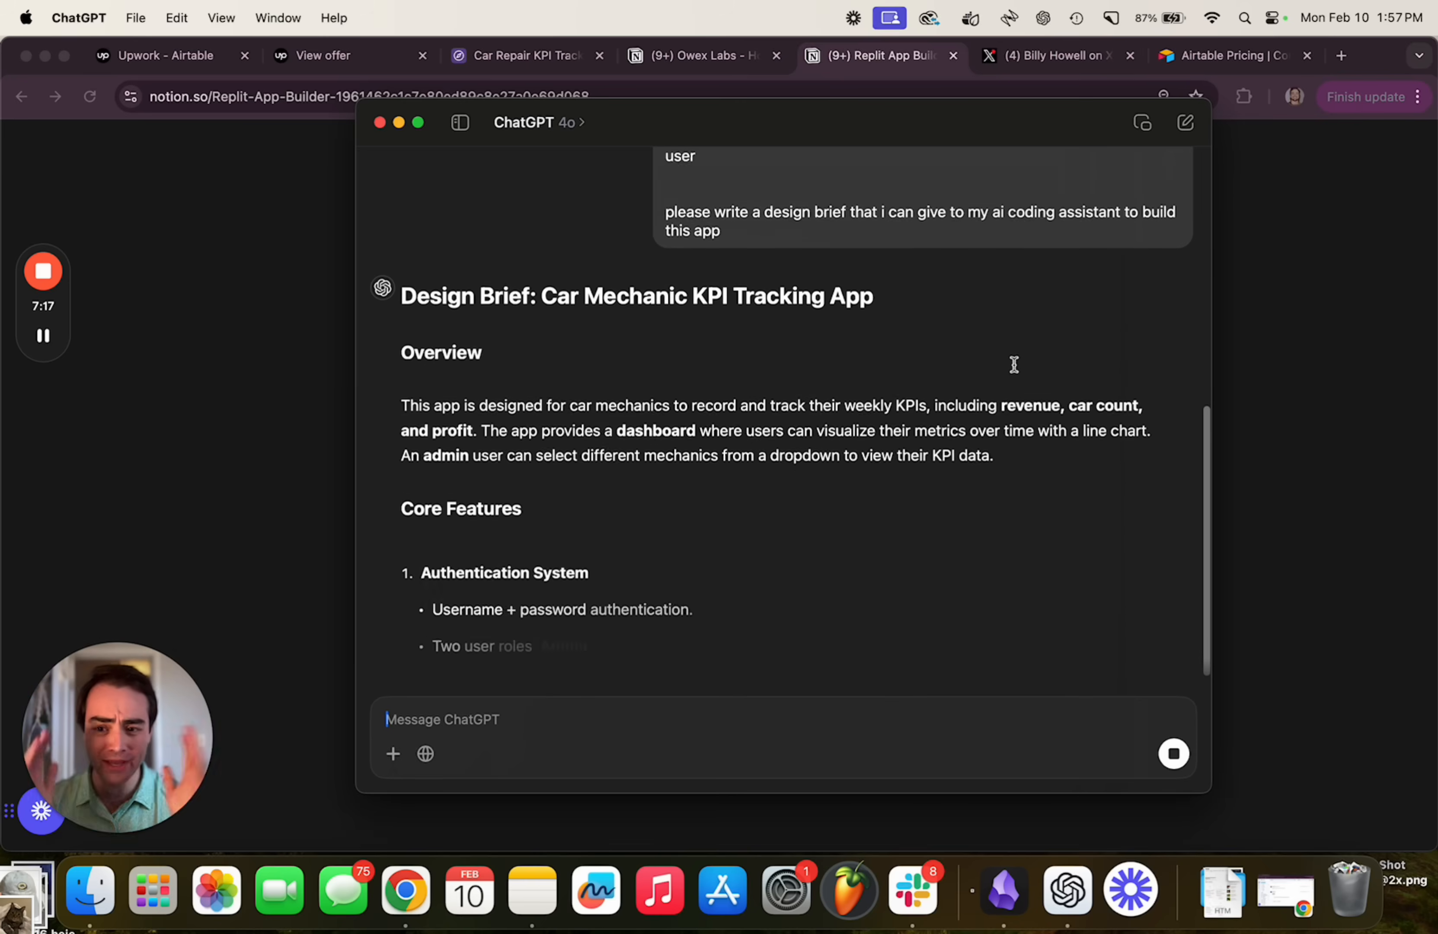
{"action": "scroll", "scroll_direction": "down", "scroll_amount": 3}
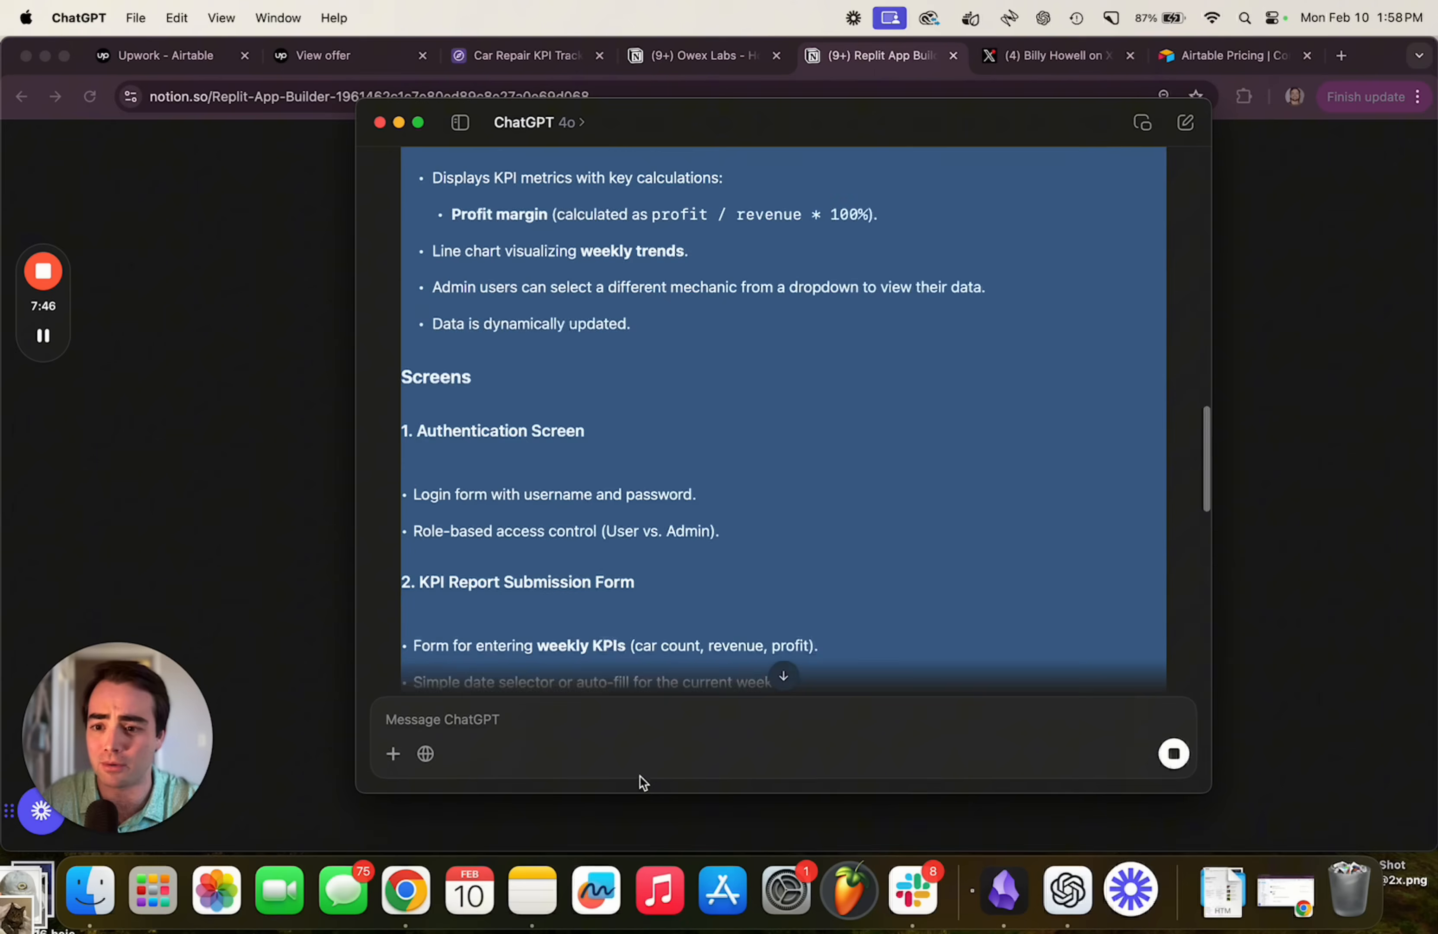
{"action": "scroll", "scroll_direction": "down", "scroll_amount": 3}
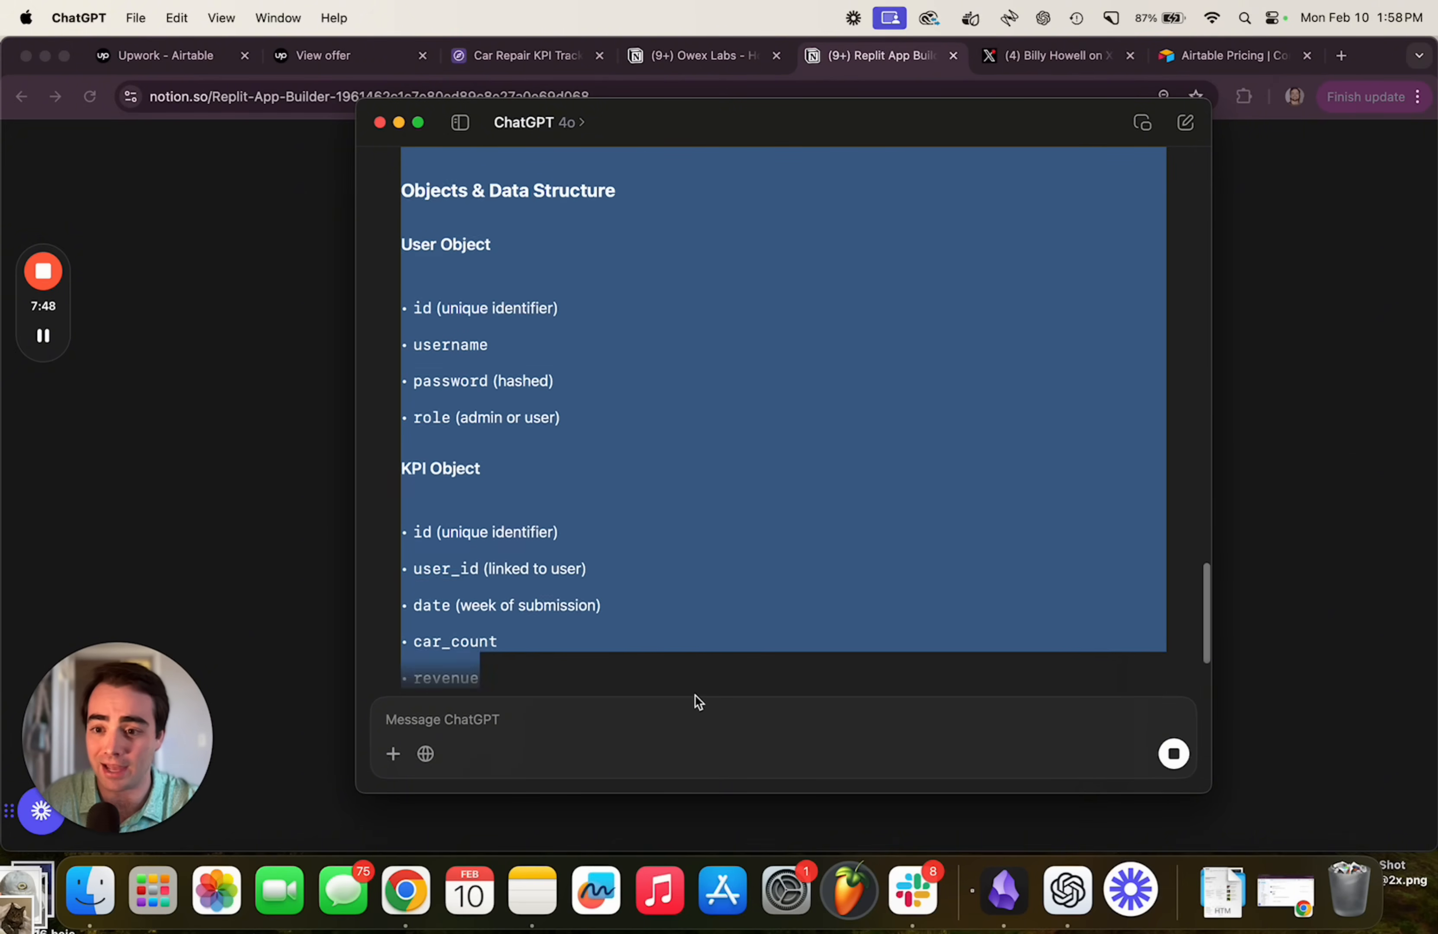
{"action": "scroll", "scroll_direction": "down", "scroll_amount": 3}
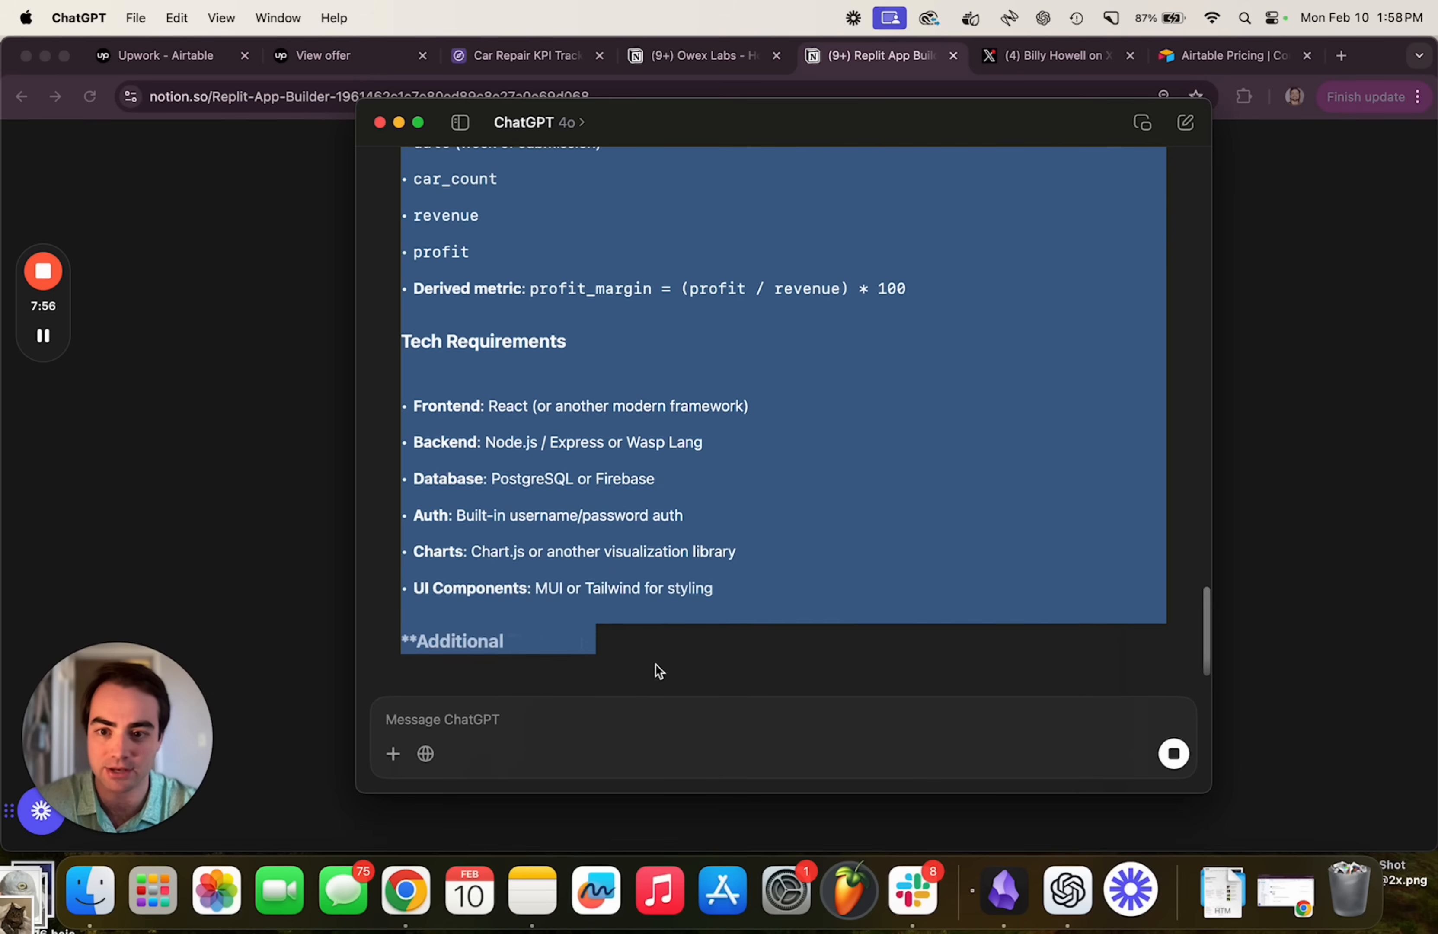
- Ask ChatGPT to rewrite the brief without being opinionated about the tech stack it uses
{"action": "type", "text": "rewrite it to not be opinionated about the stack it"}
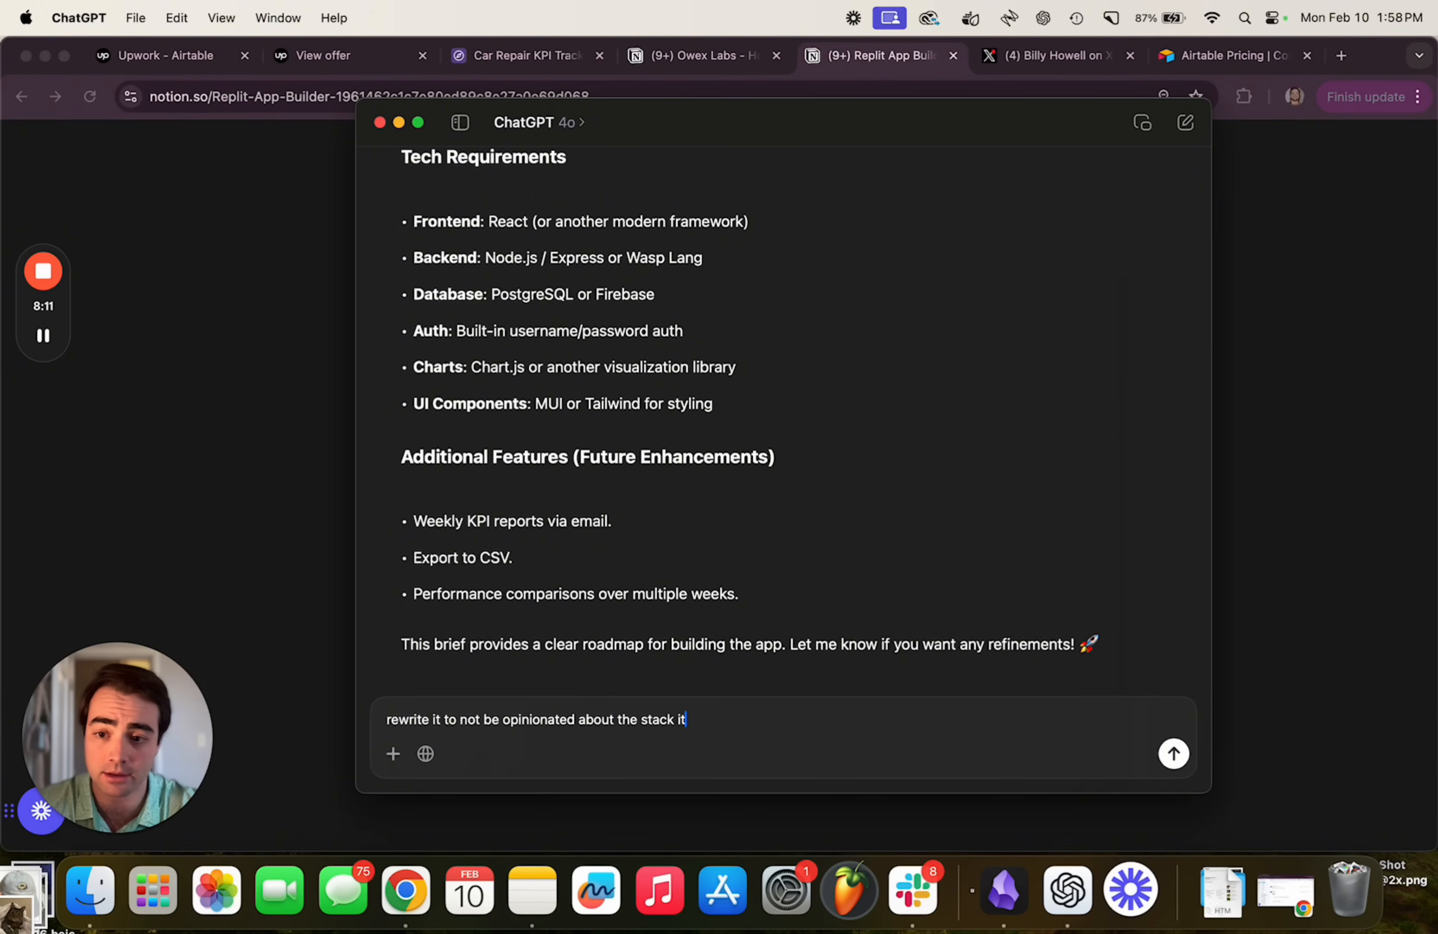
{"action": "type", "text": "uses."}
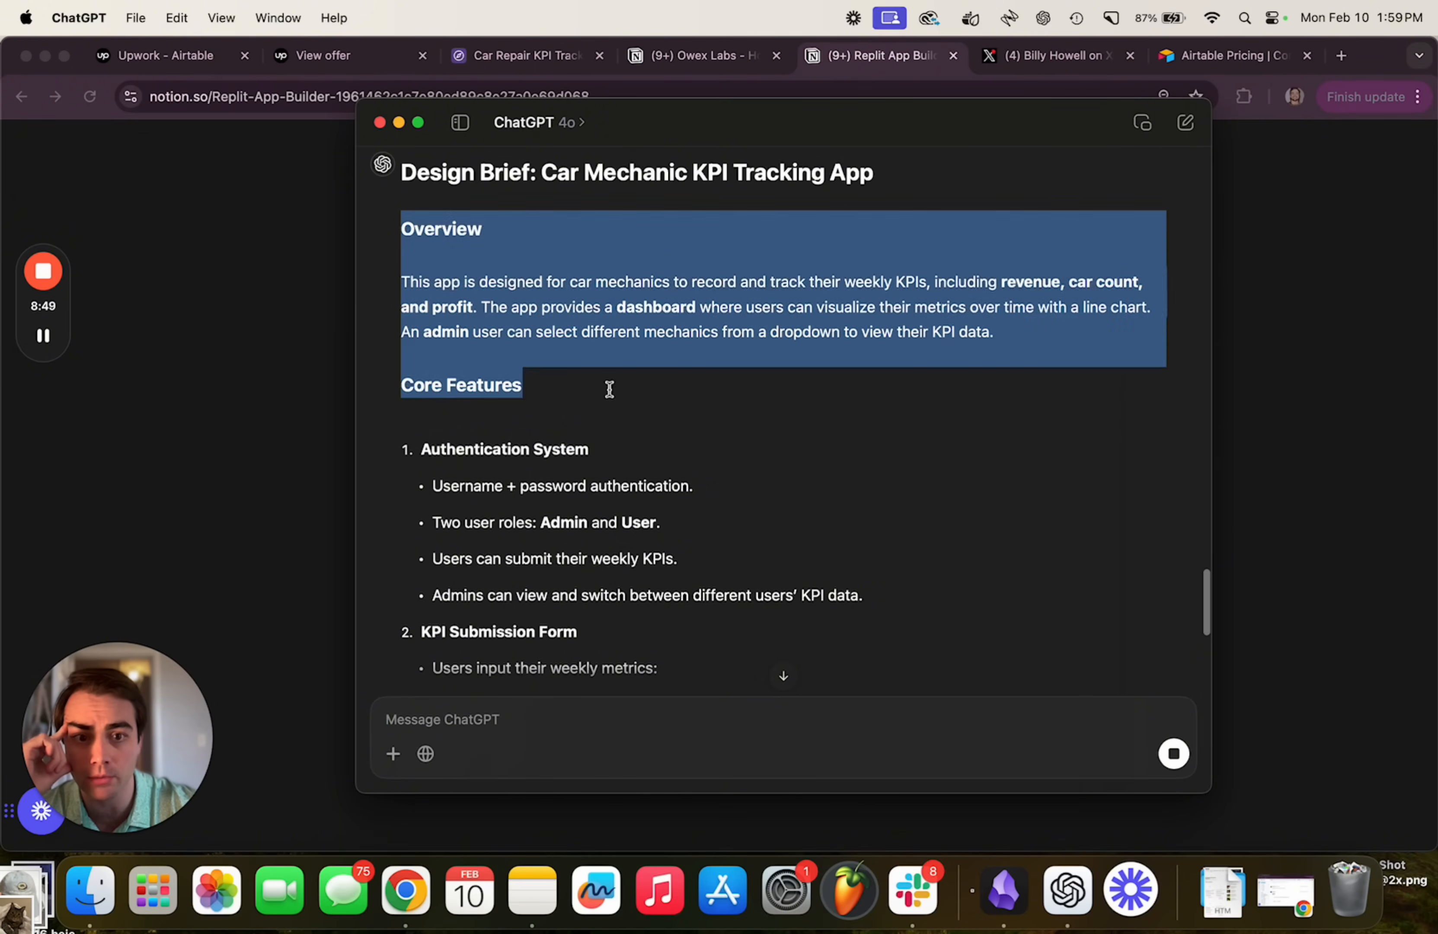
- Select the rewritten, stack-neutral brief from its Overview onward and copy it for Replit
{"action": "left_click_drag", "start_coordinate": [608, 389], "coordinate": [714, 599]}
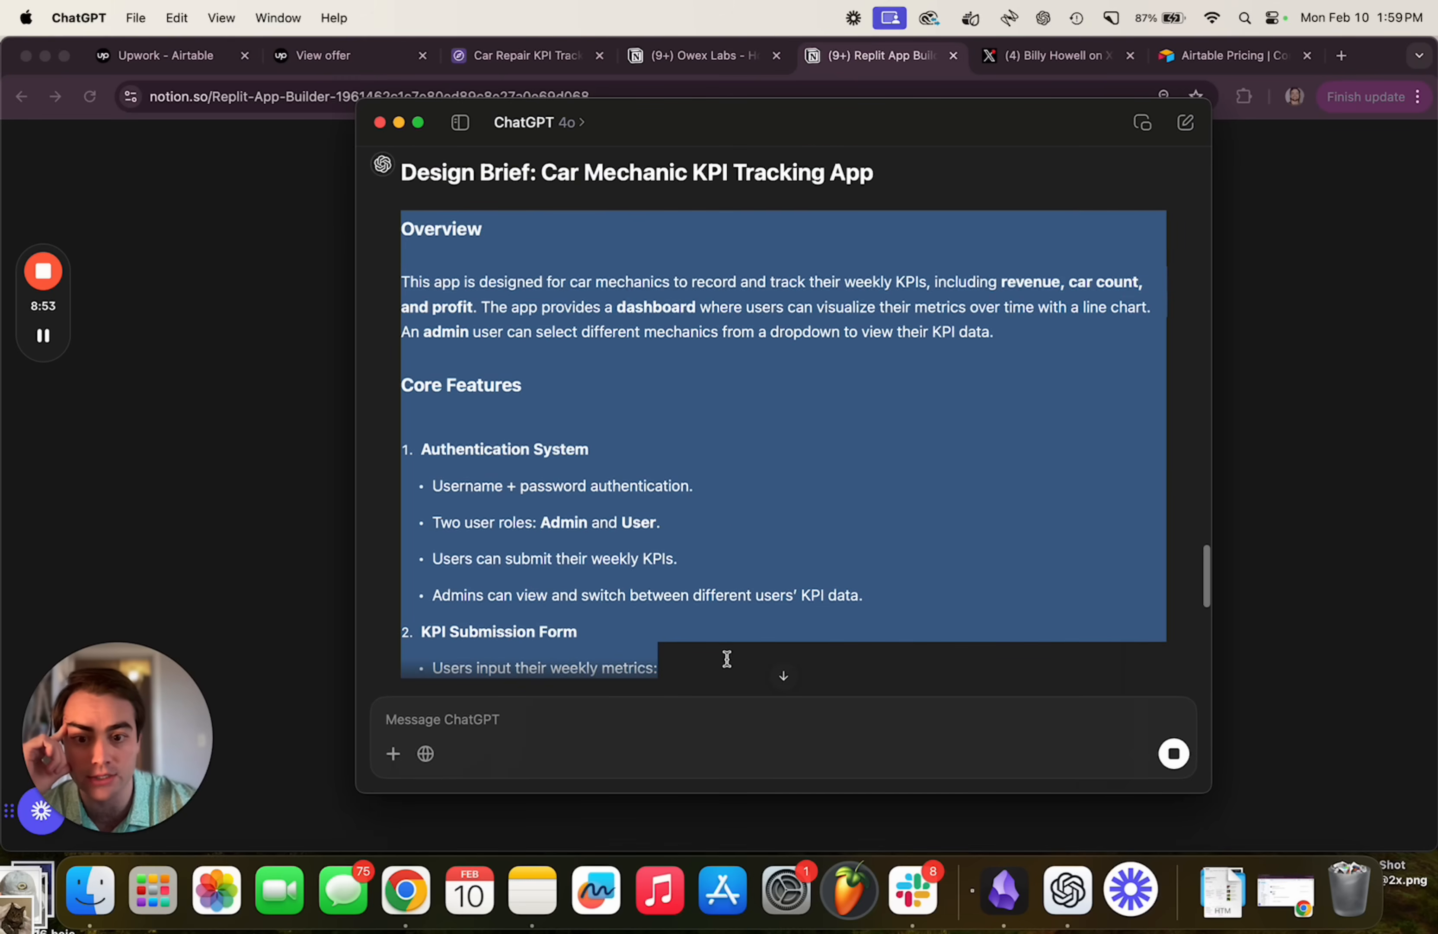
{"action": "mouse_move", "coordinate": [738, 646]}
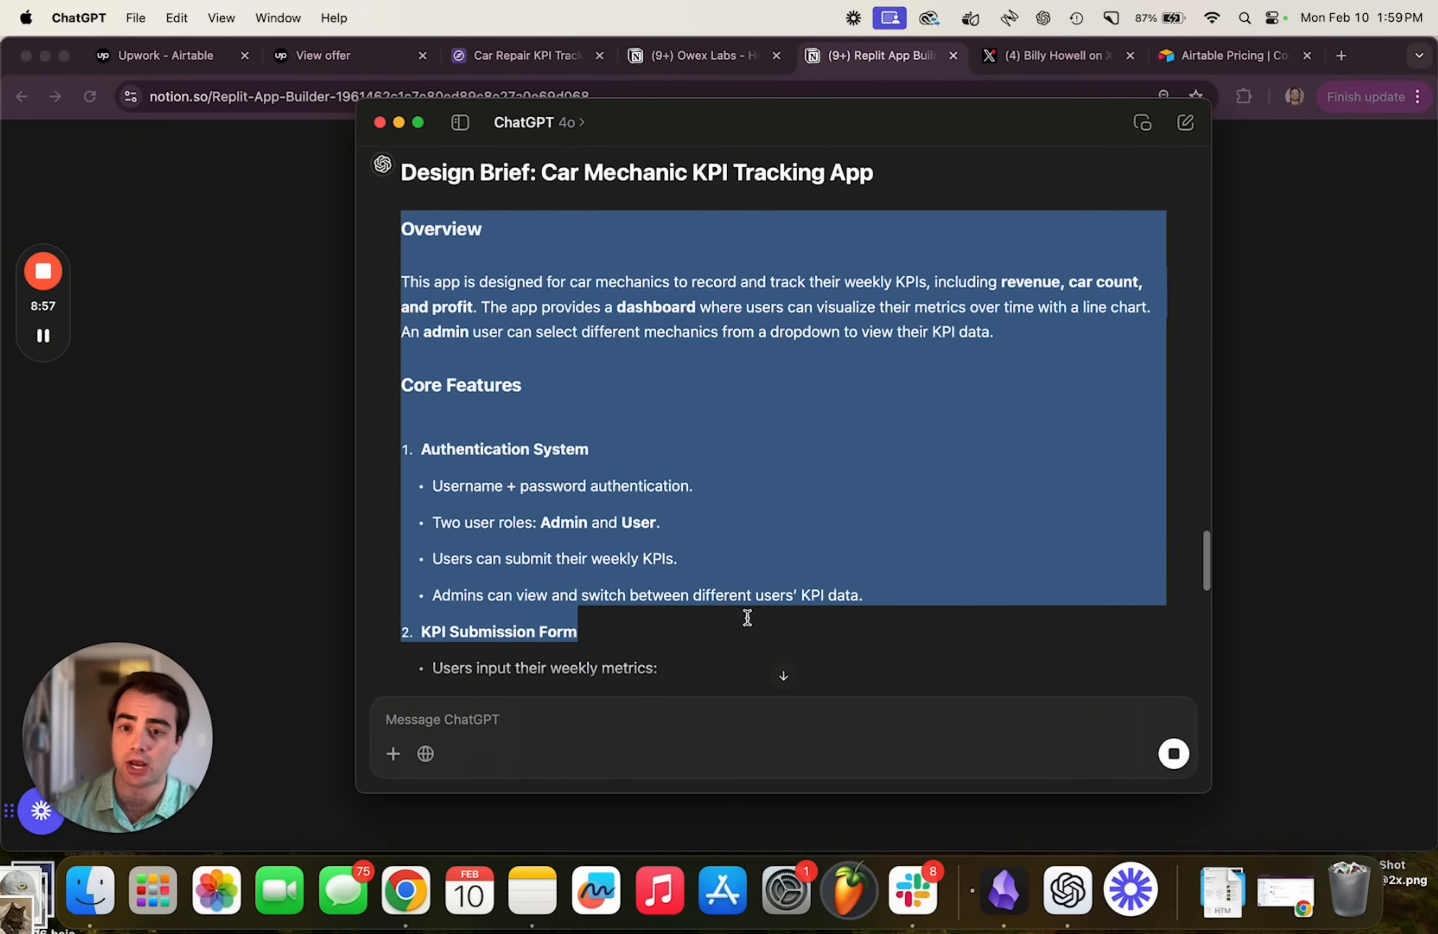
{"action": "scroll", "scroll_direction": "down", "scroll_amount": 3}
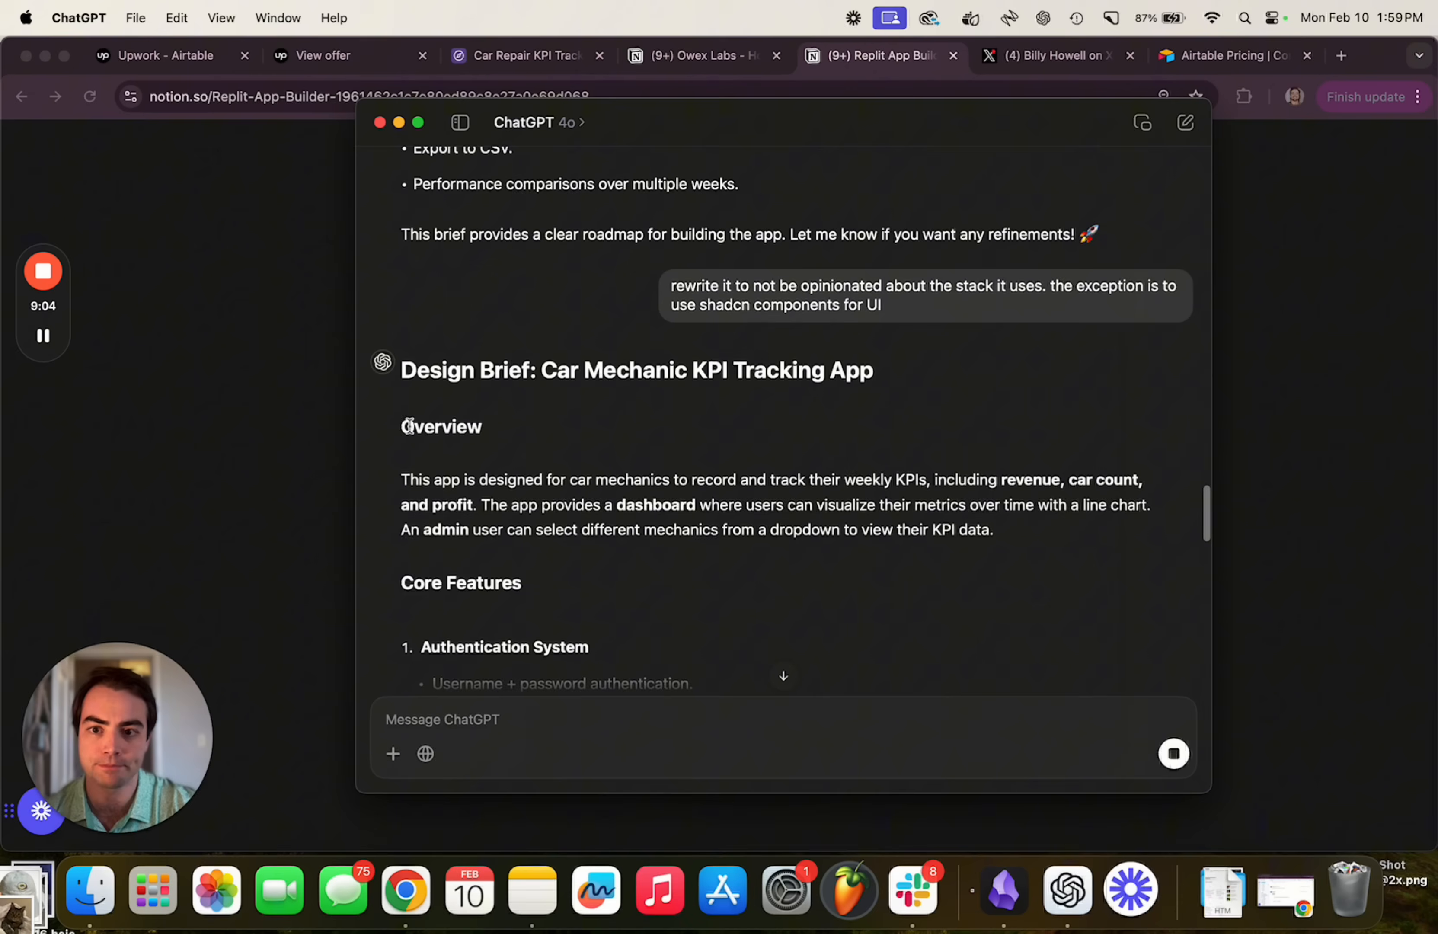
{"action": "left_click_drag", "start_coordinate": [405, 425], "coordinate": [583, 646]}
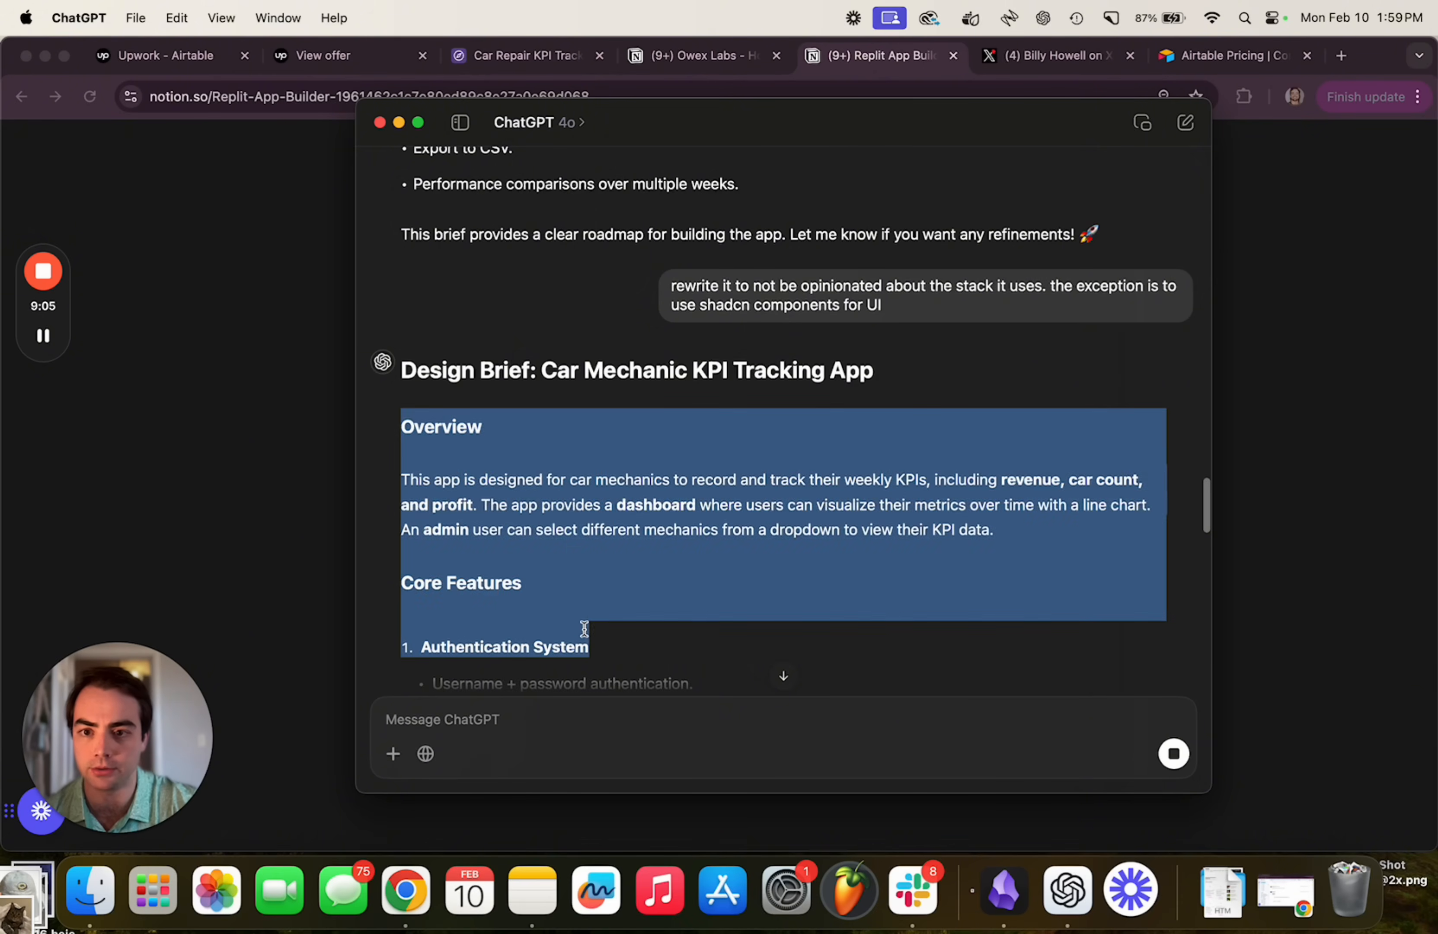
{"action": "scroll", "scroll_direction": "down", "scroll_amount": 3}
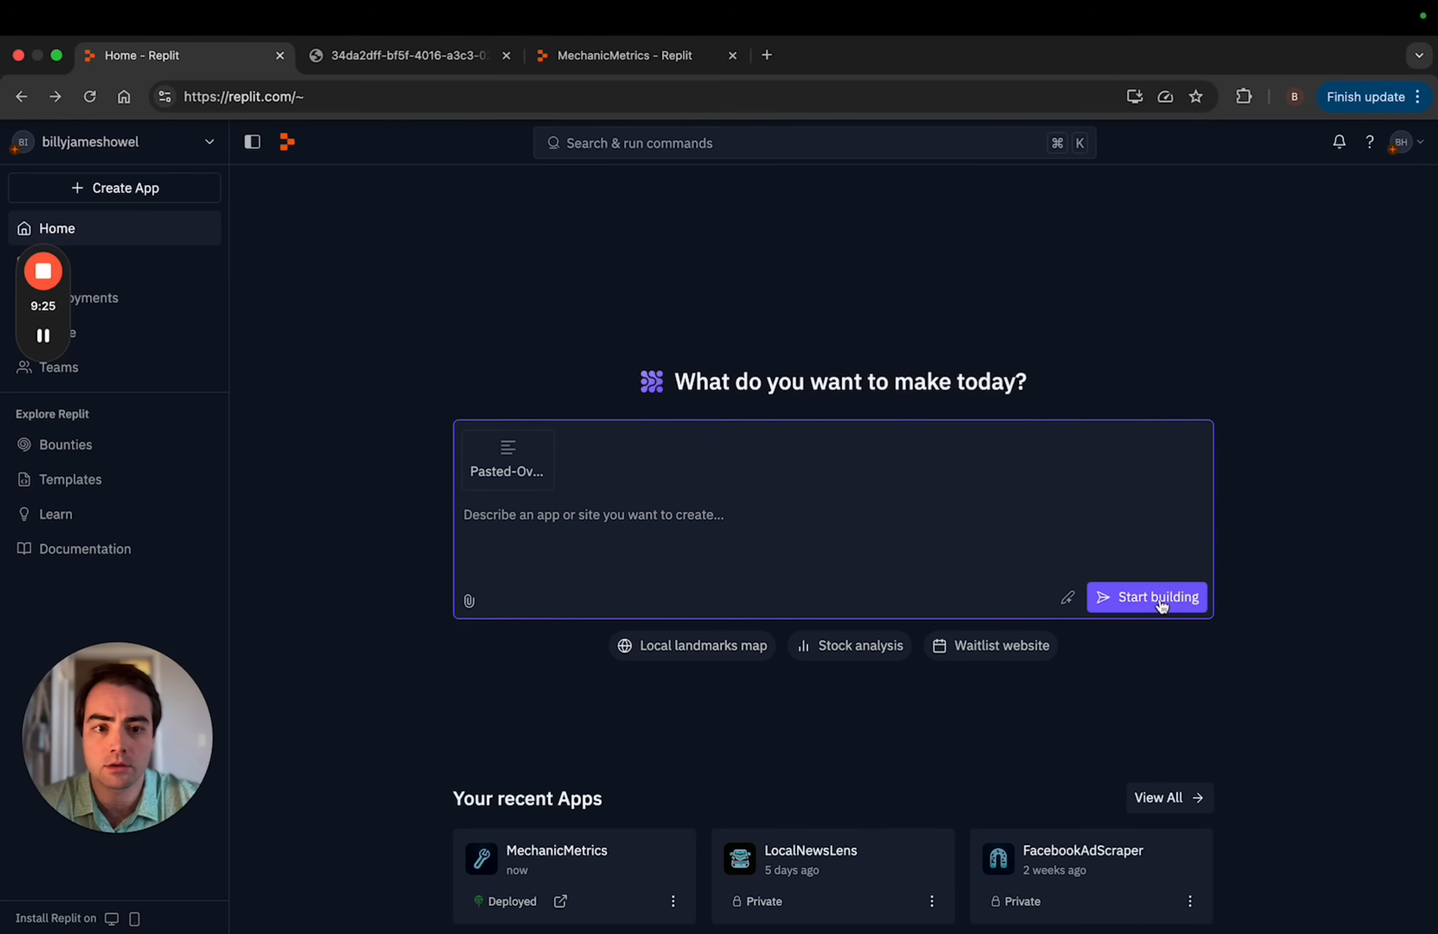
- Start building a new Replit app from the pasted design brief
{"action": "left_click", "coordinate": [1158, 597]}
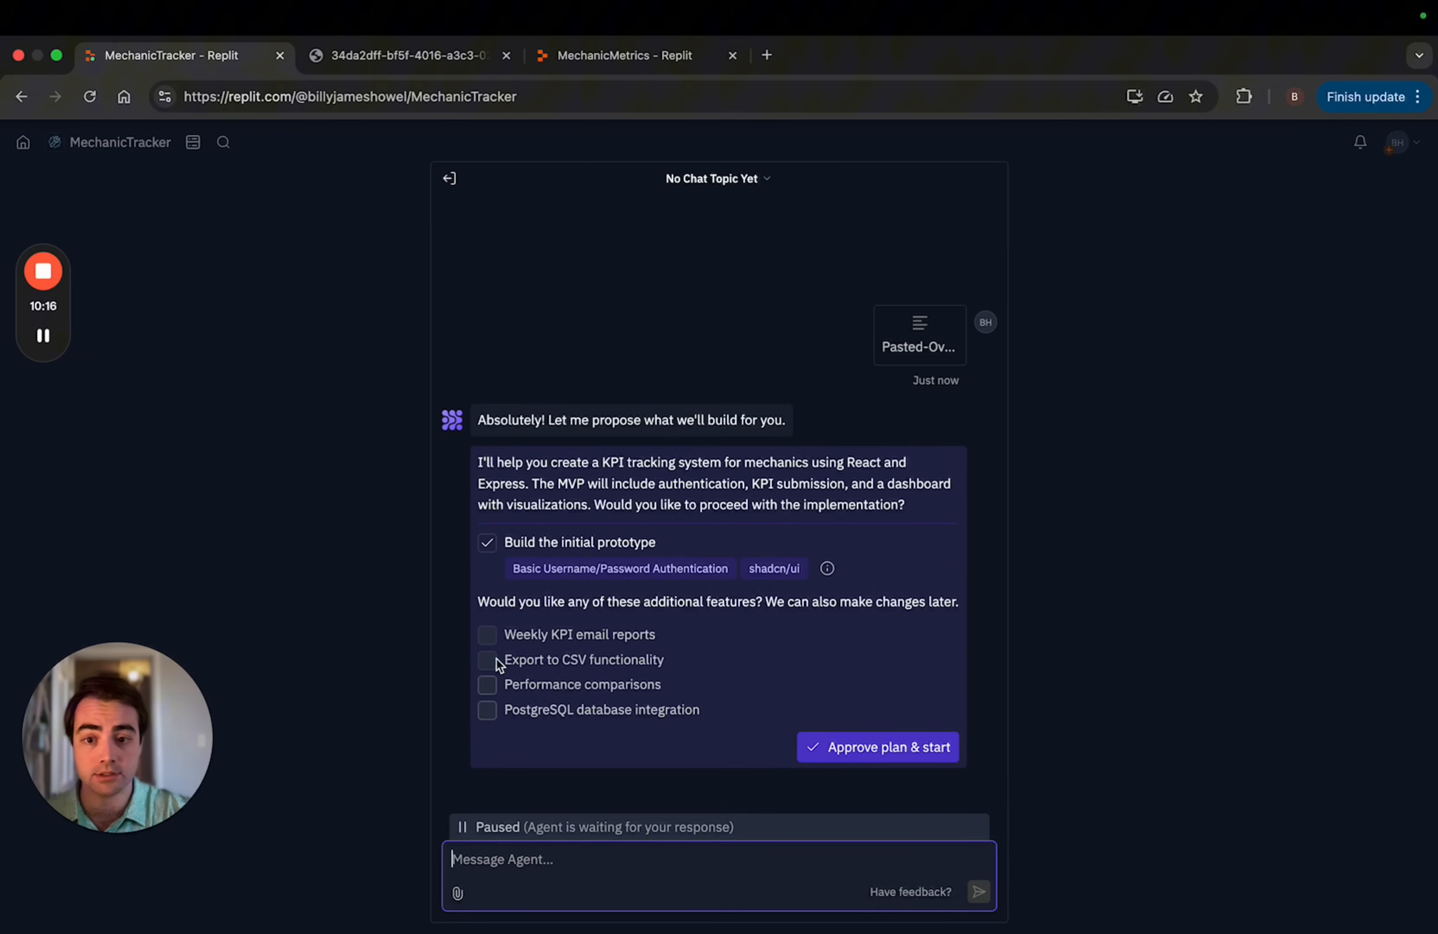
{"action": "mouse_move", "coordinate": [808, 690]}
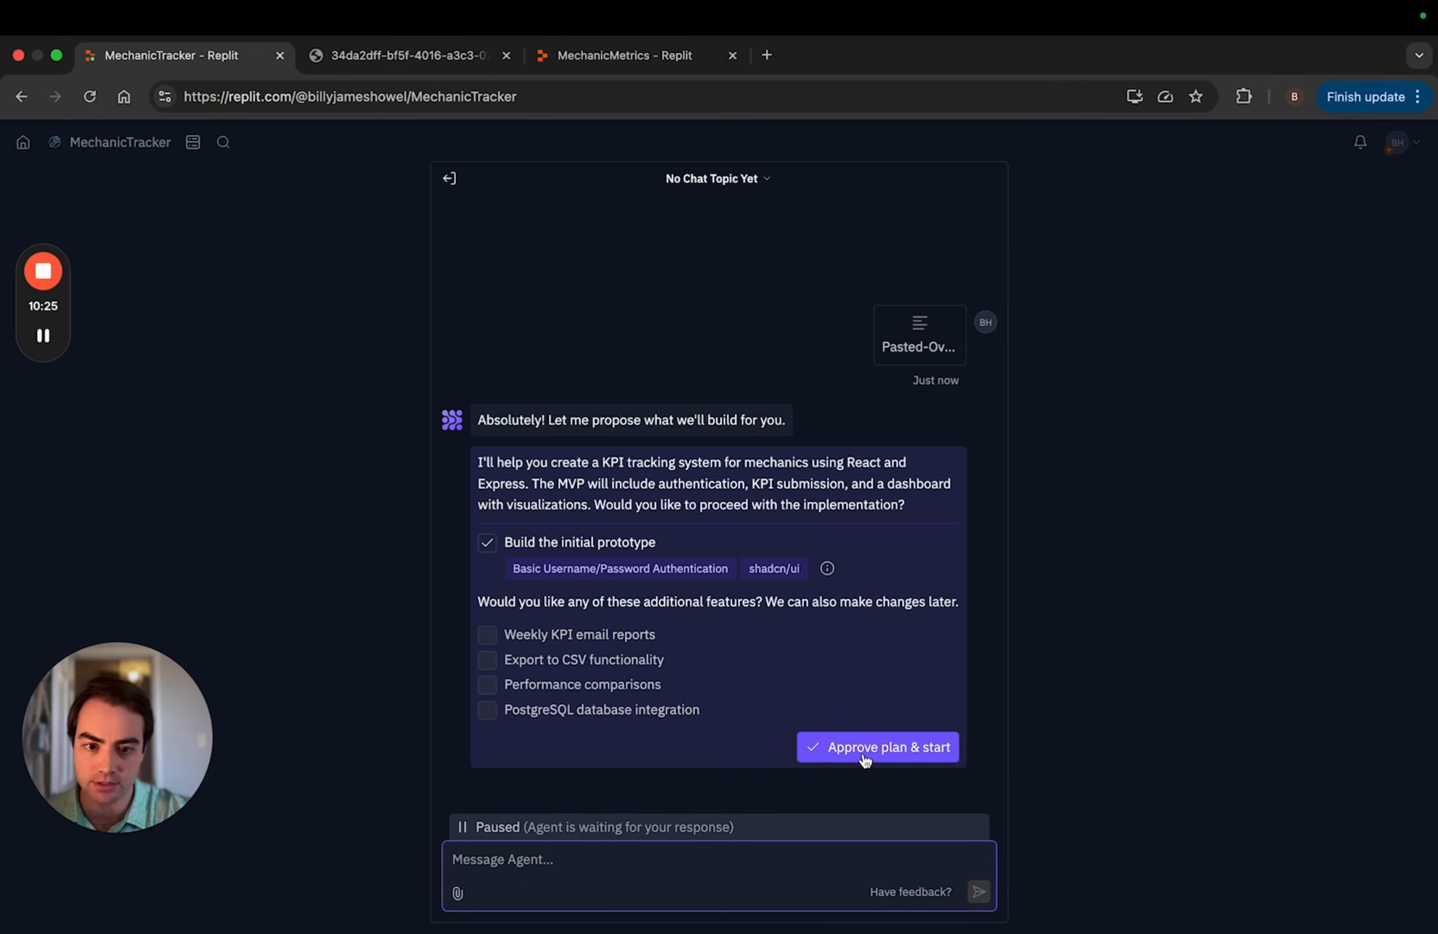
- Approve the Agent's React/Express KPI tracker plan so it begins building the prototype
{"action": "left_click", "coordinate": [877, 746]}
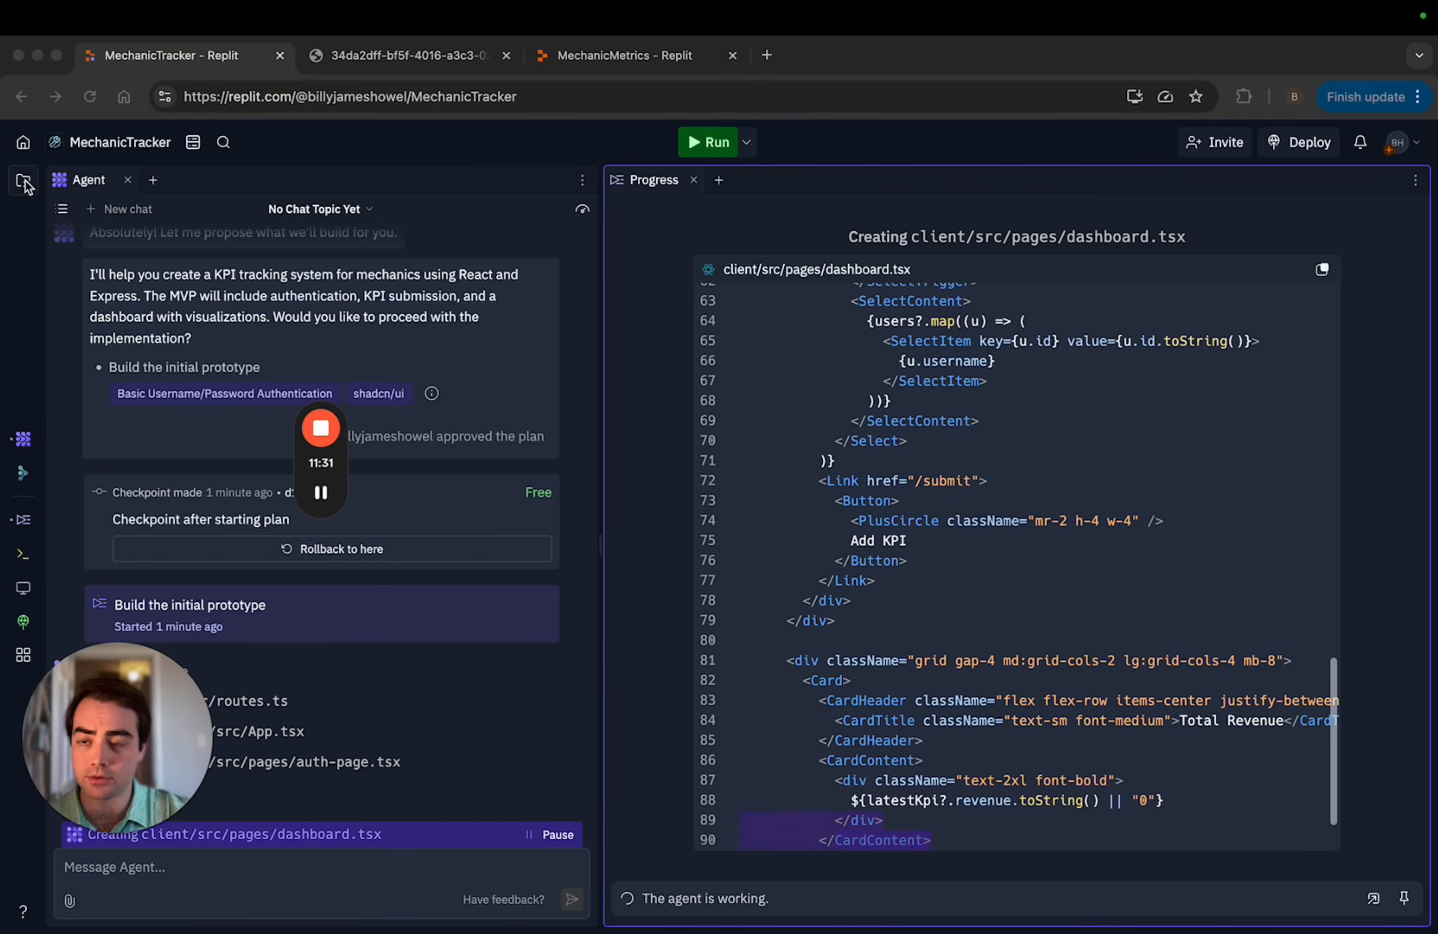
- Browse the project file tree, expanding client > src > pages to see the generated pages
{"action": "left_click", "coordinate": [23, 181]}
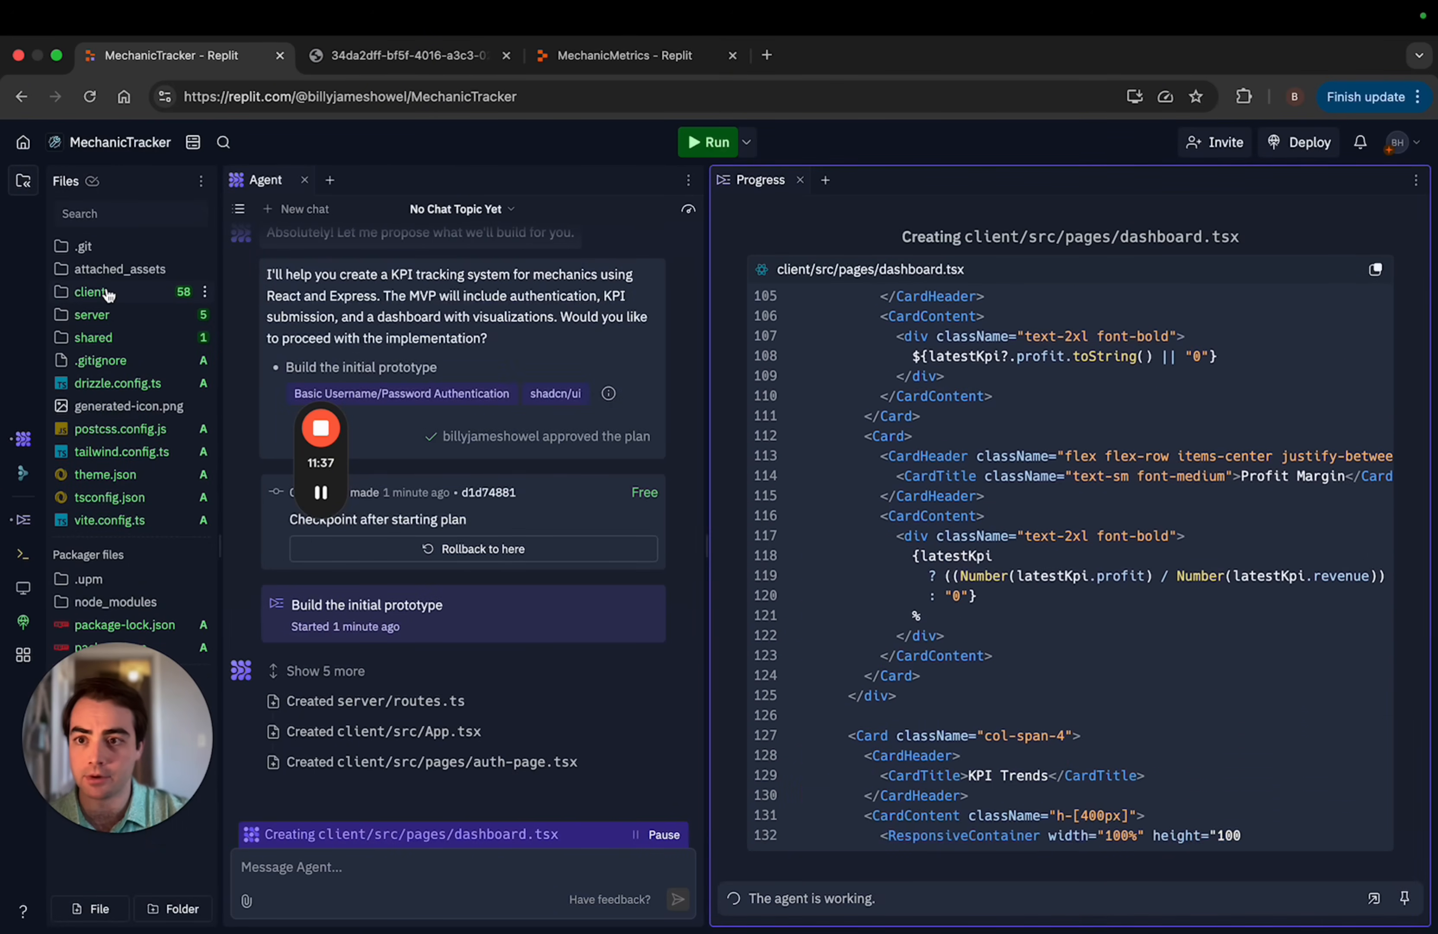
{"action": "left_click", "coordinate": [89, 292]}
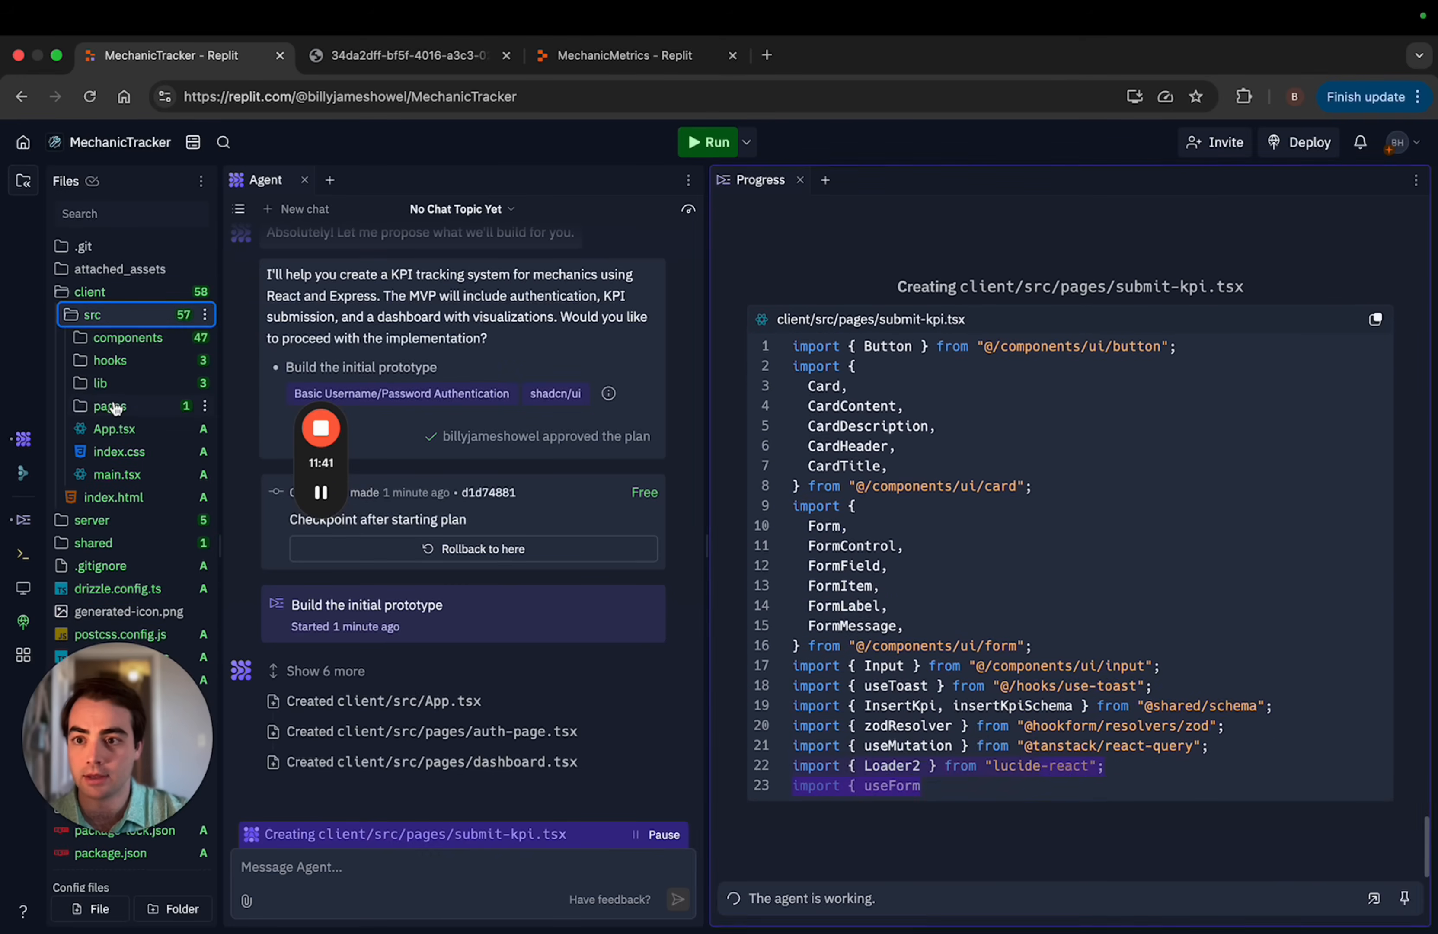
{"action": "left_click", "coordinate": [128, 338]}
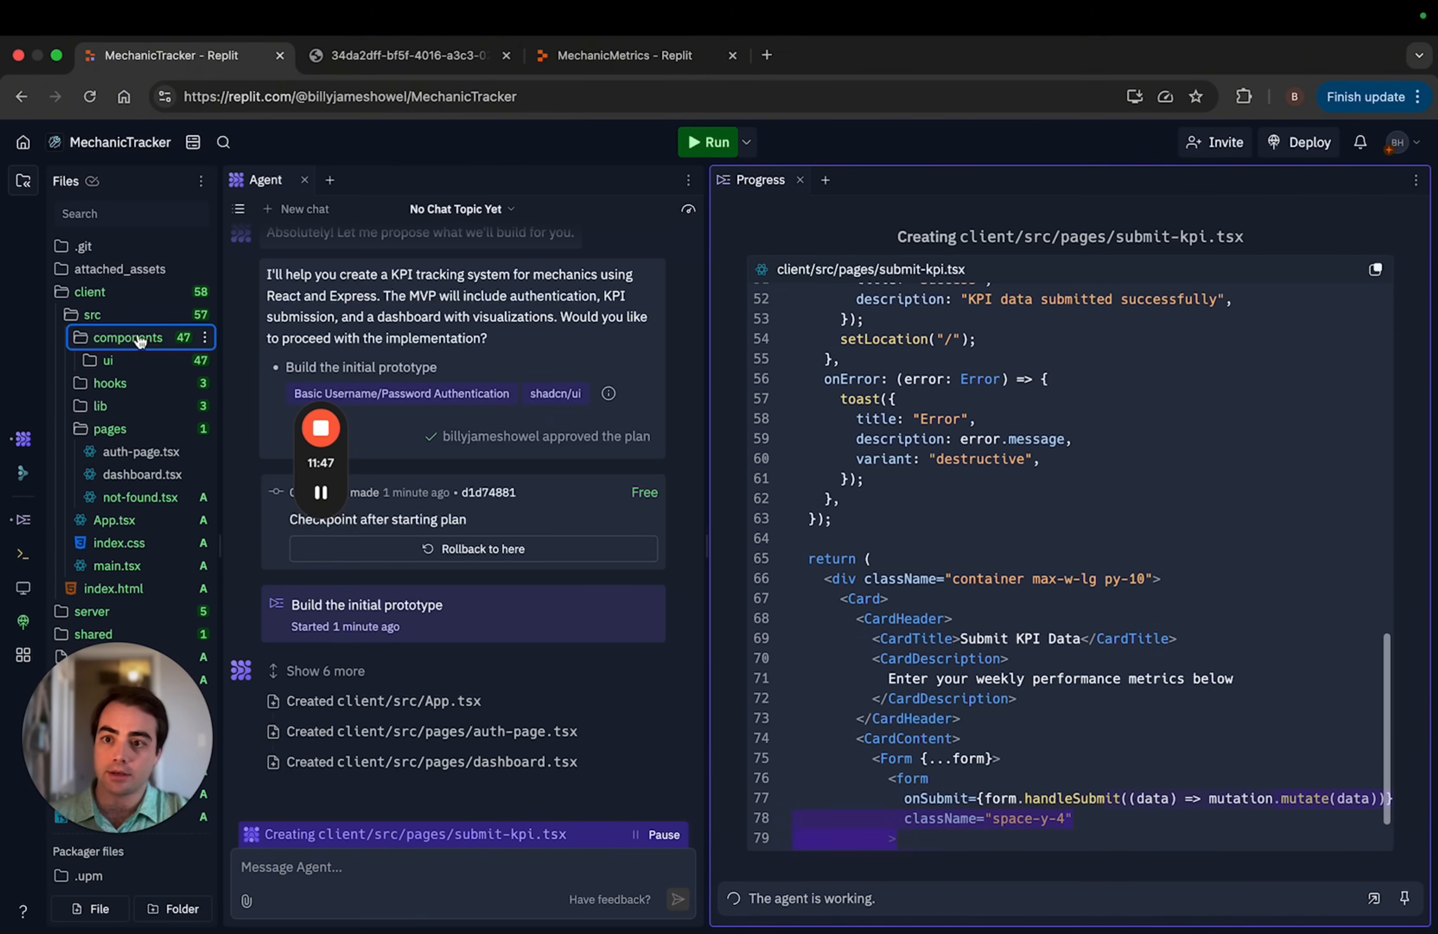
{"action": "left_click", "coordinate": [108, 361]}
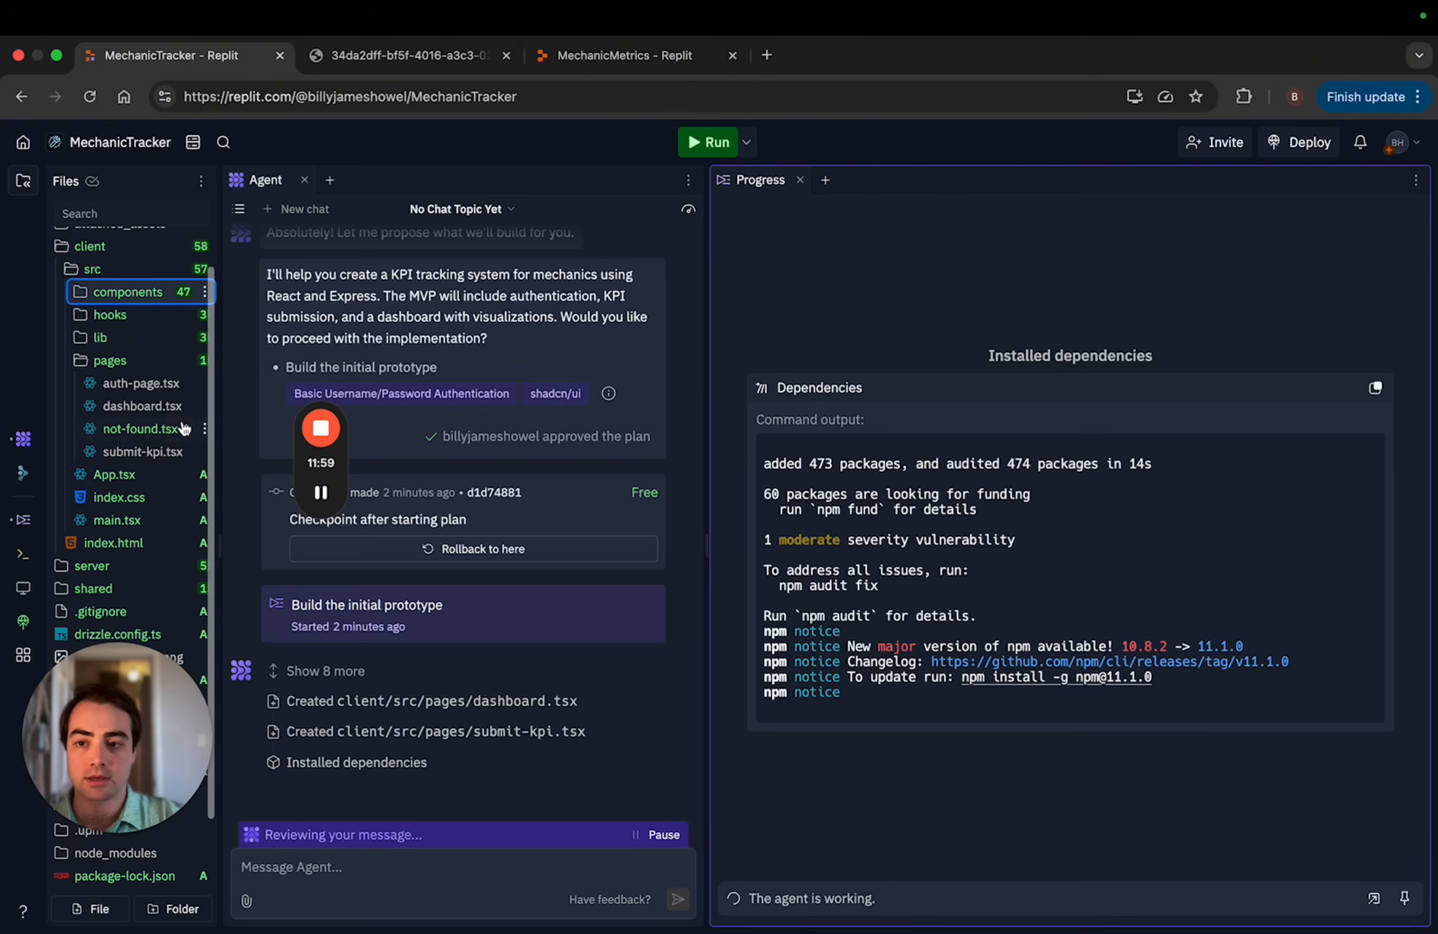
{"action": "left_click", "coordinate": [114, 474]}
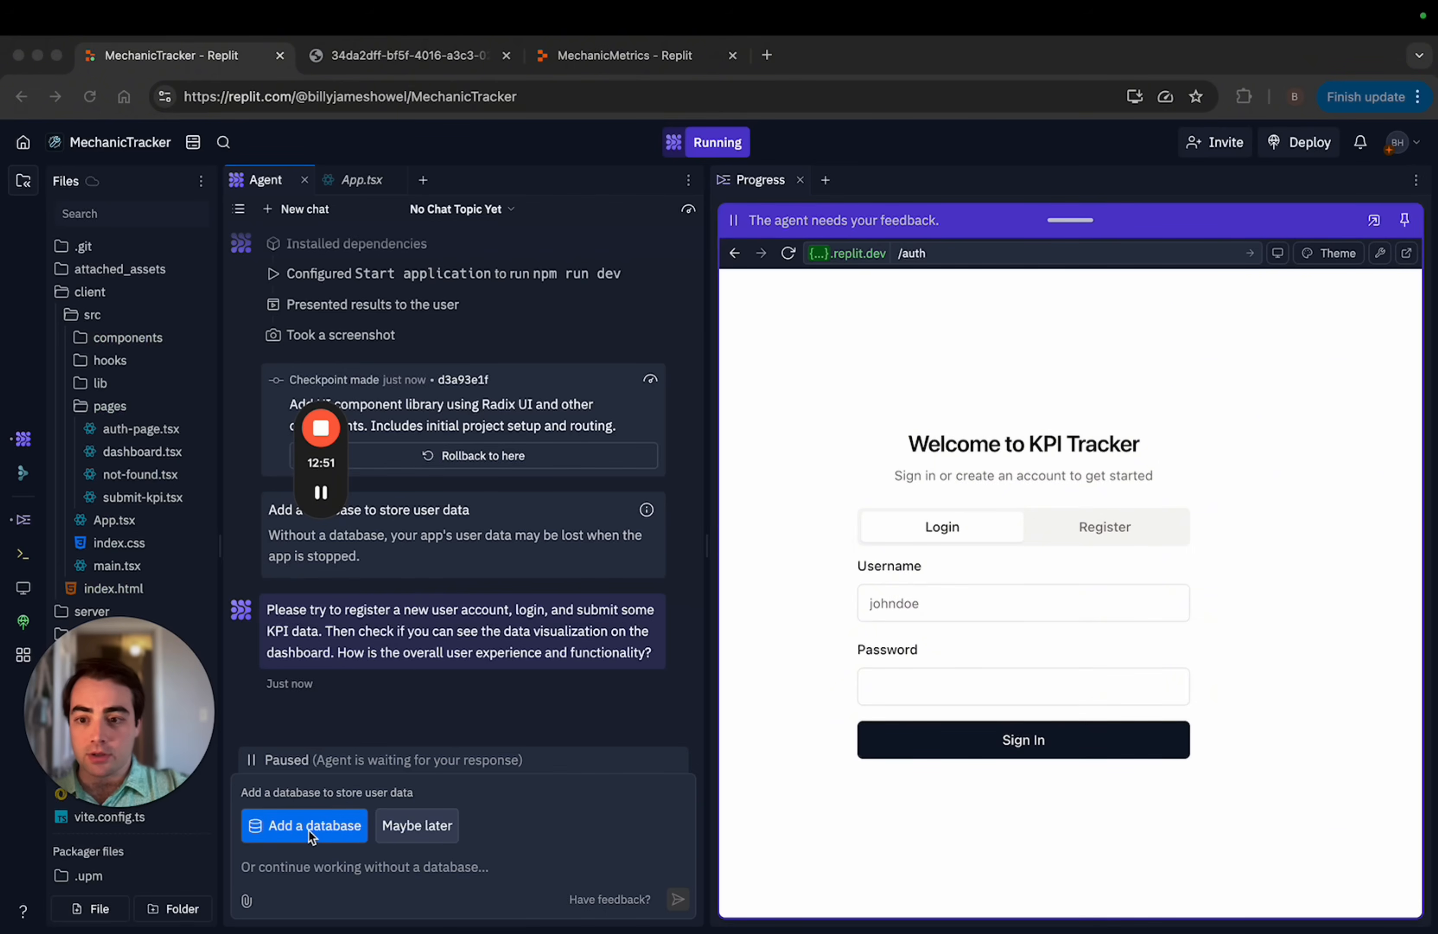
- Have the Agent add a PostgreSQL database to store the app's user data
{"action": "left_click", "coordinate": [305, 825]}
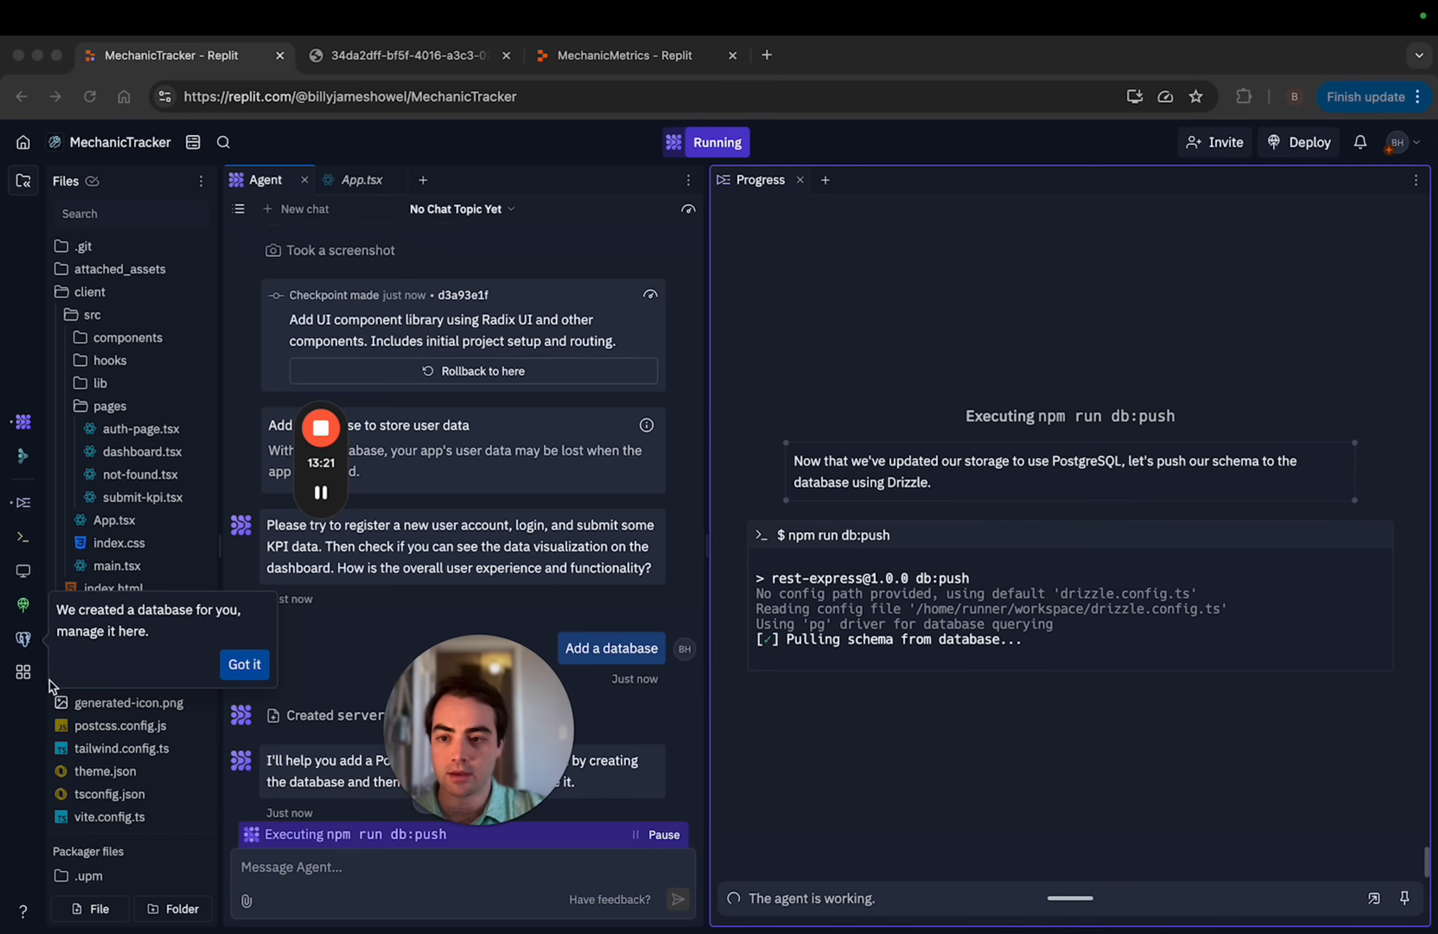
- Dismiss the database notice, check the stored kpis and users data, and return to the app preview
{"action": "left_click", "coordinate": [23, 640]}
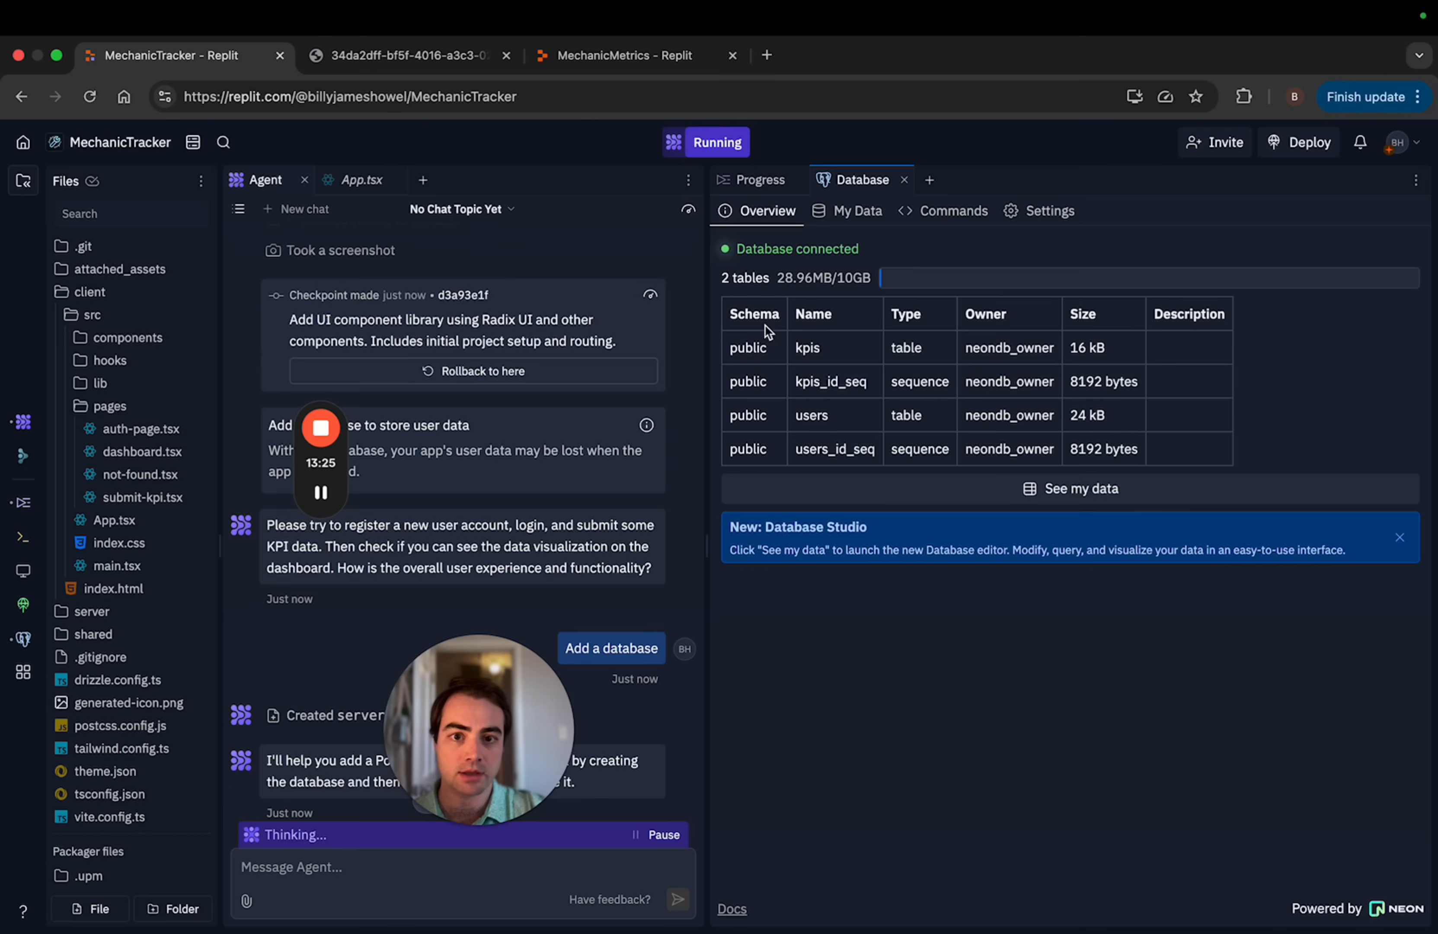
{"action": "left_click", "coordinate": [856, 211]}
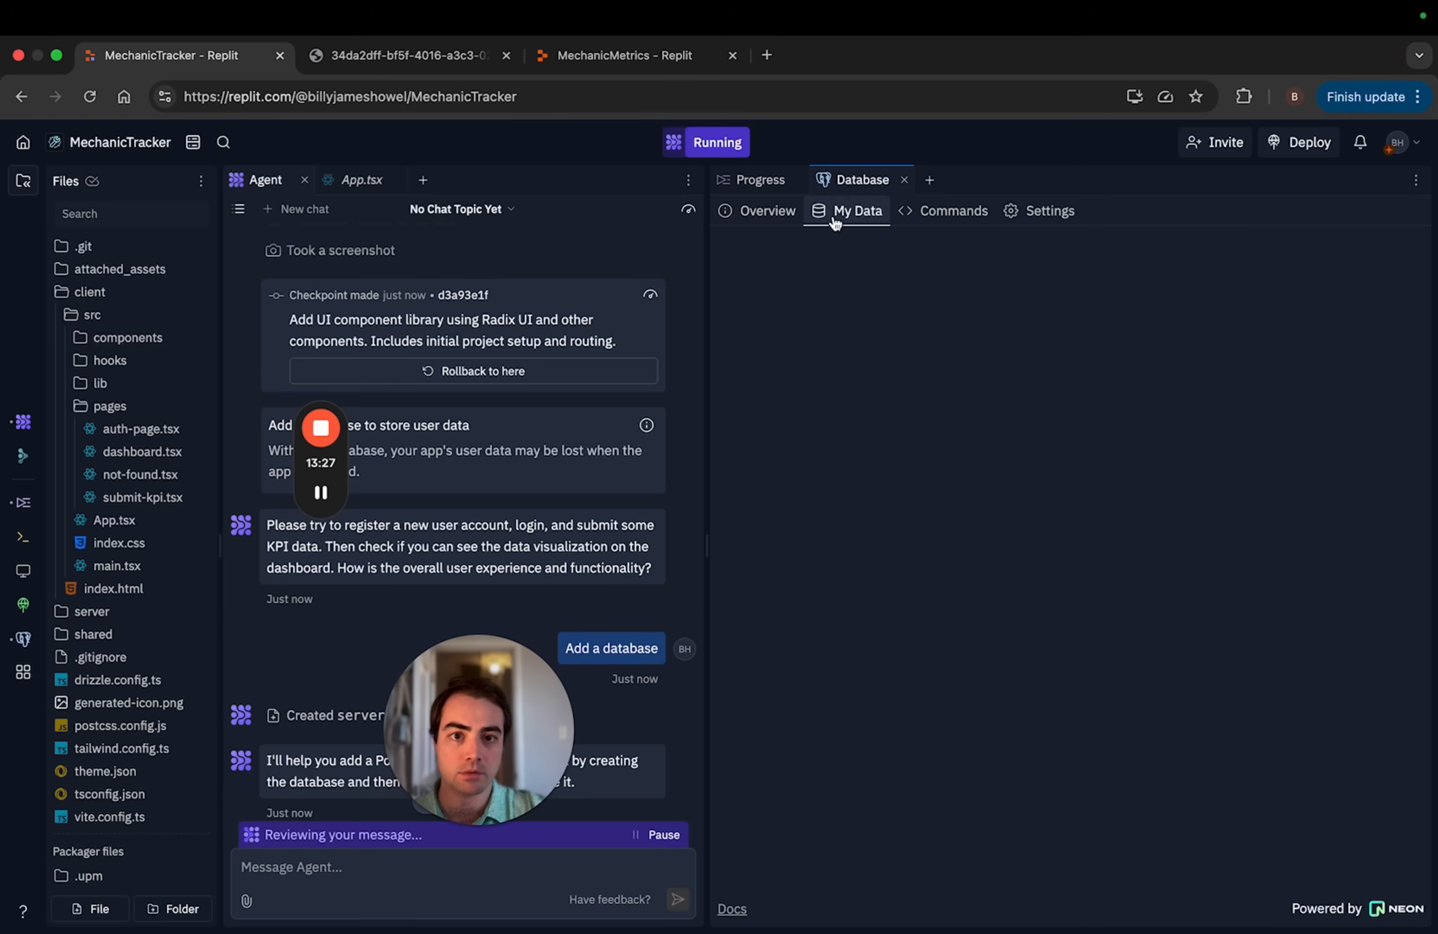
{"action": "left_click", "coordinate": [768, 211]}
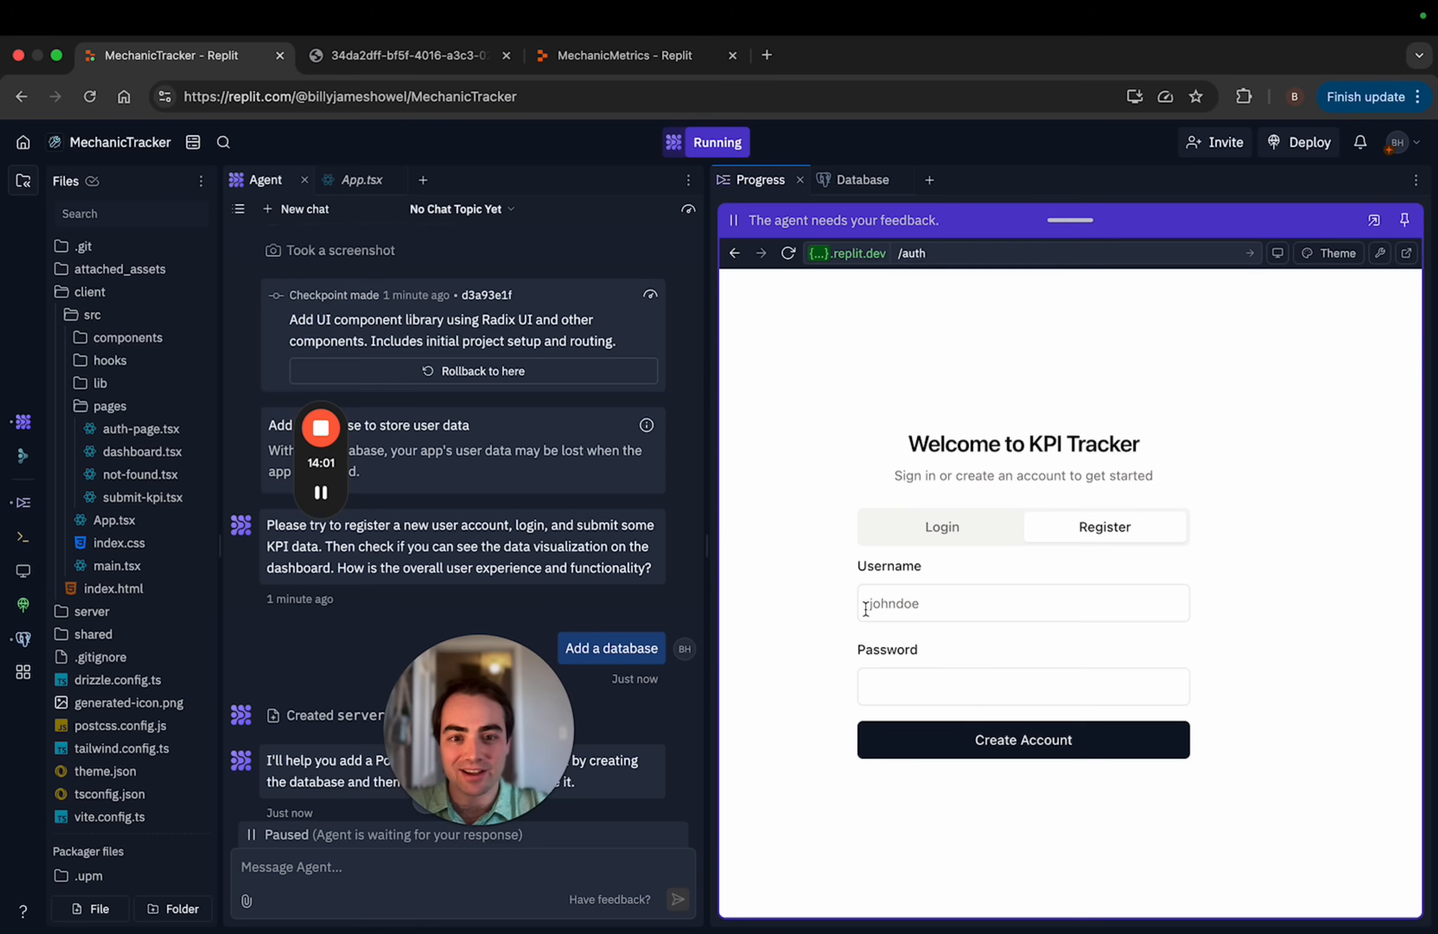
- Register a test account in the KPI Tracker preview, dismissing the browser password popups
{"action": "left_click", "coordinate": [1021, 688]}
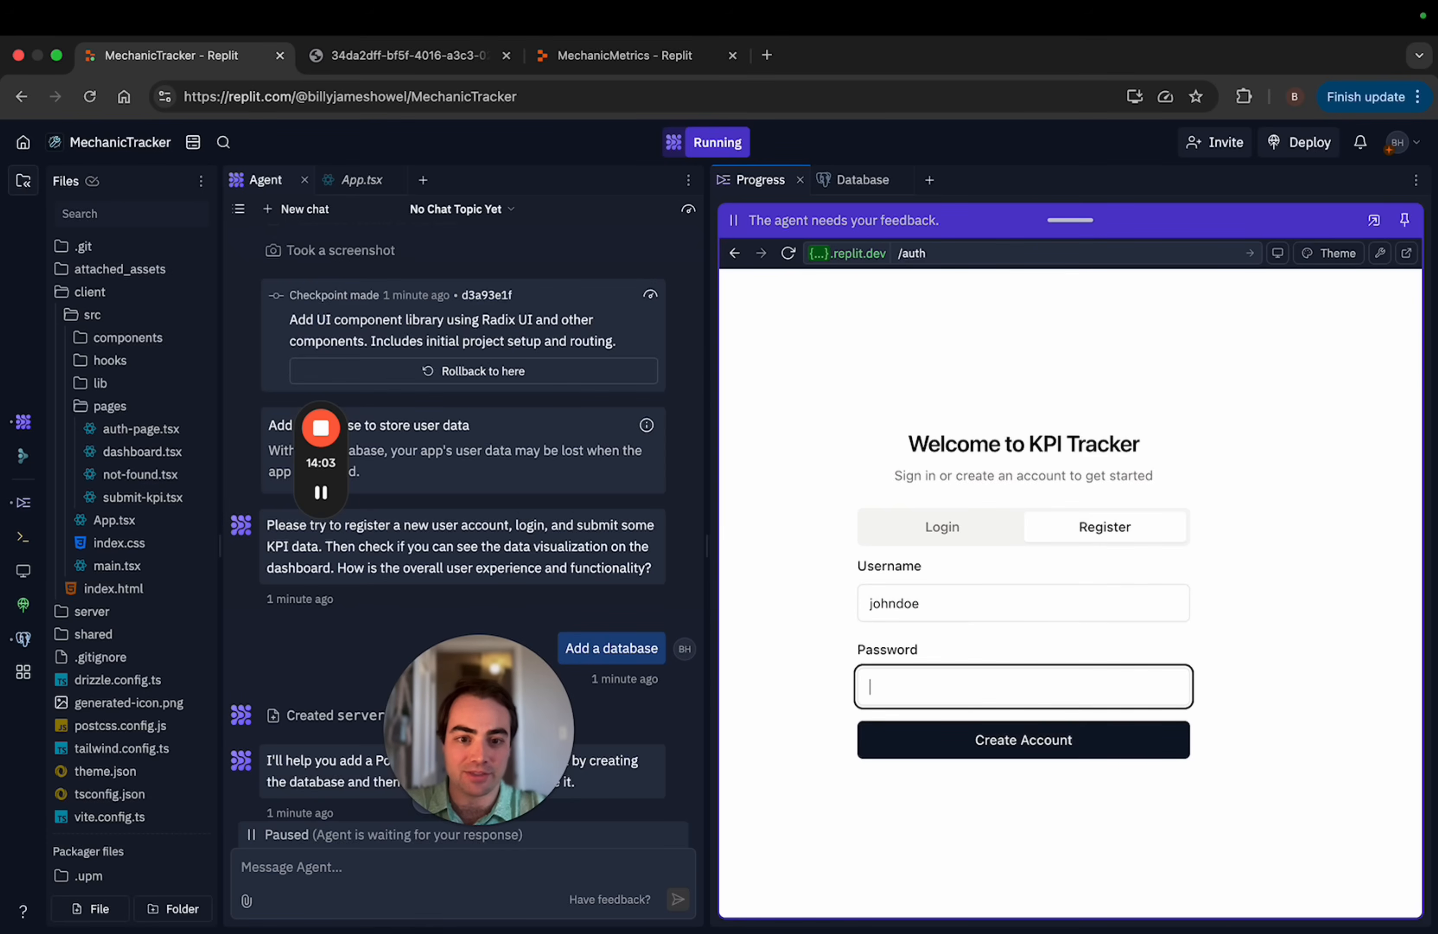
{"action": "type", "text": "password"}
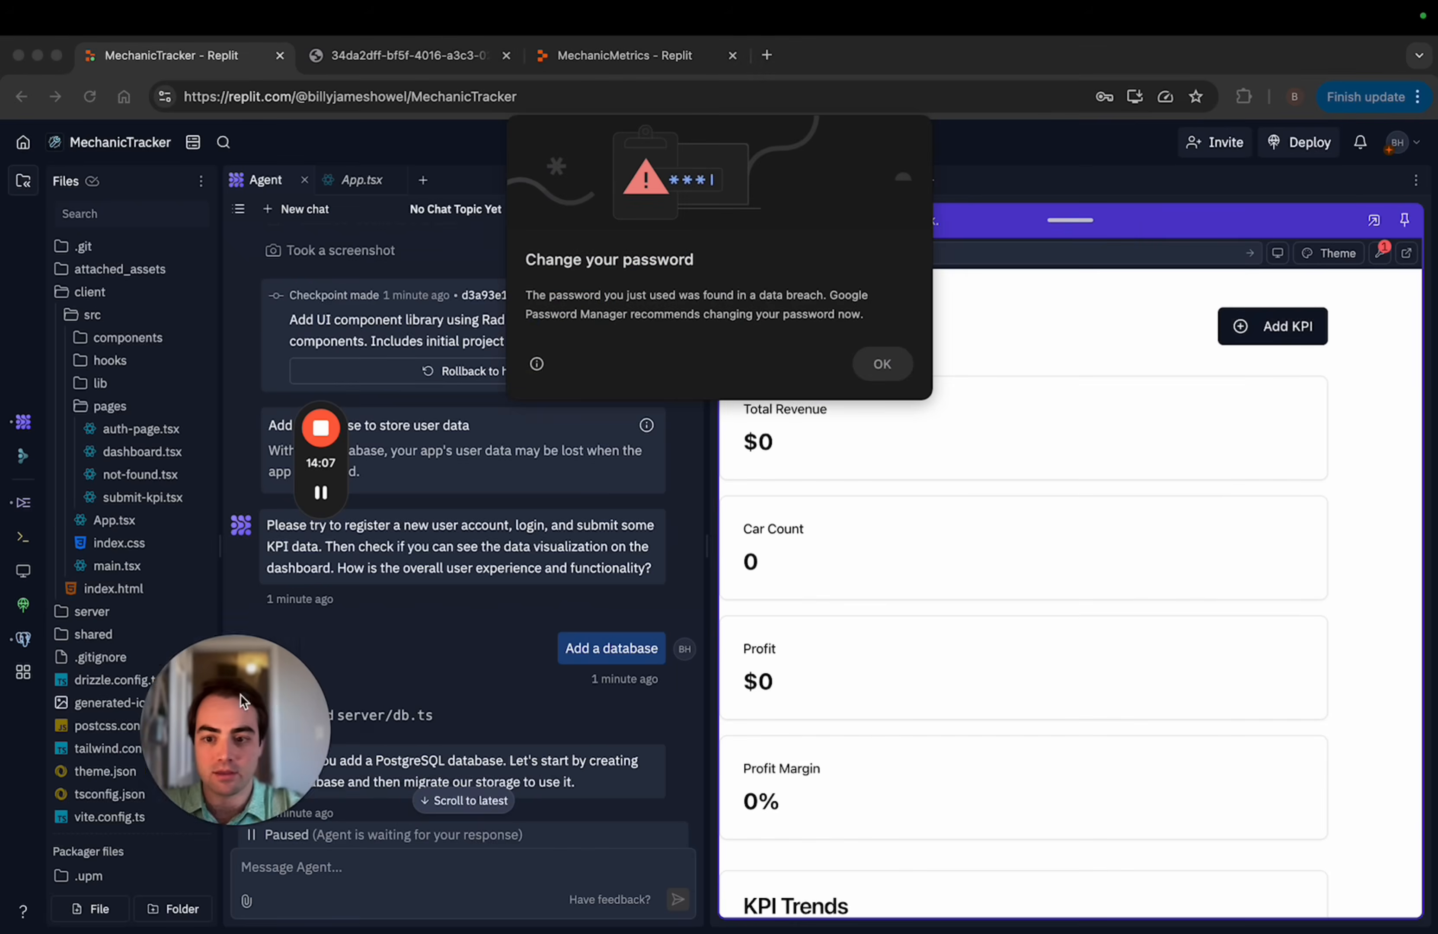
{"action": "left_click", "coordinate": [882, 363]}
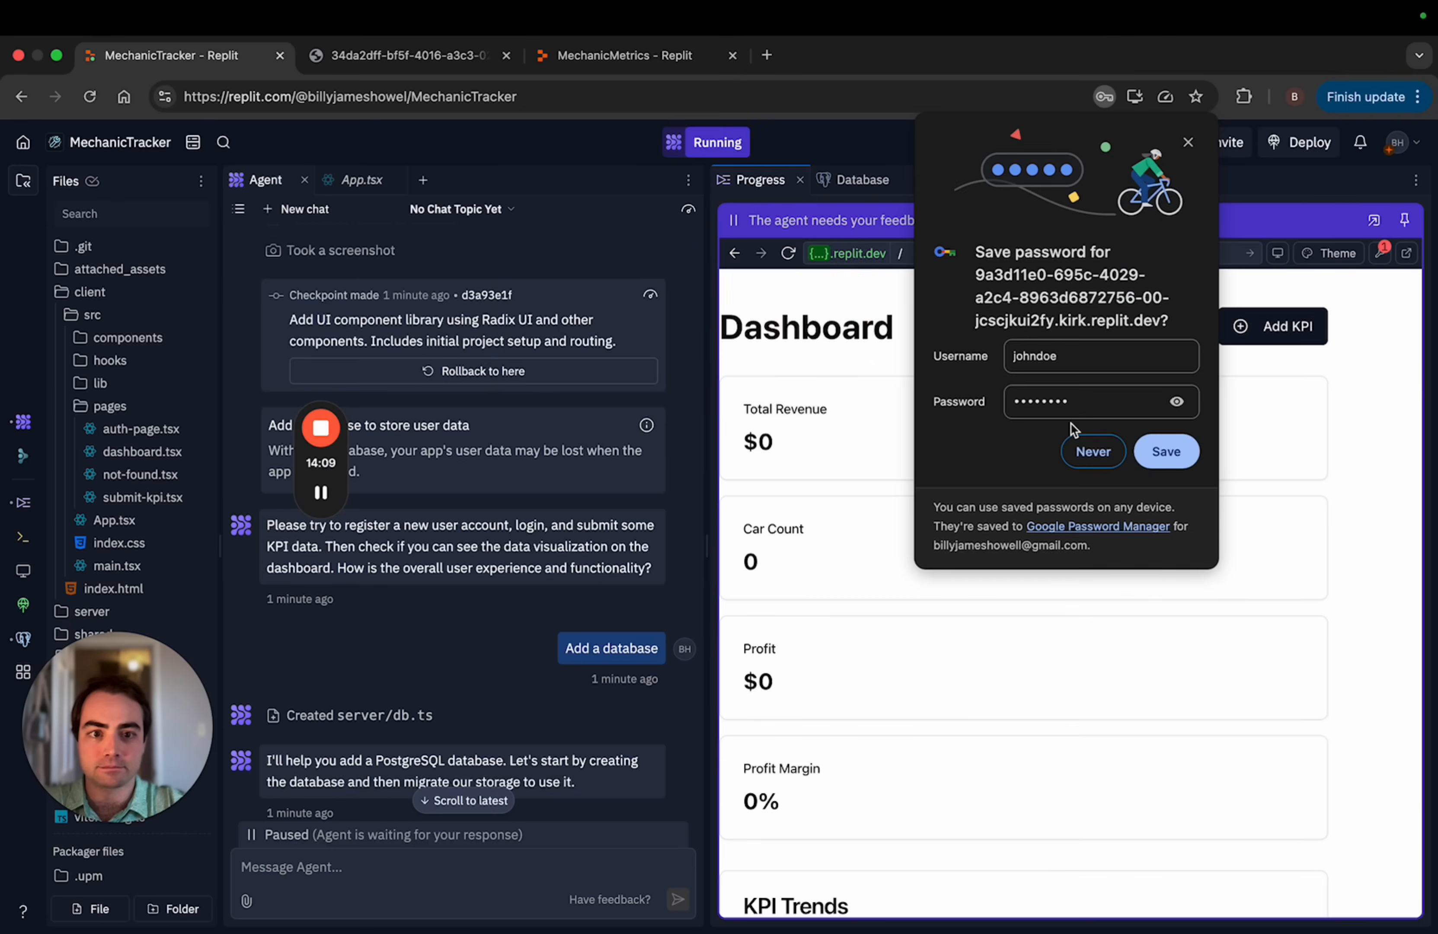
{"action": "left_click", "coordinate": [1092, 451]}
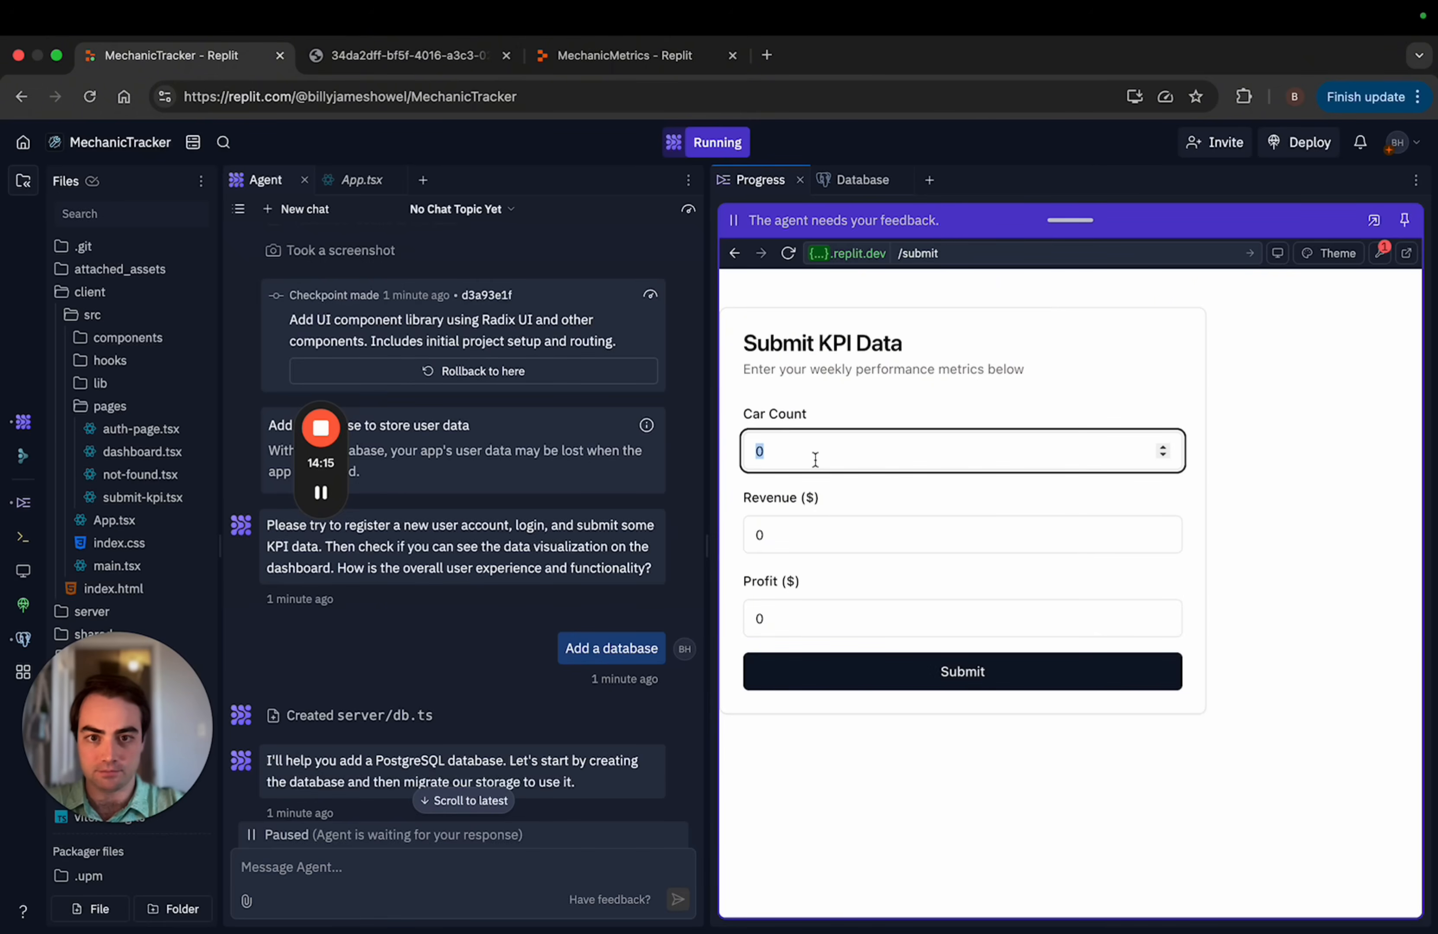
- Enter a KPI with $500 revenue and switch to the MechanicMetrics browser tab
{"action": "type", "text": "500"}
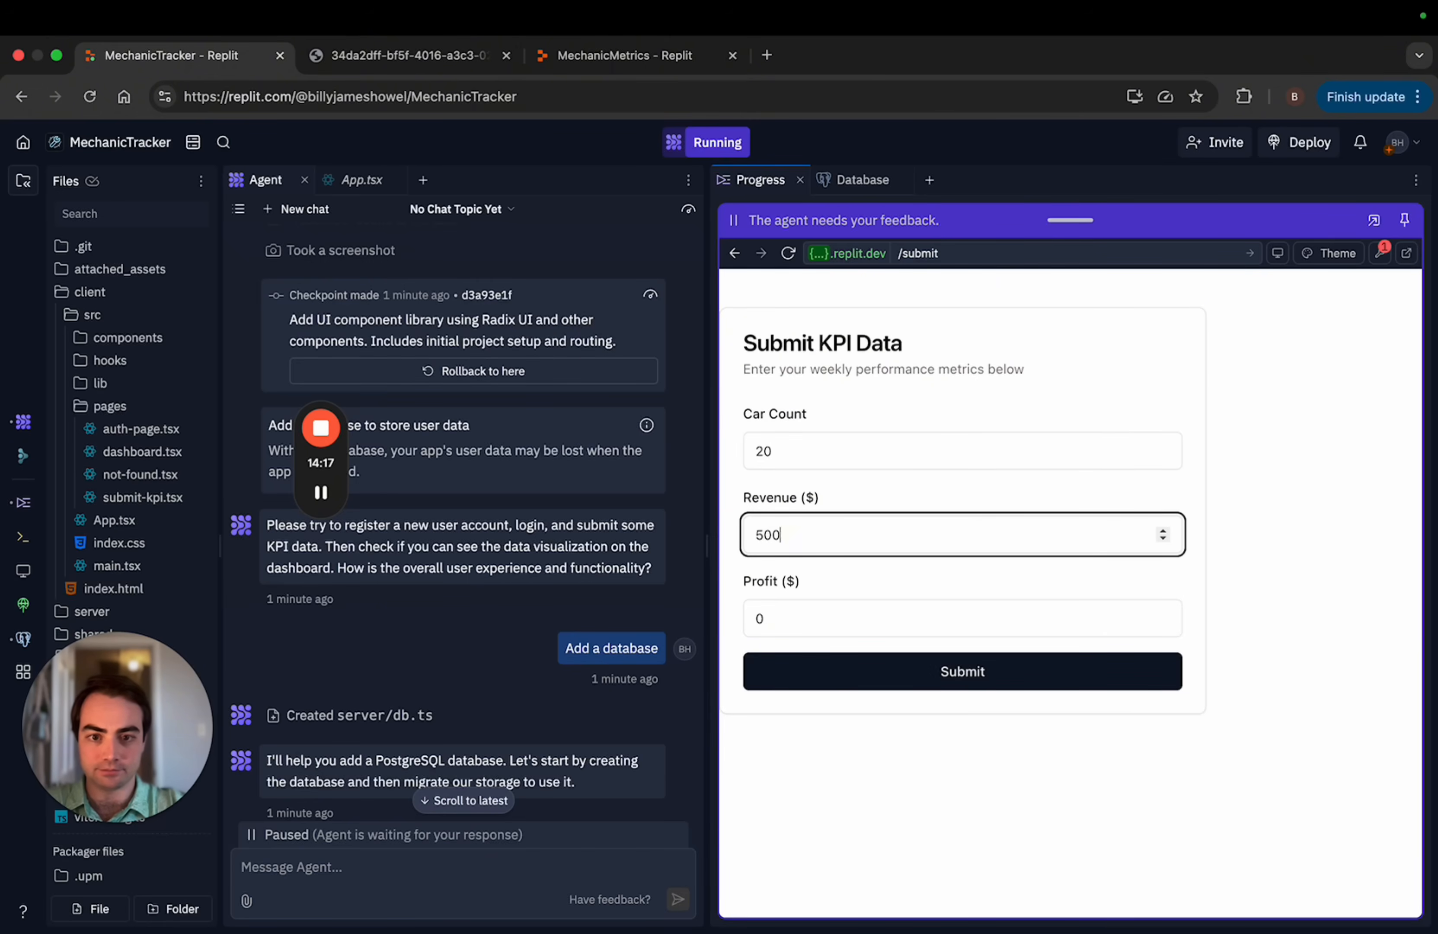
{"action": "left_click", "coordinate": [624, 55]}
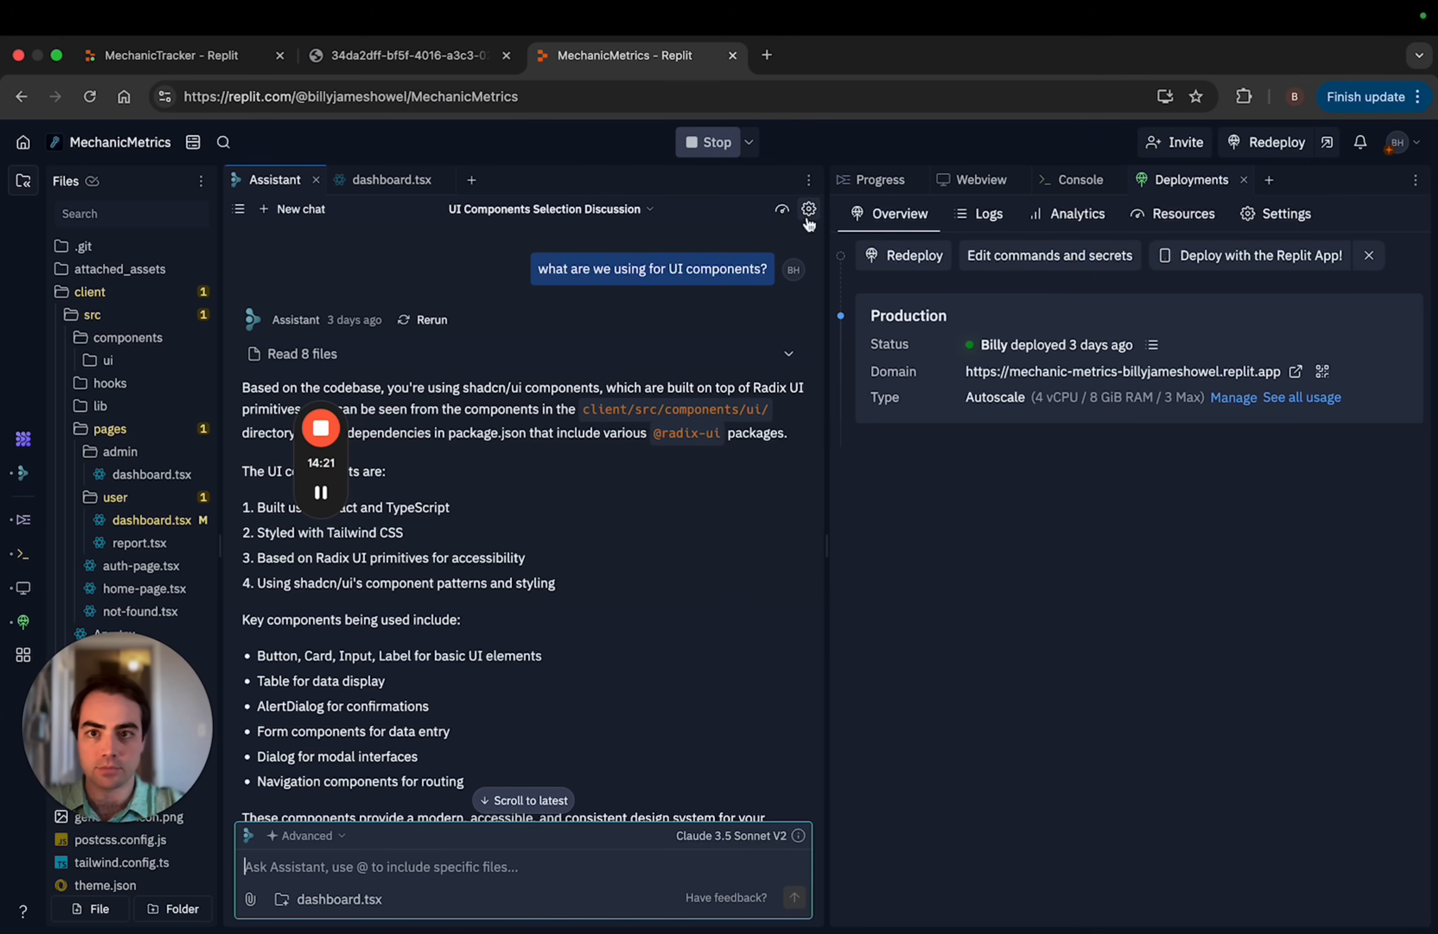
- Return to the MechanicTracker Agent conversation and review its latest schema and form code changes
{"action": "left_click", "coordinate": [174, 56]}
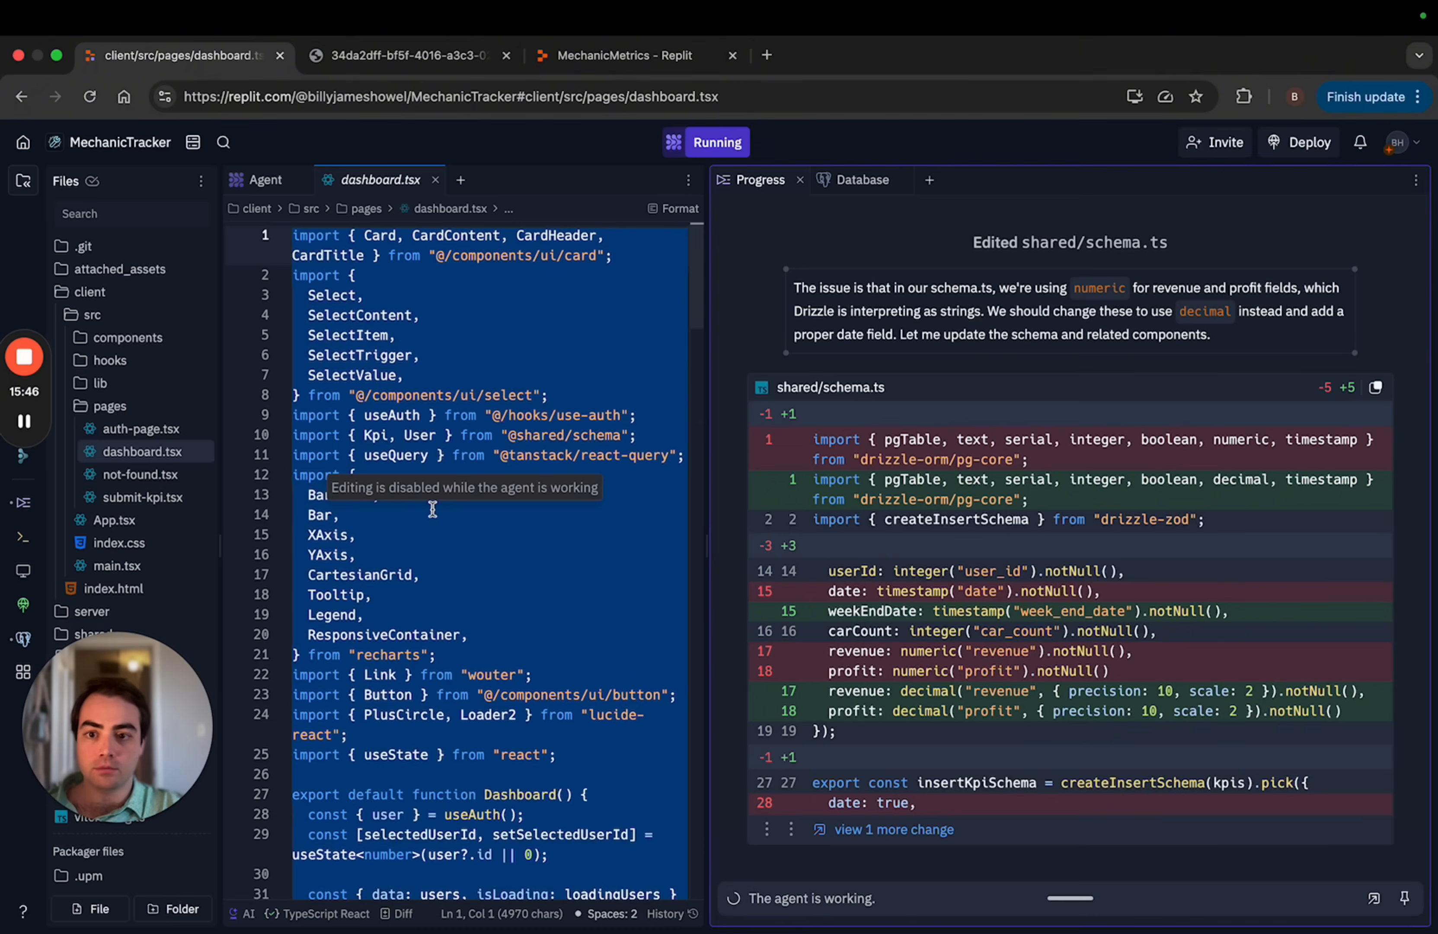
{"action": "right_click", "coordinate": [432, 512]}
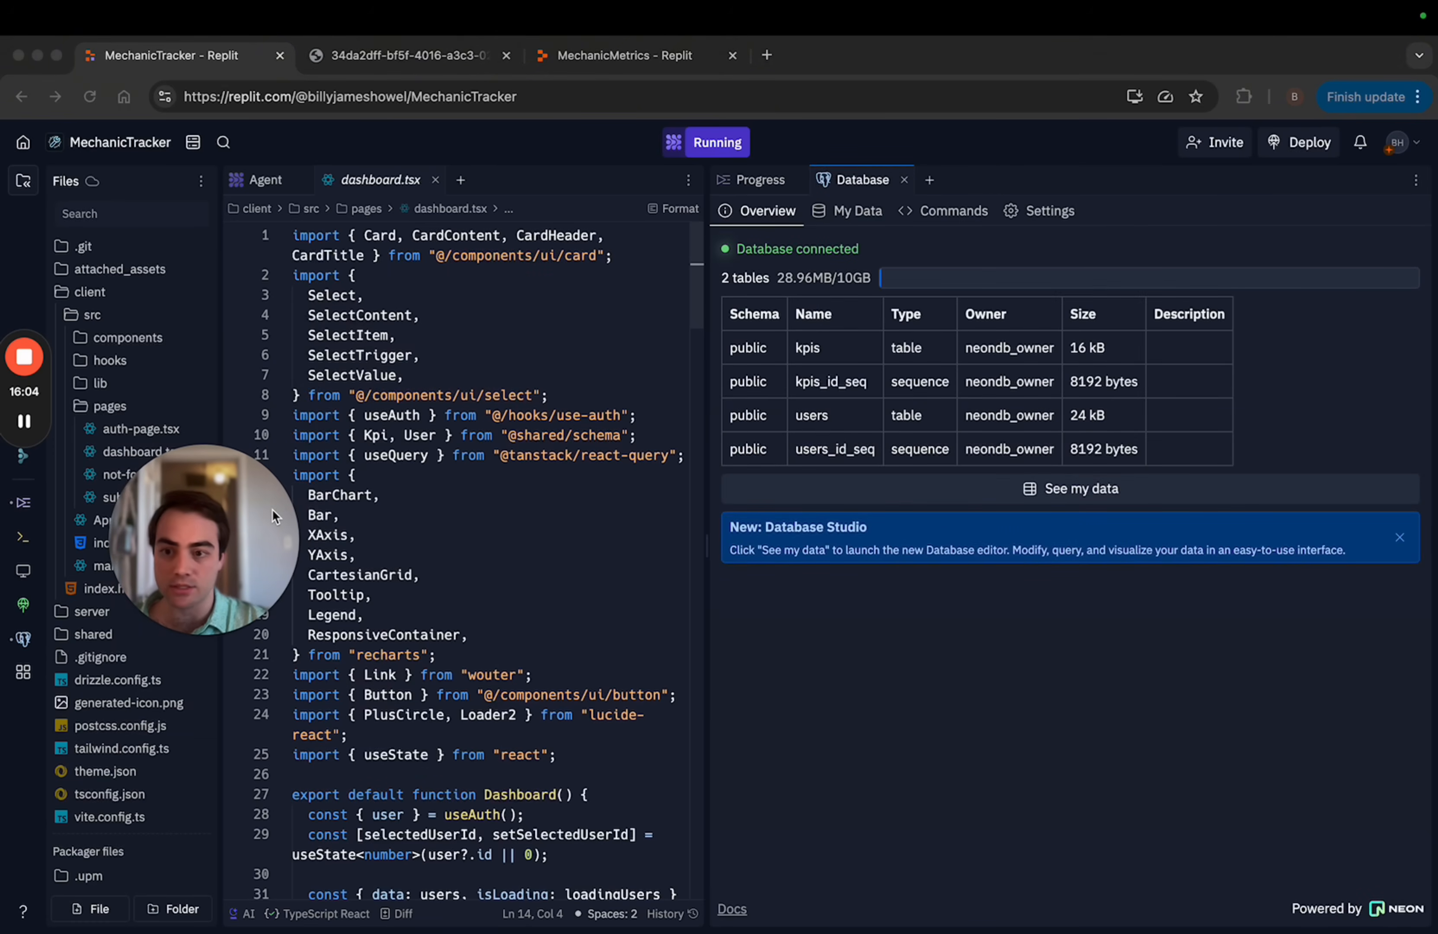
{"action": "mouse_move", "coordinate": [472, 527]}
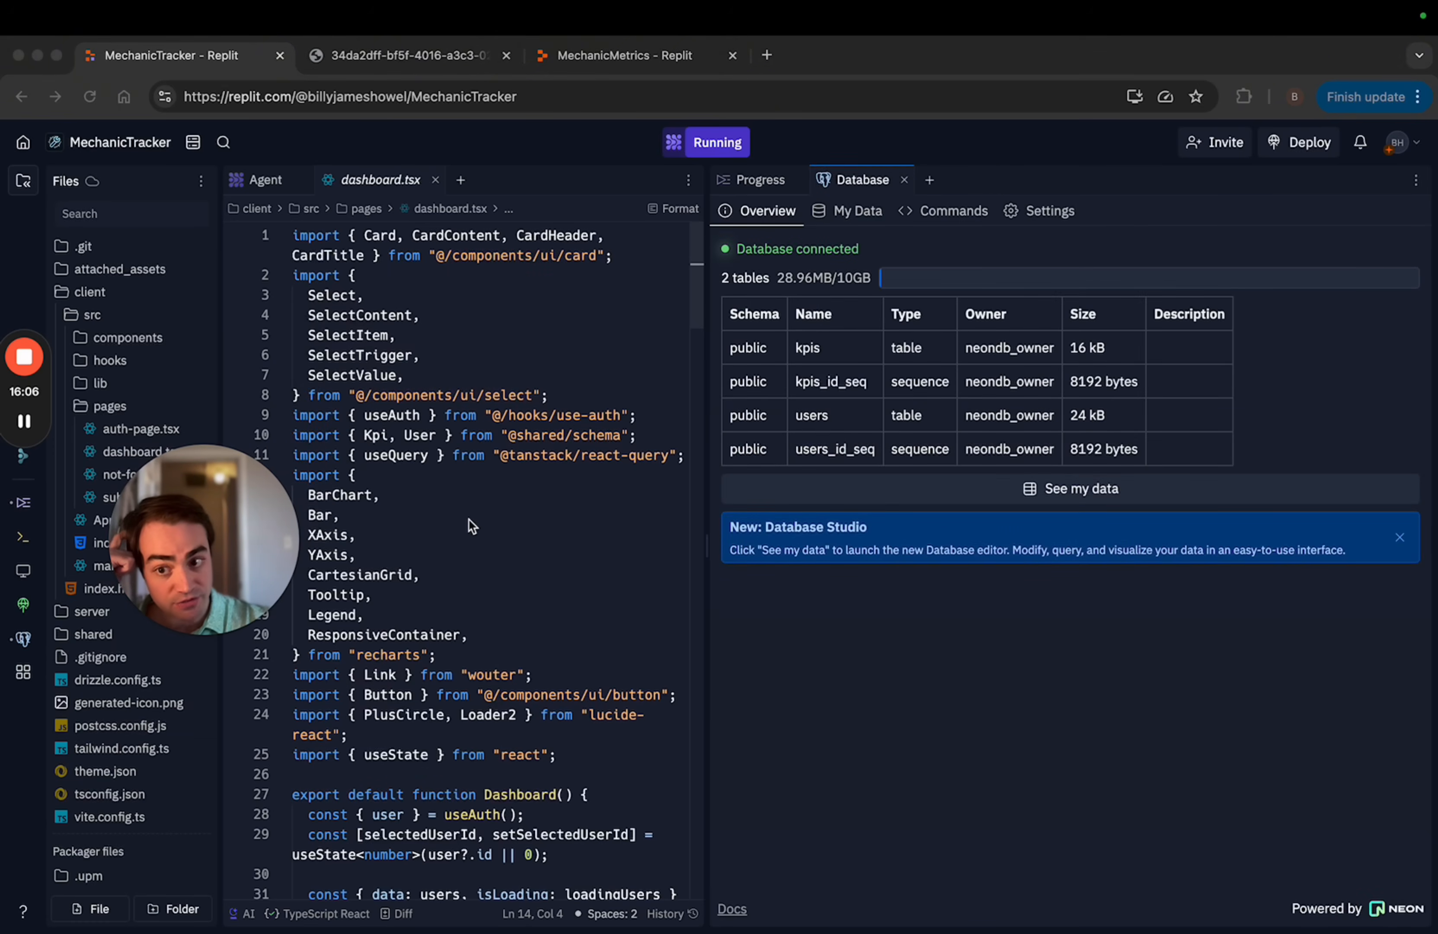
{"action": "left_click", "coordinate": [267, 180]}
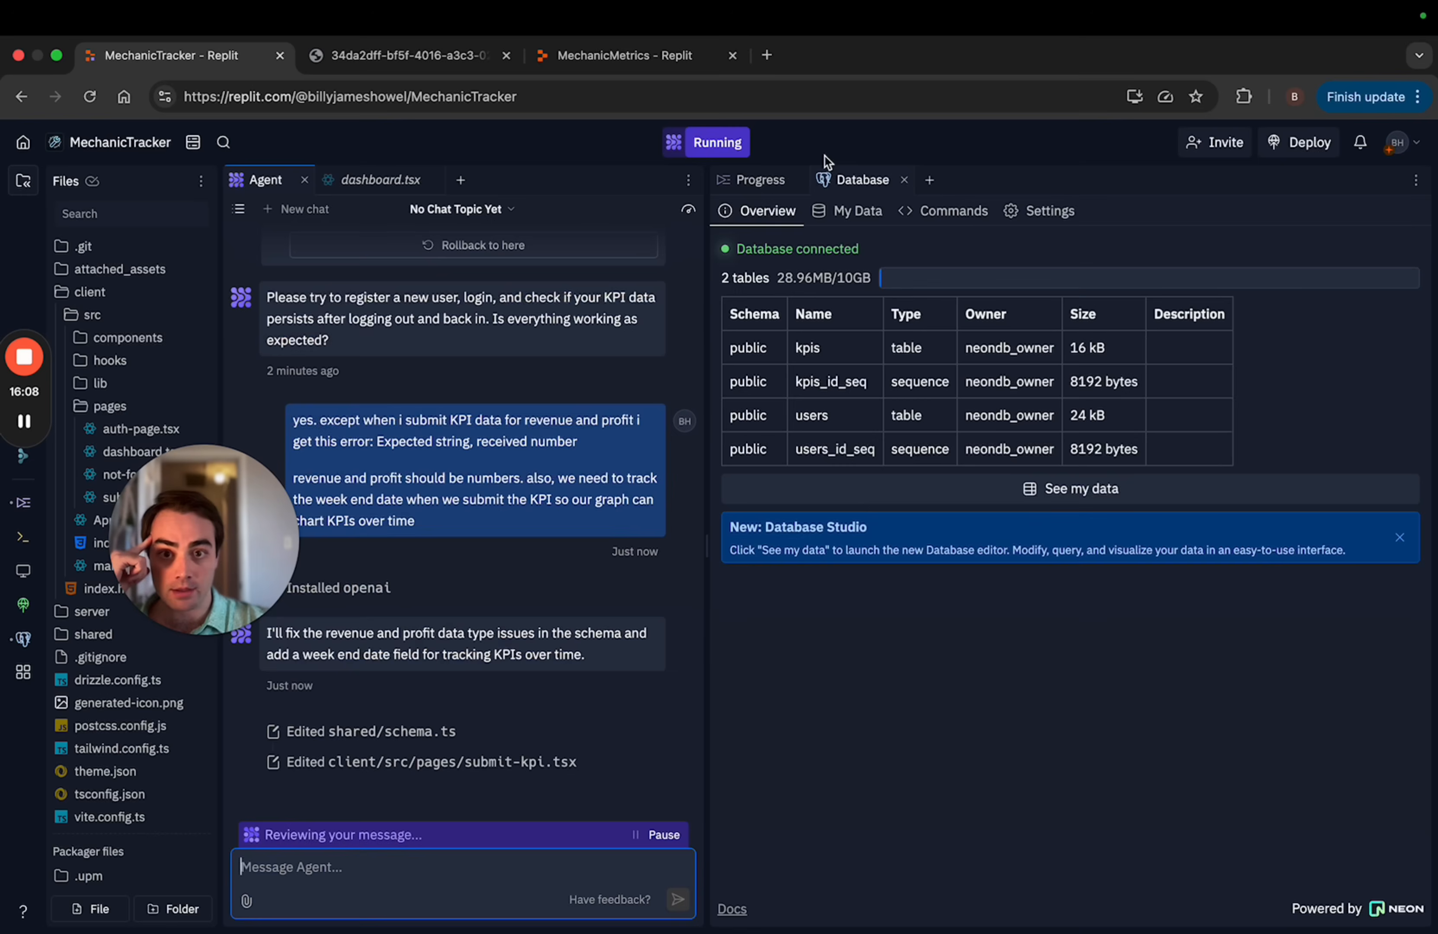
{"action": "left_click", "coordinate": [759, 179]}
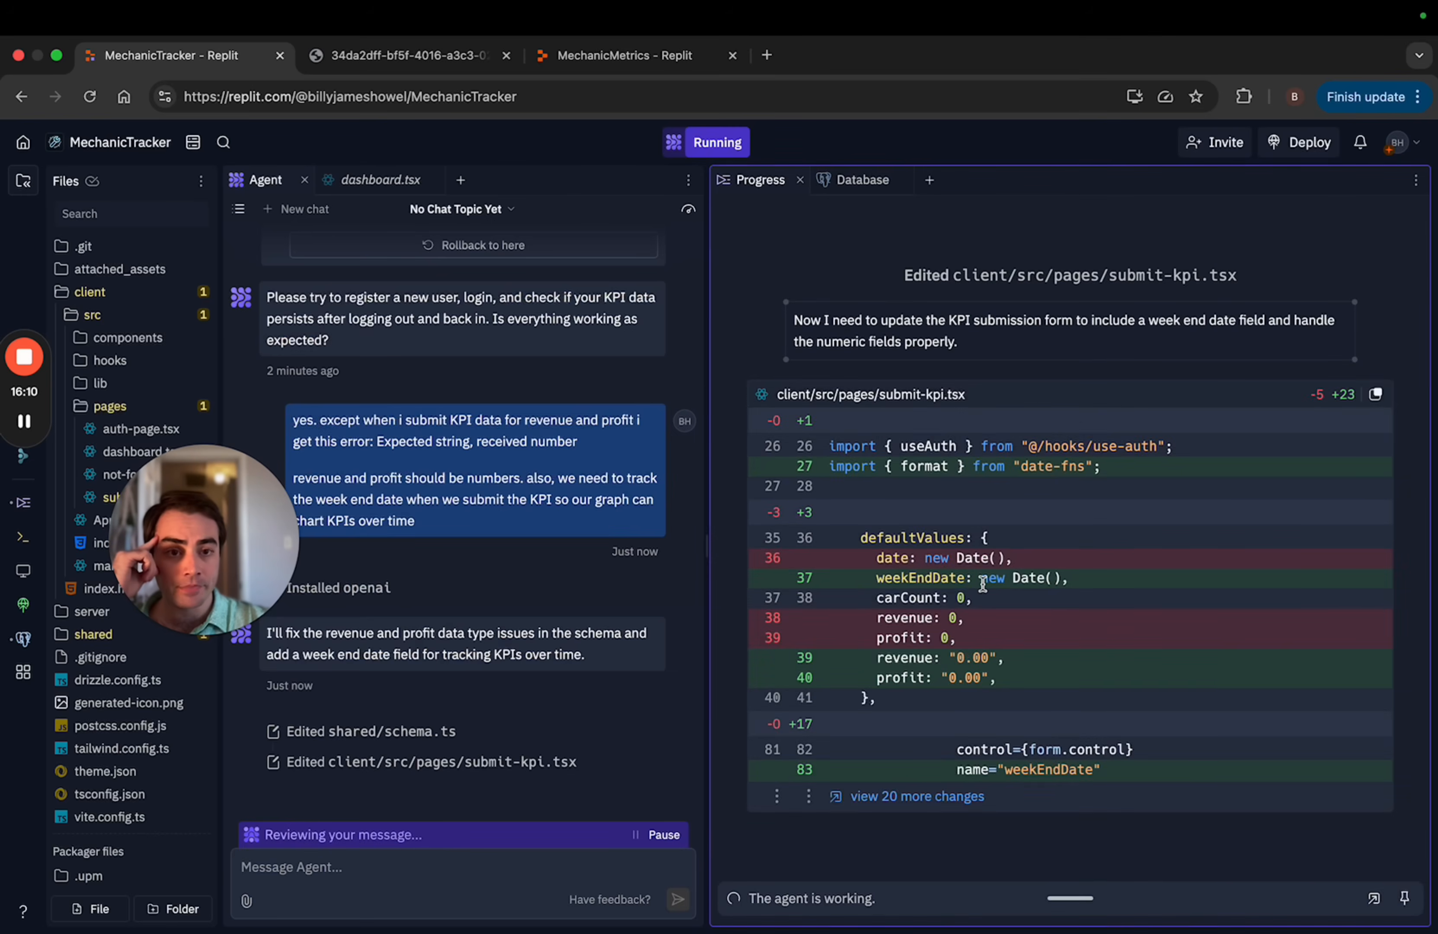
{"action": "mouse_move", "coordinate": [1047, 657]}
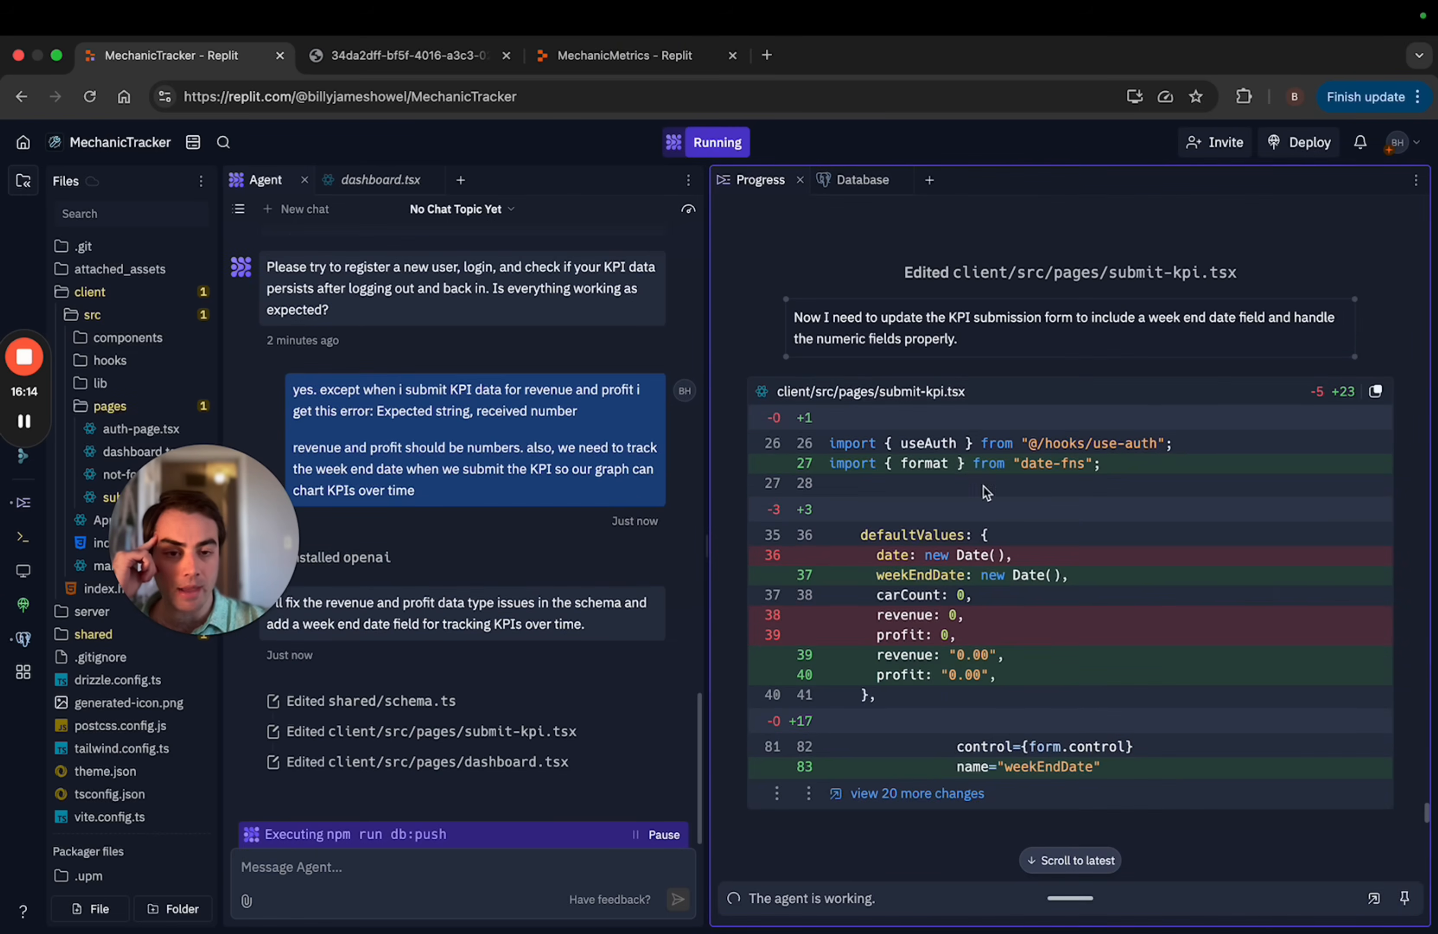
{"action": "mouse_move", "coordinate": [1041, 486]}
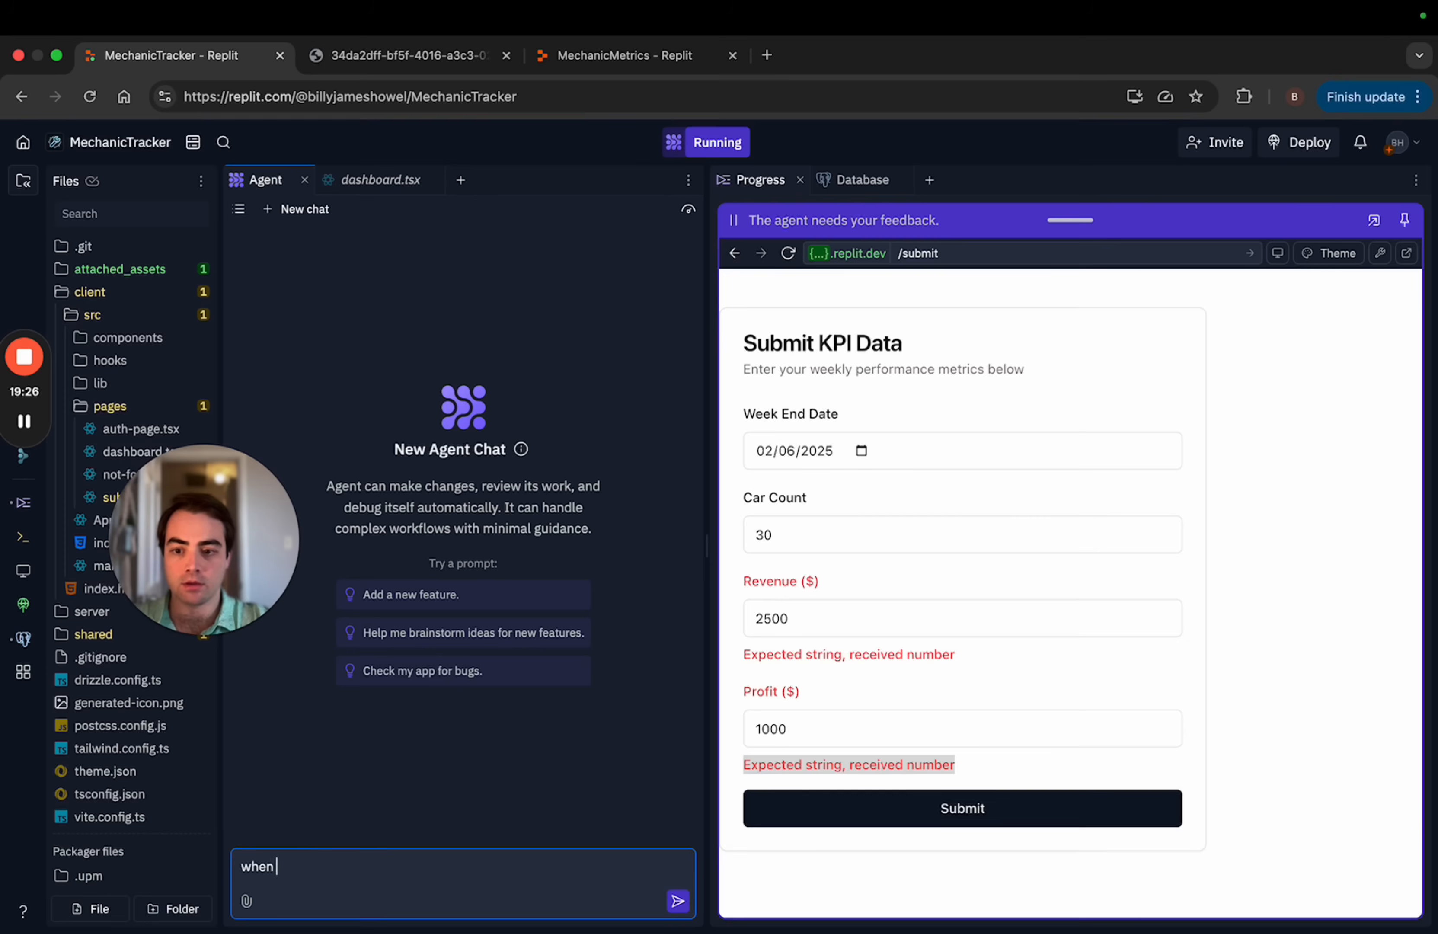
- Report to the Agent that submitting revenue and profit fails with "Expected string, received number"
{"action": "type", "text": "i try to submit KPIs on /submit I get this error below revenue and"}
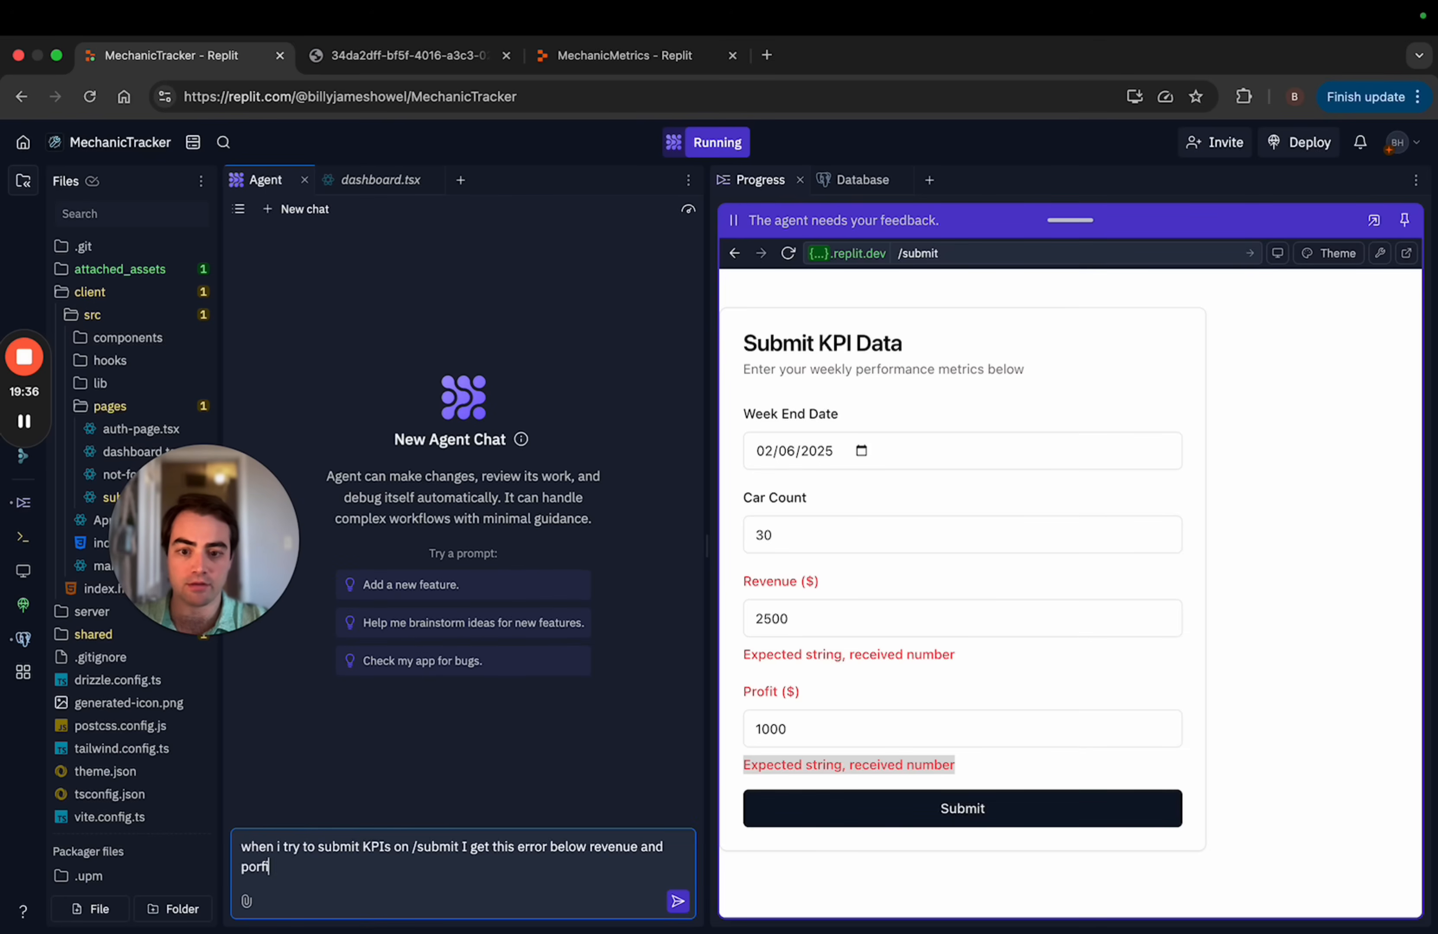
{"action": "key", "text": "Backspace"}
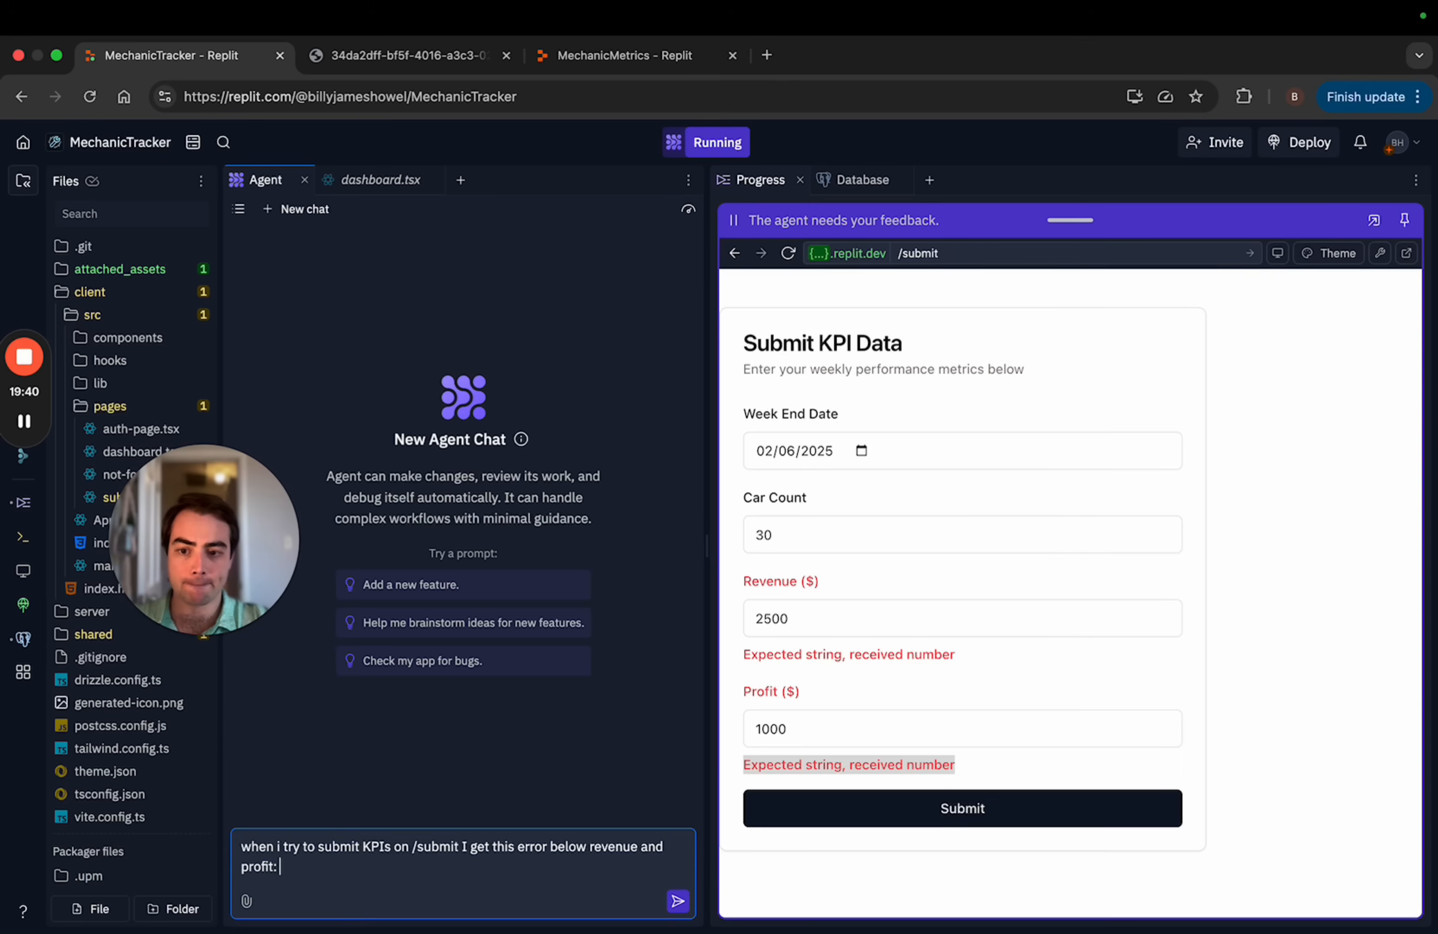
{"action": "type", "text": "\"Expected string, received number\""}
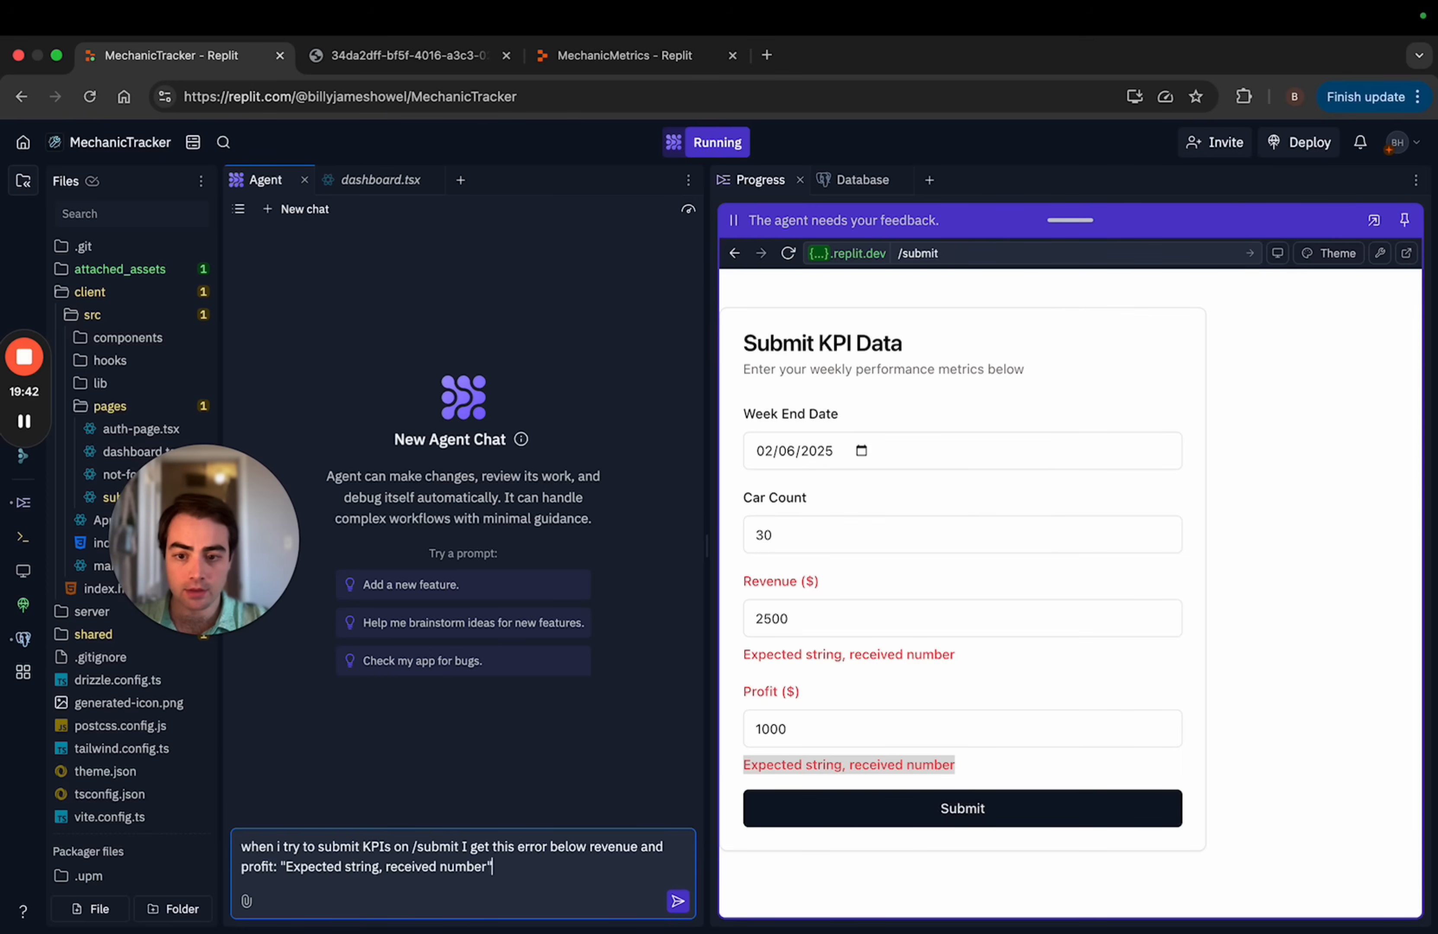
{"action": "type", "text": "recen"}
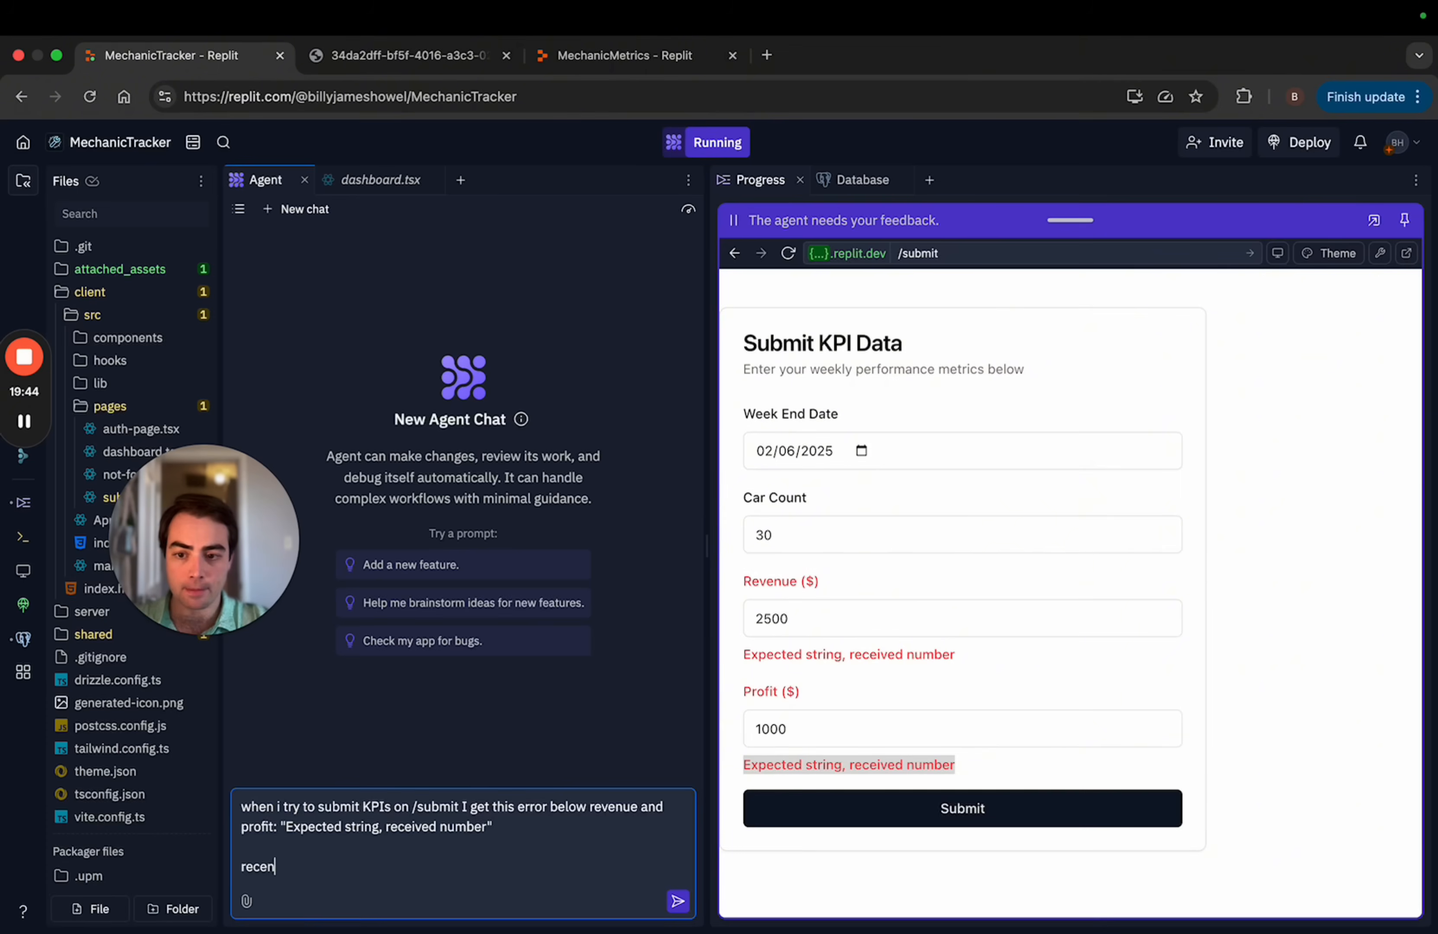
{"action": "type", "text": "revenue and profit should be nu"}
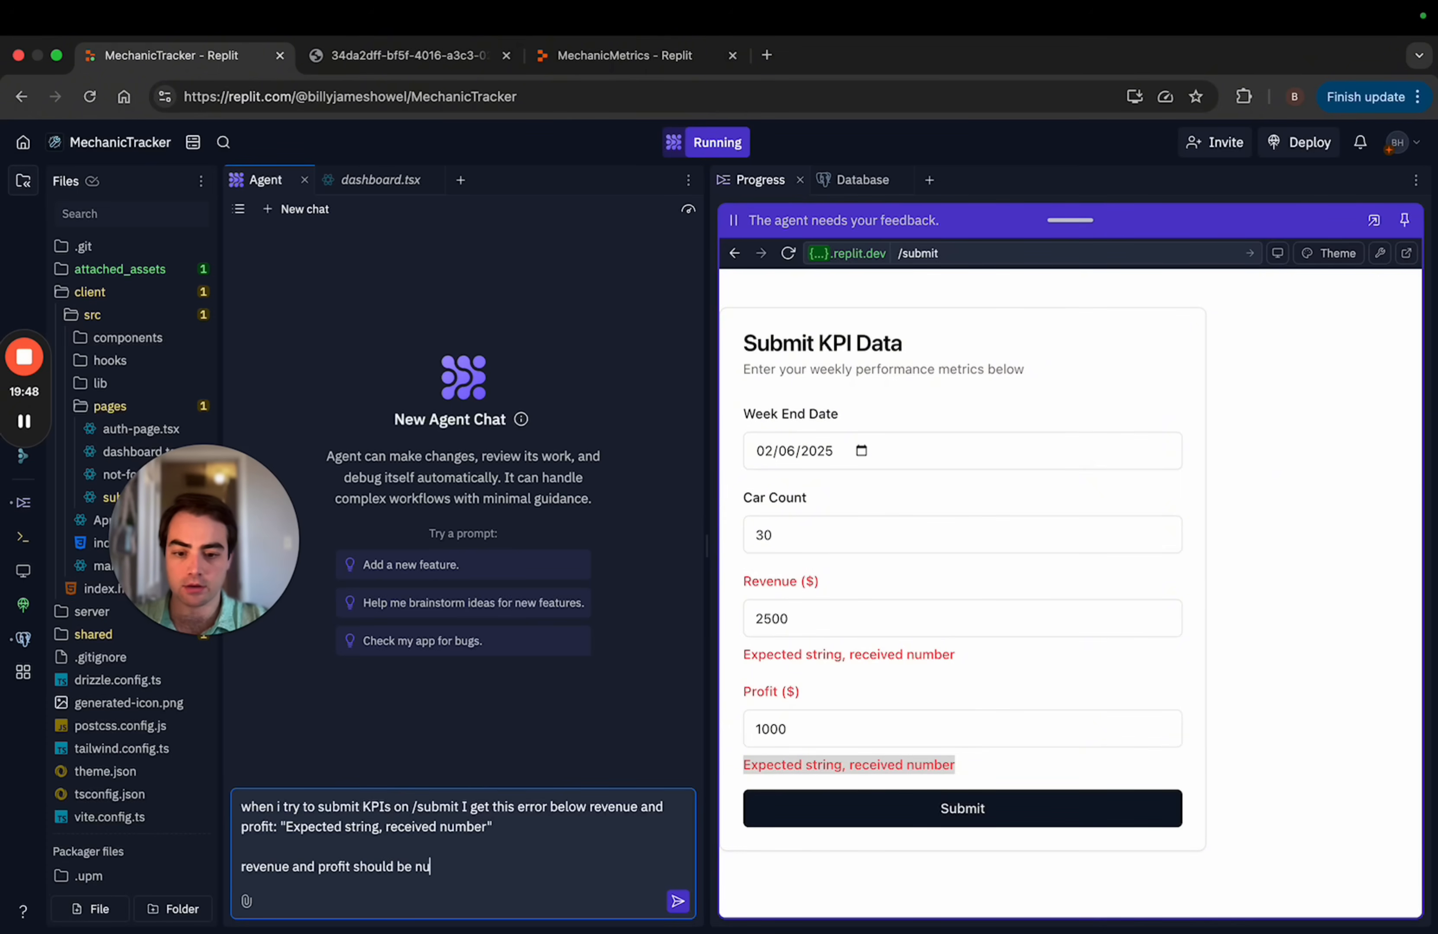
{"action": "left_click", "coordinate": [678, 901]}
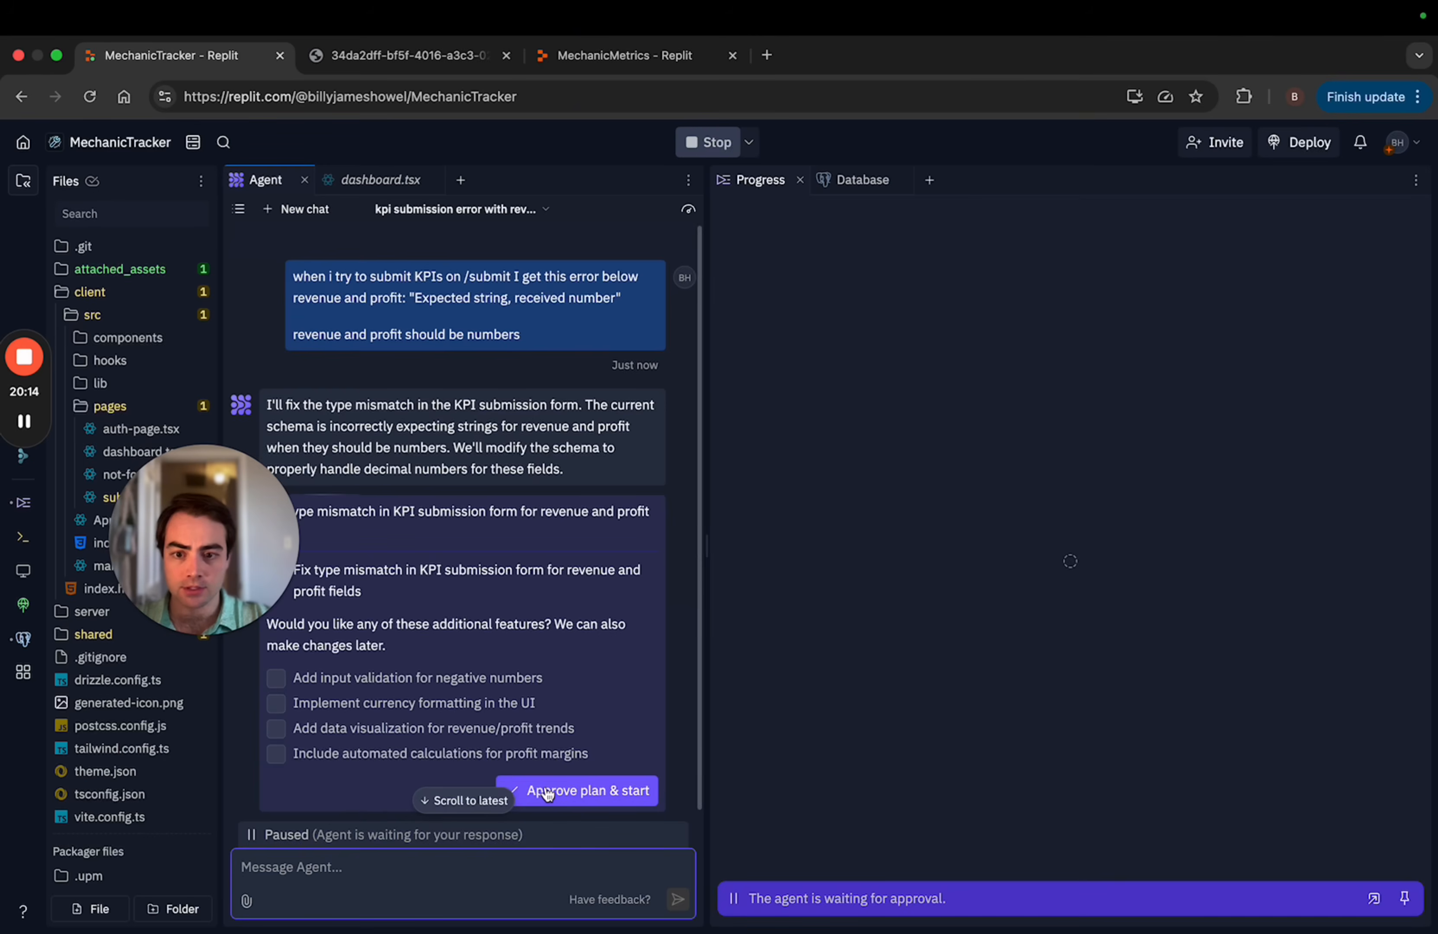
- Add 'Implement currency formatting in the UI' to the fix plan and approve it to start
{"action": "scroll", "scroll_direction": "down", "scroll_amount": 3}
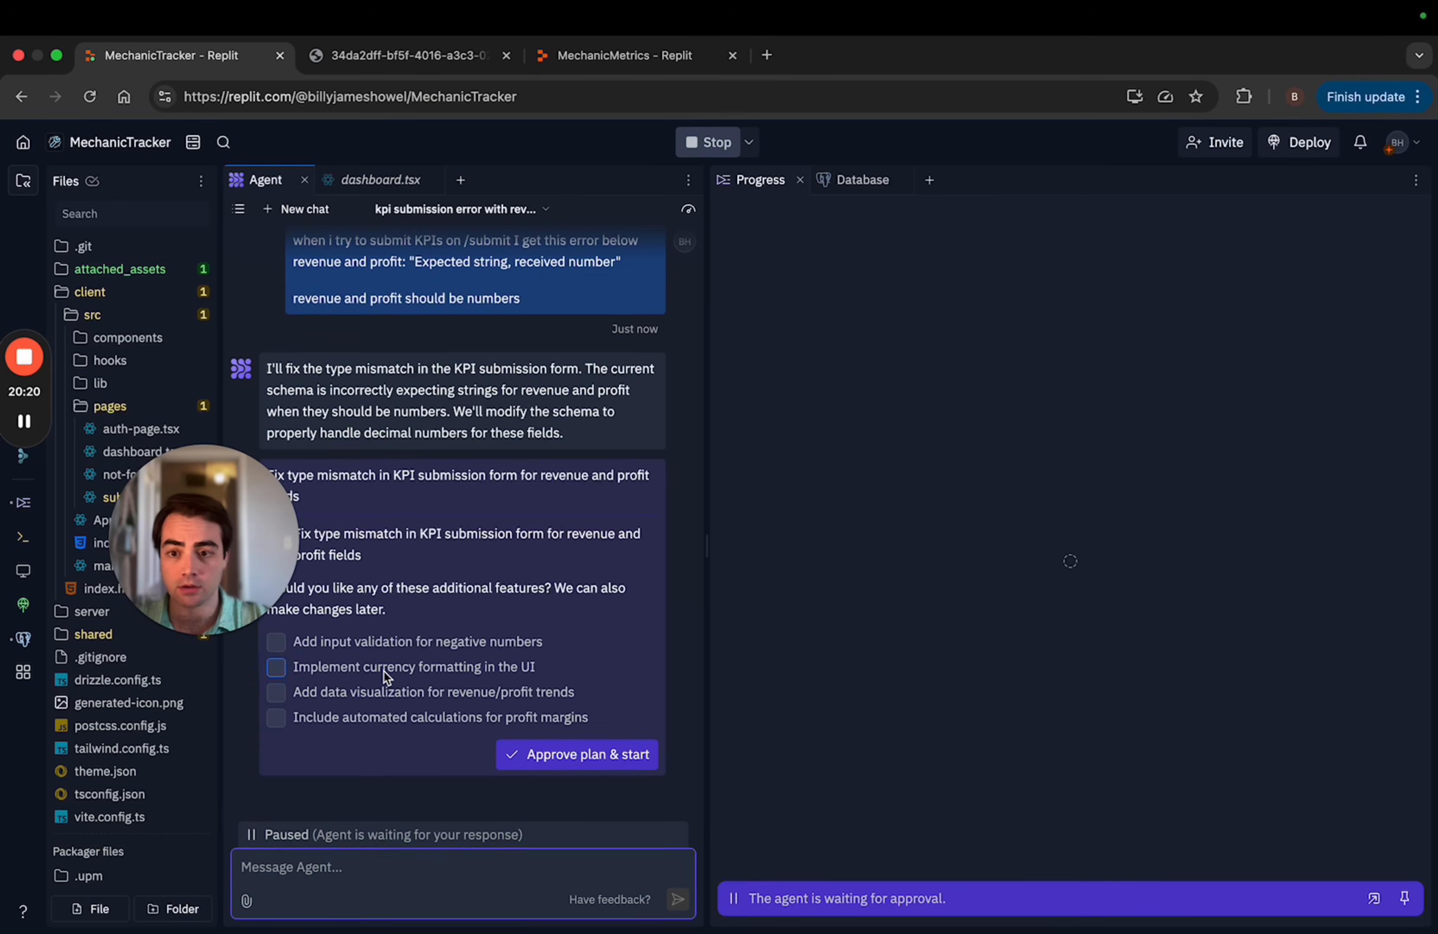
{"action": "left_click", "coordinate": [276, 667]}
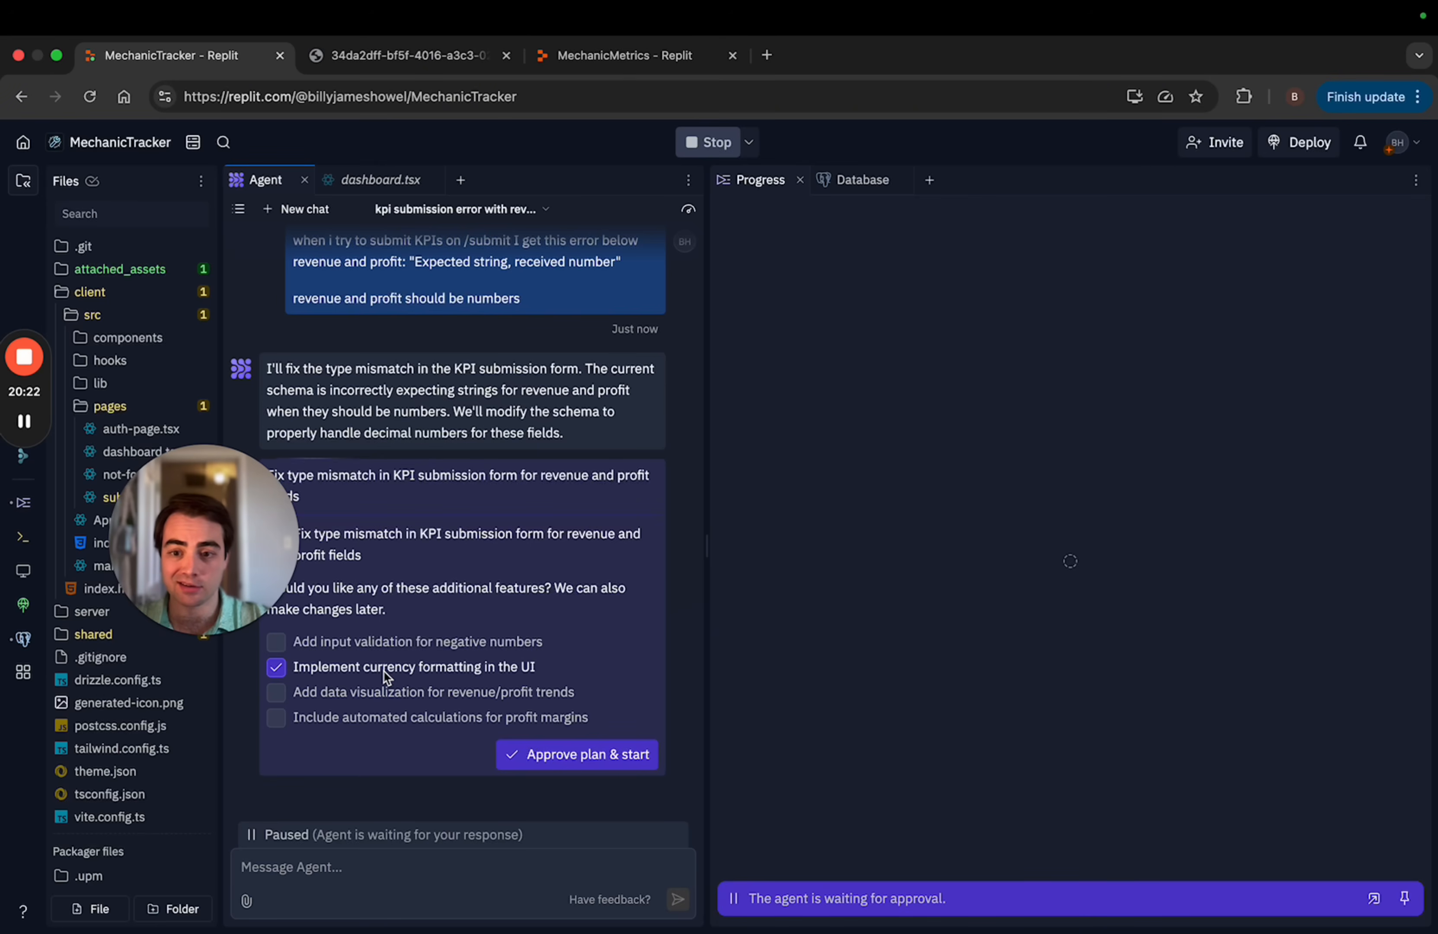
{"action": "left_click", "coordinate": [578, 754]}
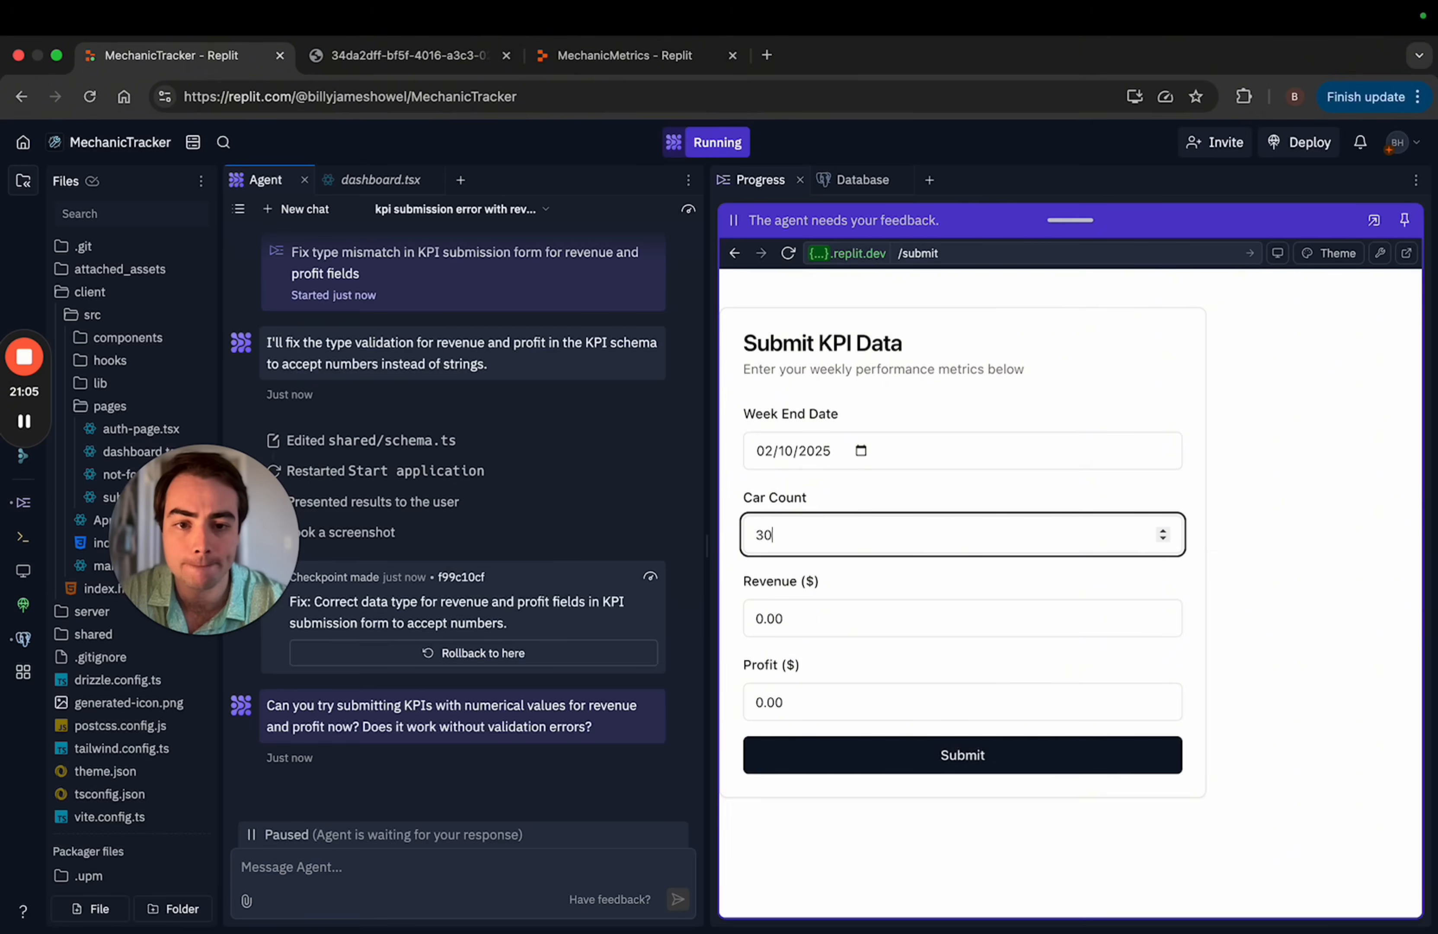
- Submit a test KPI entry with revenue 4000 and profit 2000 in the preview form
{"action": "type", "text": "4000"}
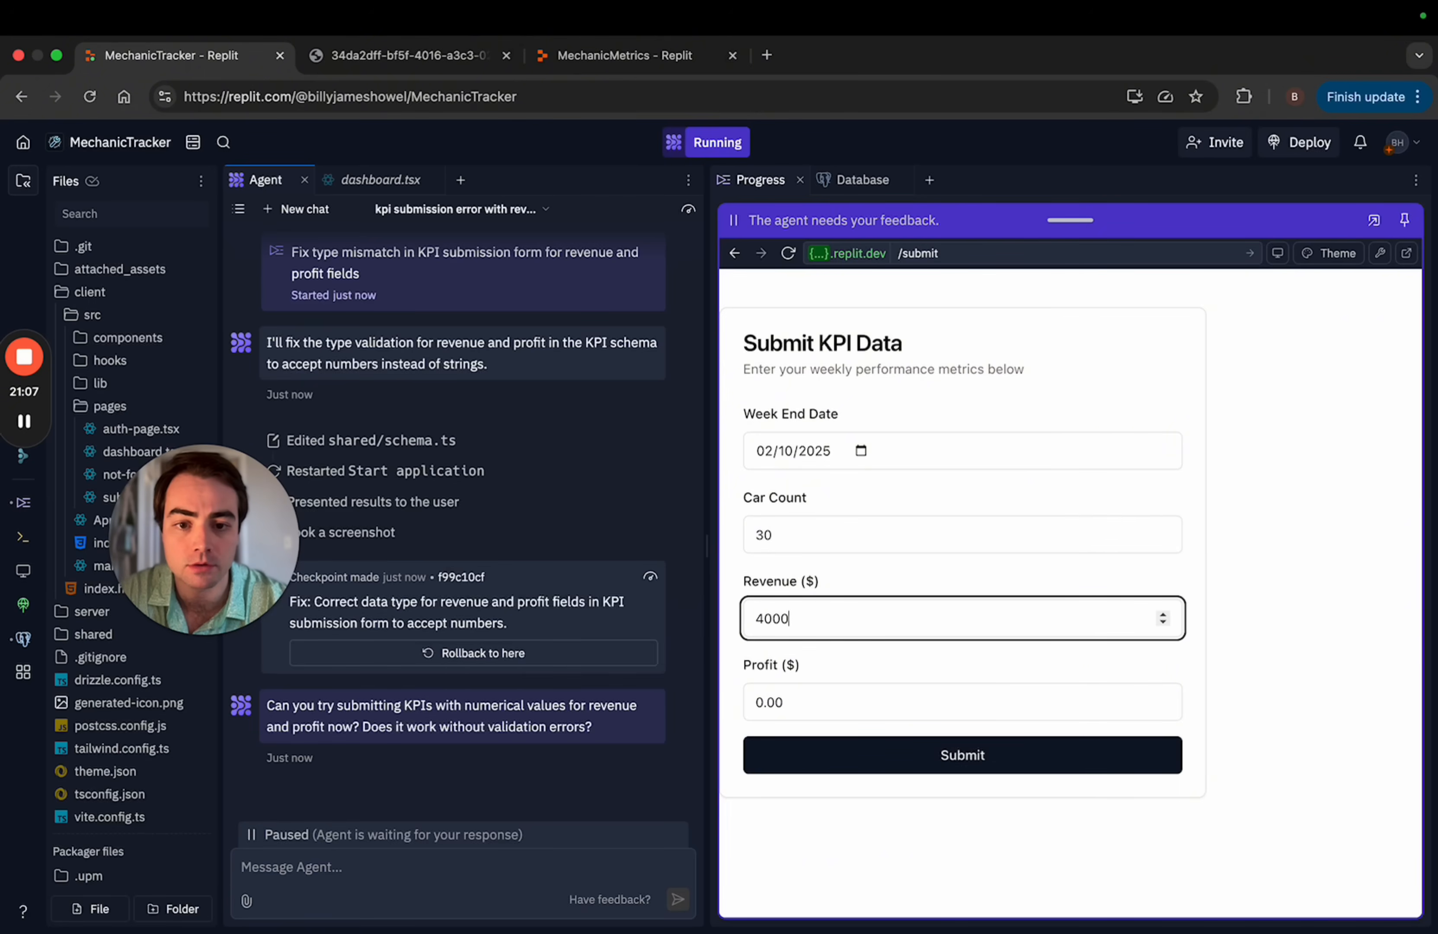
{"action": "type", "text": "2000"}
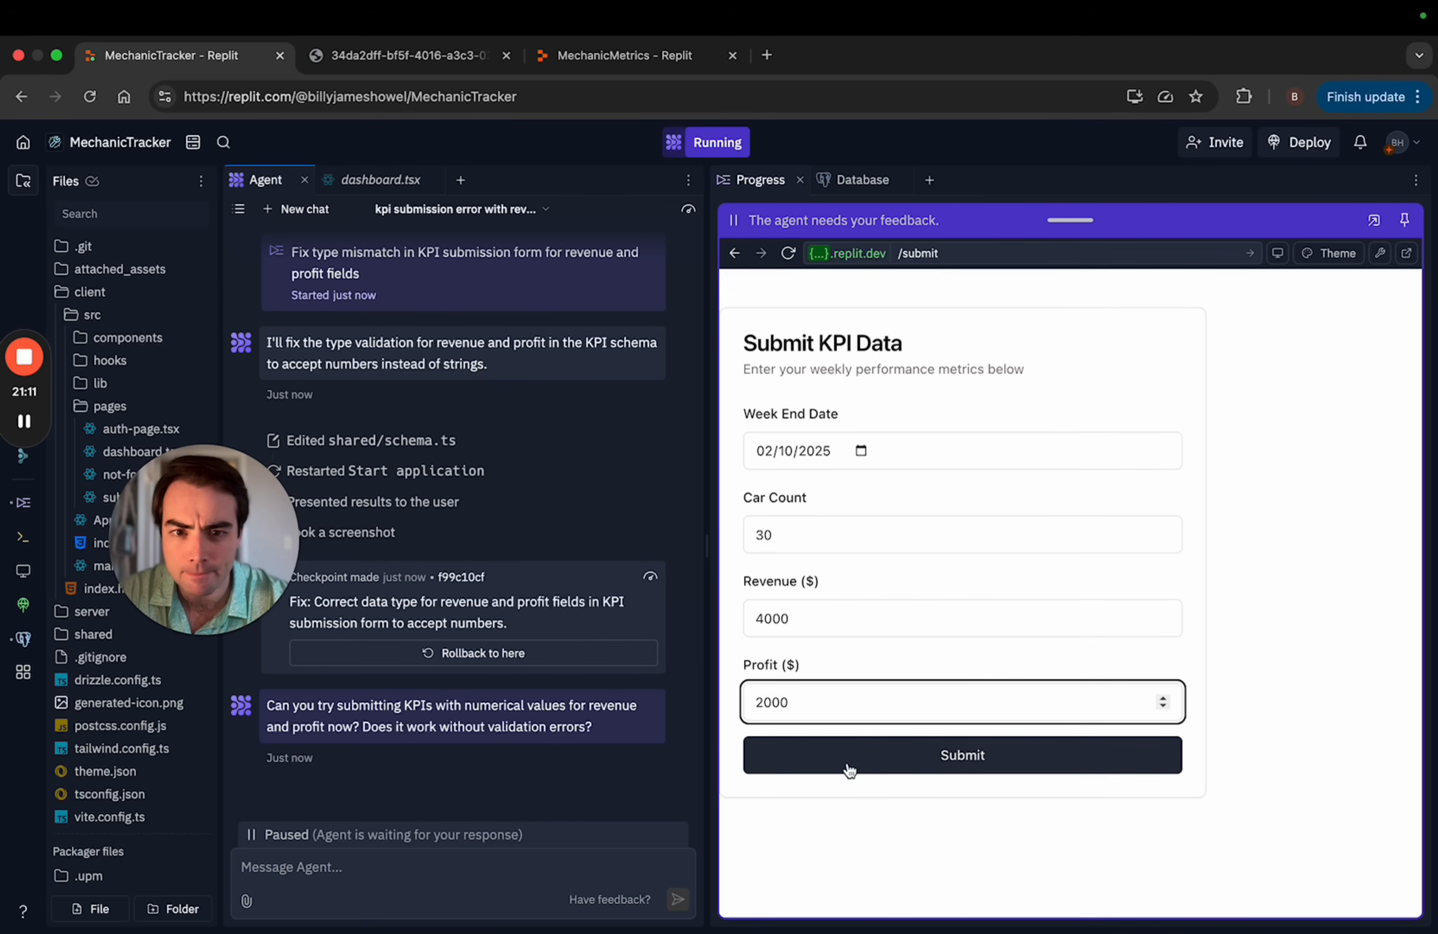
{"action": "left_click", "coordinate": [963, 755]}
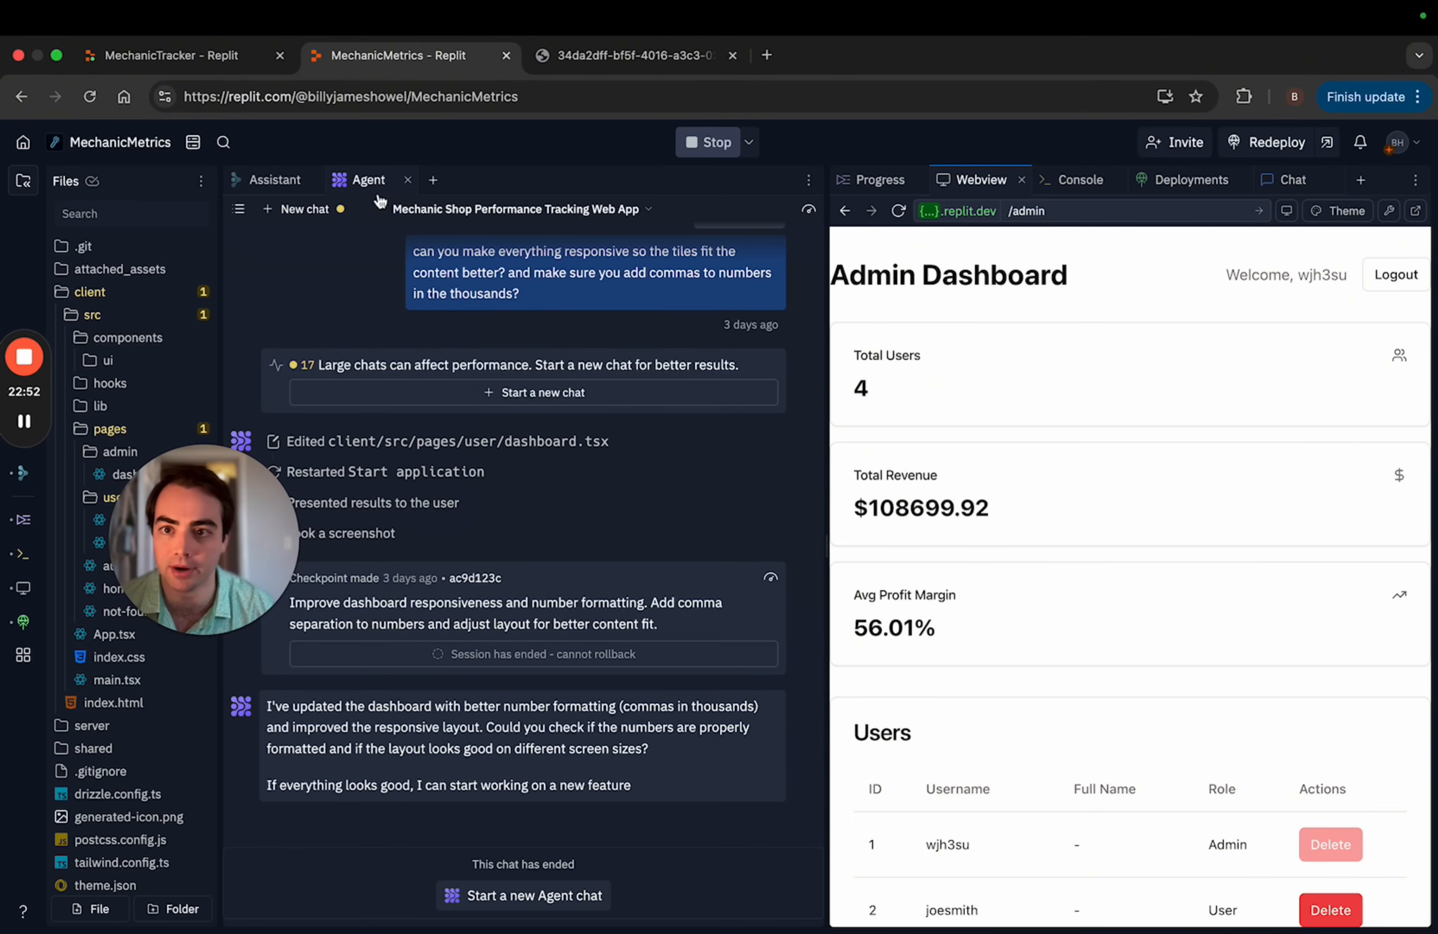
- In MechanicMetrics, open the earlier Assistant chat about the tech stack from chat history
{"action": "left_click", "coordinate": [238, 209]}
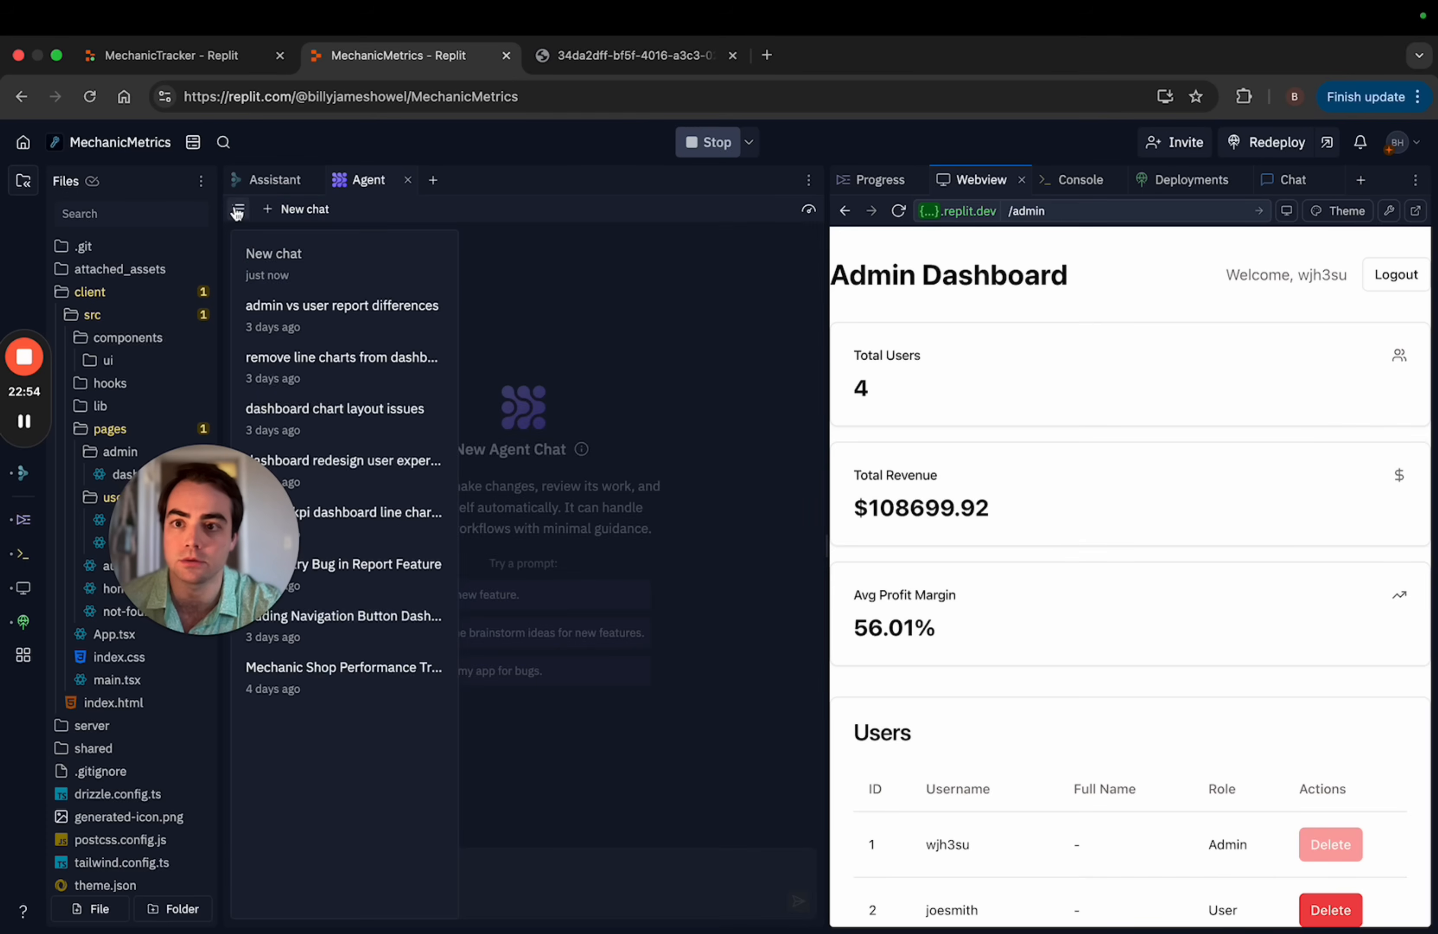
{"action": "left_click", "coordinate": [342, 305]}
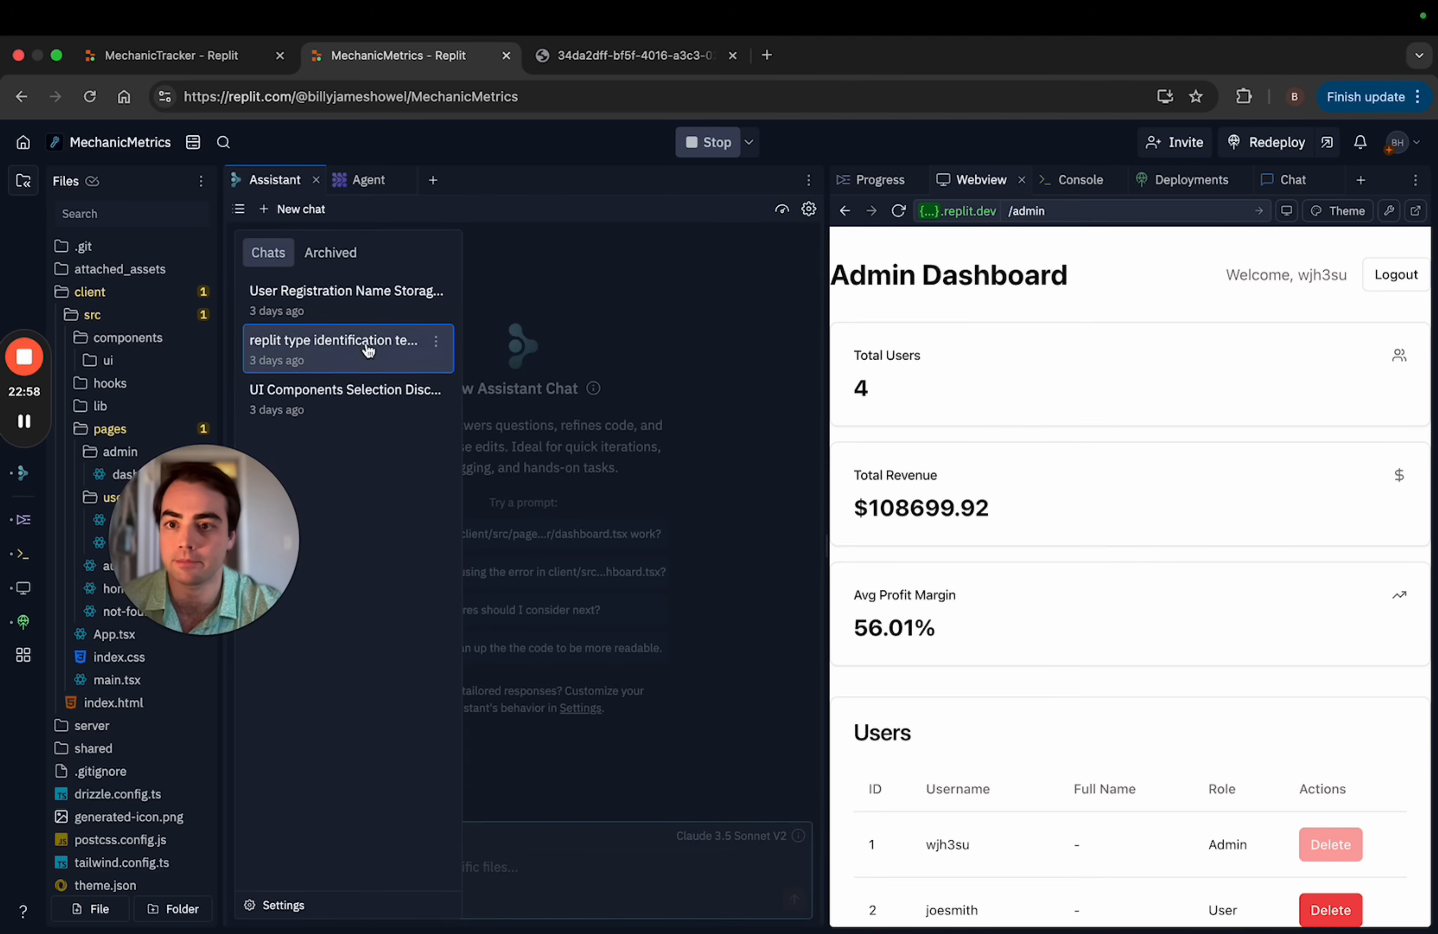
{"action": "left_click", "coordinate": [348, 347]}
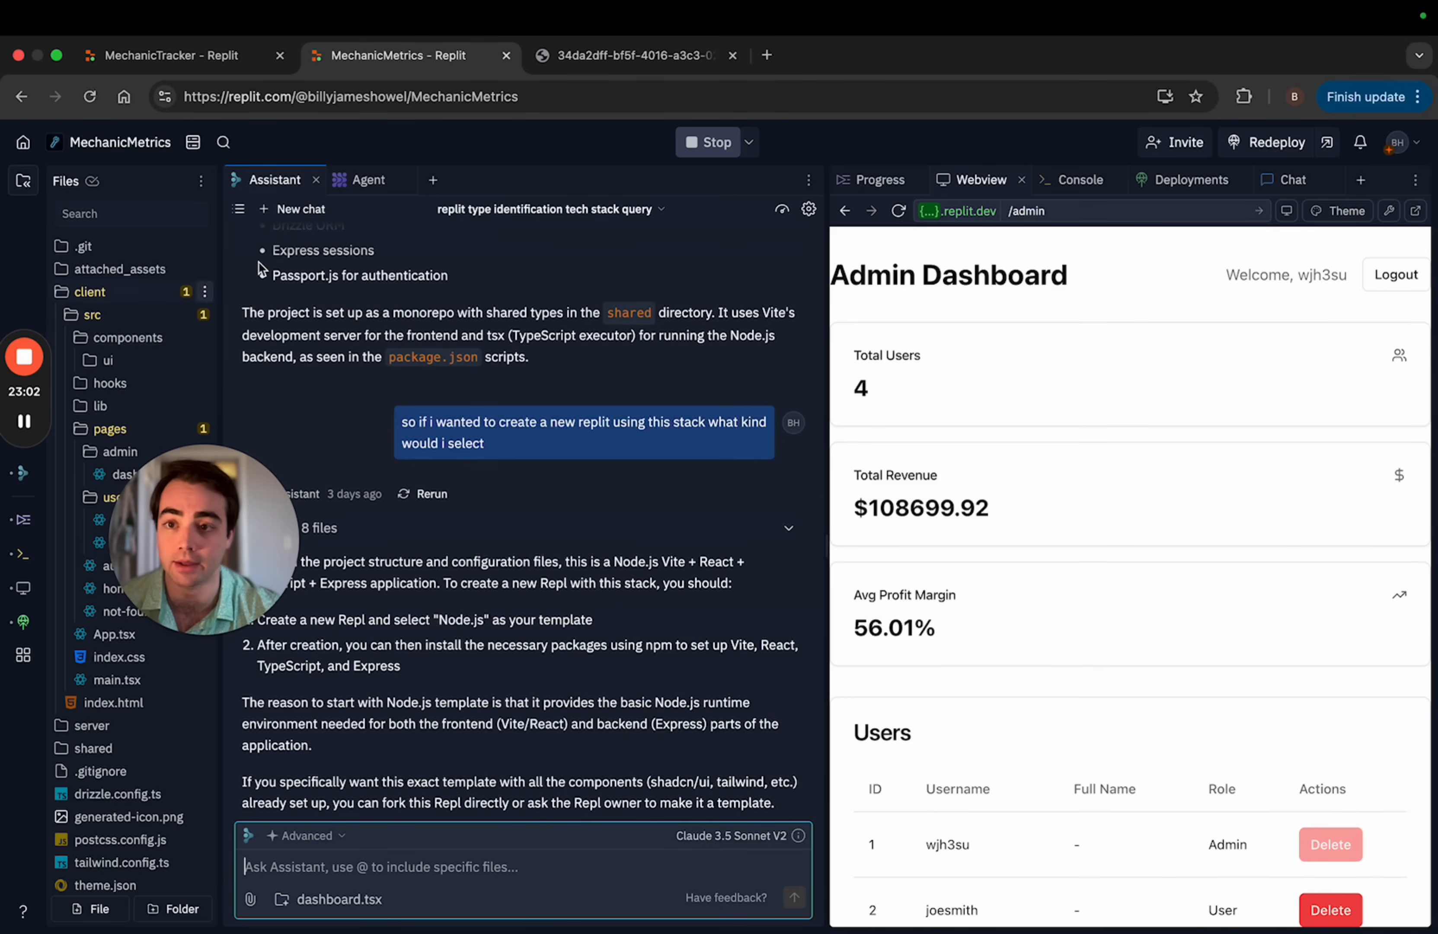
{"action": "left_click", "coordinate": [368, 179]}
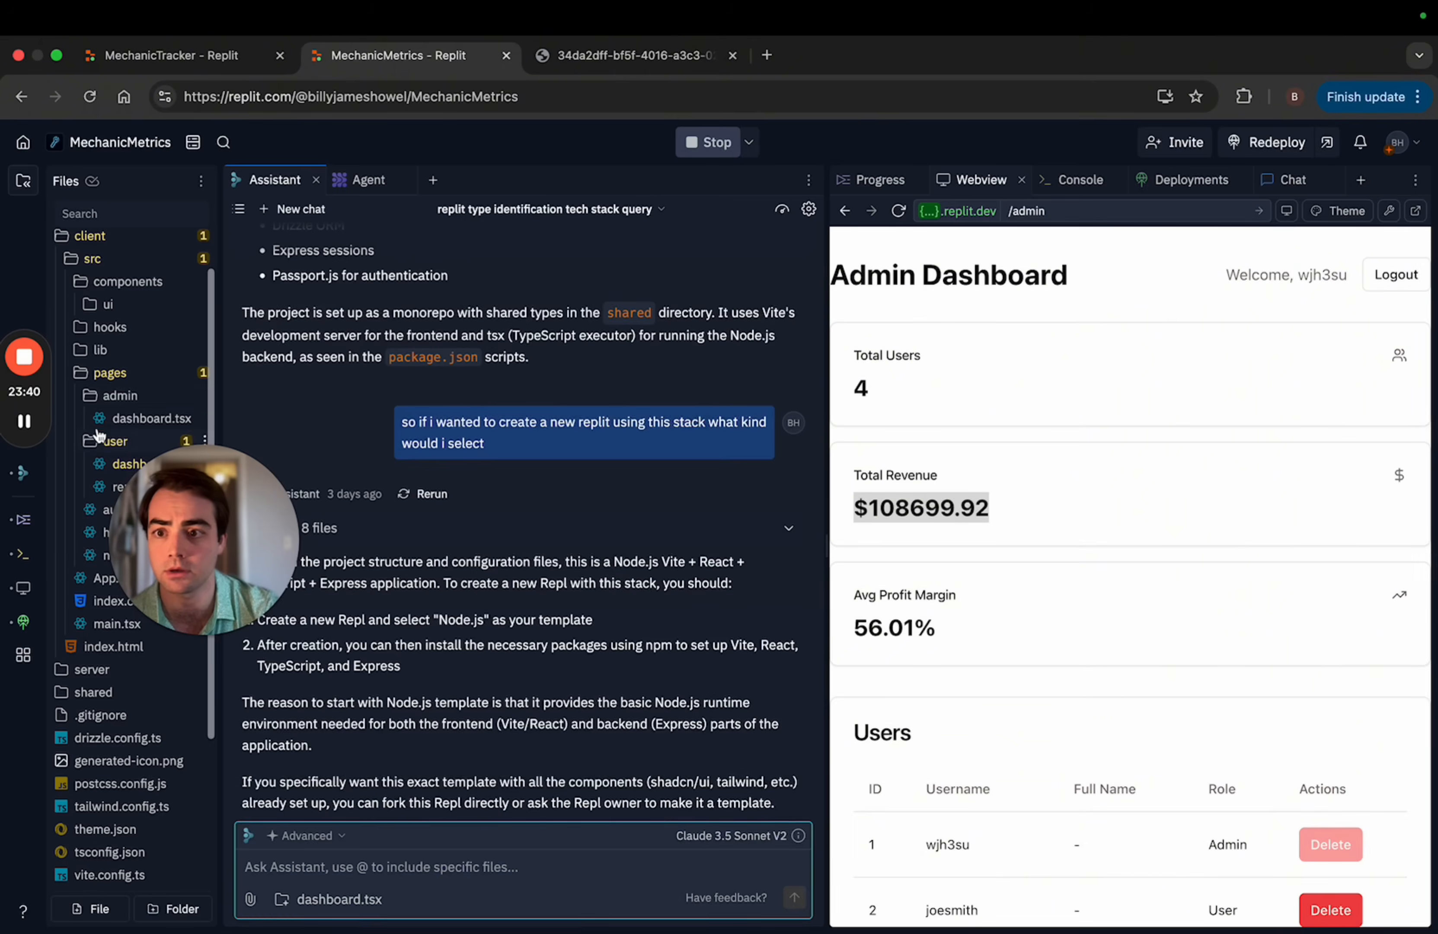
- In admin/dashboard.tsx, select the Total Revenue card and ask the Assistant to add thousands commas
{"action": "left_click", "coordinate": [152, 418]}
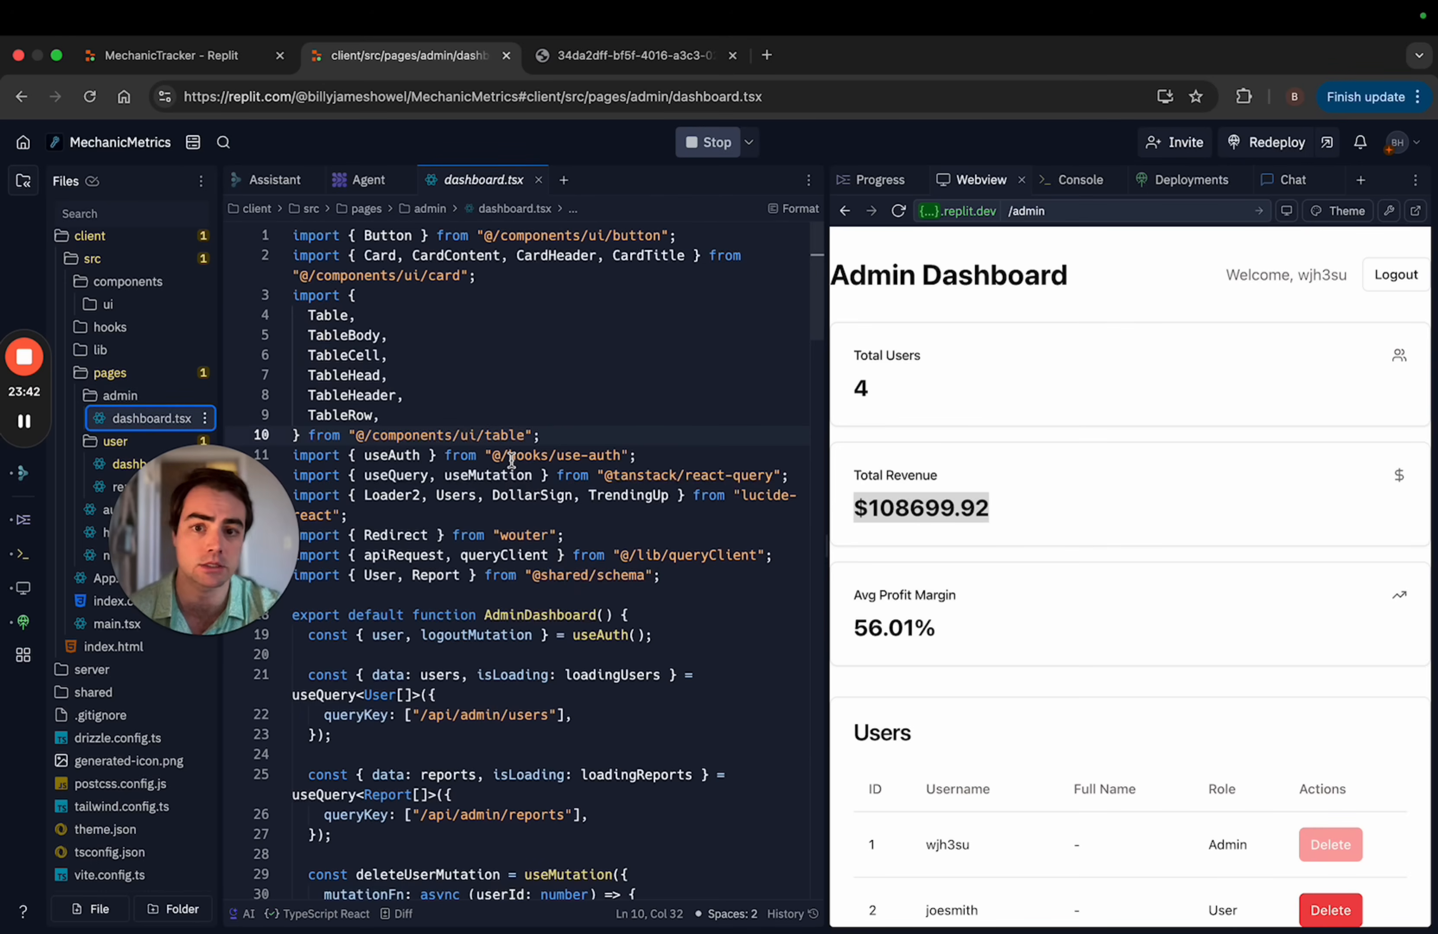
{"action": "type", "text": "total reve"}
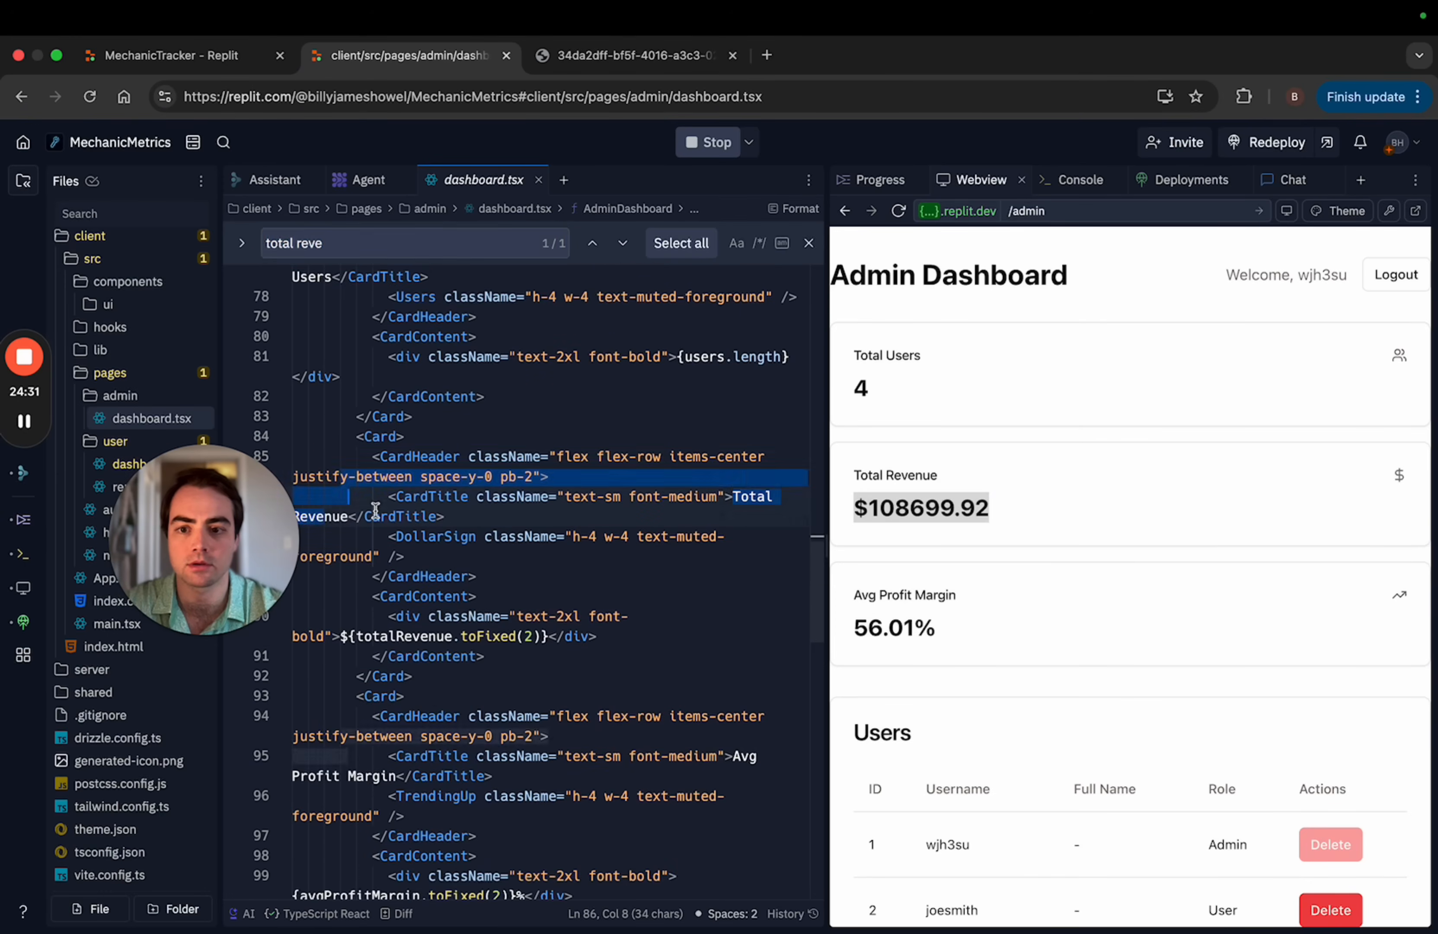
{"action": "left_click_drag", "start_coordinate": [348, 496], "coordinate": [403, 695]}
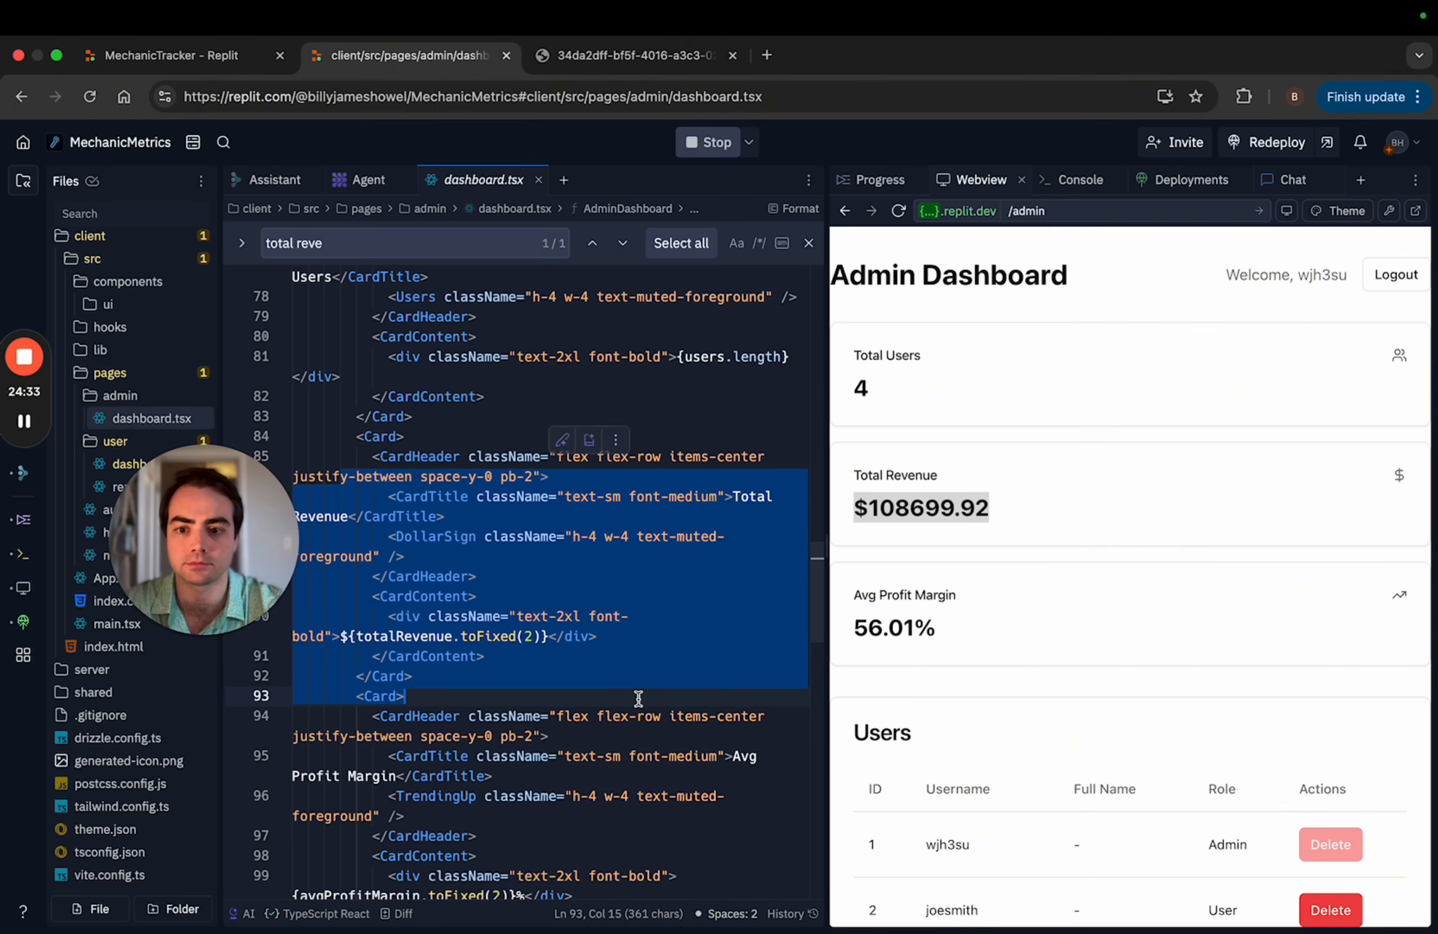
{"action": "mouse_move", "coordinate": [562, 439]}
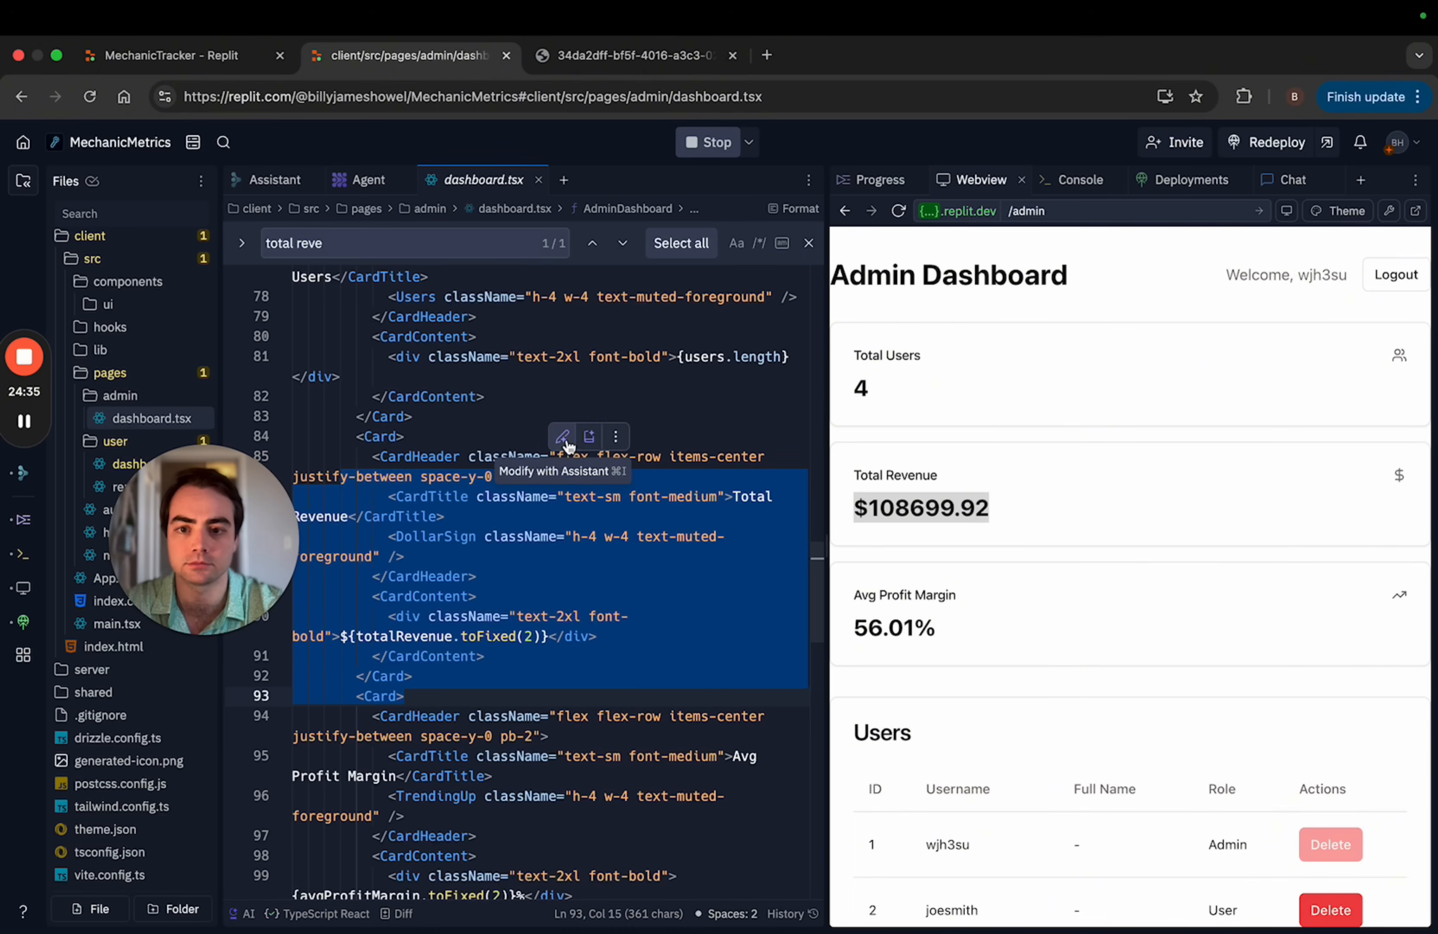
{"action": "type", "text": "make sure total revenue has commas in thousan"}
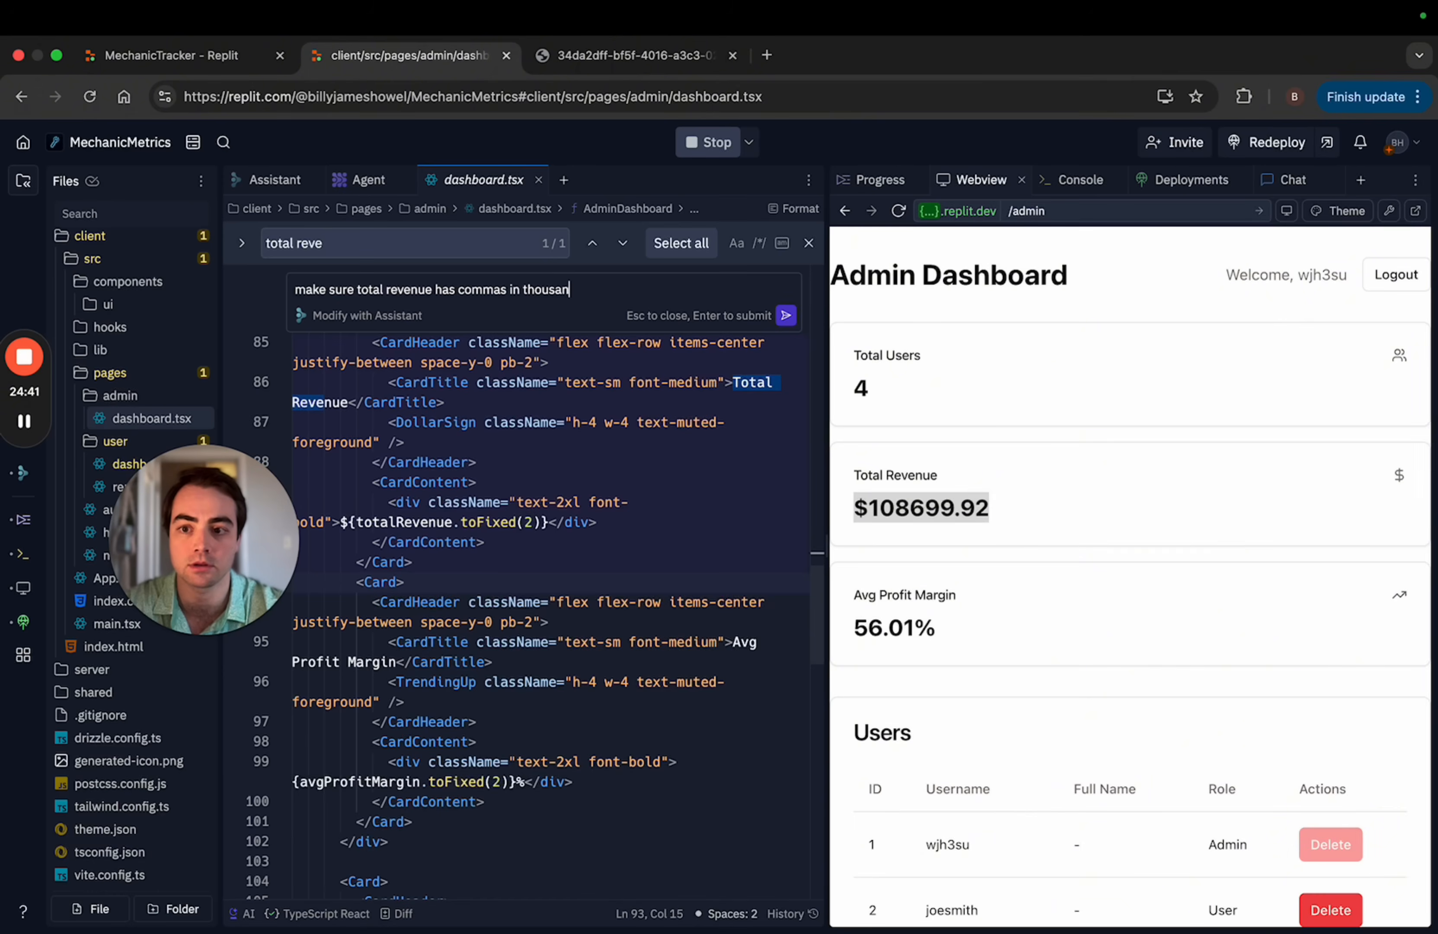
{"action": "type", "text": "dth"}
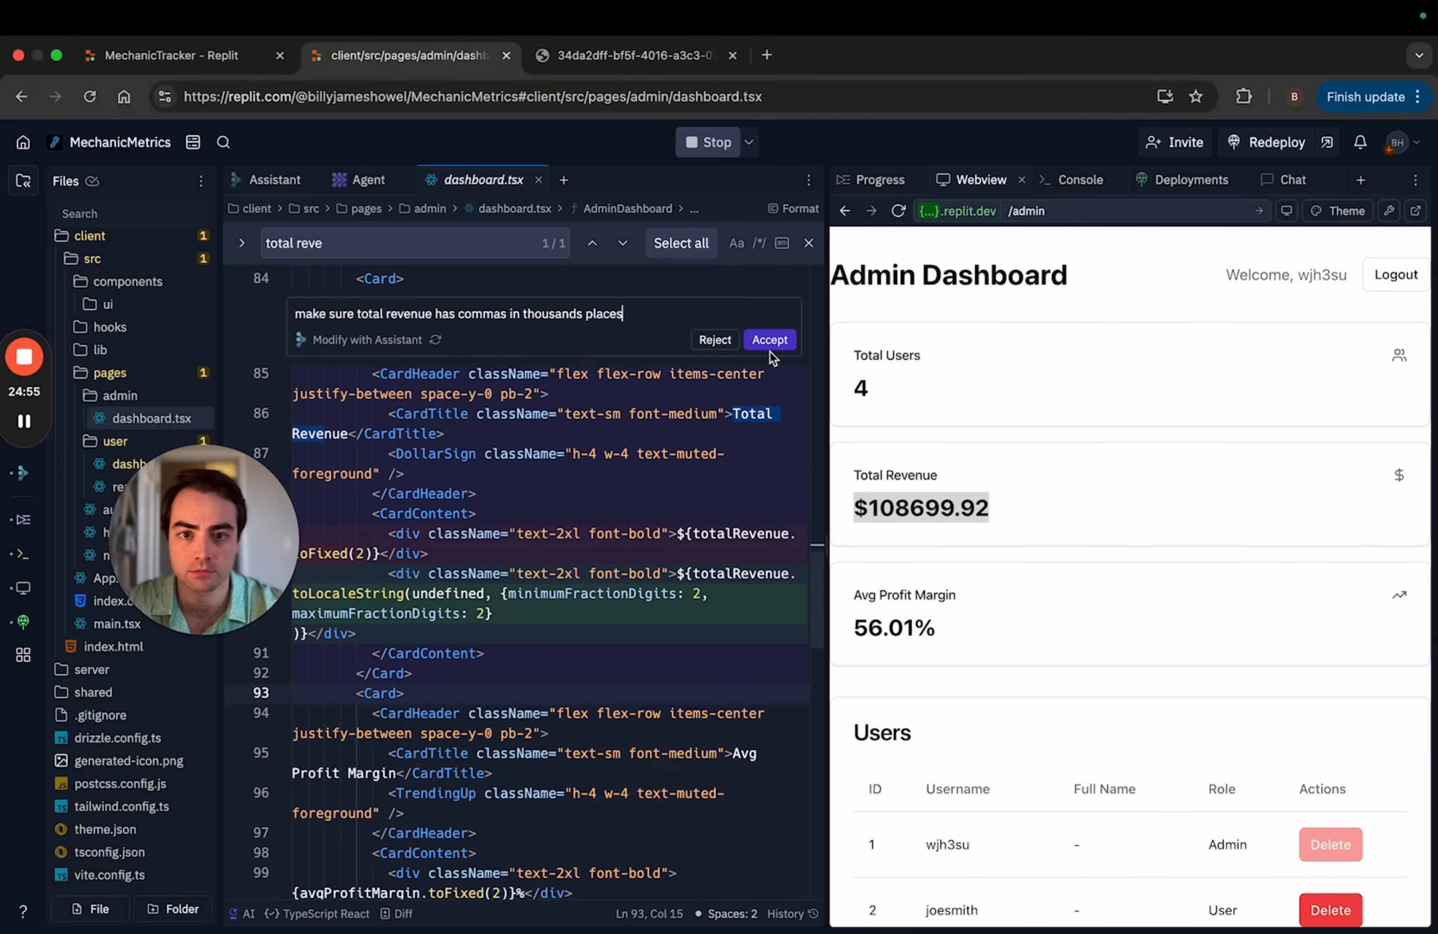
- Accept the comma formatting edit and refresh the preview so Total Revenue shows $108,699.92
{"action": "left_click", "coordinate": [769, 340]}
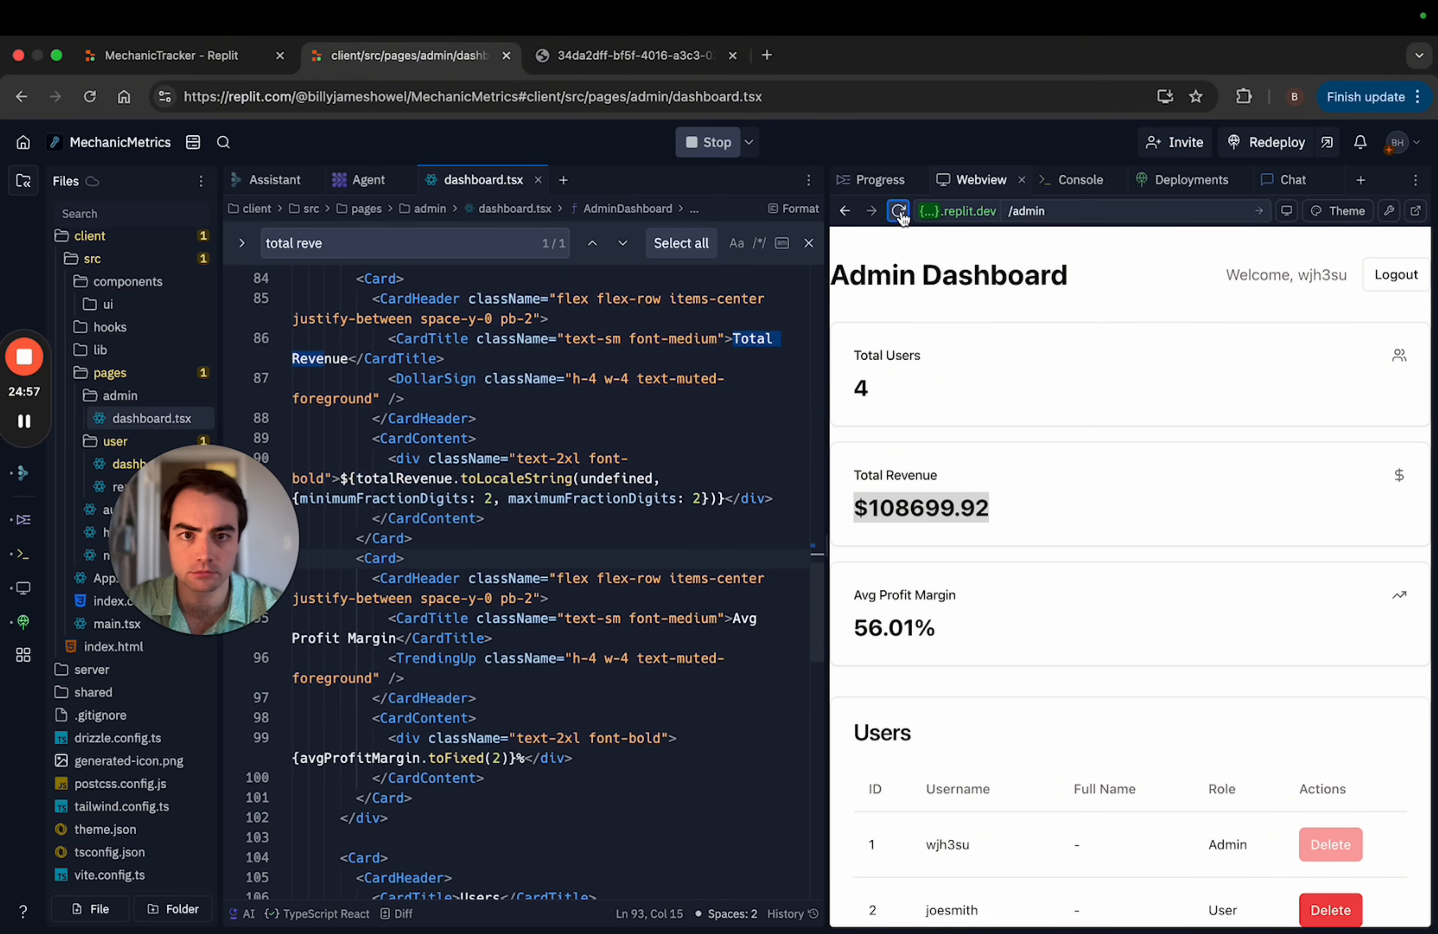
{"action": "left_click", "coordinate": [898, 211]}
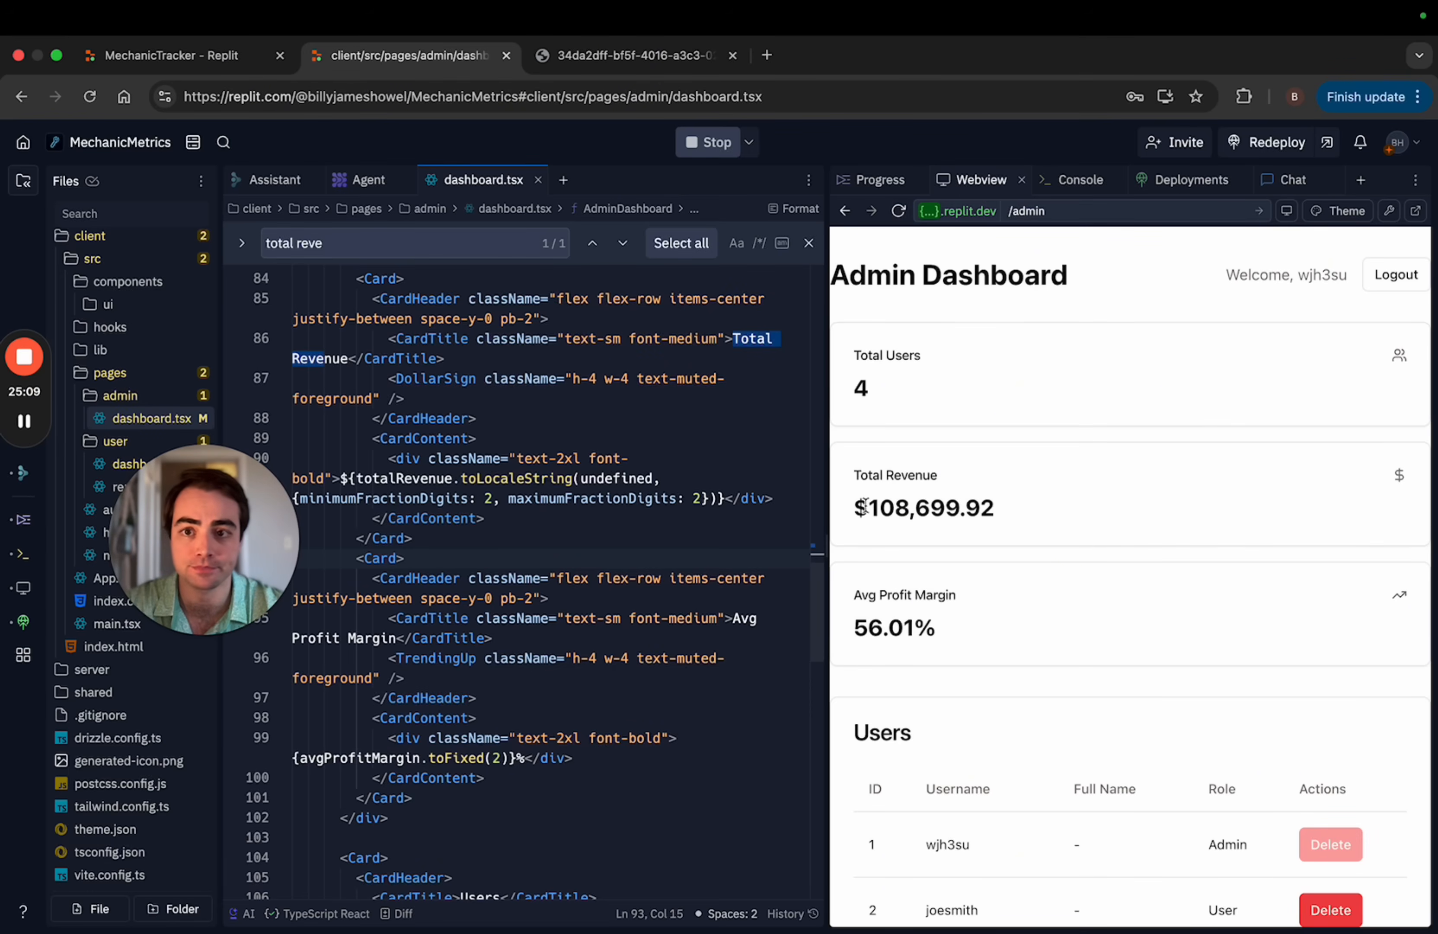
{"action": "mouse_move", "coordinate": [1013, 287]}
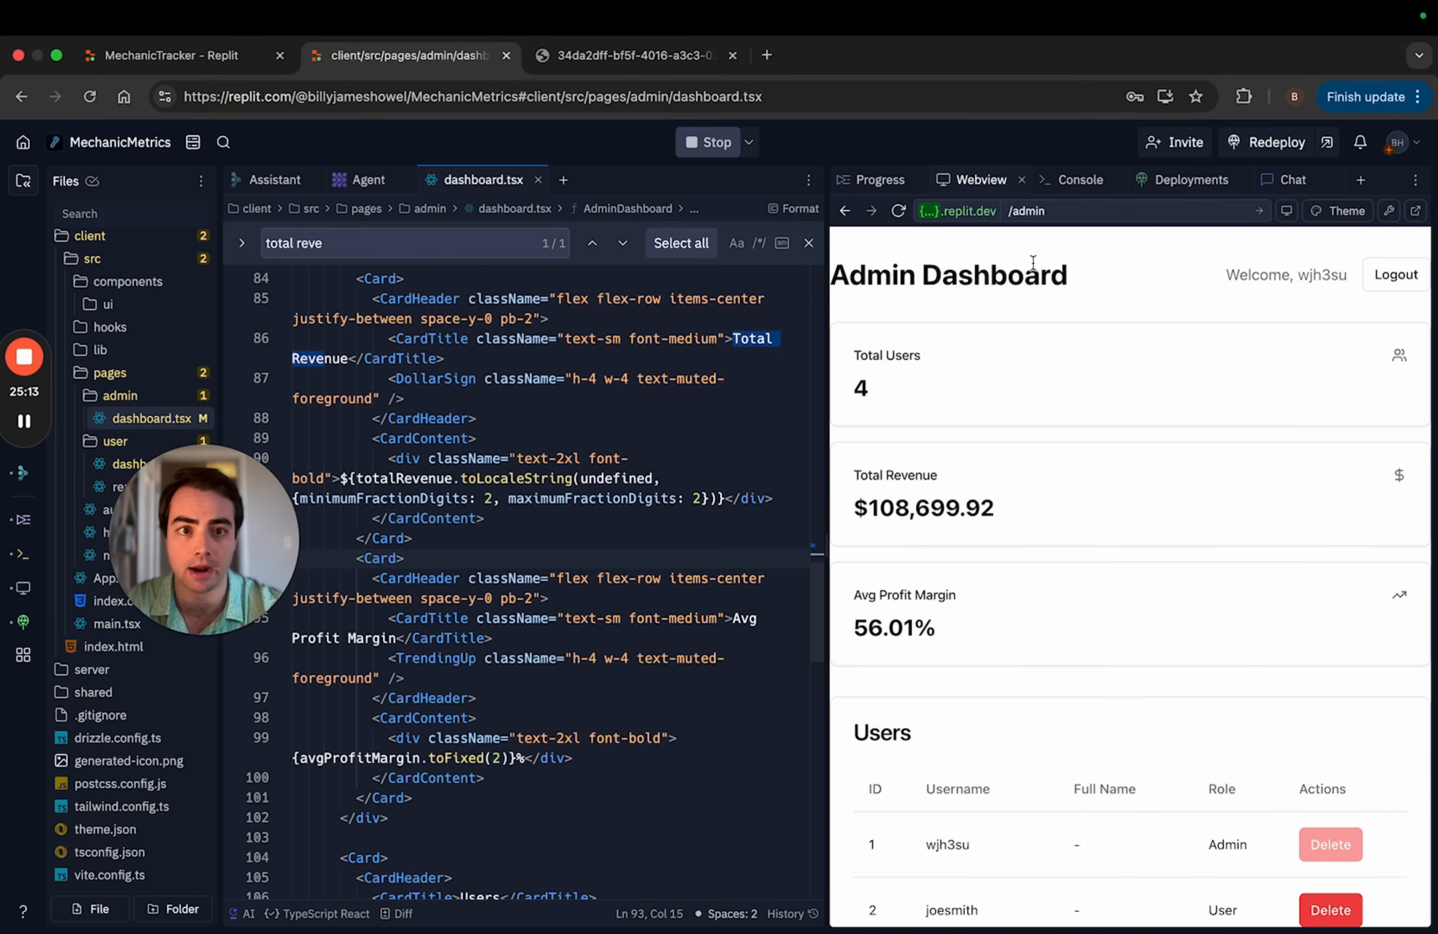
{"action": "left_click", "coordinate": [1190, 180]}
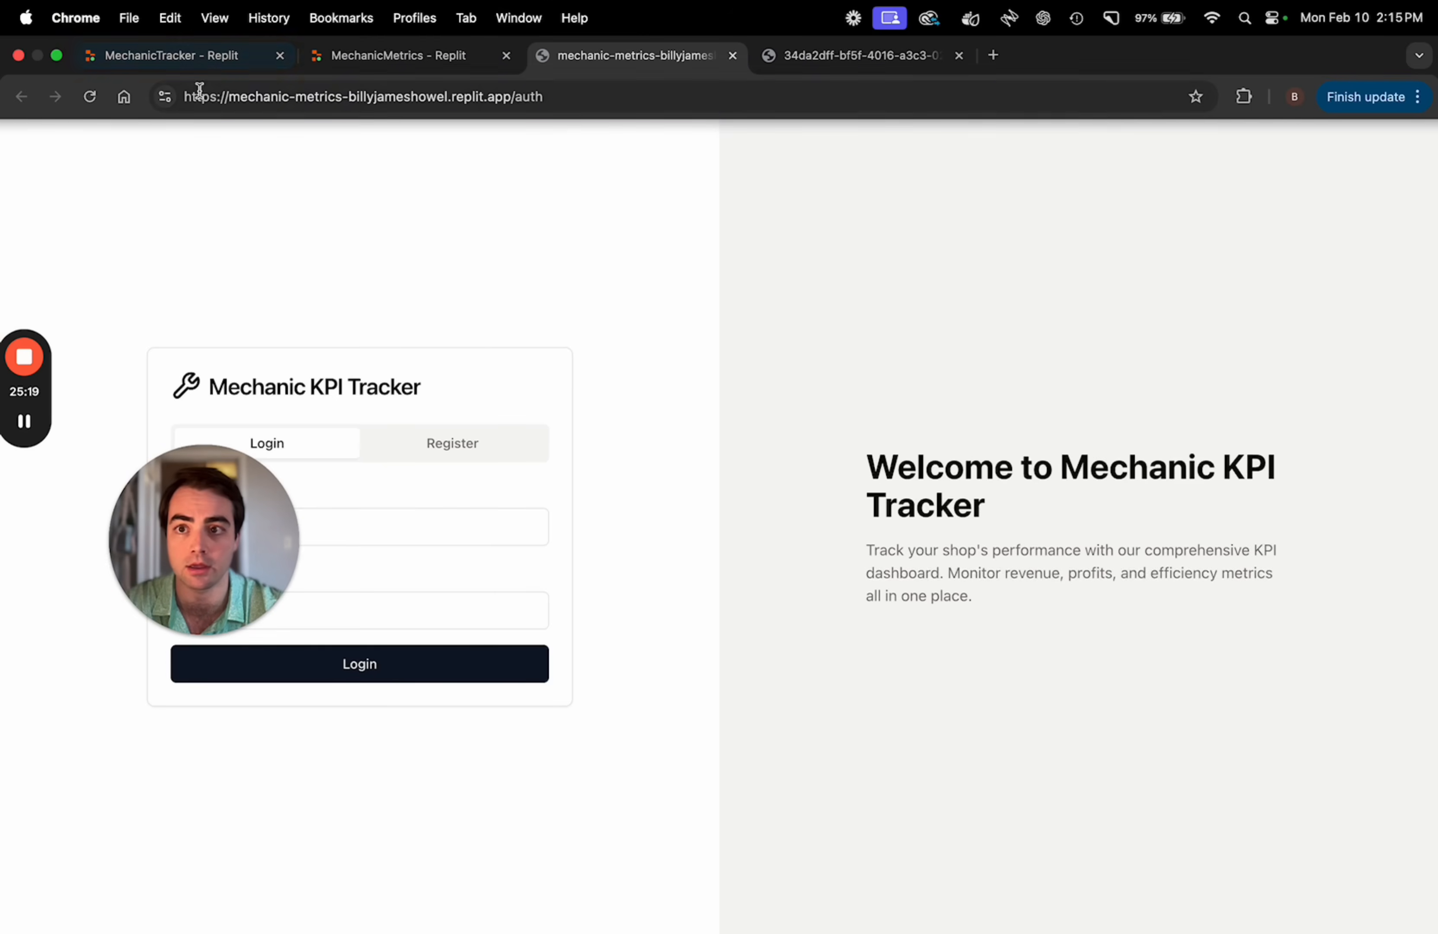
- Switch to the MechanicTracker project and start a deployment showing the Autoscale machine configuration
{"action": "left_click", "coordinate": [336, 98]}
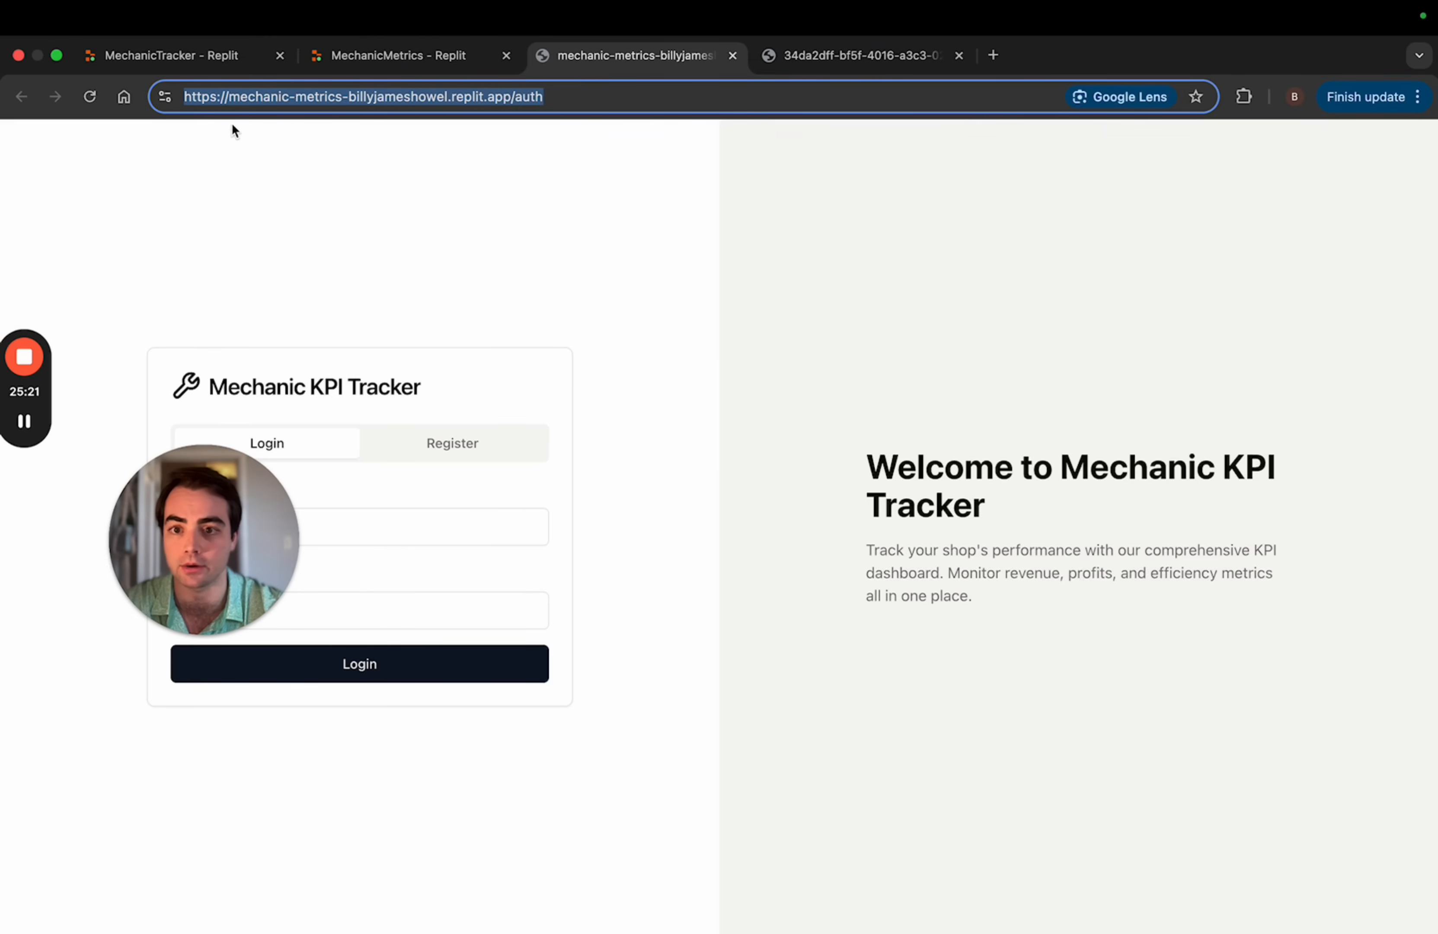
{"action": "left_click", "coordinate": [399, 55]}
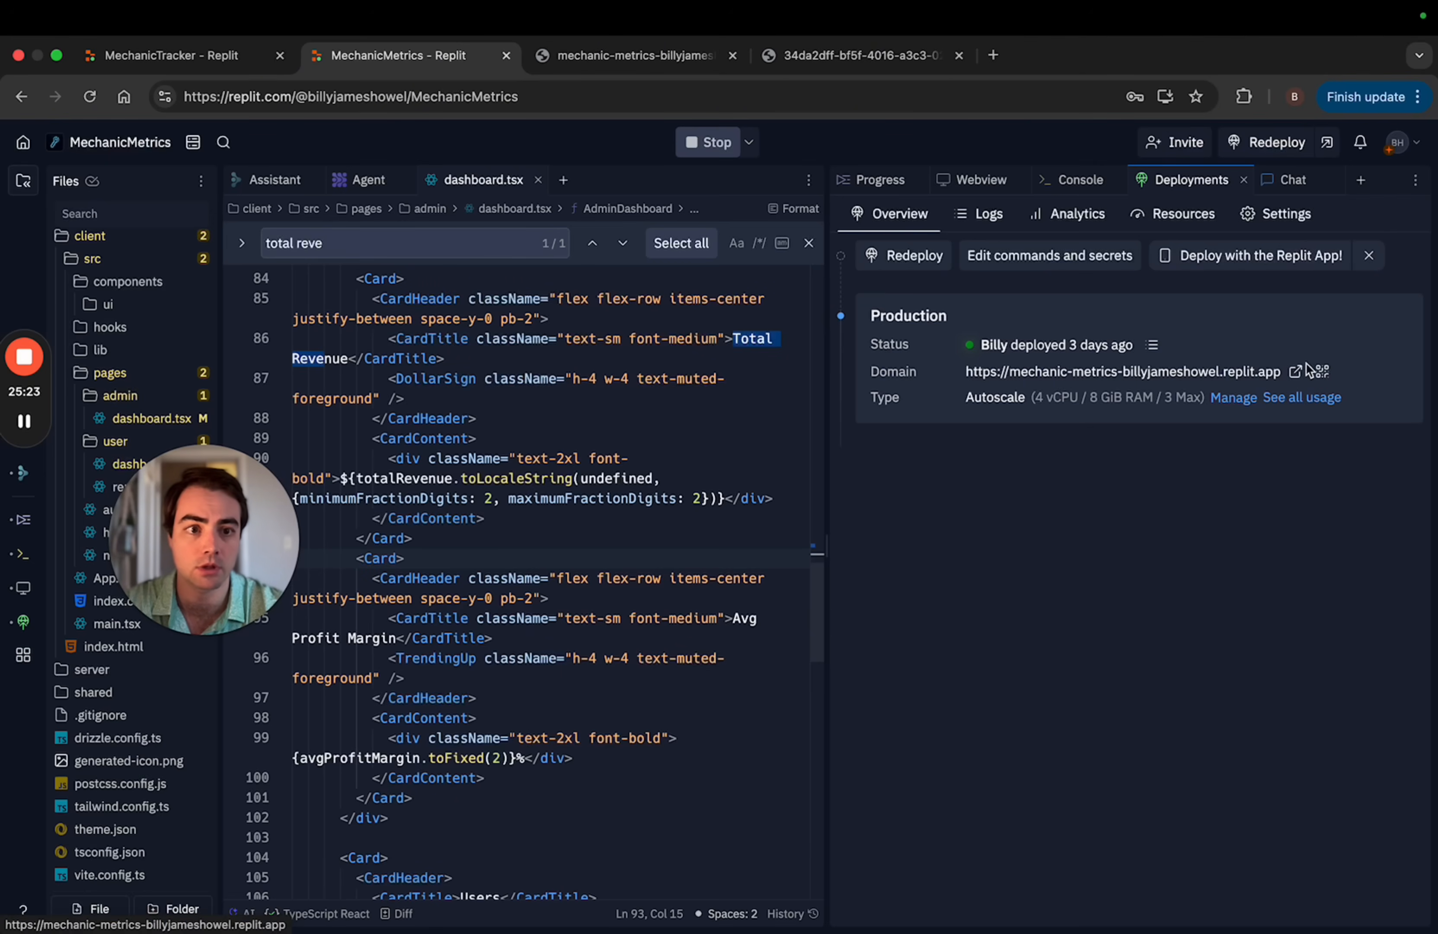
{"action": "left_click", "coordinate": [172, 56]}
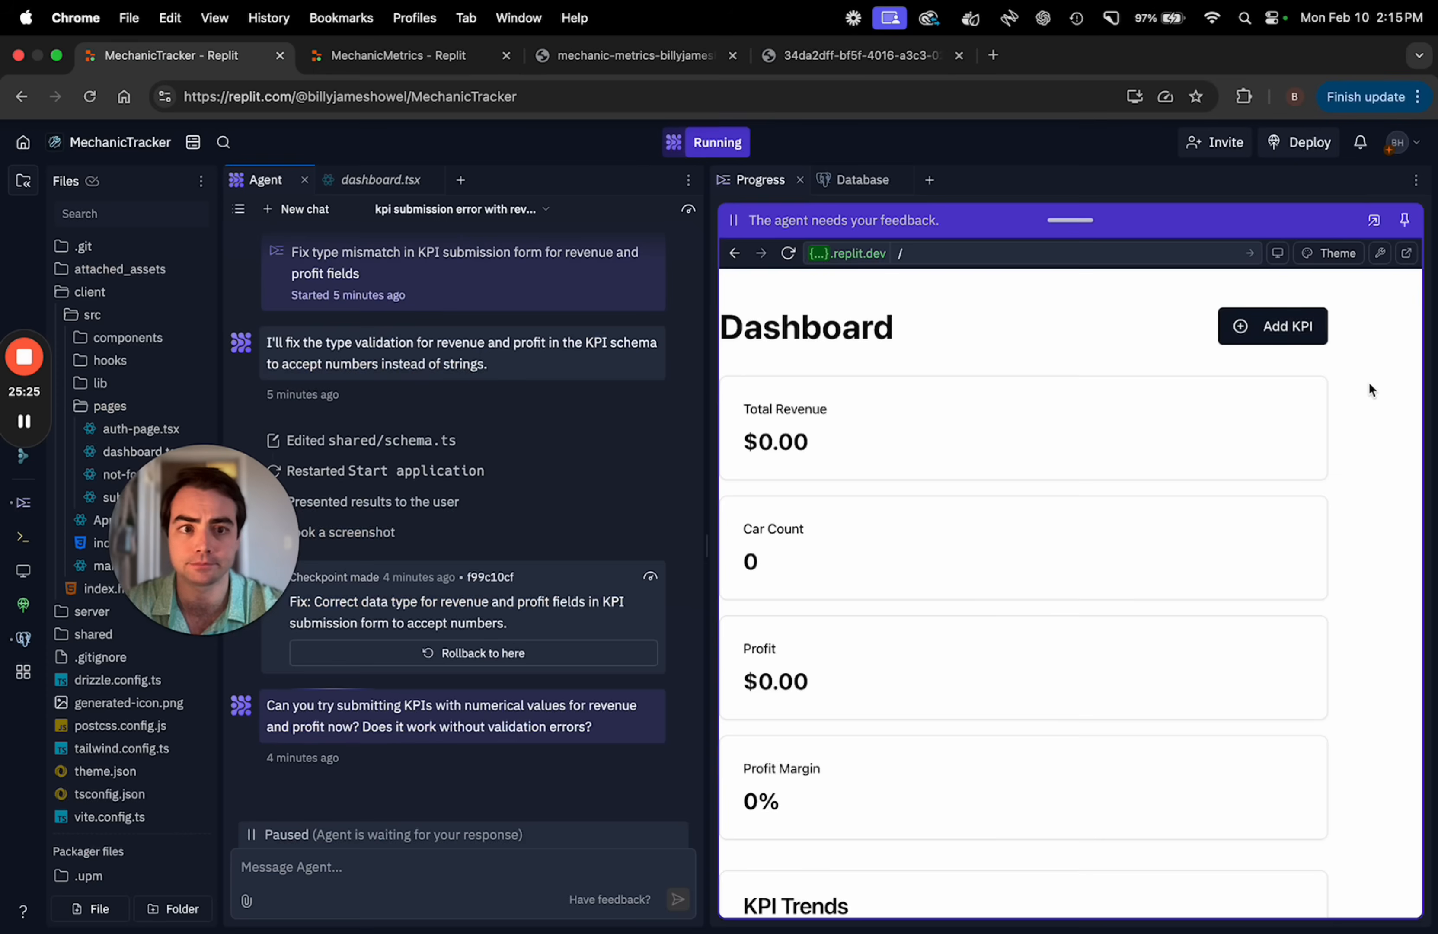
{"action": "left_click", "coordinate": [1298, 142]}
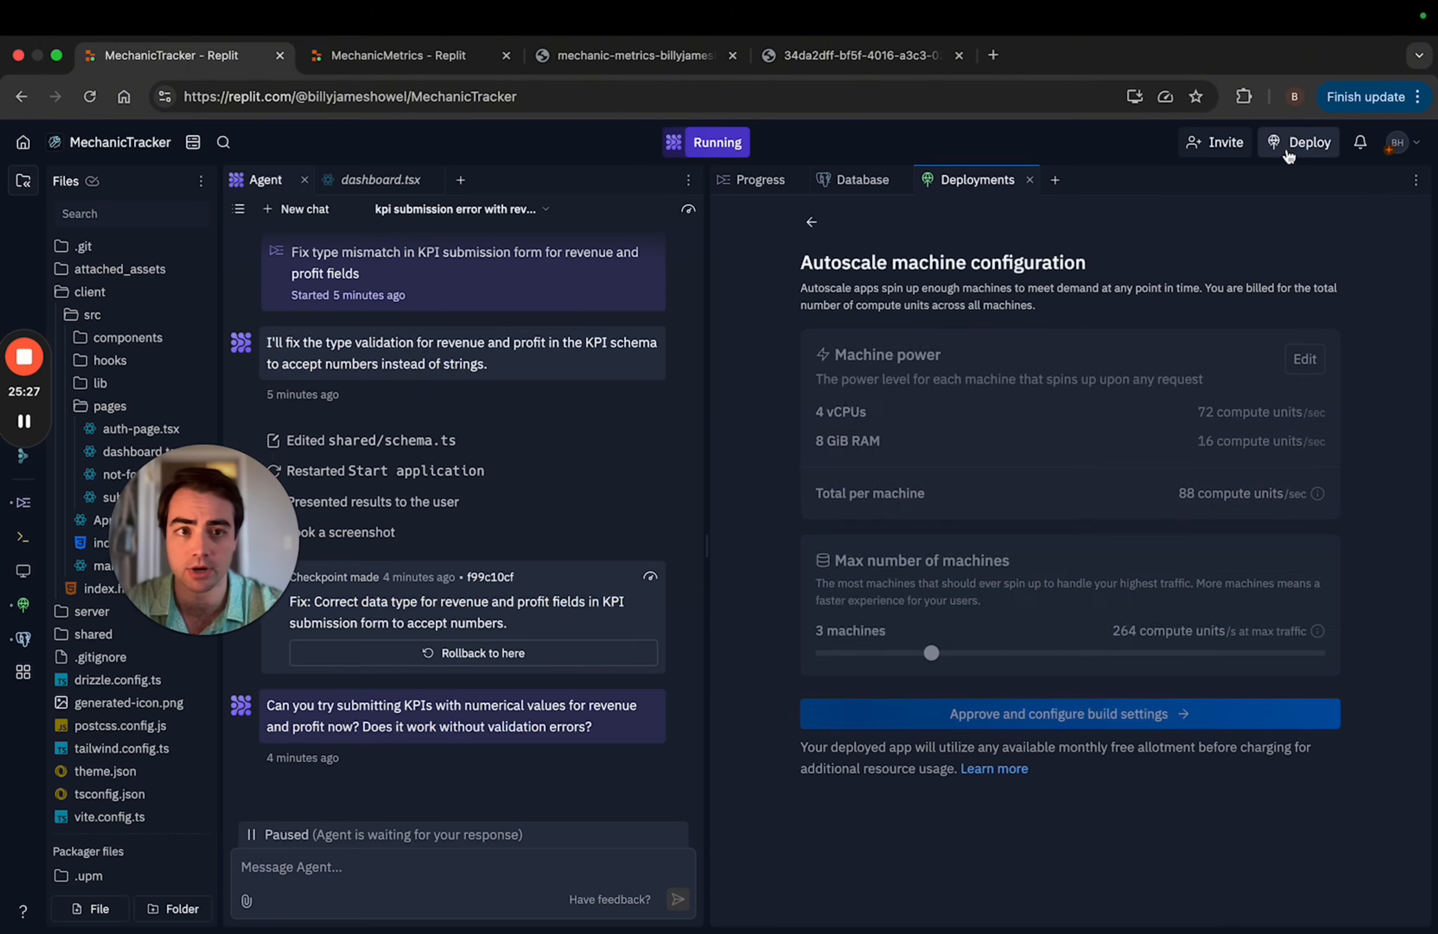
{"action": "mouse_move", "coordinate": [986, 561]}
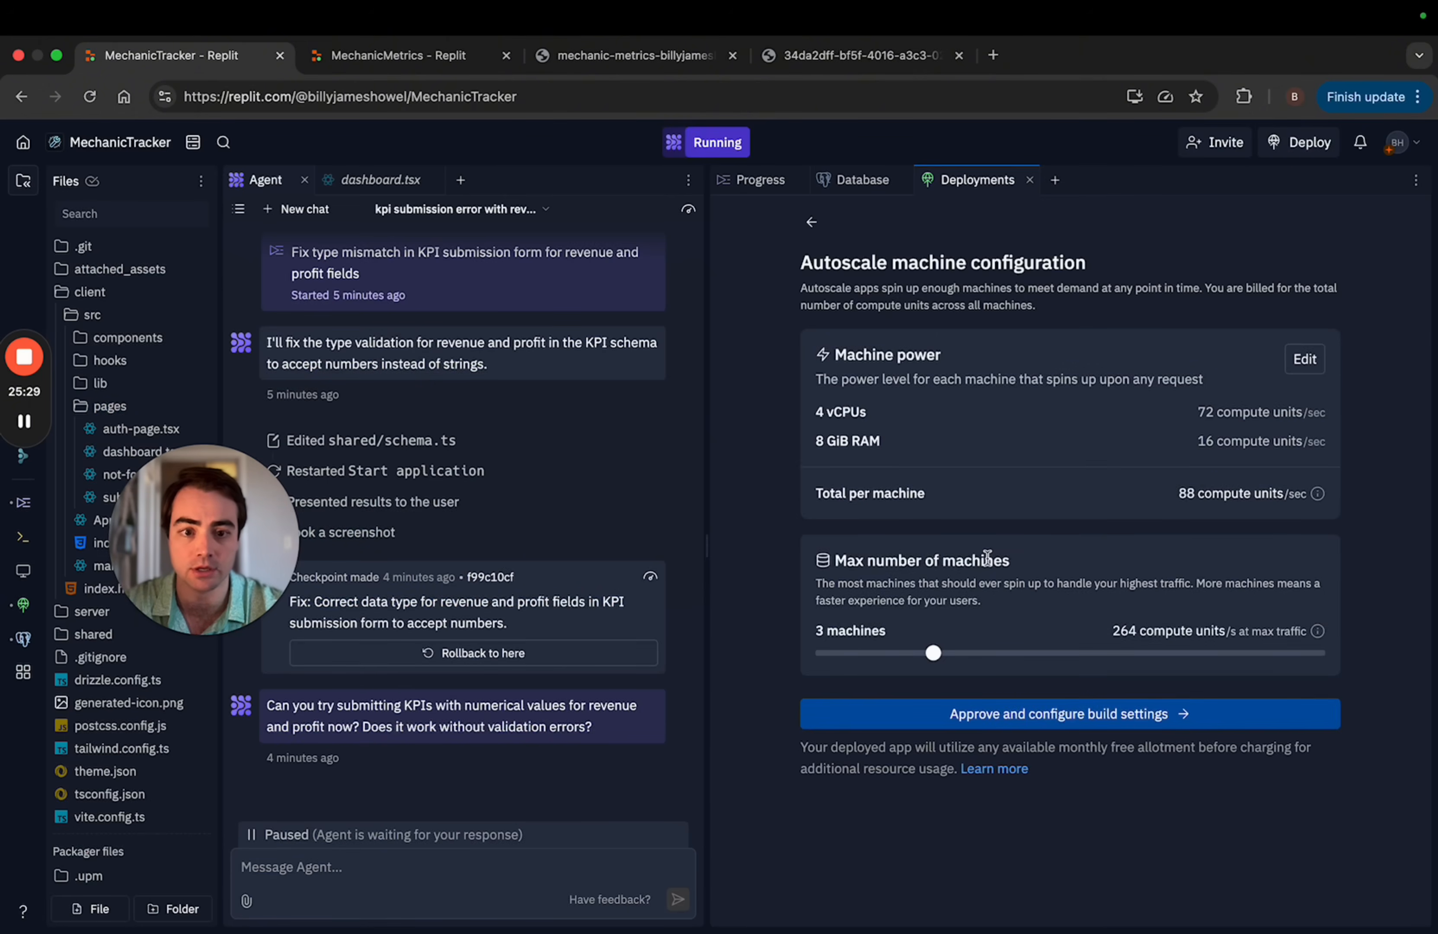
- Set machine power to 2 vCPUs / 2 GiB RAM with up to 3 machines, approve, and launch the deployment
{"action": "left_click", "coordinate": [1304, 360]}
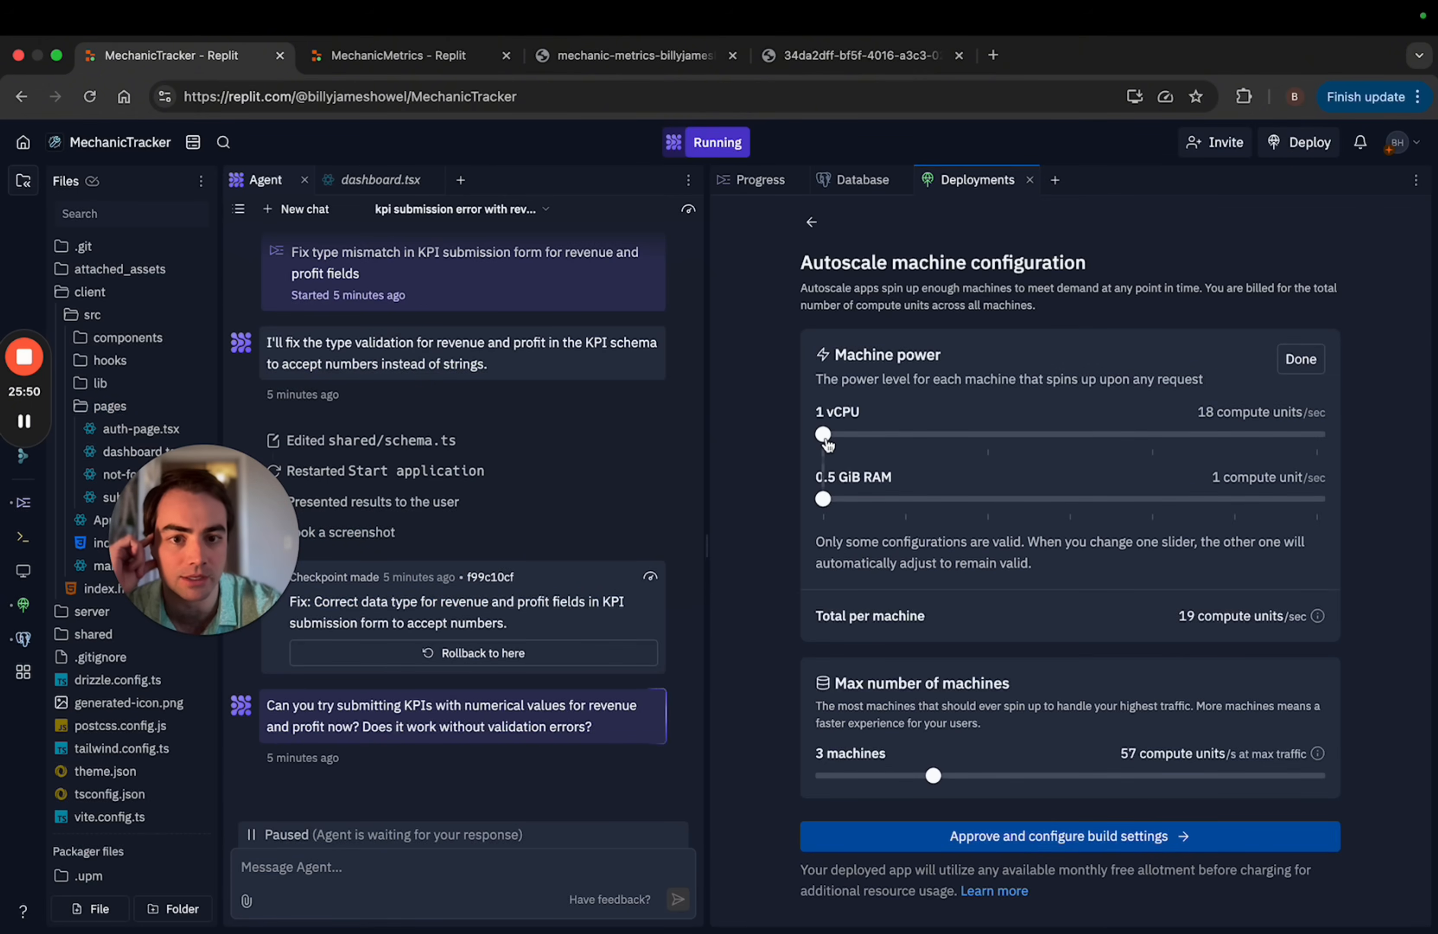
{"action": "left_click_drag", "start_coordinate": [822, 435], "coordinate": [988, 435]}
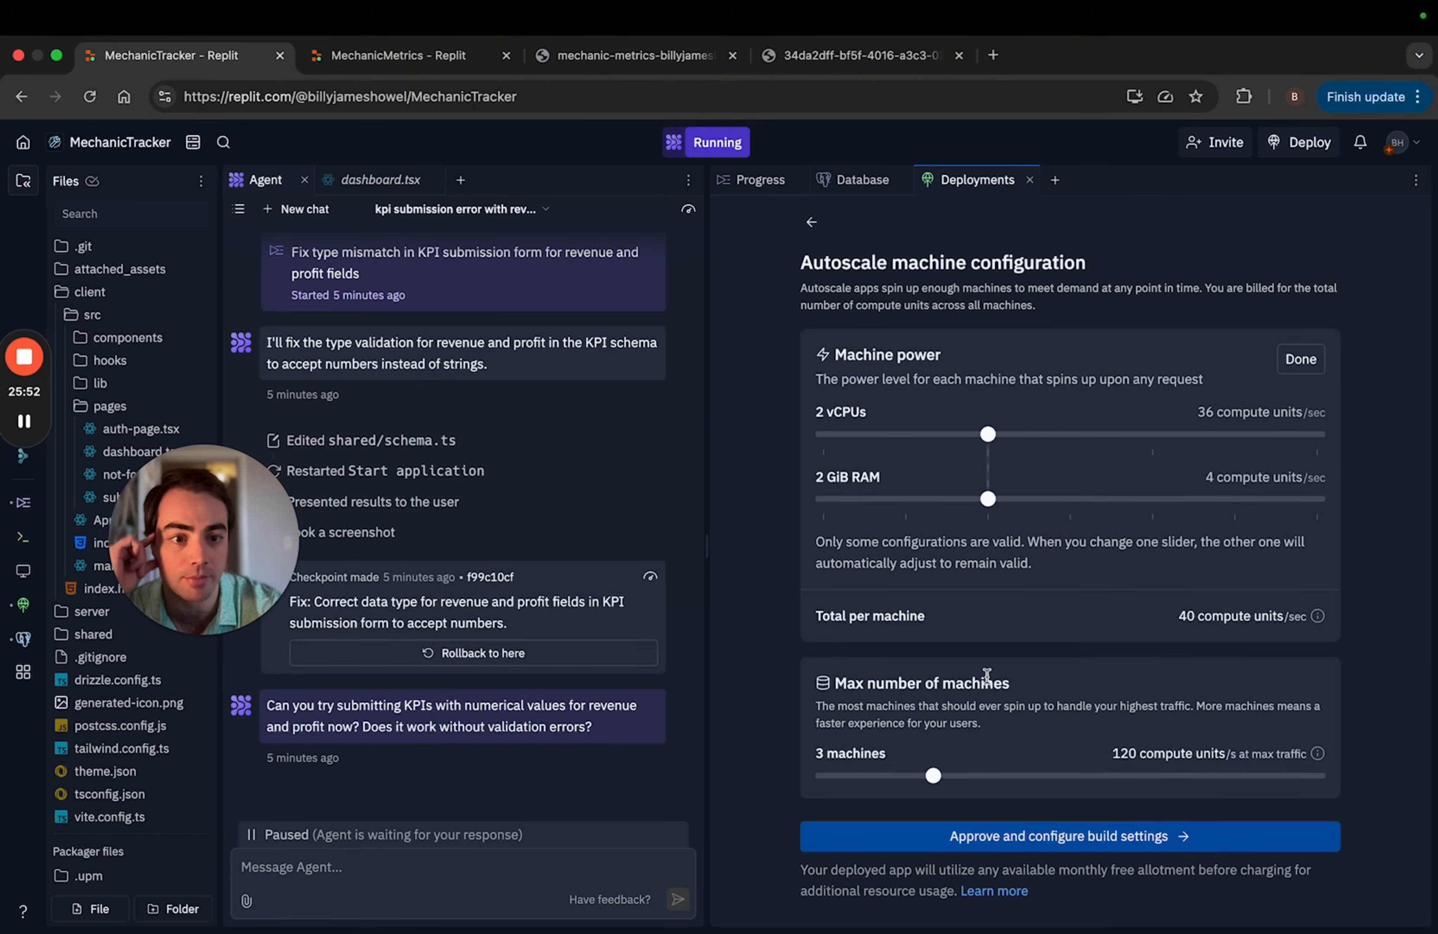
{"action": "mouse_move", "coordinate": [966, 853]}
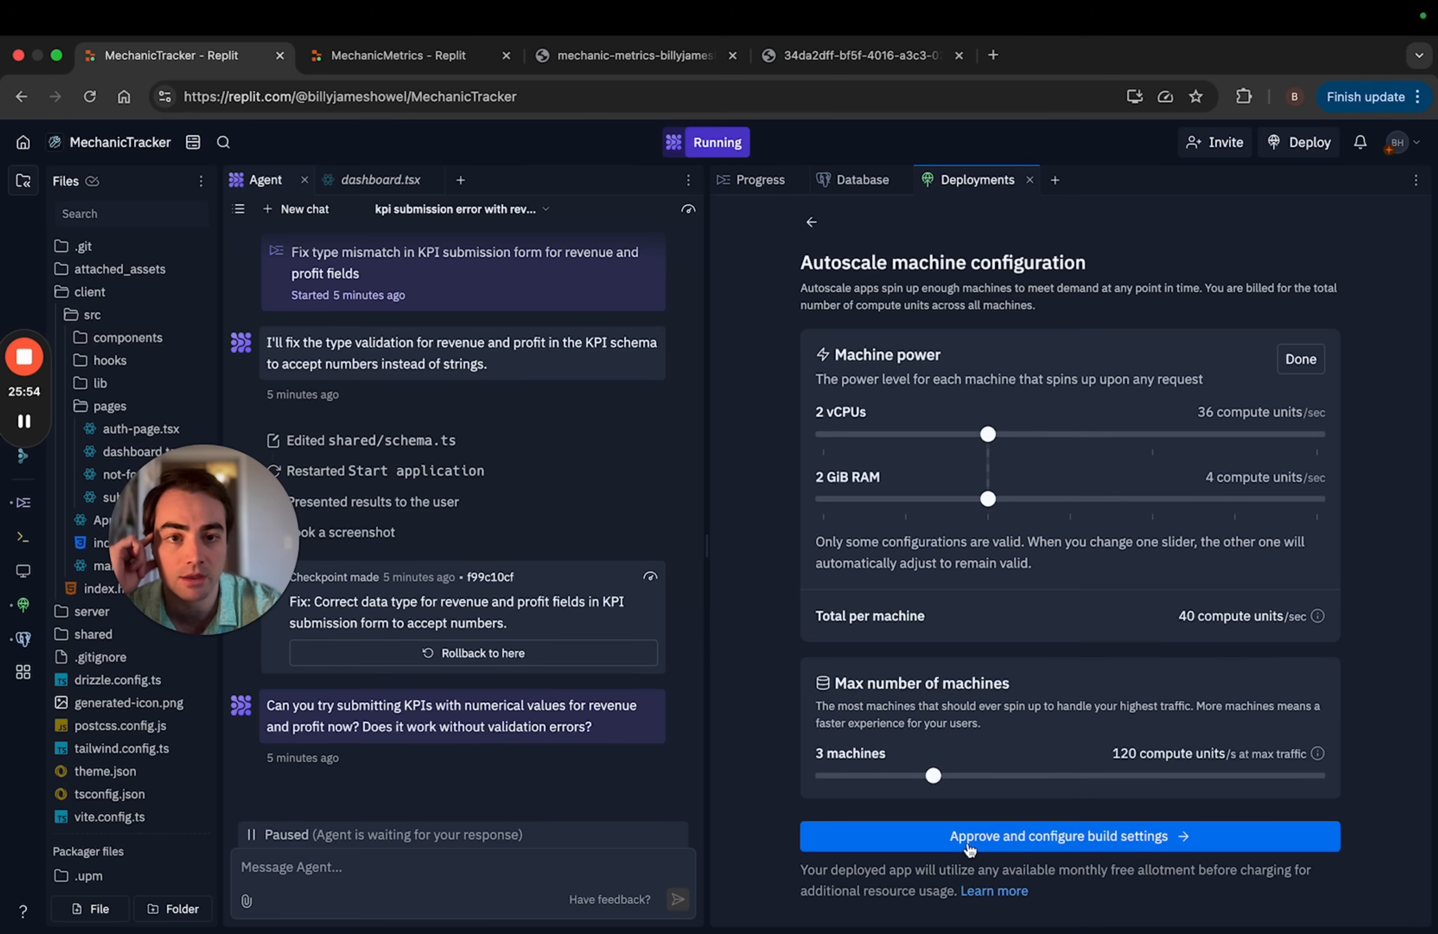
{"action": "left_click", "coordinate": [1060, 836]}
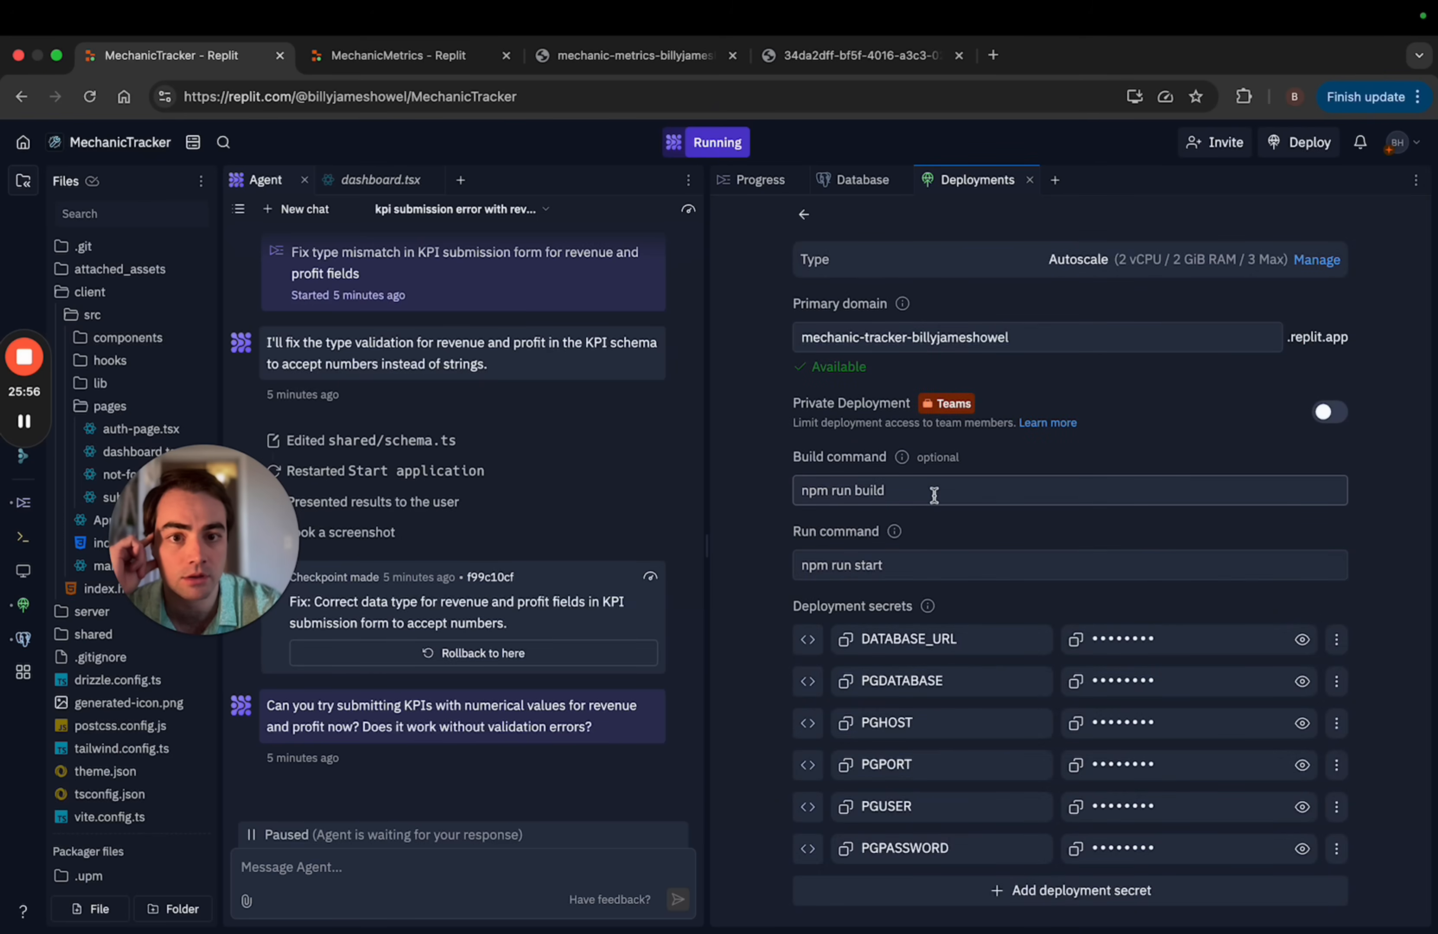
{"action": "scroll", "scroll_direction": "down", "scroll_amount": 3}
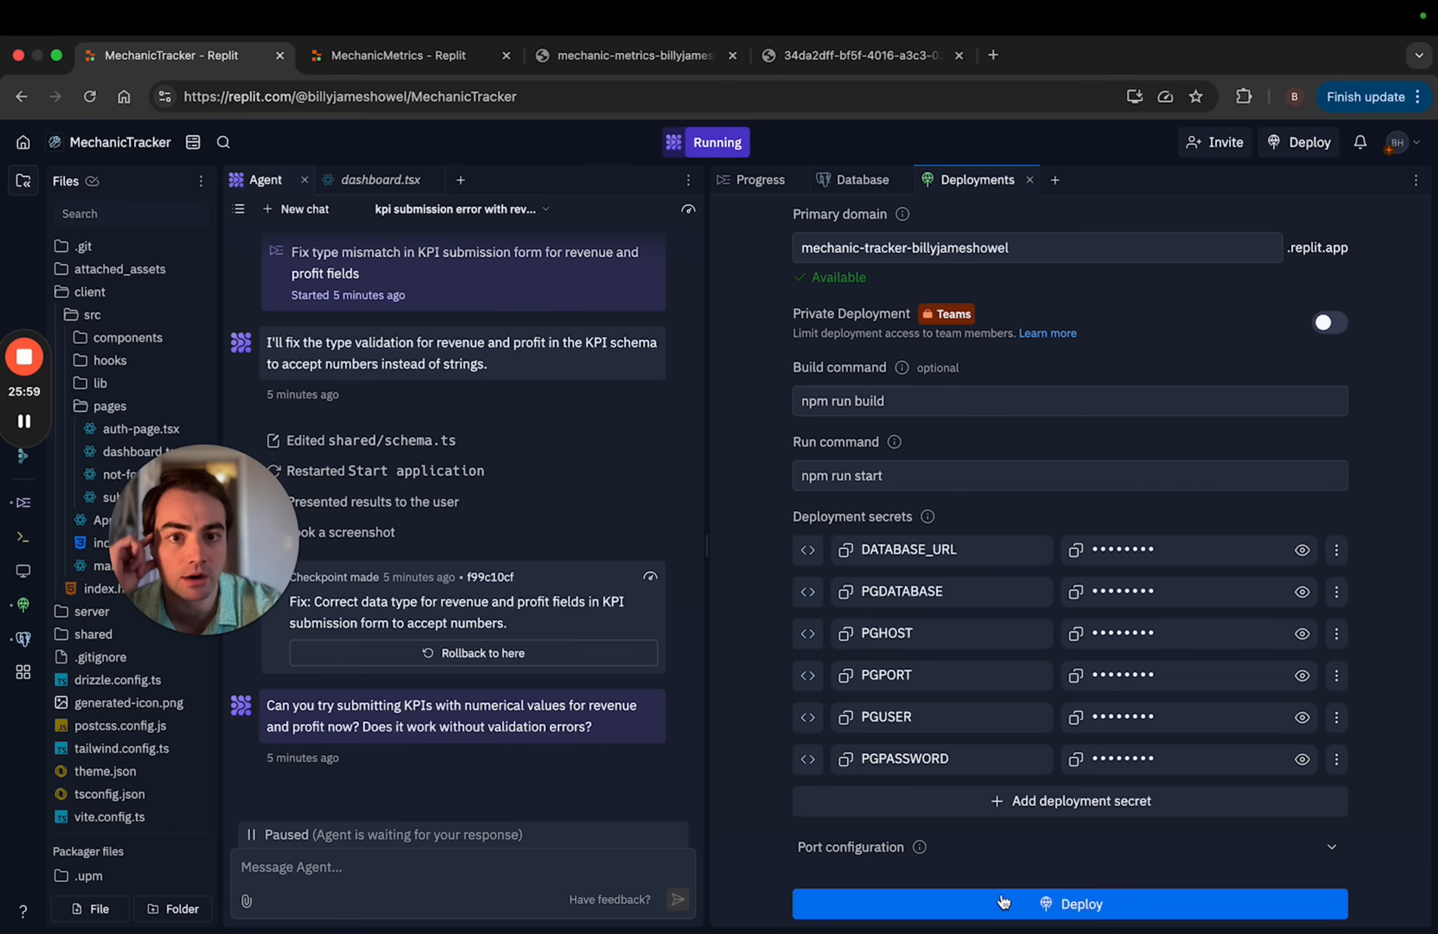
{"action": "mouse_move", "coordinate": [997, 911]}
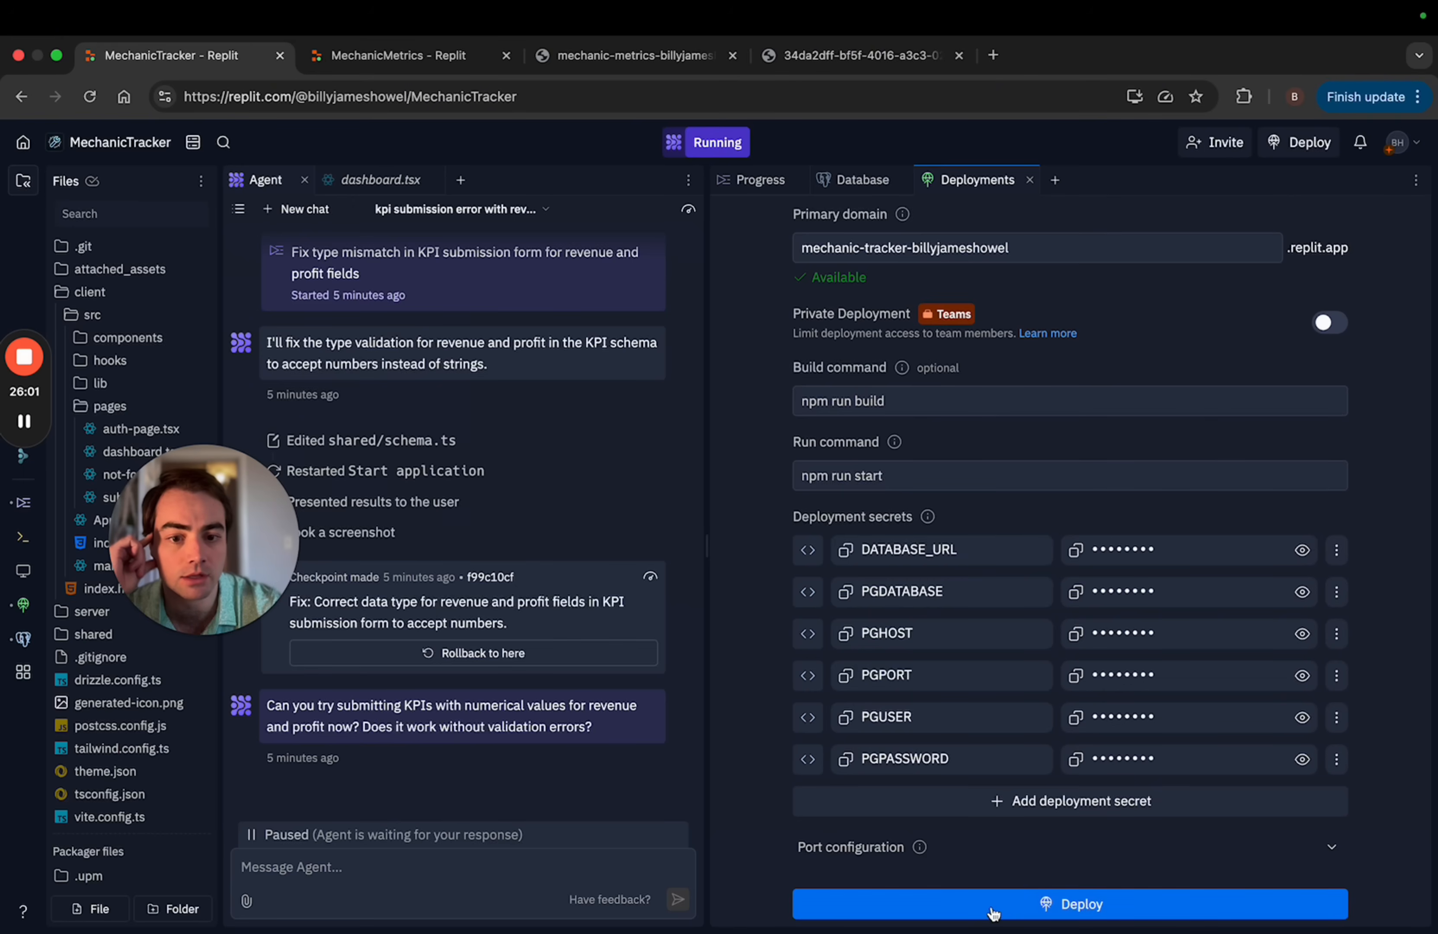
{"action": "left_click", "coordinate": [1076, 904]}
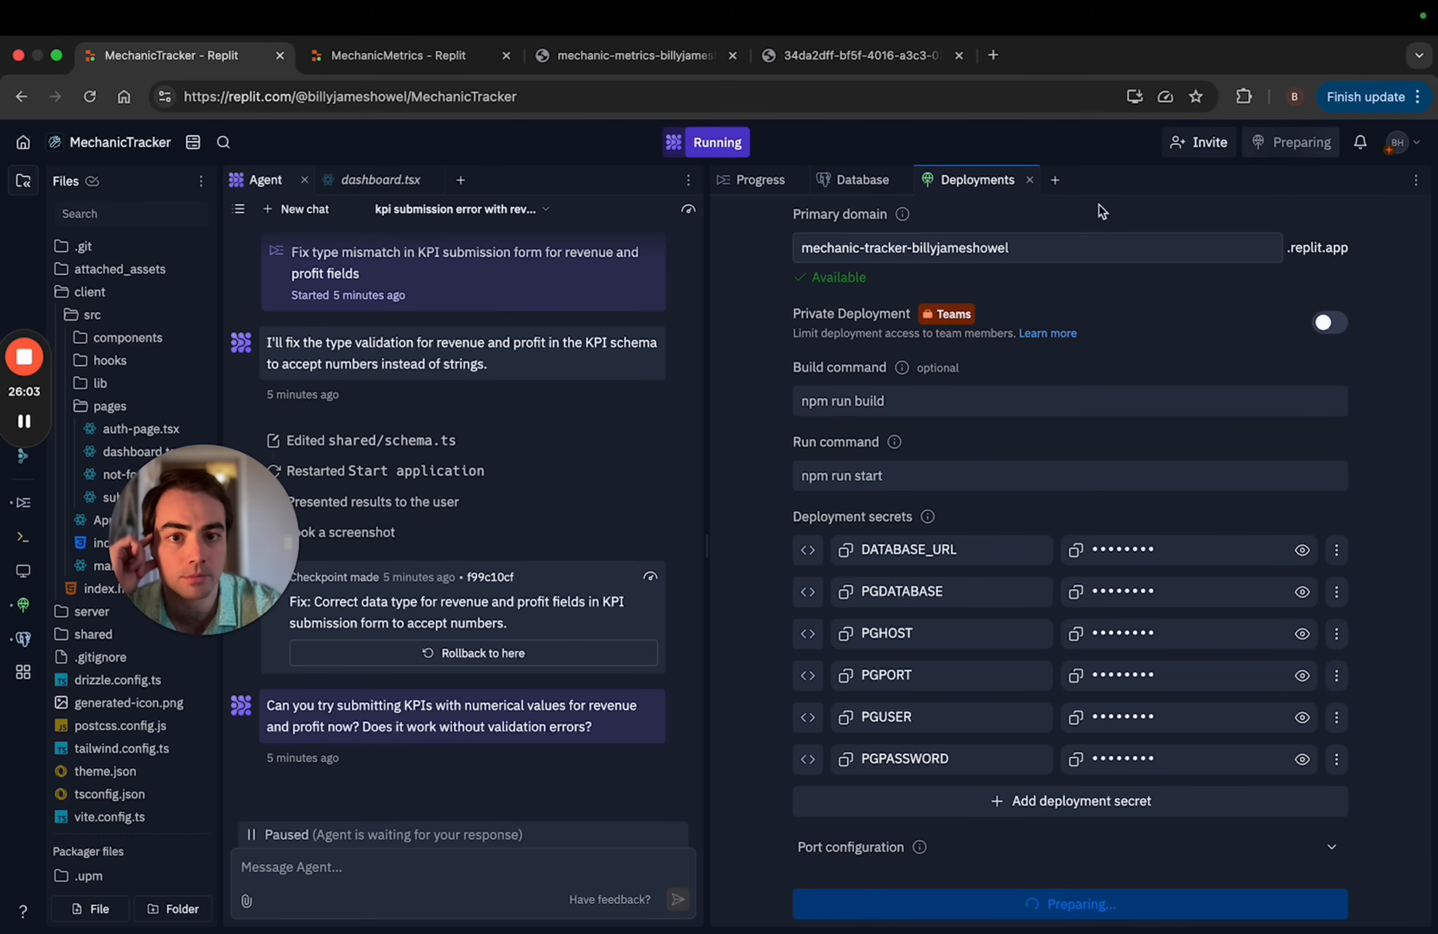
{"action": "left_click", "coordinate": [1077, 904]}
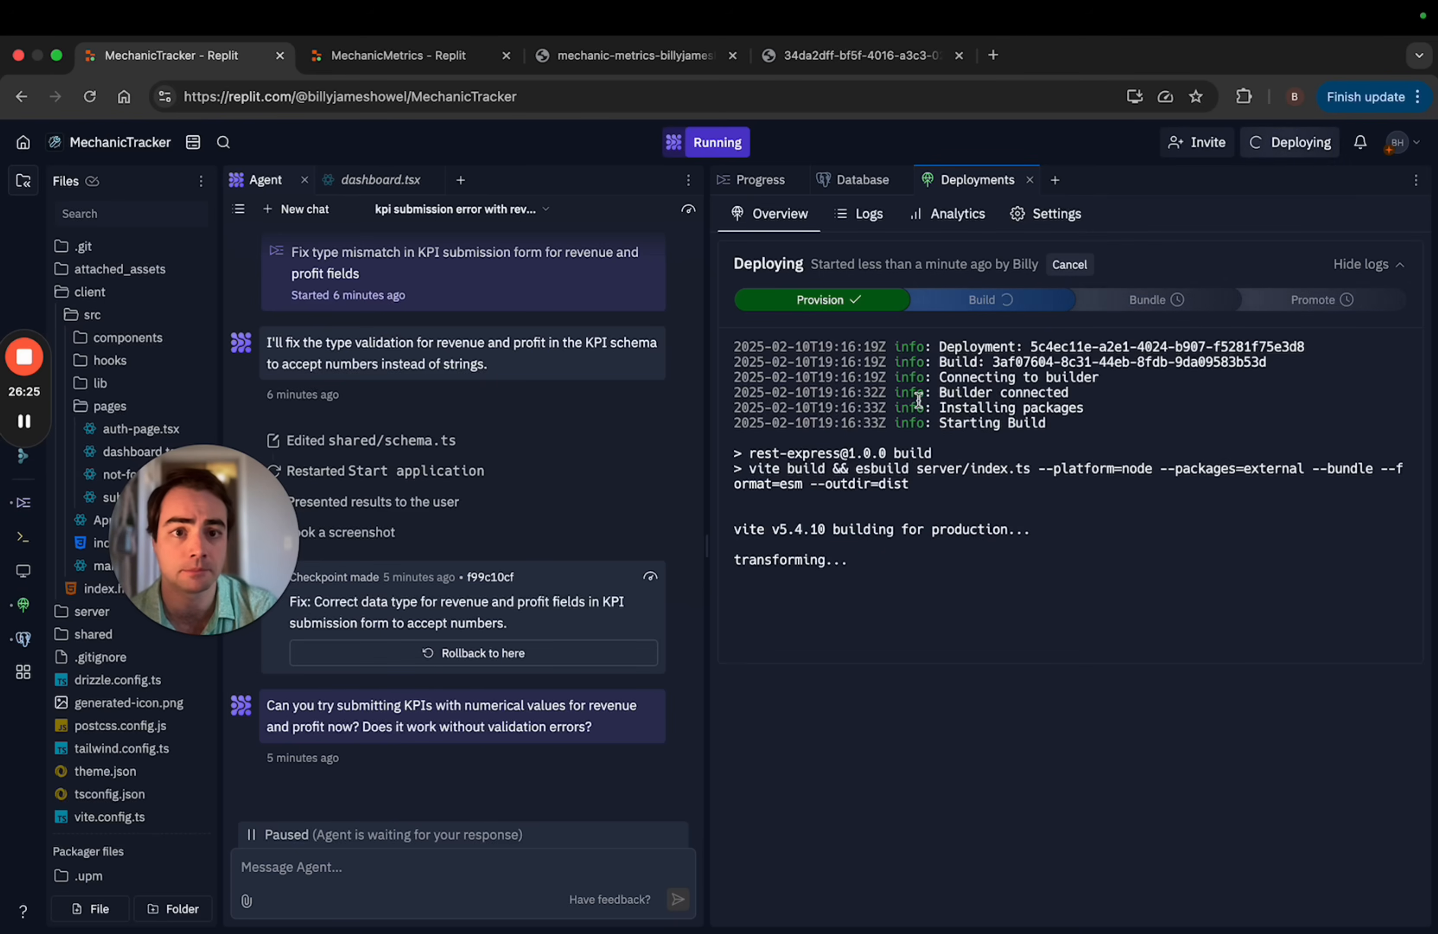
- Review the deployment's Settings, Logs and Overview, then reopen the resource usage machine configuration
{"action": "left_click", "coordinate": [1056, 213]}
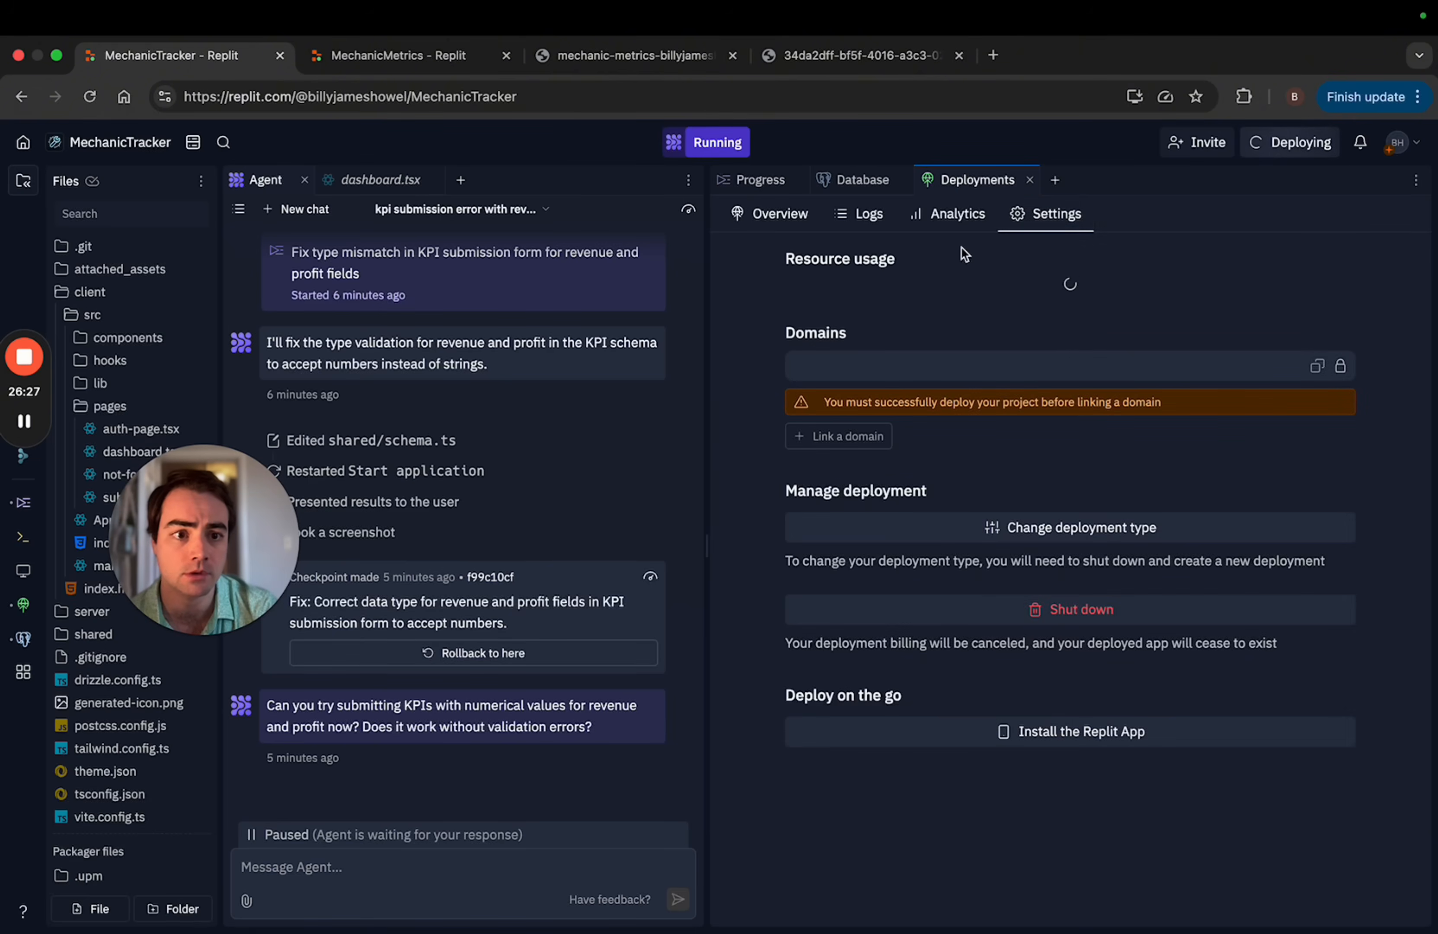
{"action": "mouse_move", "coordinate": [824, 437]}
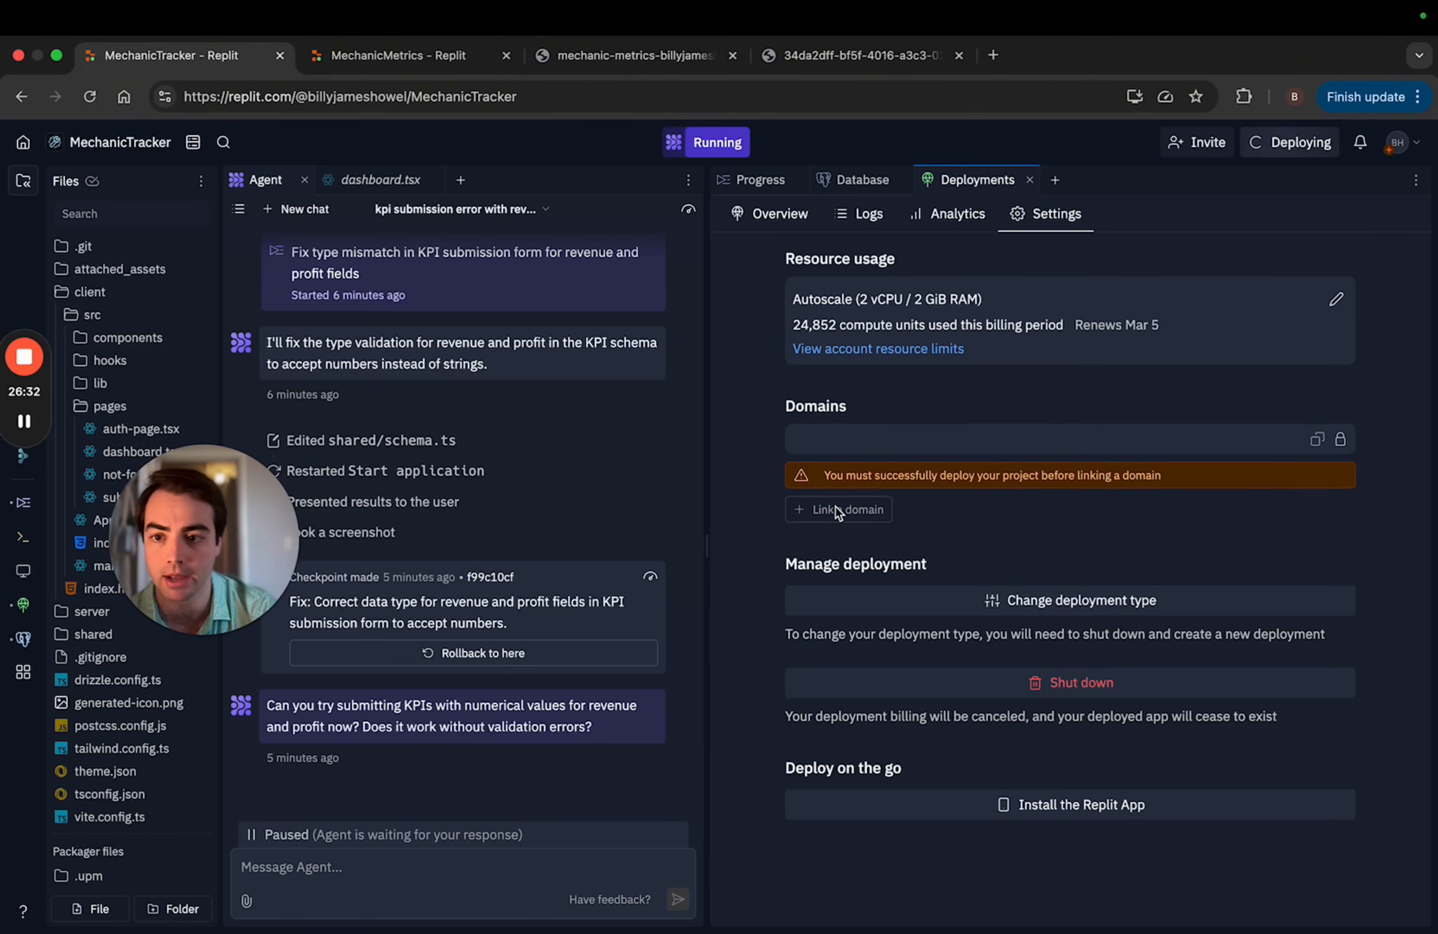
{"action": "mouse_move", "coordinate": [960, 745]}
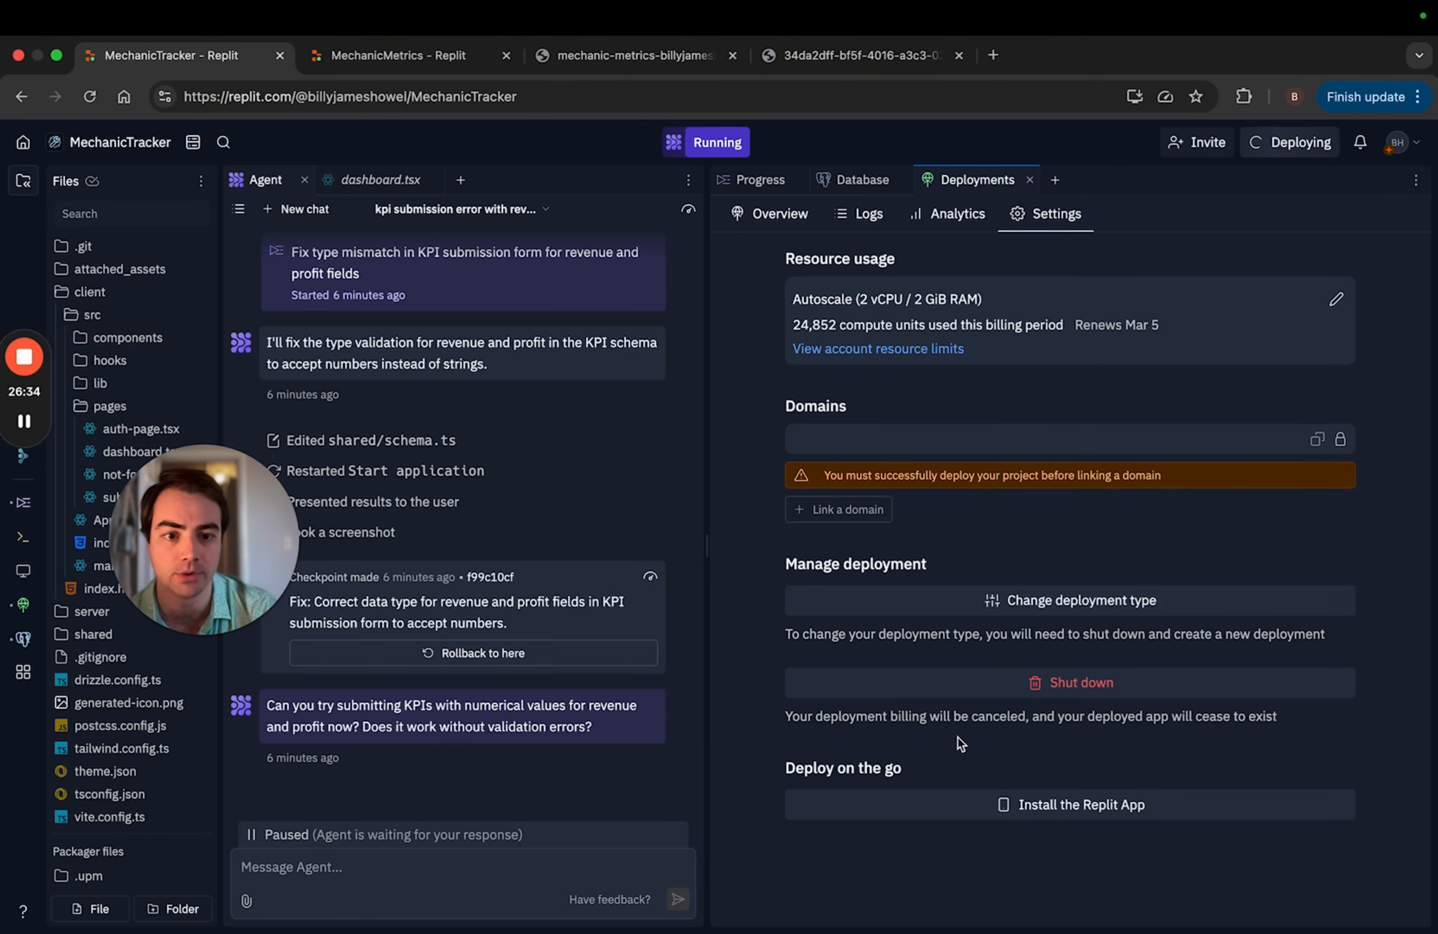
{"action": "left_click", "coordinate": [869, 214]}
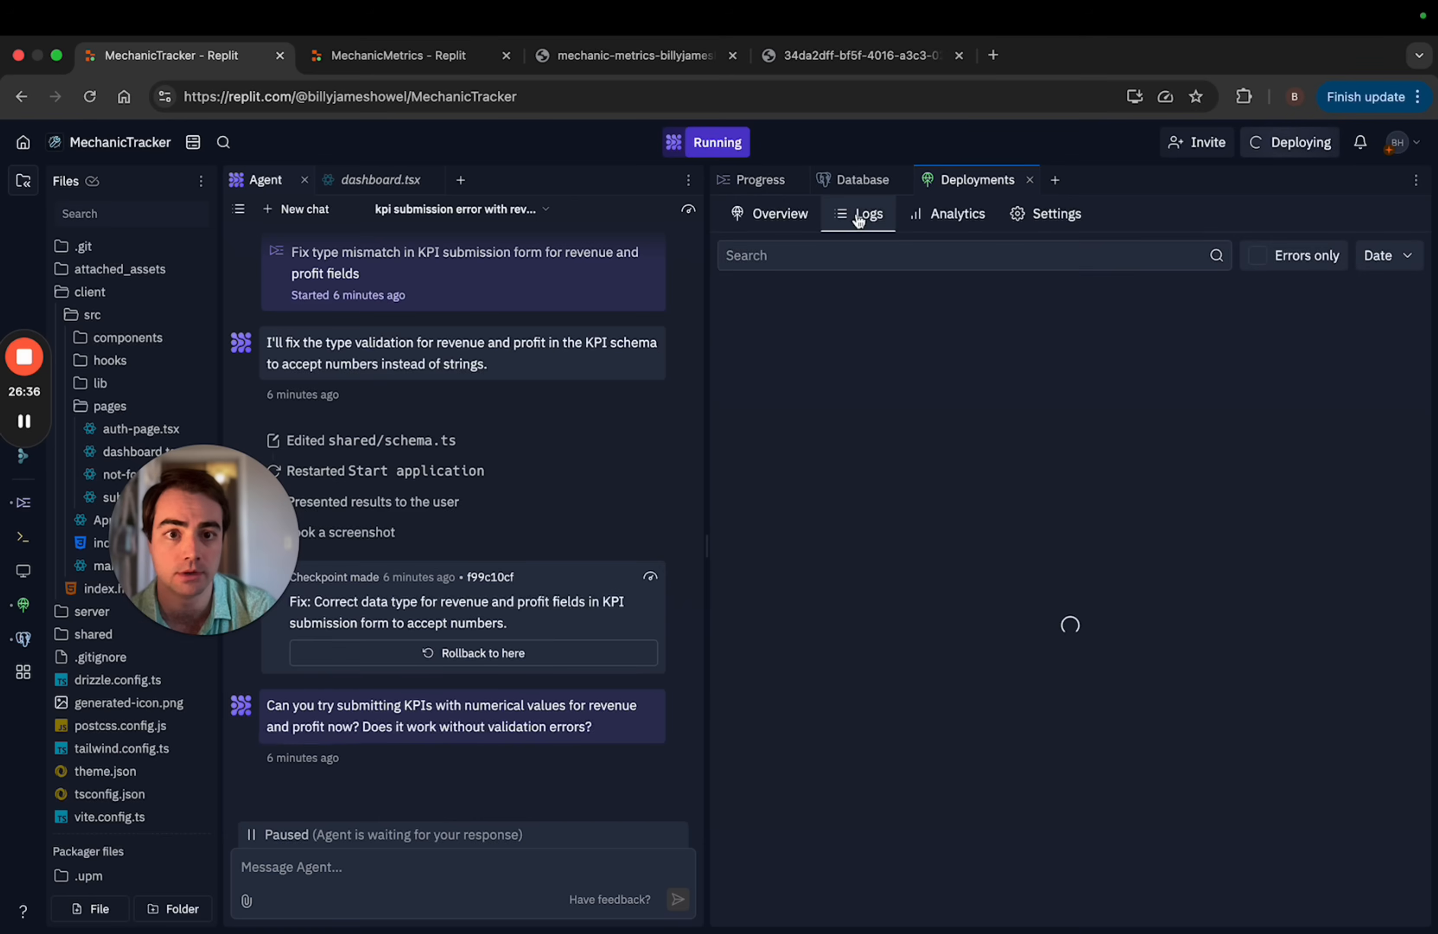
{"action": "left_click", "coordinate": [780, 215]}
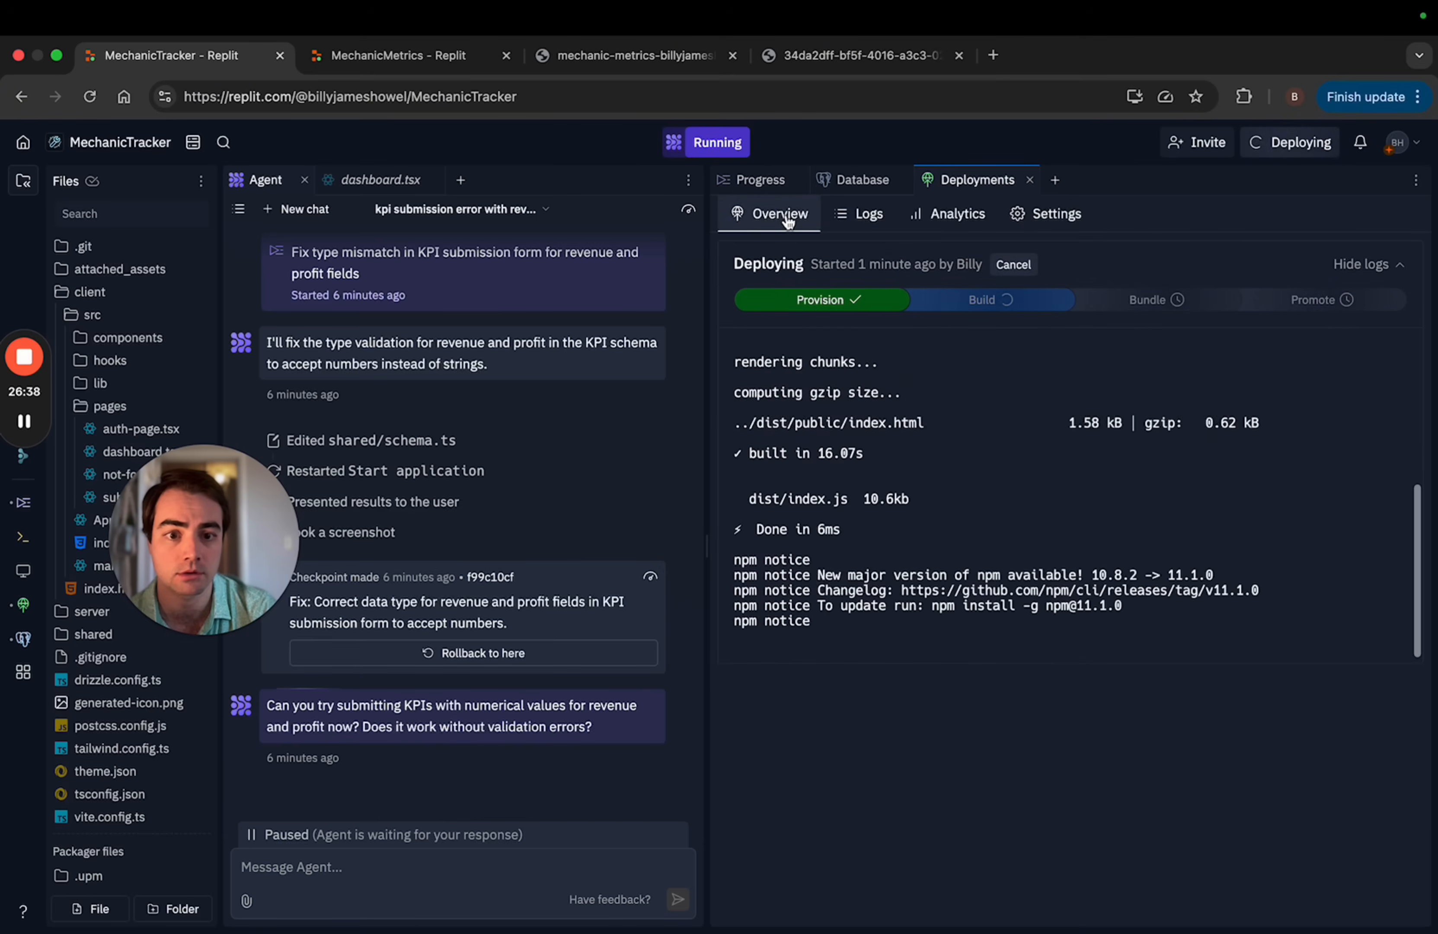
{"action": "left_click", "coordinate": [1057, 213]}
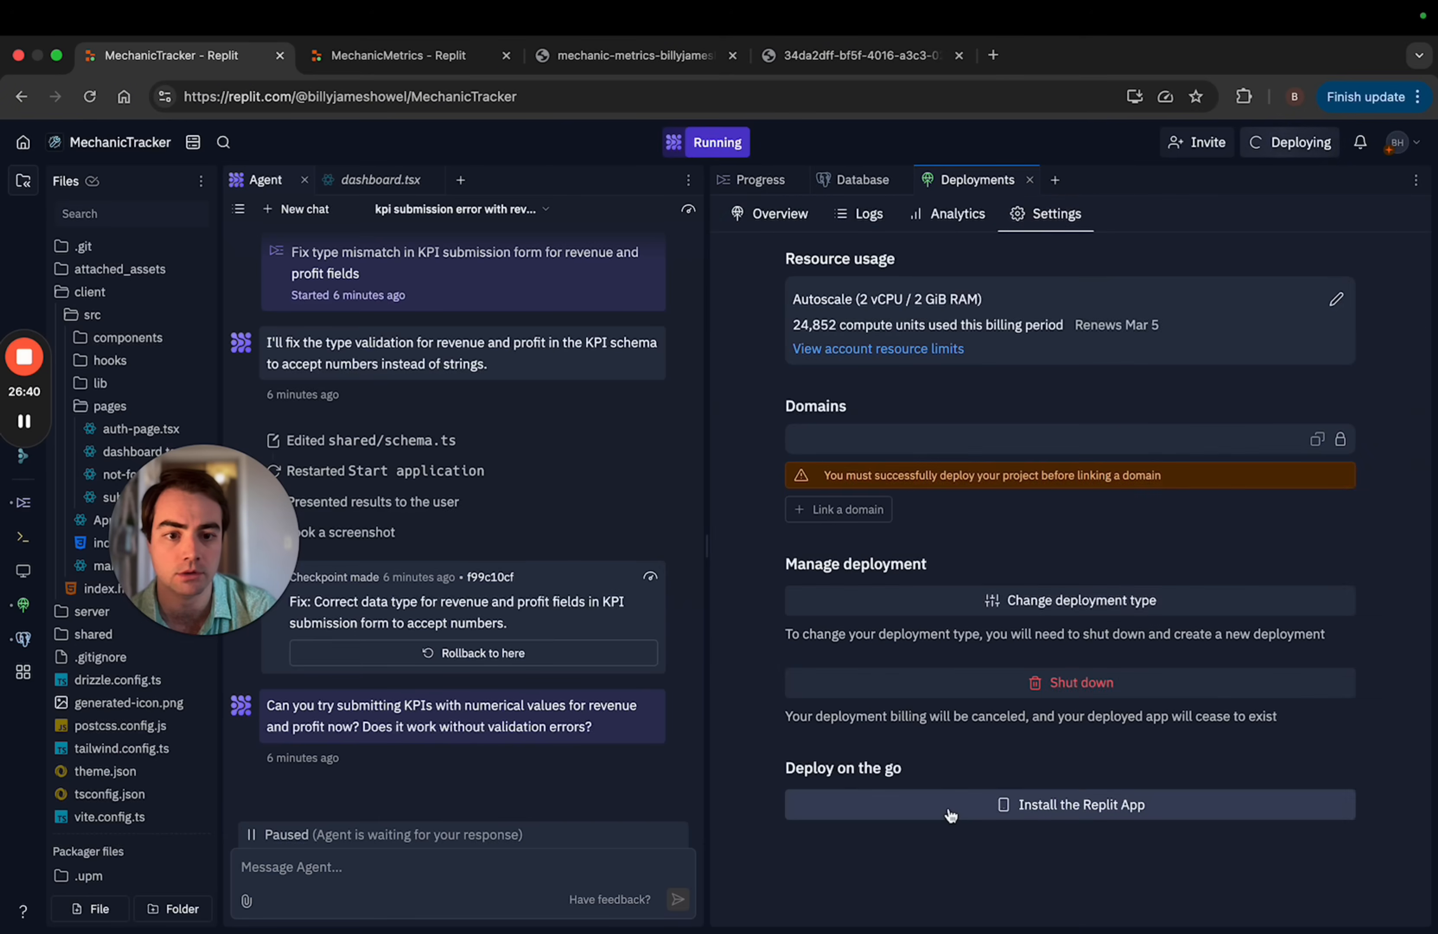
{"action": "left_click", "coordinate": [1070, 683]}
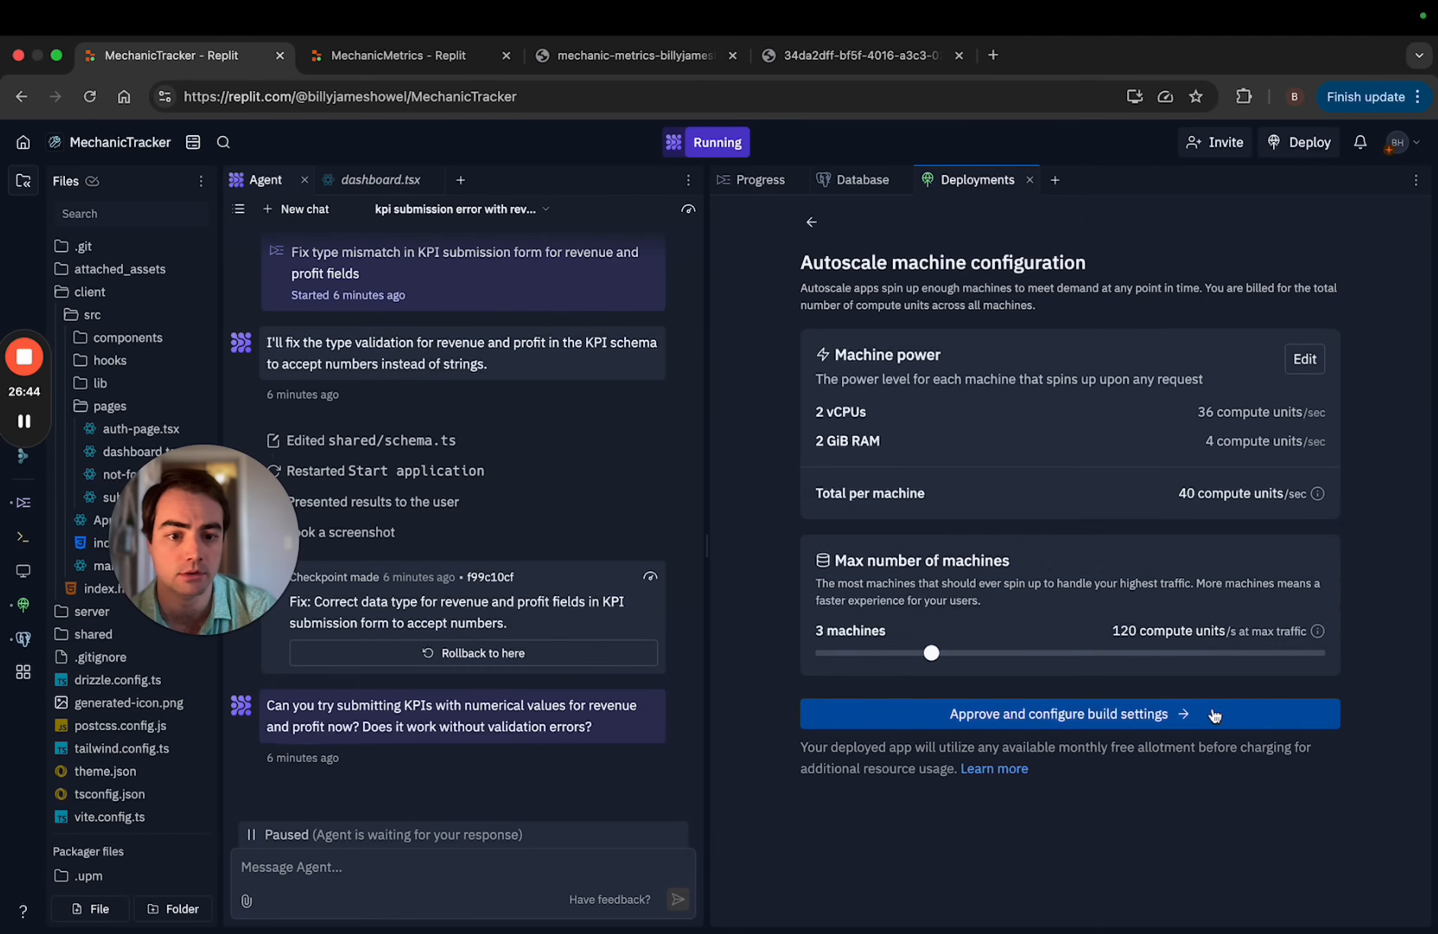
{"action": "mouse_move", "coordinate": [4, 534]}
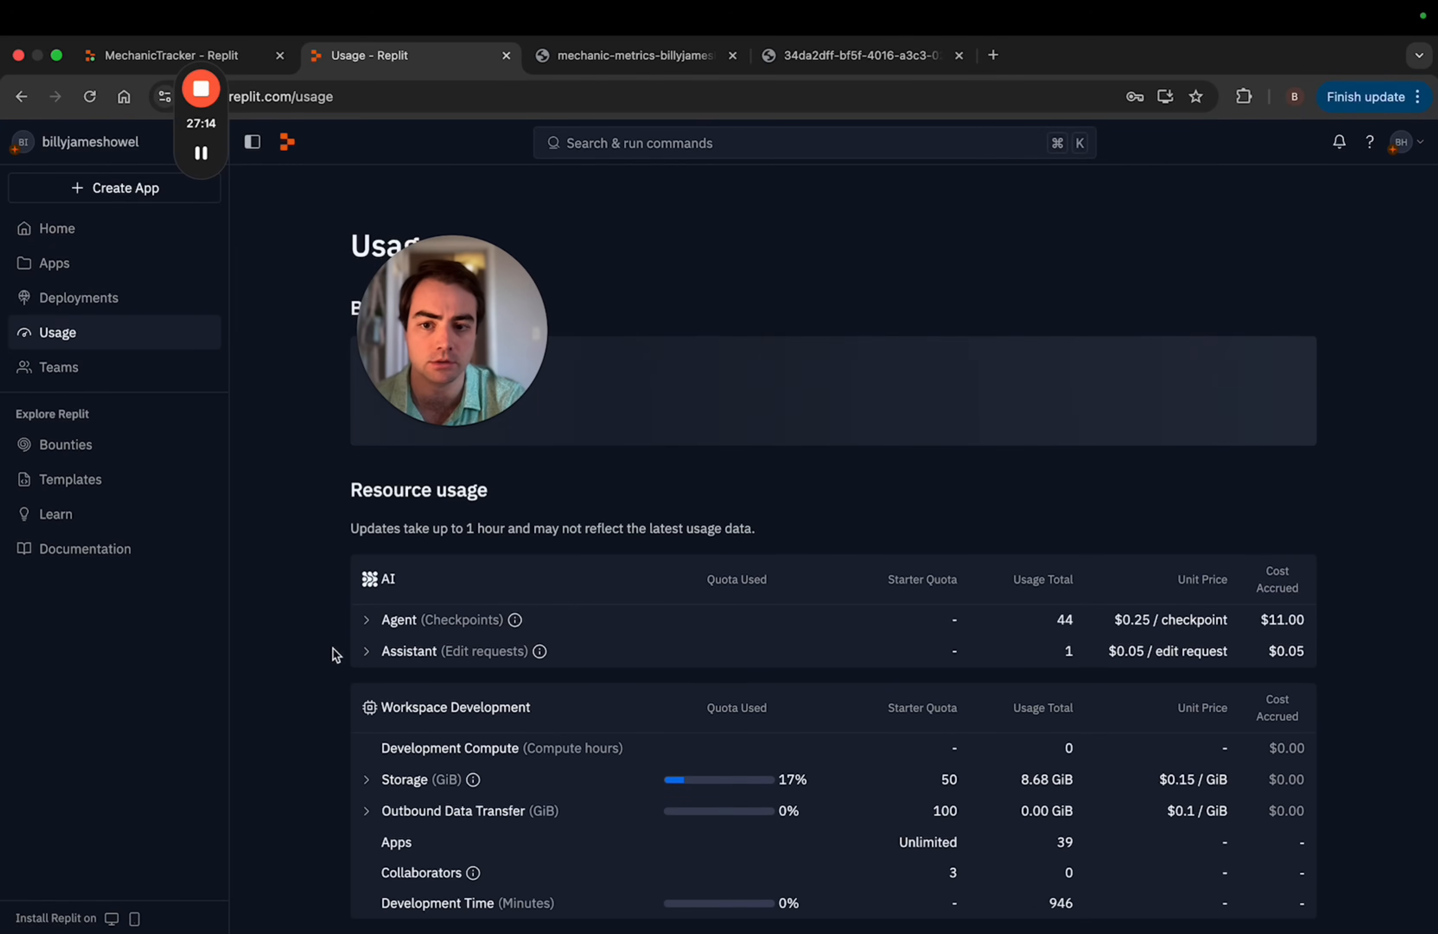
- Expand Agent checkpoints per app (MechanicMetrics 39, MechanicTracker 5) and review deployment costs
{"action": "left_click", "coordinate": [368, 620]}
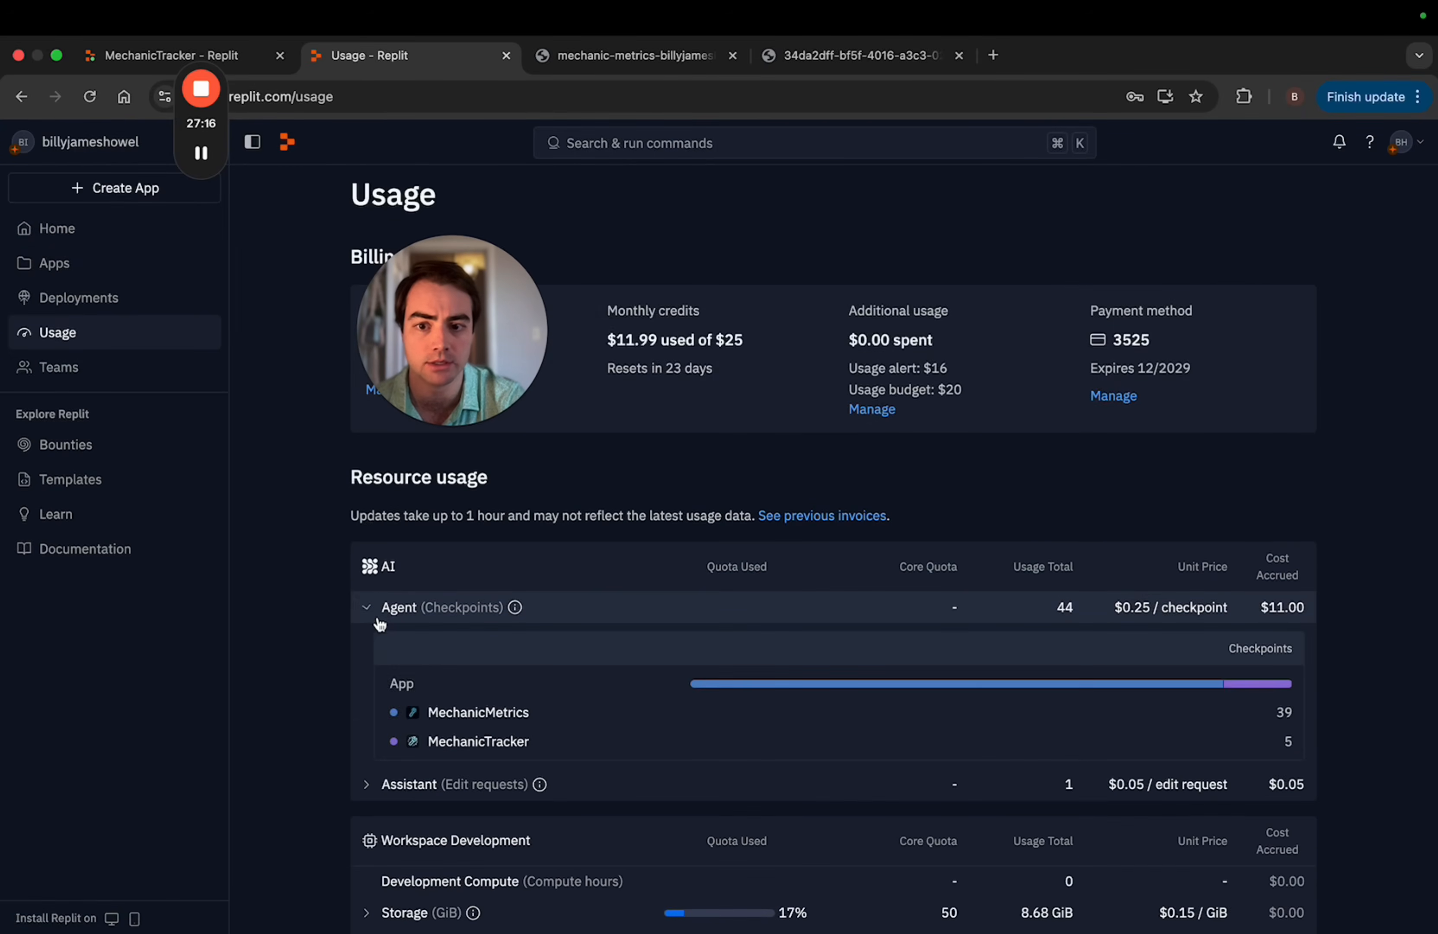
{"action": "scroll", "scroll_direction": "down", "scroll_amount": 3}
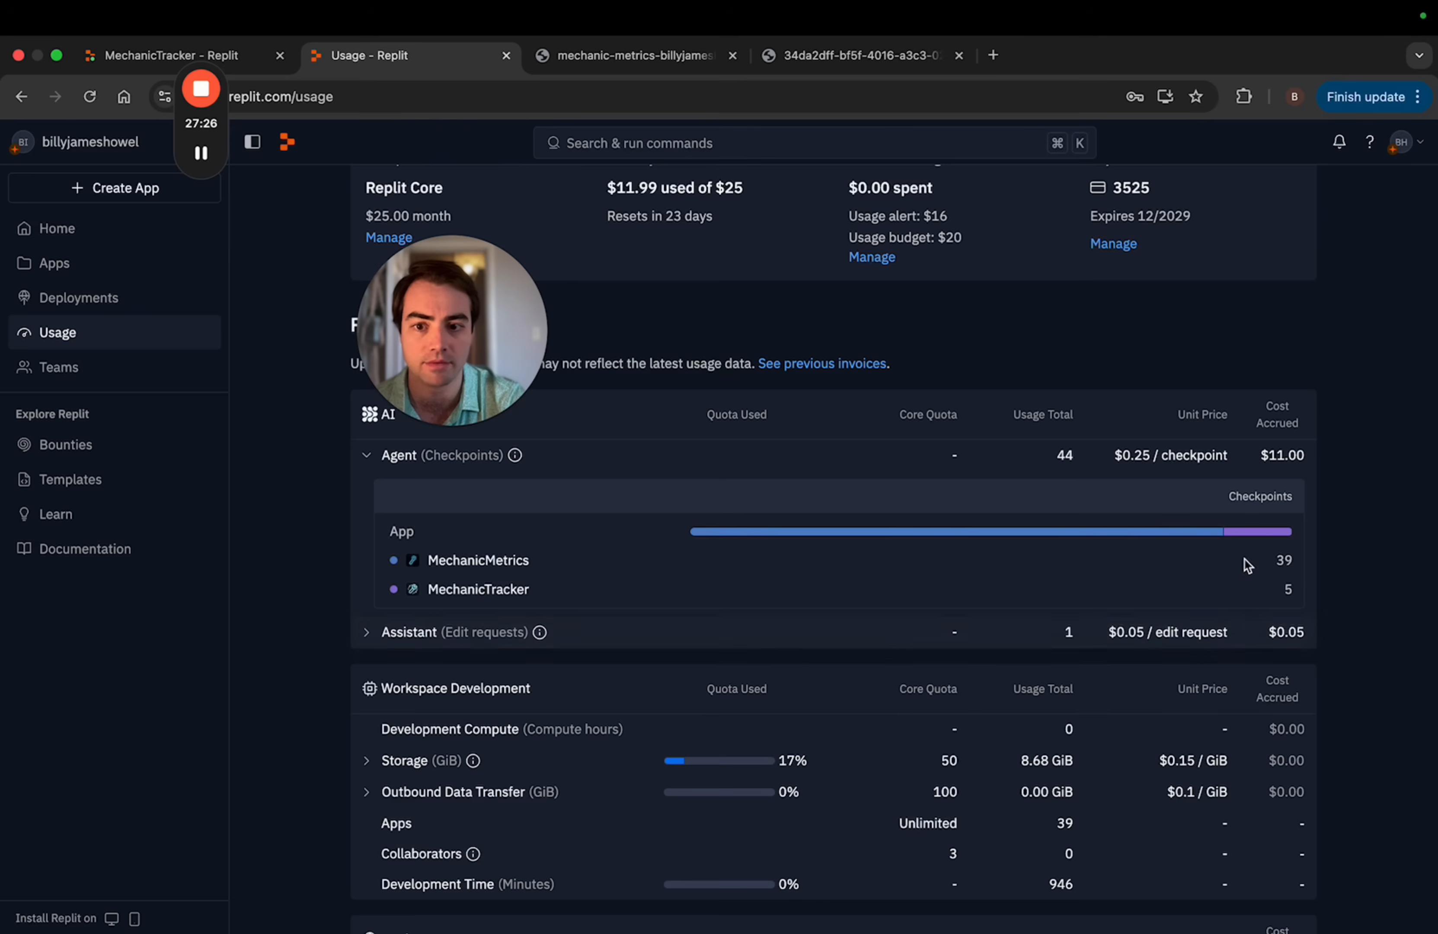
{"action": "scroll", "scroll_direction": "down", "scroll_amount": 3}
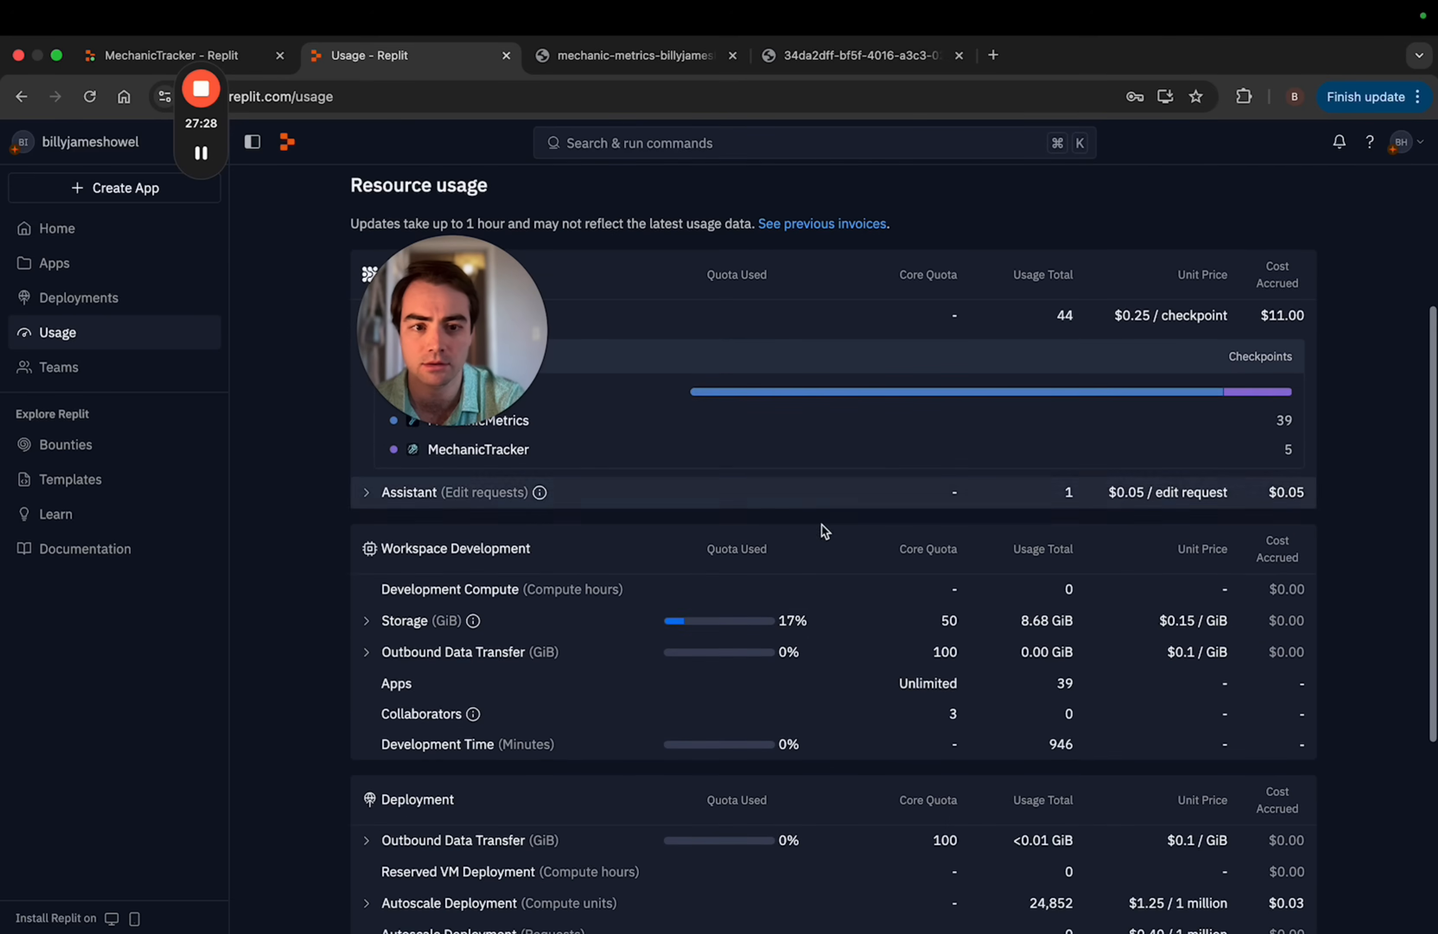
{"action": "scroll", "scroll_direction": "down", "scroll_amount": 3}
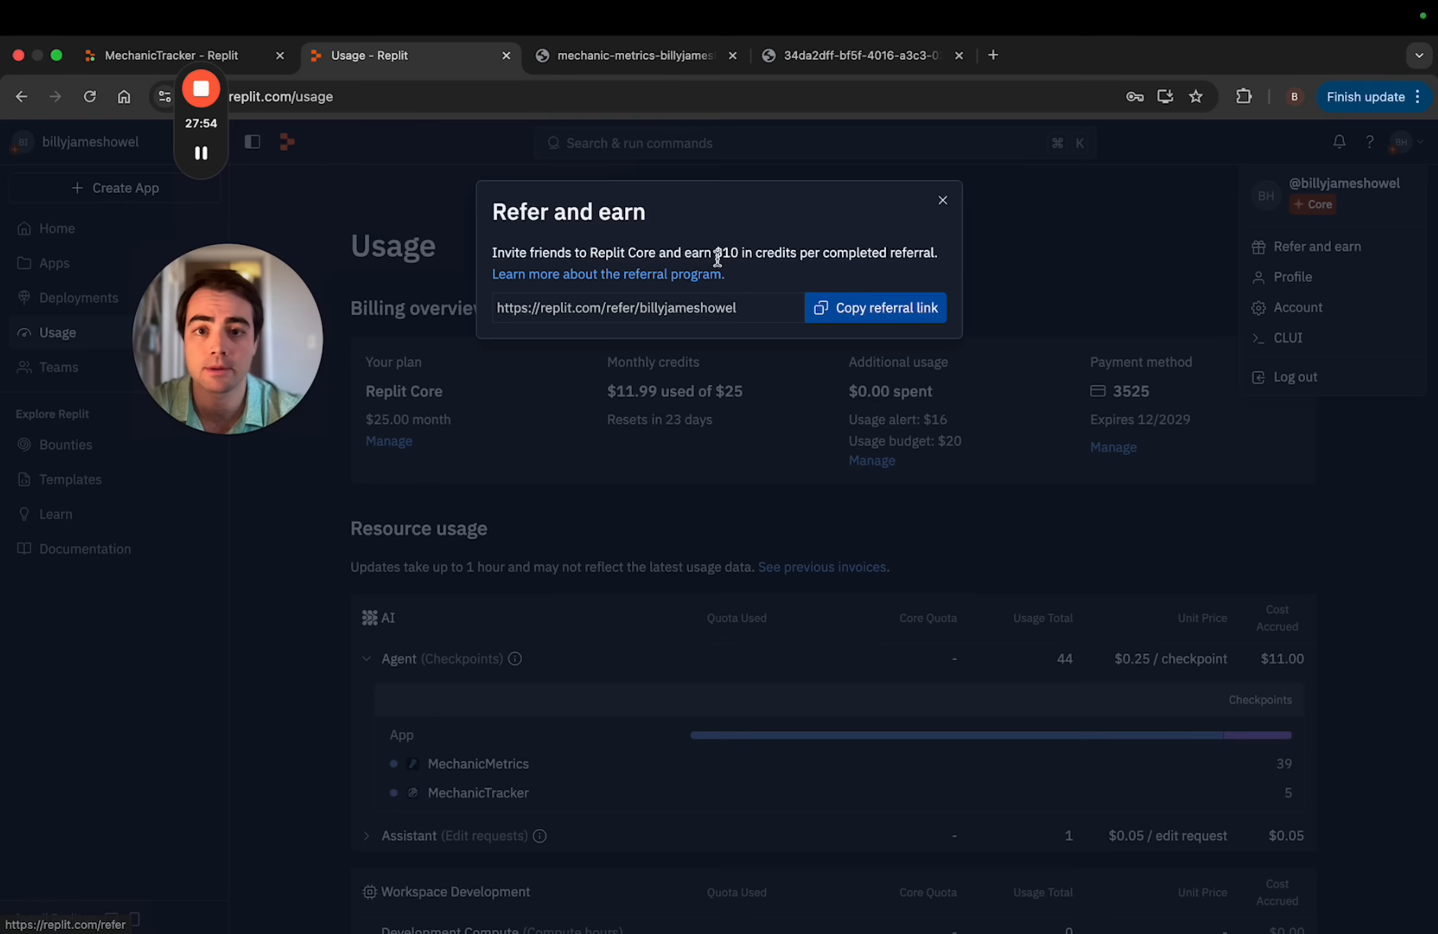
{"action": "mouse_move", "coordinate": [745, 271]}
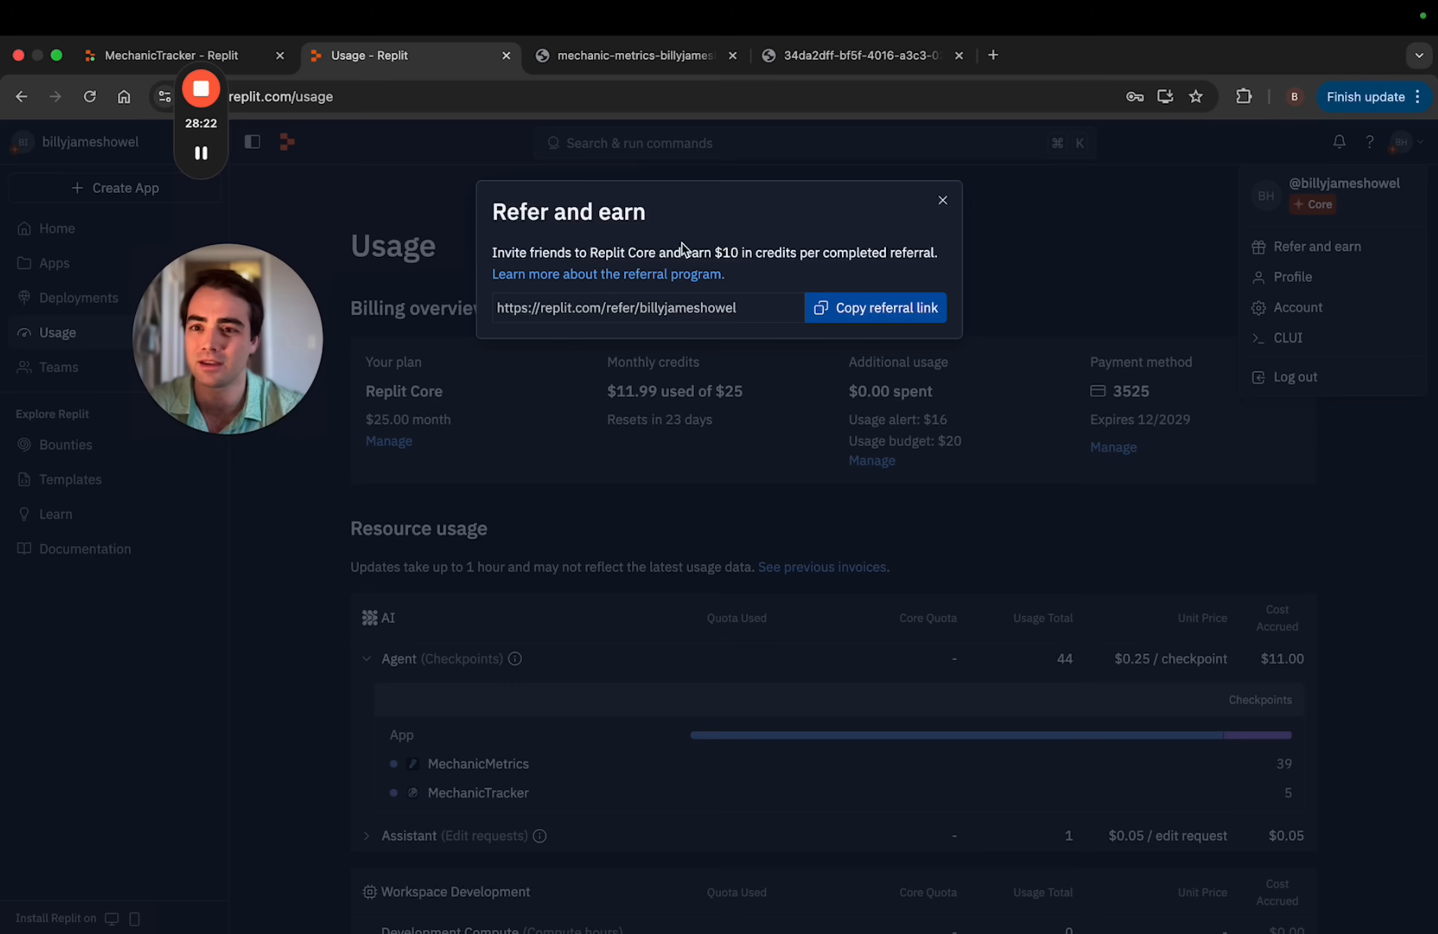
- Highlight the invitation text in the Refer and earn dialog
{"action": "left_click_drag", "start_coordinate": [494, 253], "coordinate": [725, 274]}
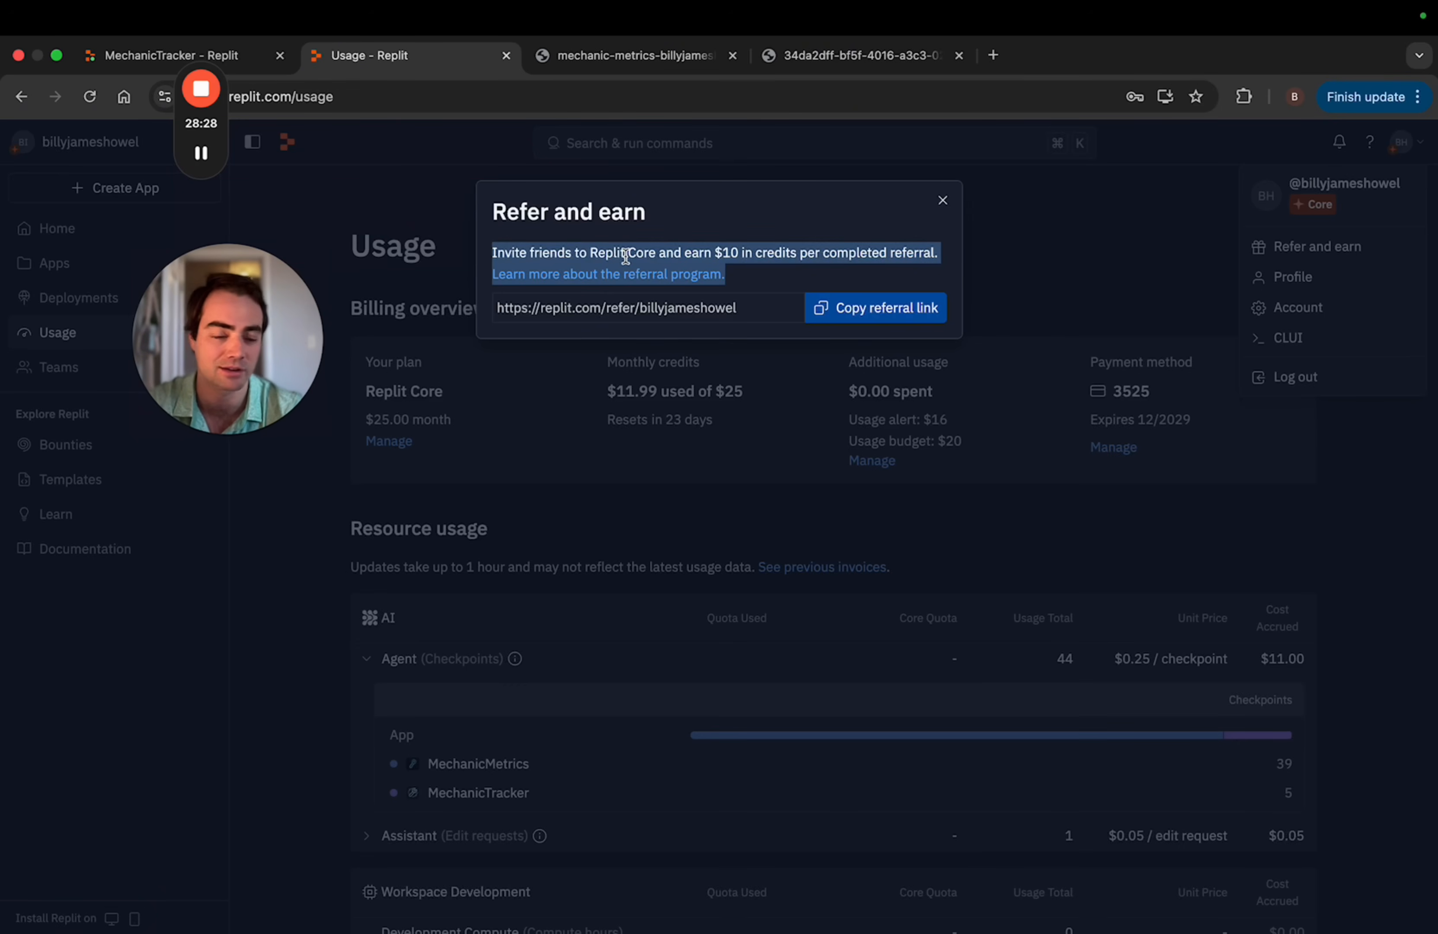
{"action": "mouse_move", "coordinate": [202, 90]}
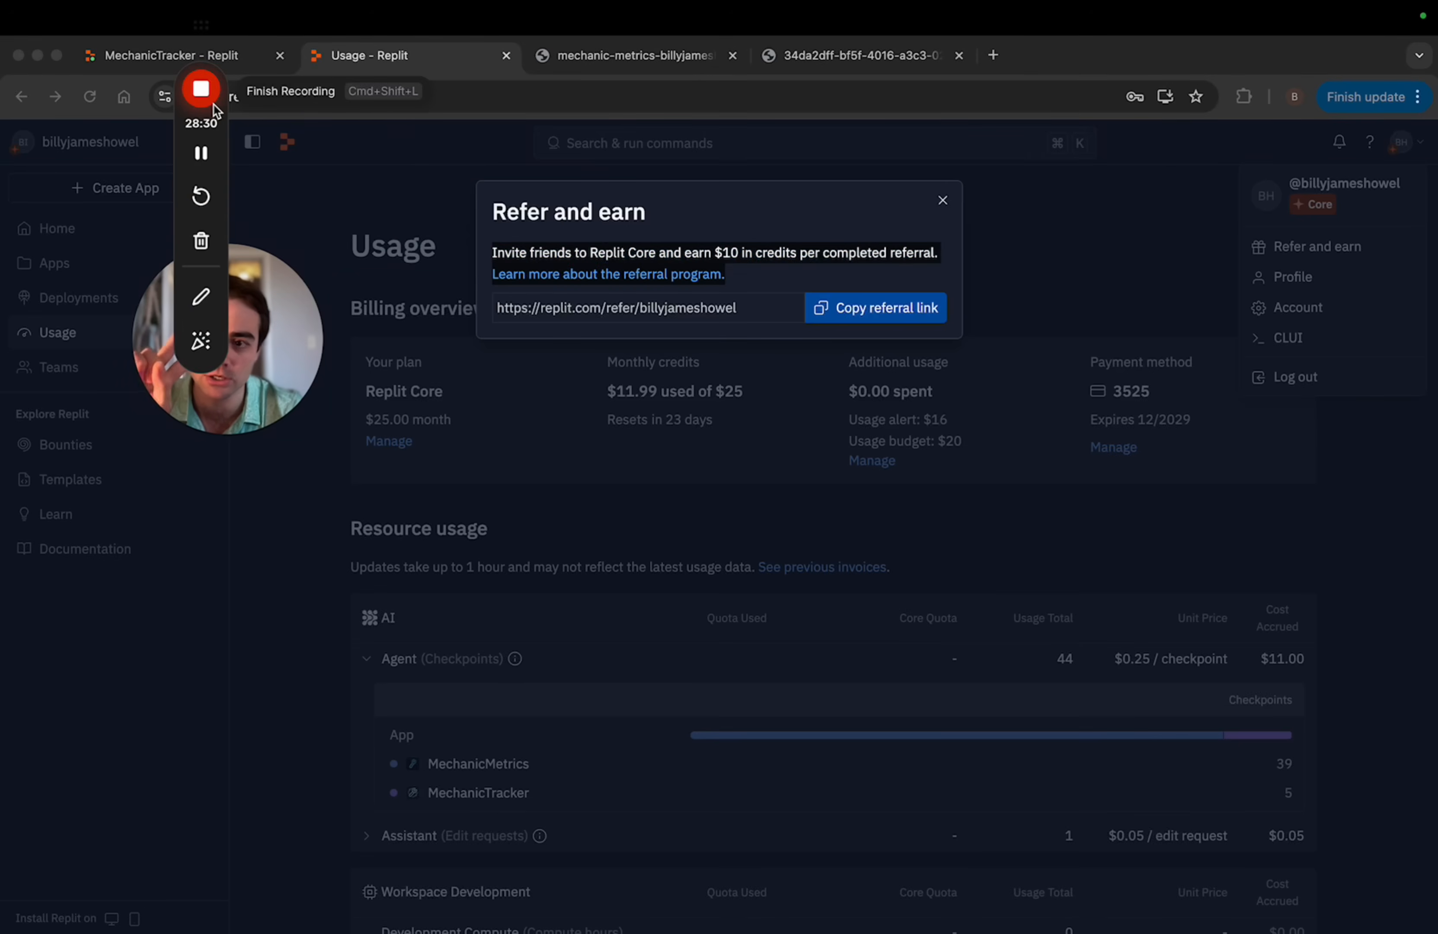